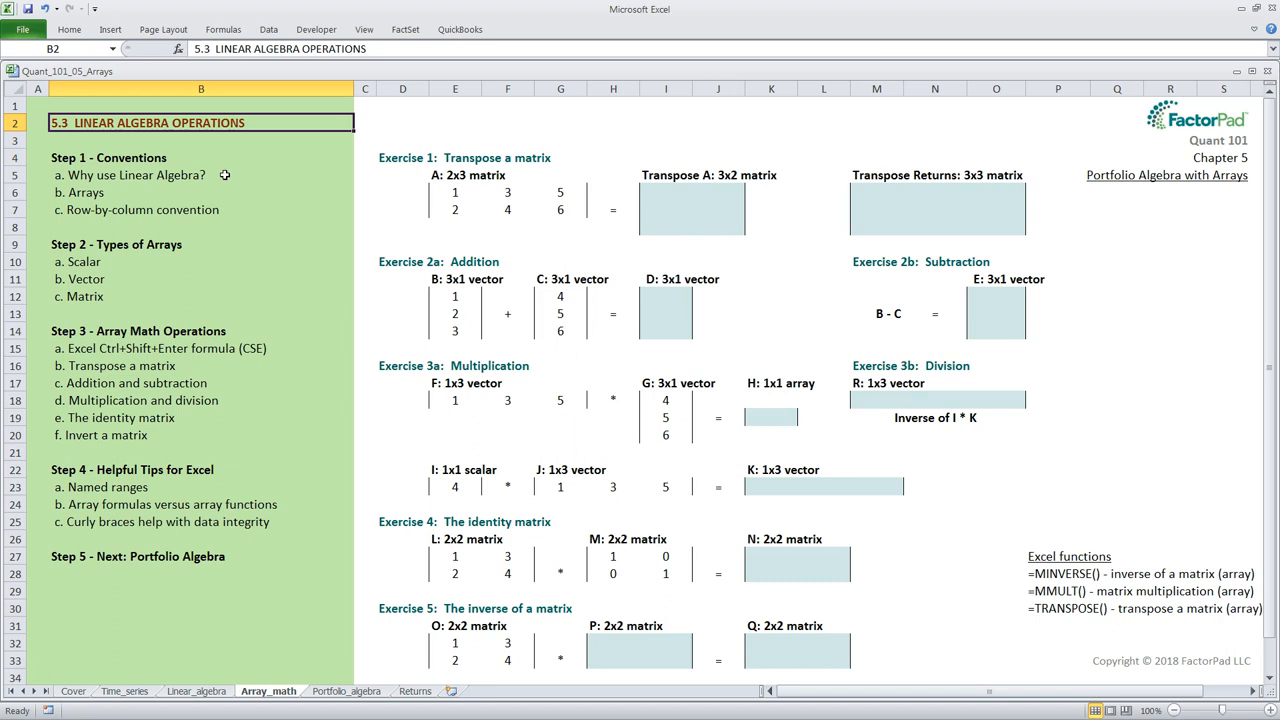
{"action": "mouse_move", "coordinate": [210, 208]}
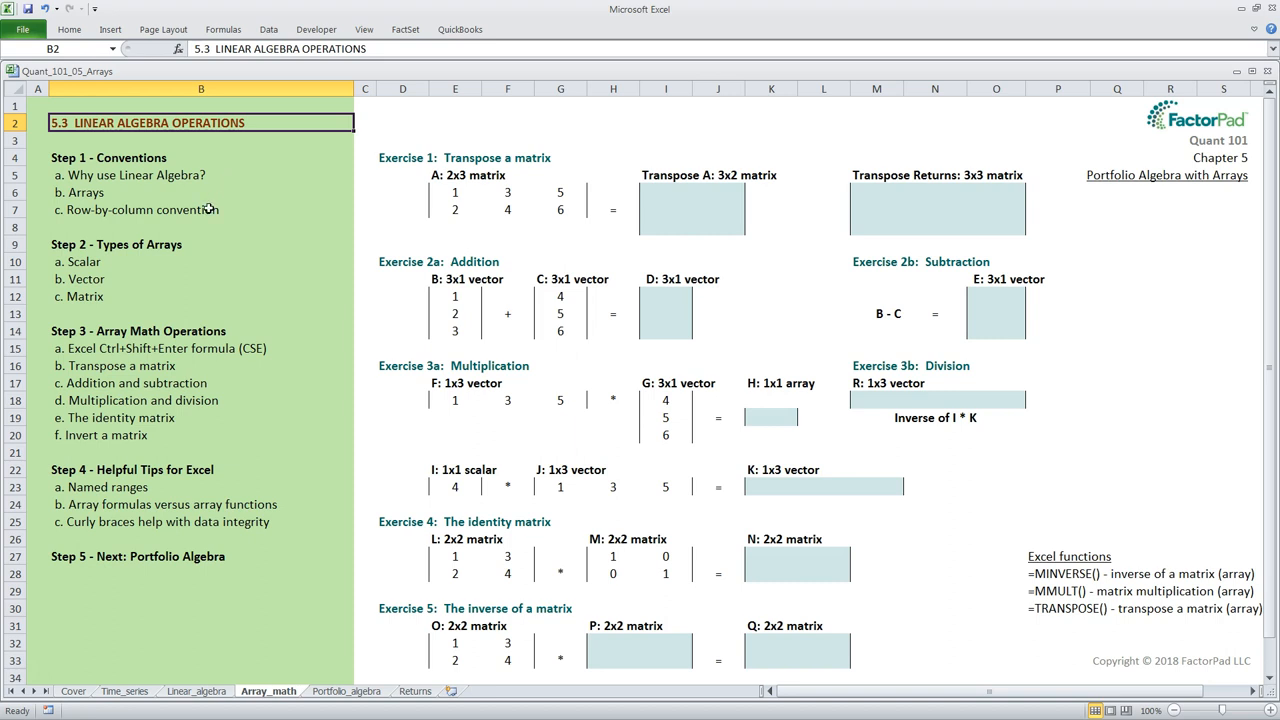
{"action": "mouse_move", "coordinate": [144, 300]}
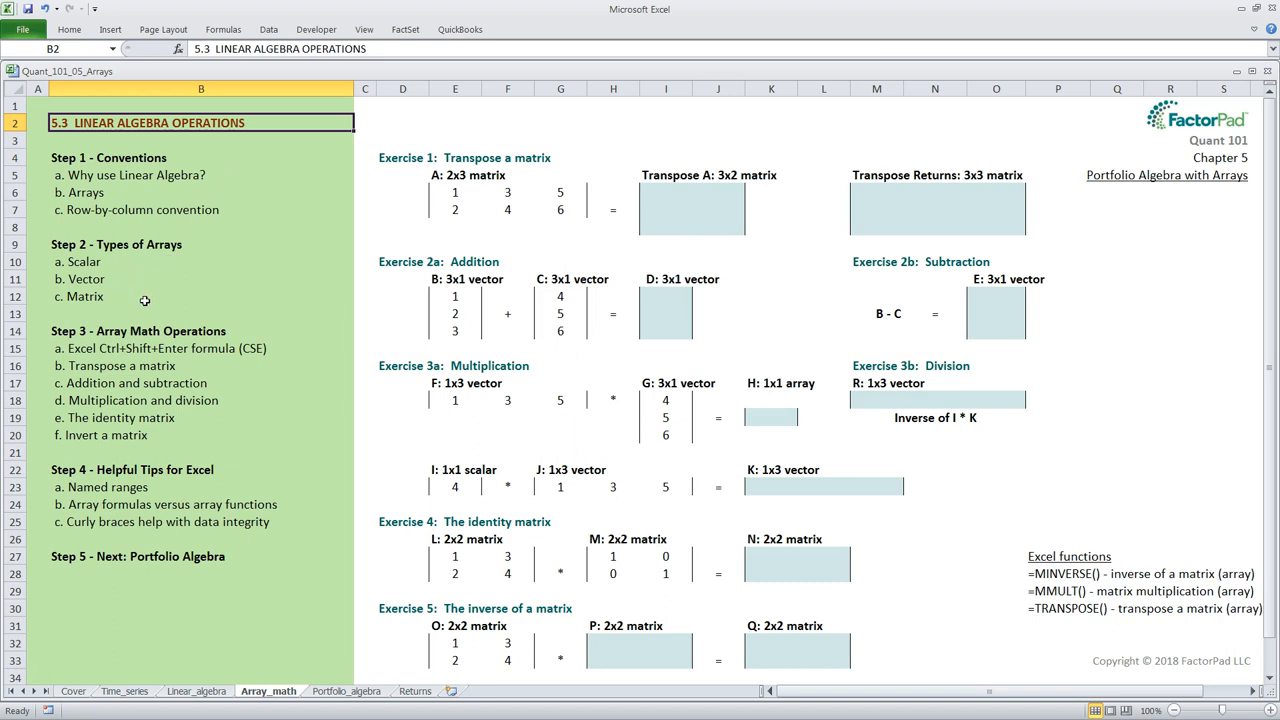
{"action": "mouse_move", "coordinate": [240, 390]}
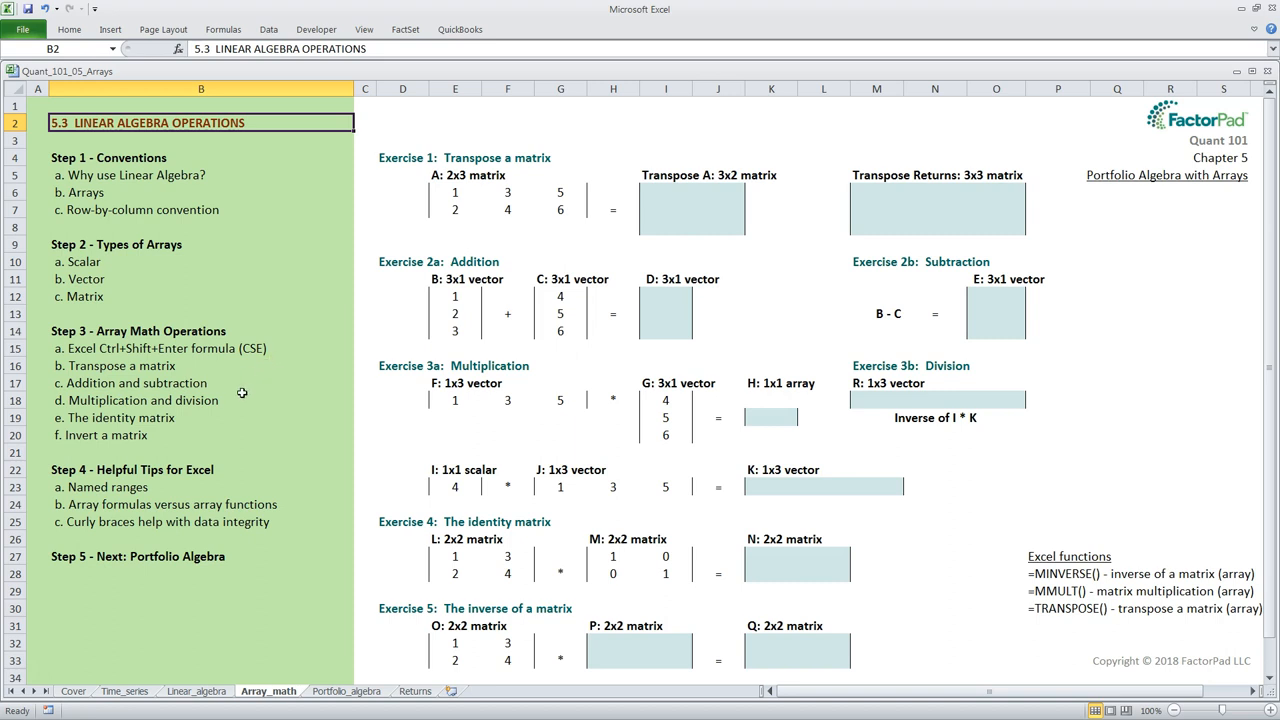
{"action": "mouse_move", "coordinate": [228, 458]}
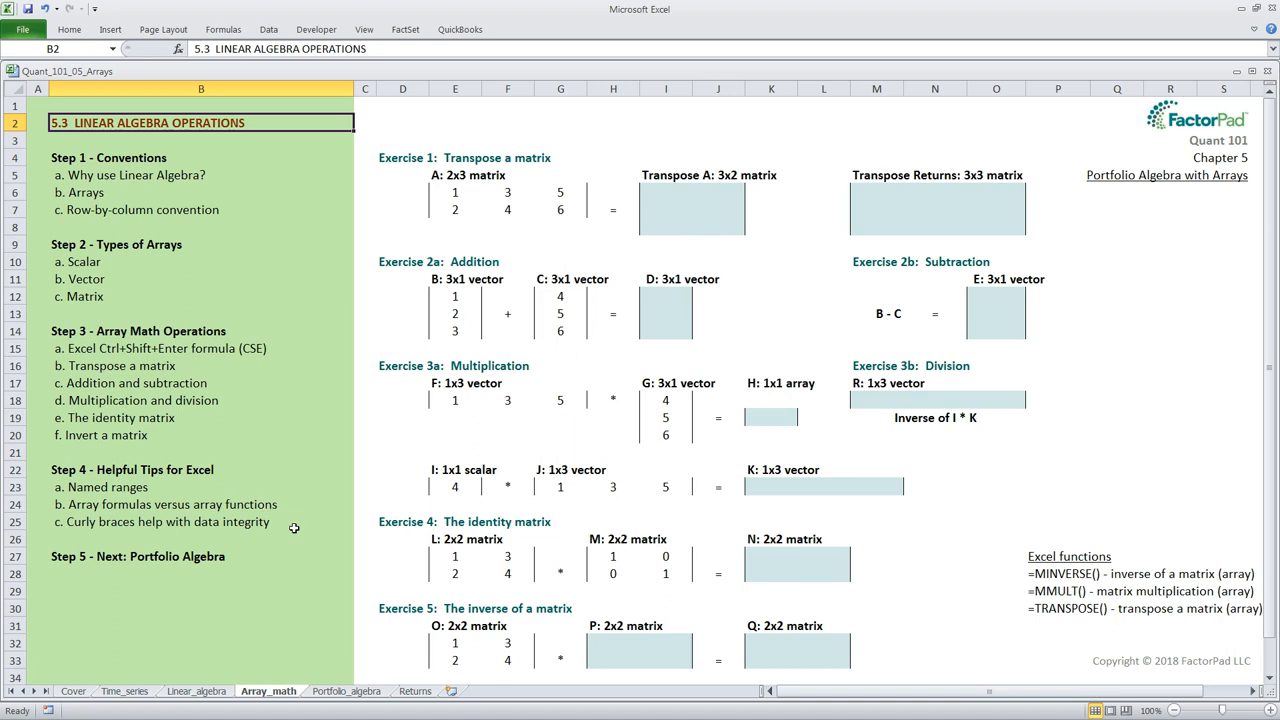
{"action": "mouse_move", "coordinate": [262, 556]}
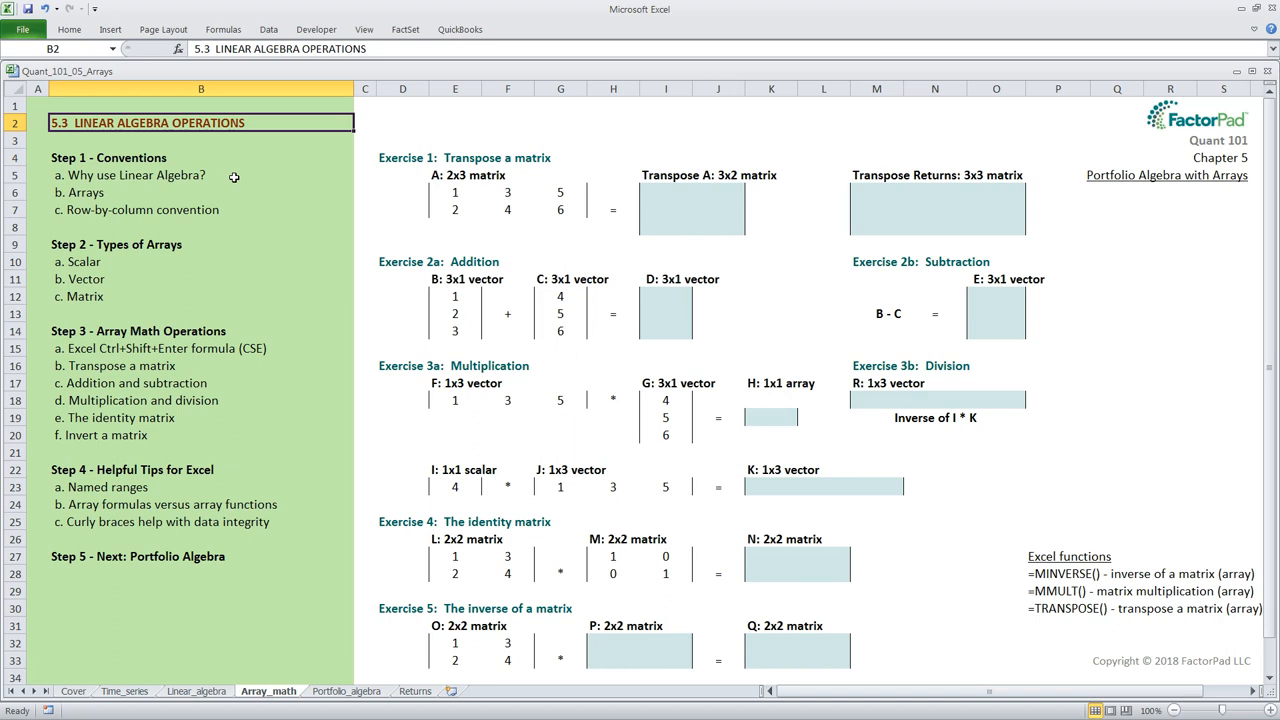
{"action": "mouse_move", "coordinate": [1124, 240]}
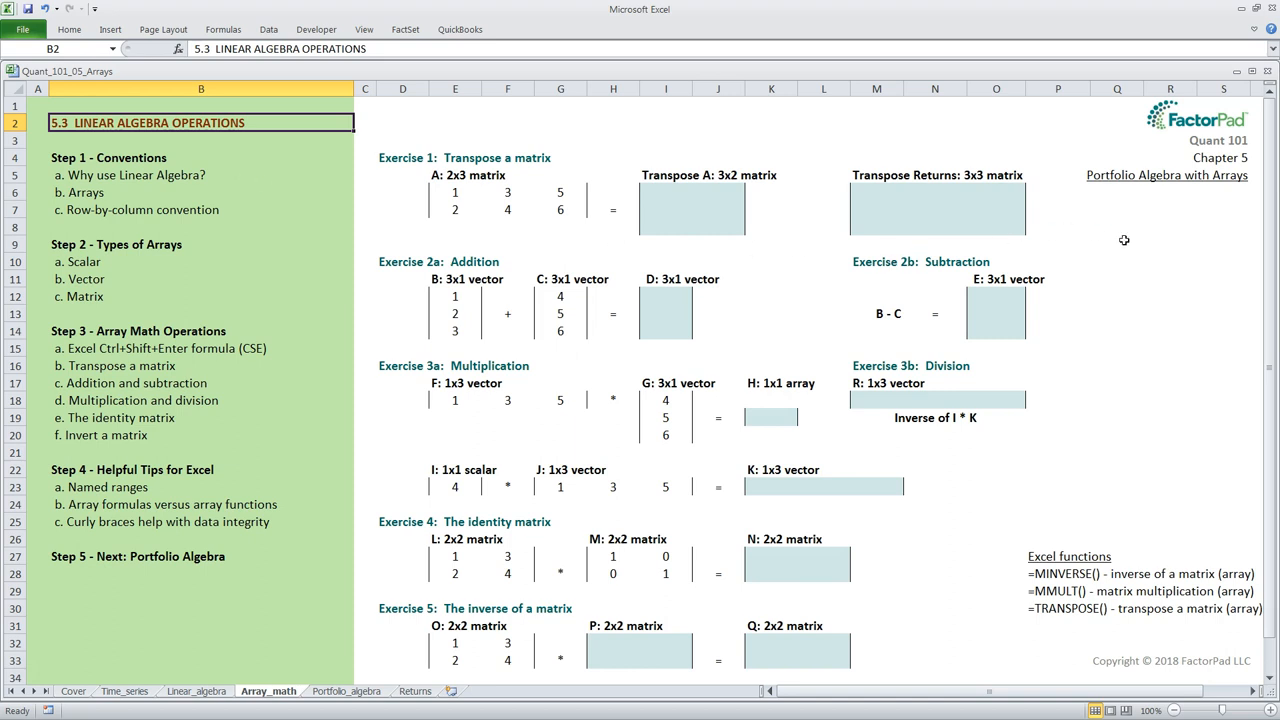
Note the array-formula benefits beside the exercises: simpler formulas, faster, save space, improve accuracy
{"action": "left_click", "coordinate": [1116, 244]}
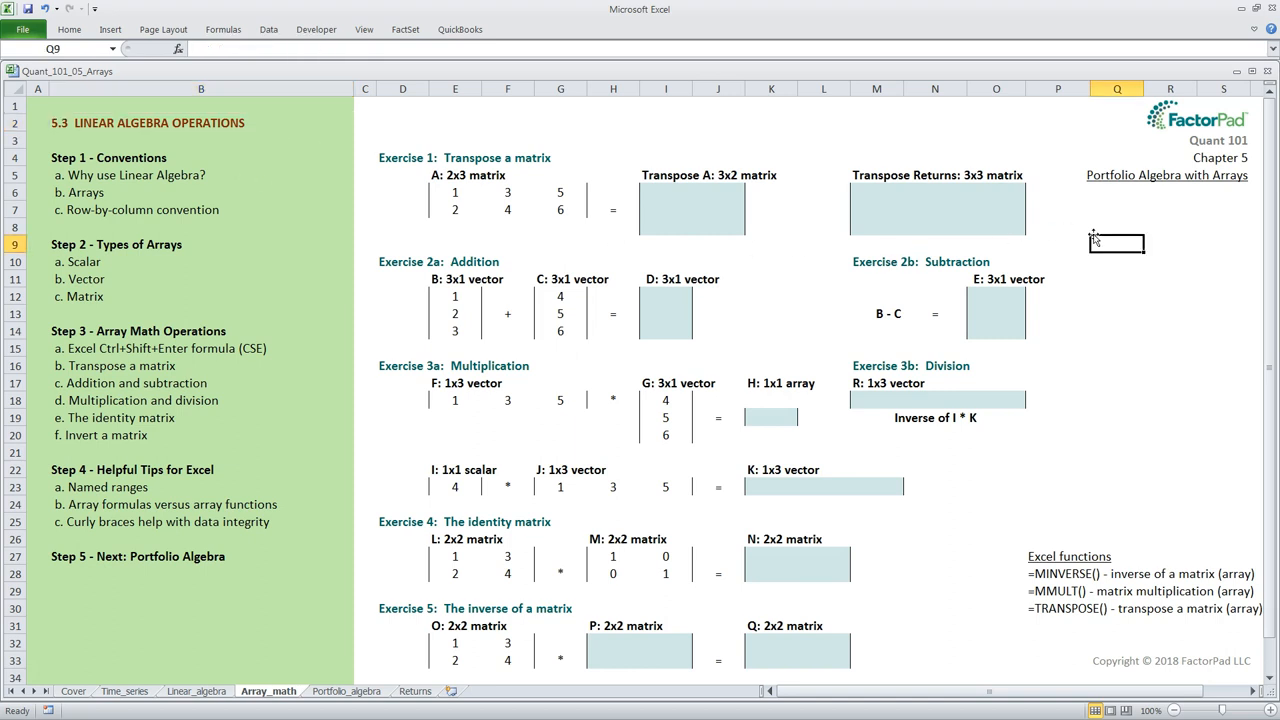
{"action": "type", "text": "simpl"}
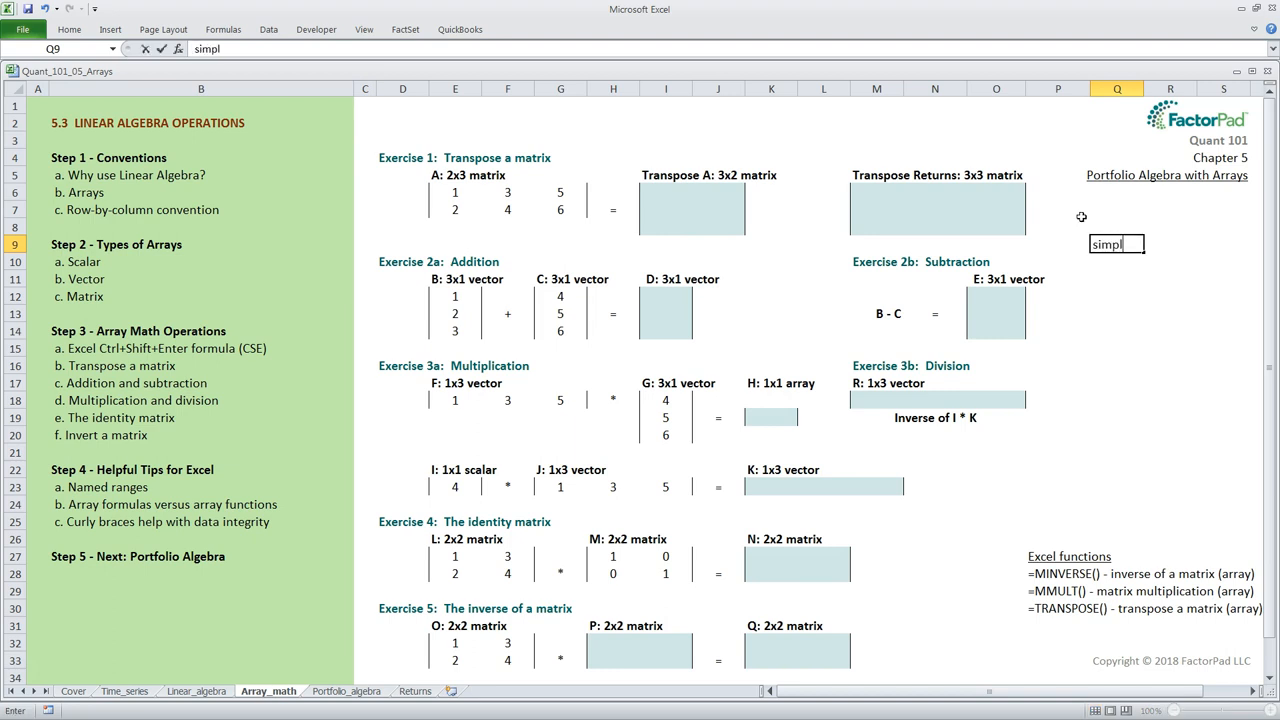
{"action": "key", "text": "Return"}
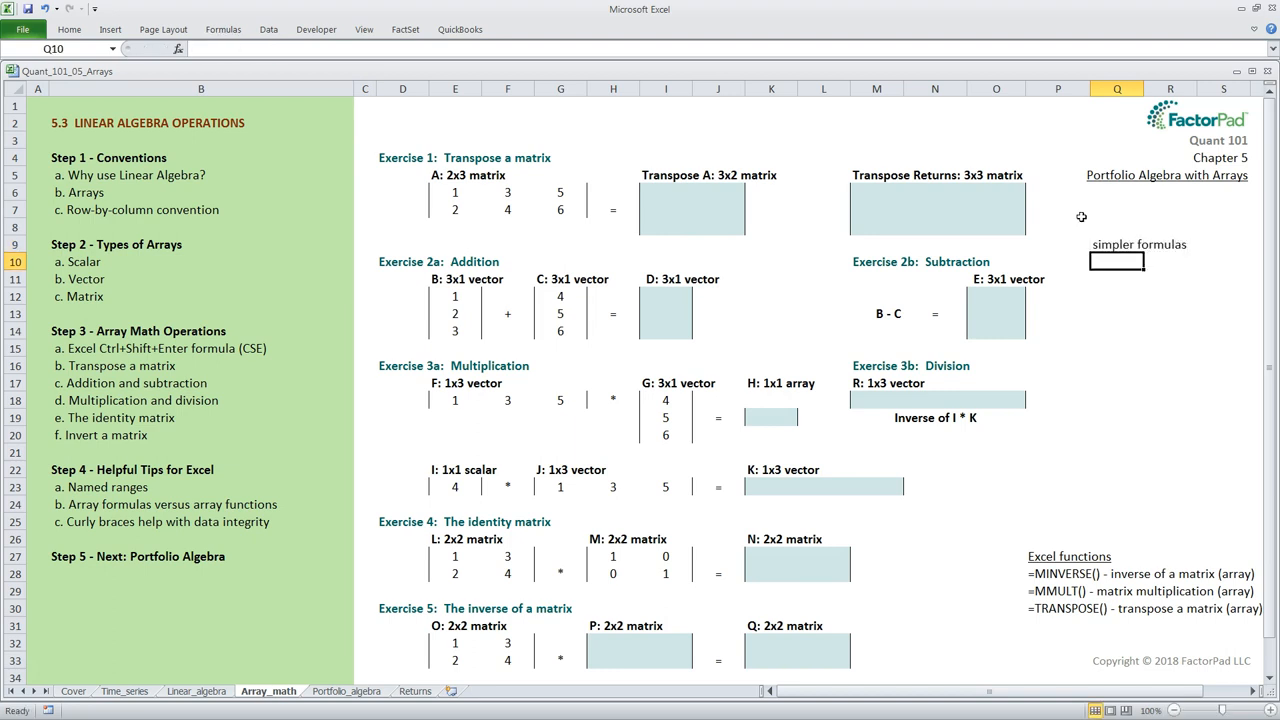
{"action": "type", "text": "faster"}
{"action": "left_click", "coordinate": [1116, 280]}
{"action": "type", "text": "save space"}
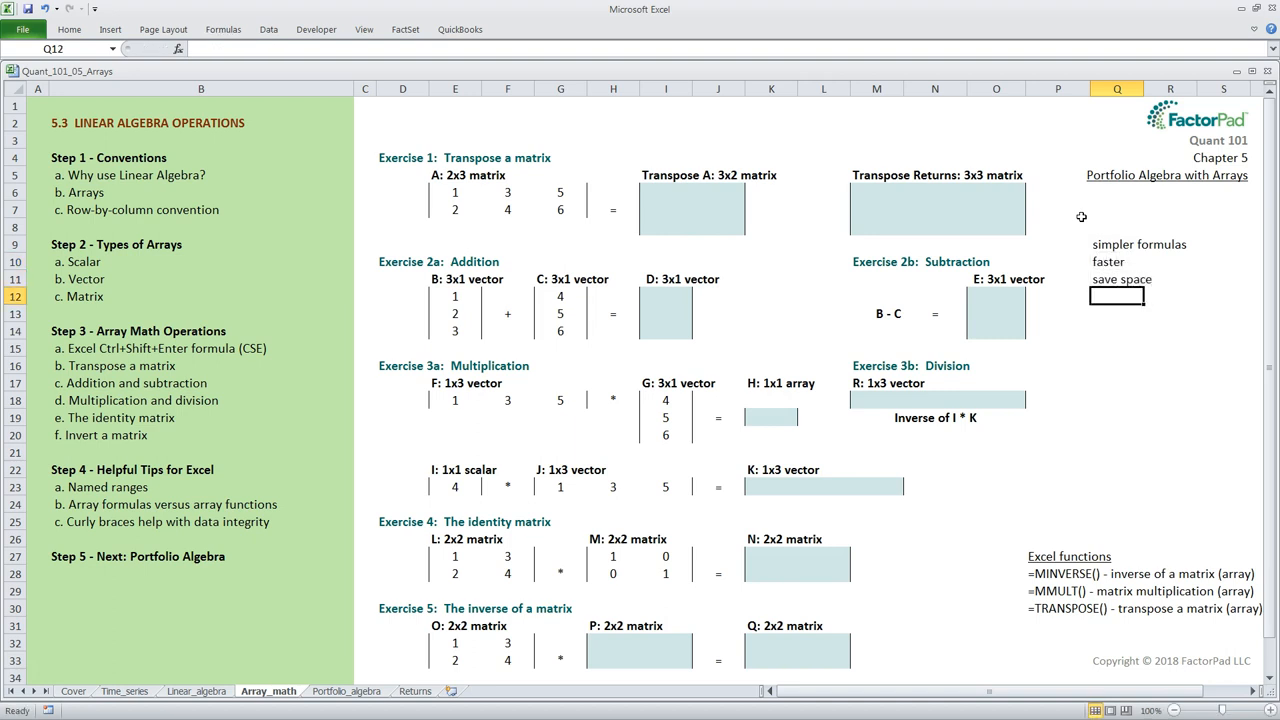
{"action": "type", "text": "improve accuracy"}
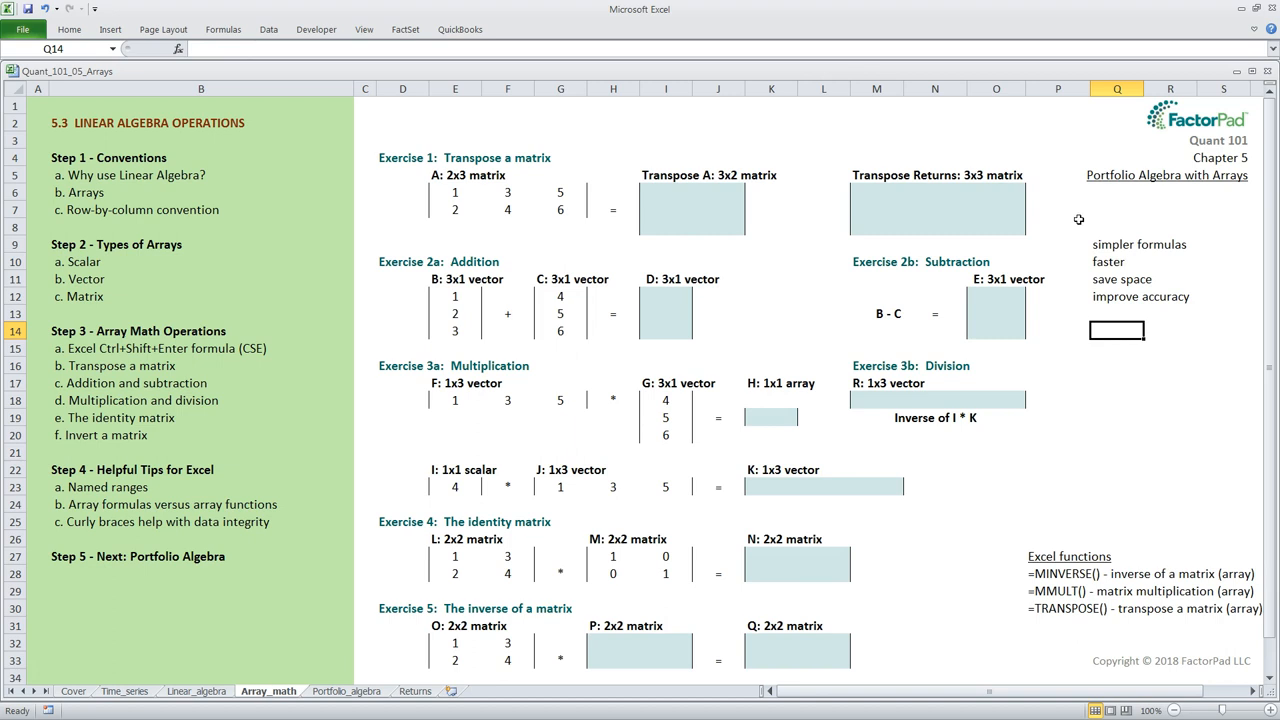
{"action": "mouse_move", "coordinate": [1068, 292]}
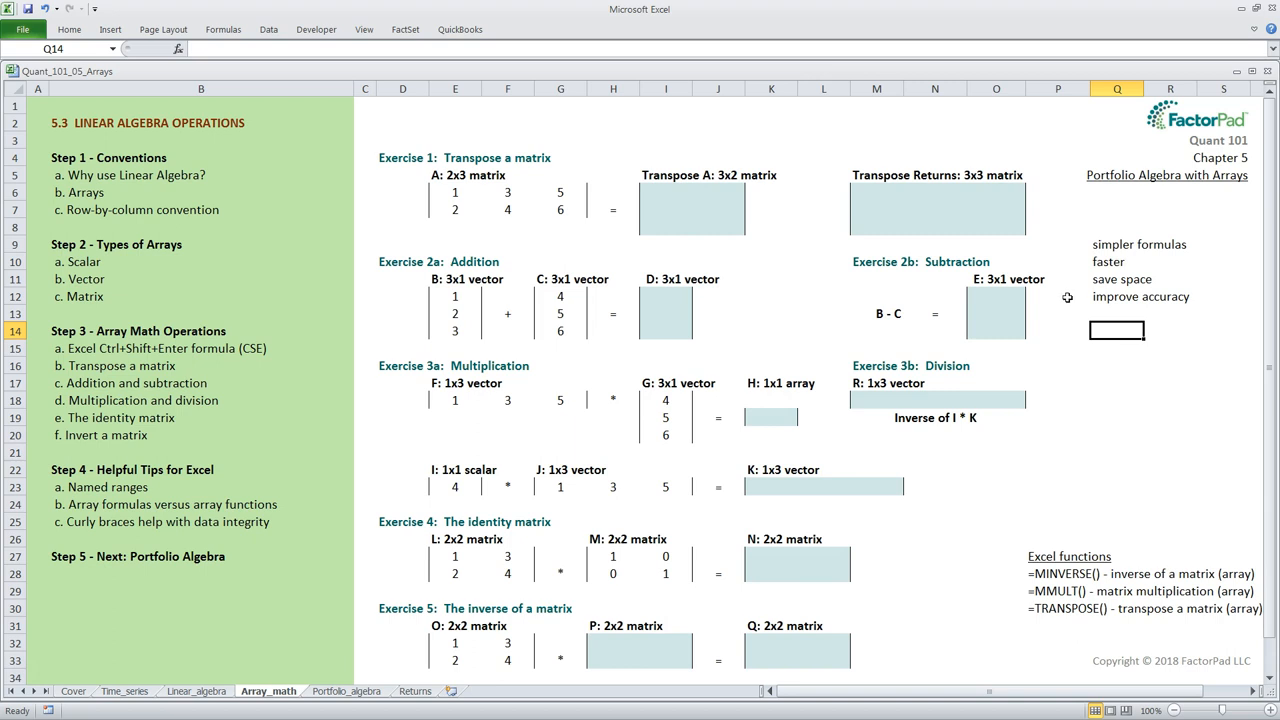
{"action": "mouse_move", "coordinate": [898, 292]}
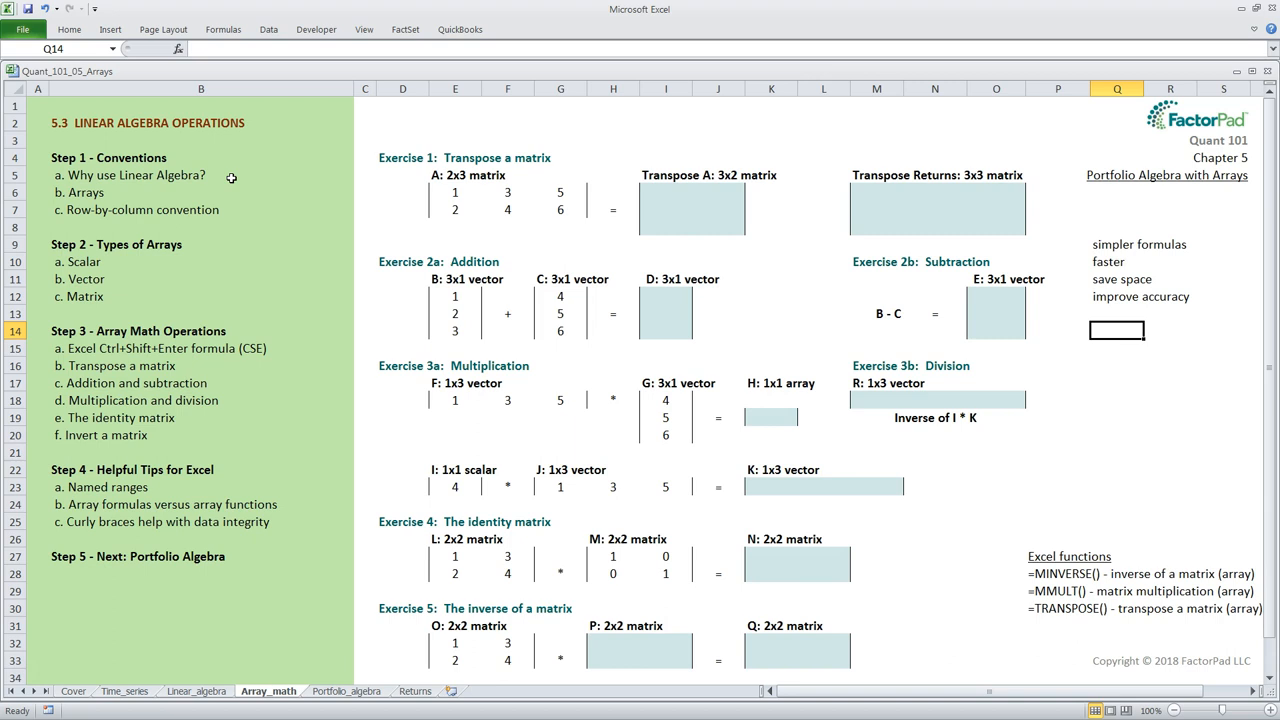
{"action": "mouse_move", "coordinate": [770, 436]}
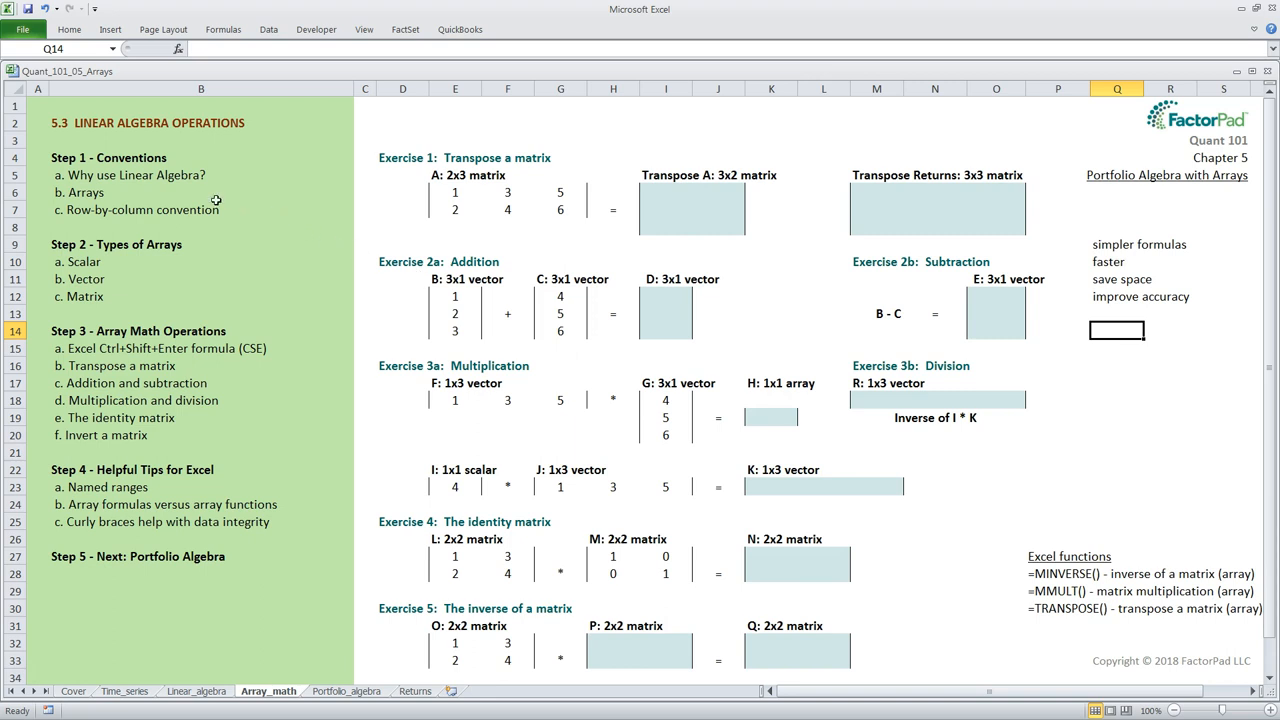
{"action": "mouse_move", "coordinate": [144, 192]}
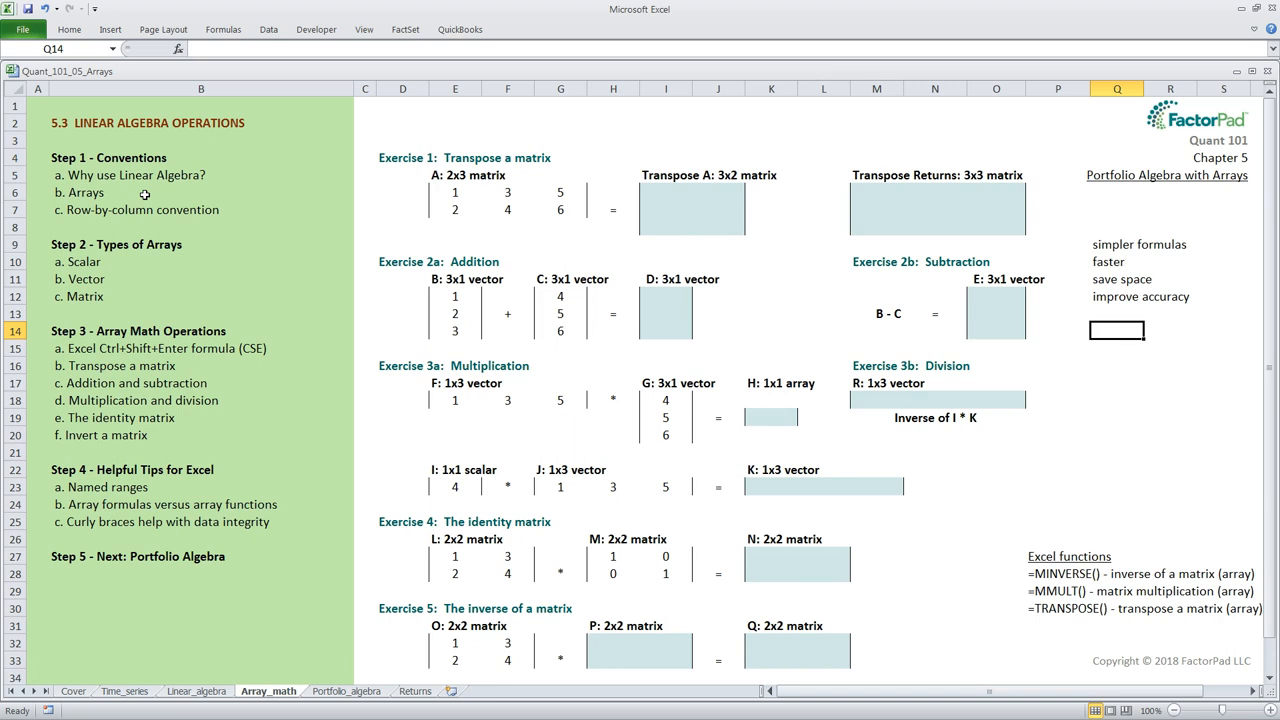
Add the notes 'programming' and 'Linear Algebra' to the list
{"action": "type", "text": "programming"}
{"action": "left_click", "coordinate": [1116, 348]}
{"action": "type", "text": "L"}
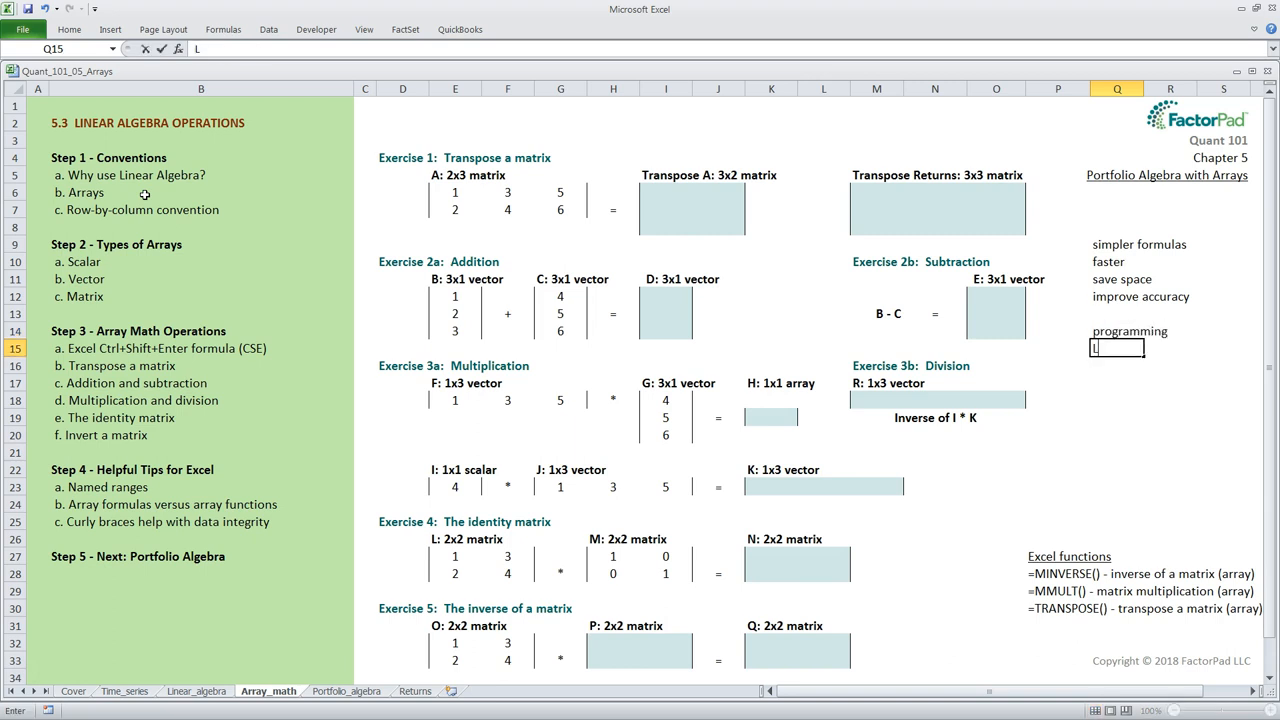
{"action": "type", "text": "inear Al"}
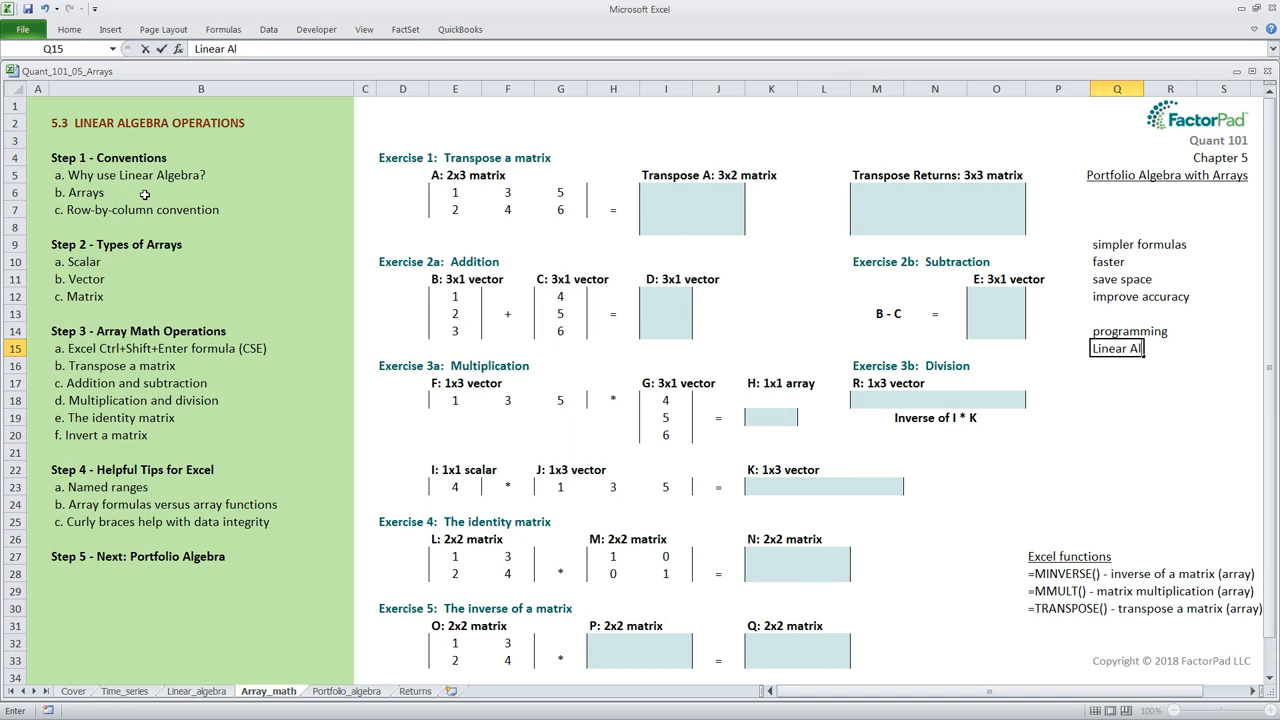
{"action": "type", "text": "gebra"}
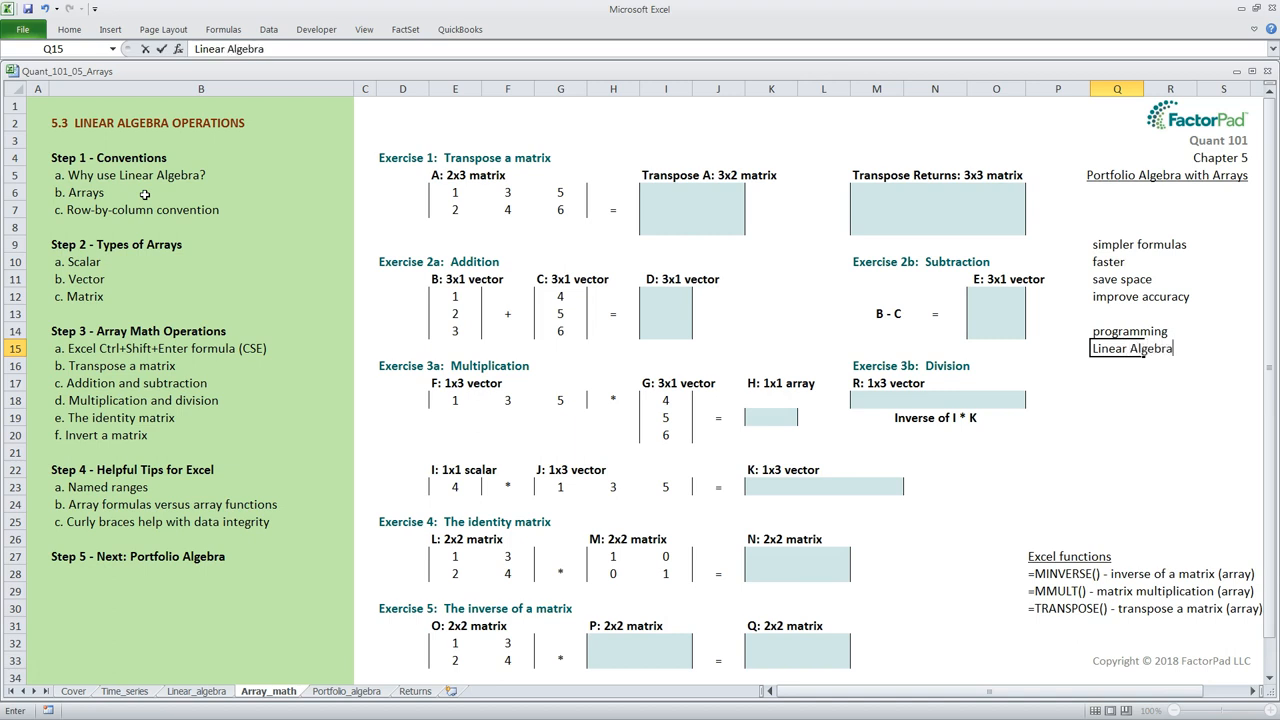
{"action": "left_click", "coordinate": [1116, 382]}
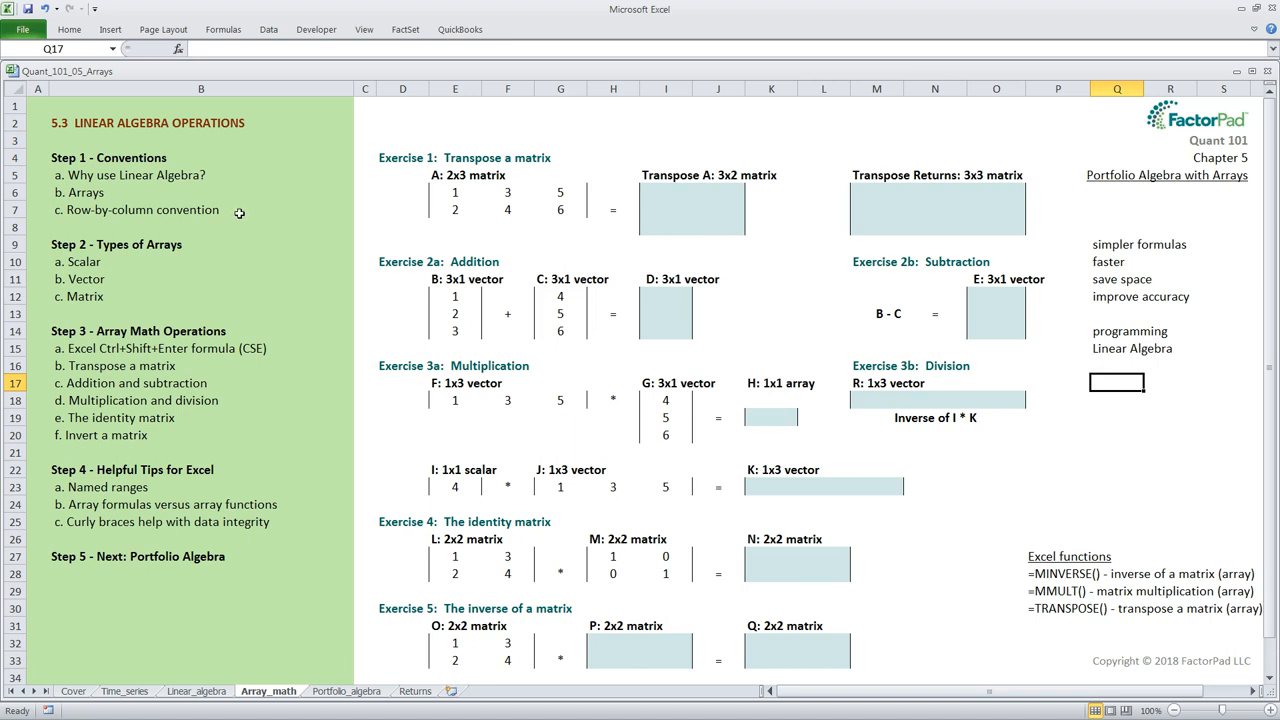
{"action": "mouse_move", "coordinate": [436, 290]}
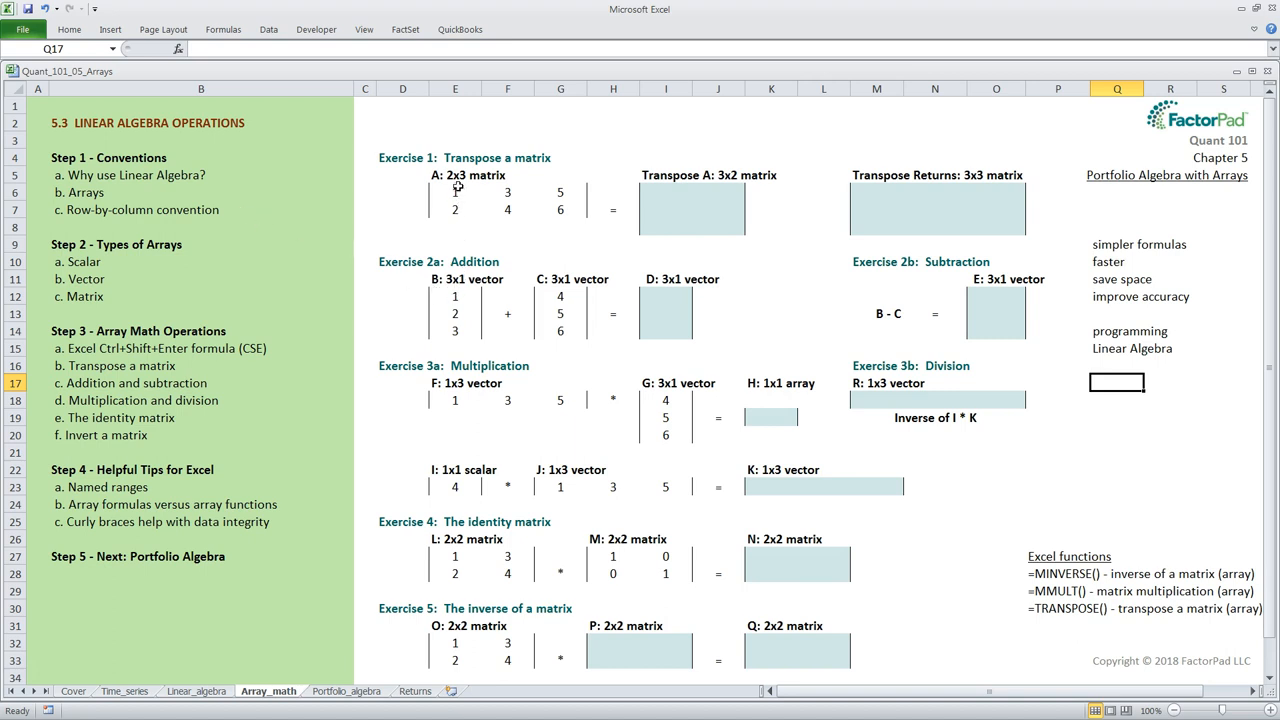
{"action": "mouse_move", "coordinate": [1078, 328]}
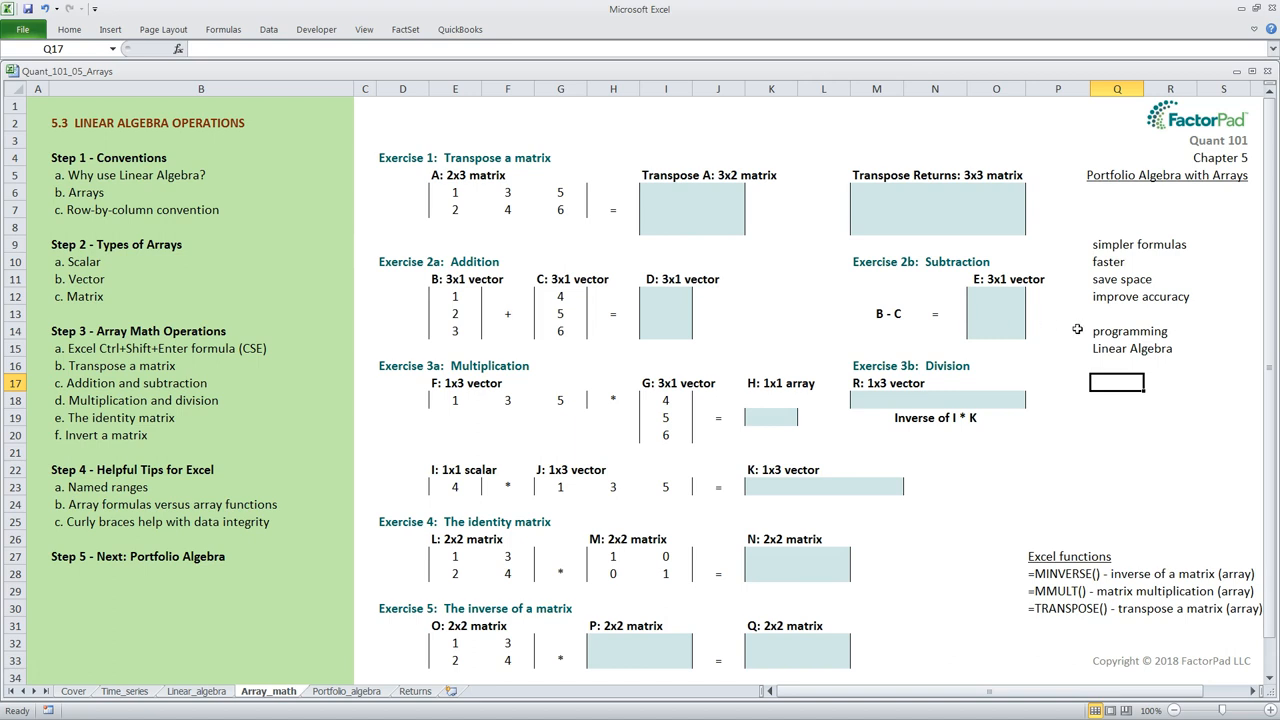
{"action": "mouse_move", "coordinate": [896, 360]}
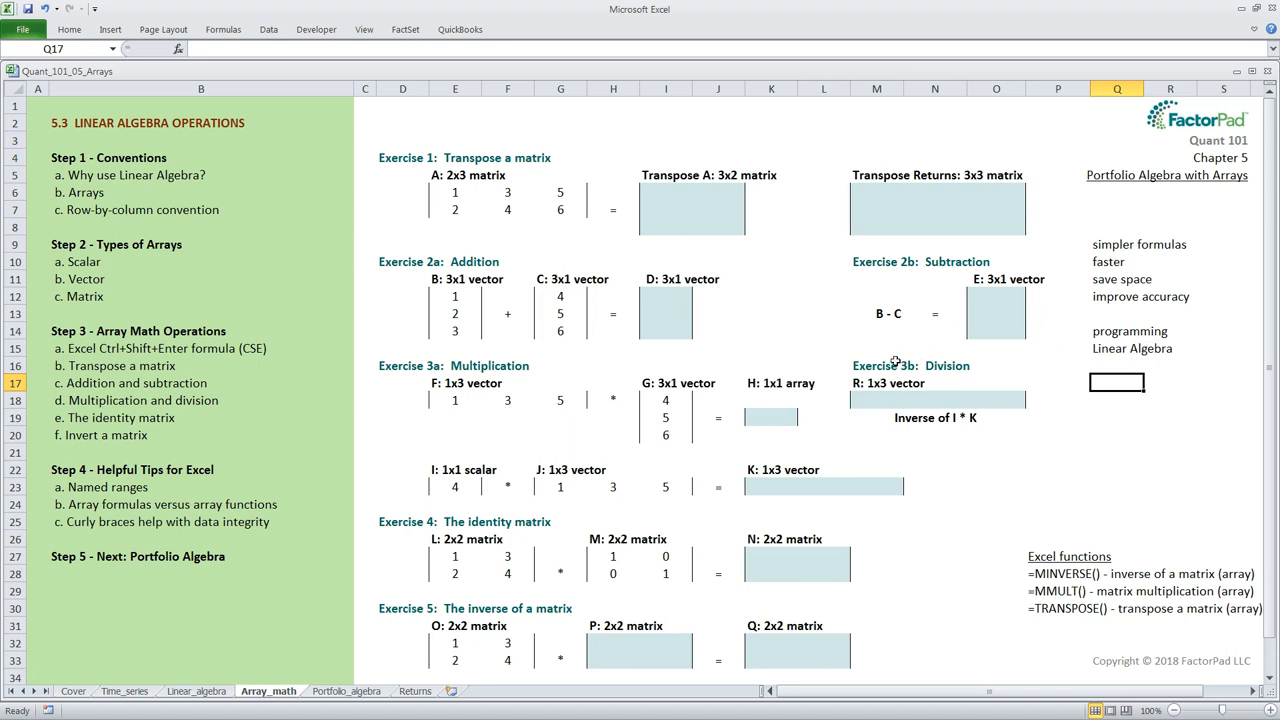
{"action": "mouse_move", "coordinate": [444, 292]}
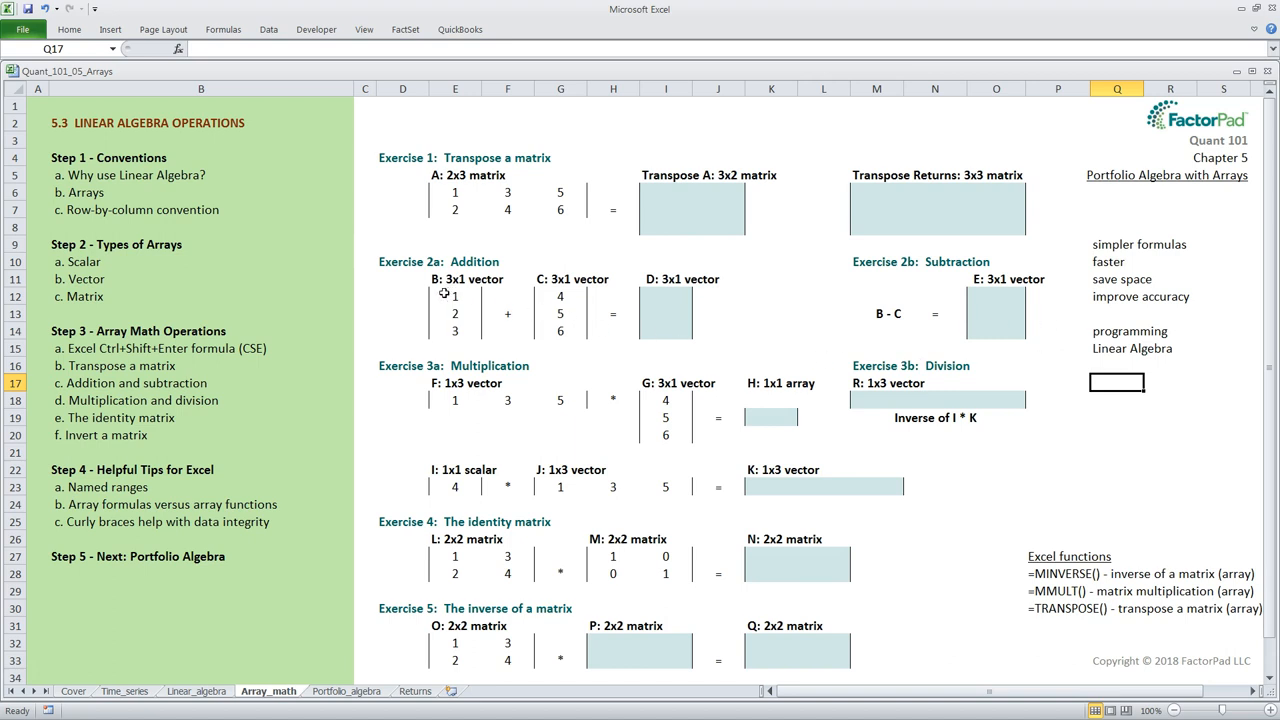
{"action": "mouse_move", "coordinate": [392, 278]}
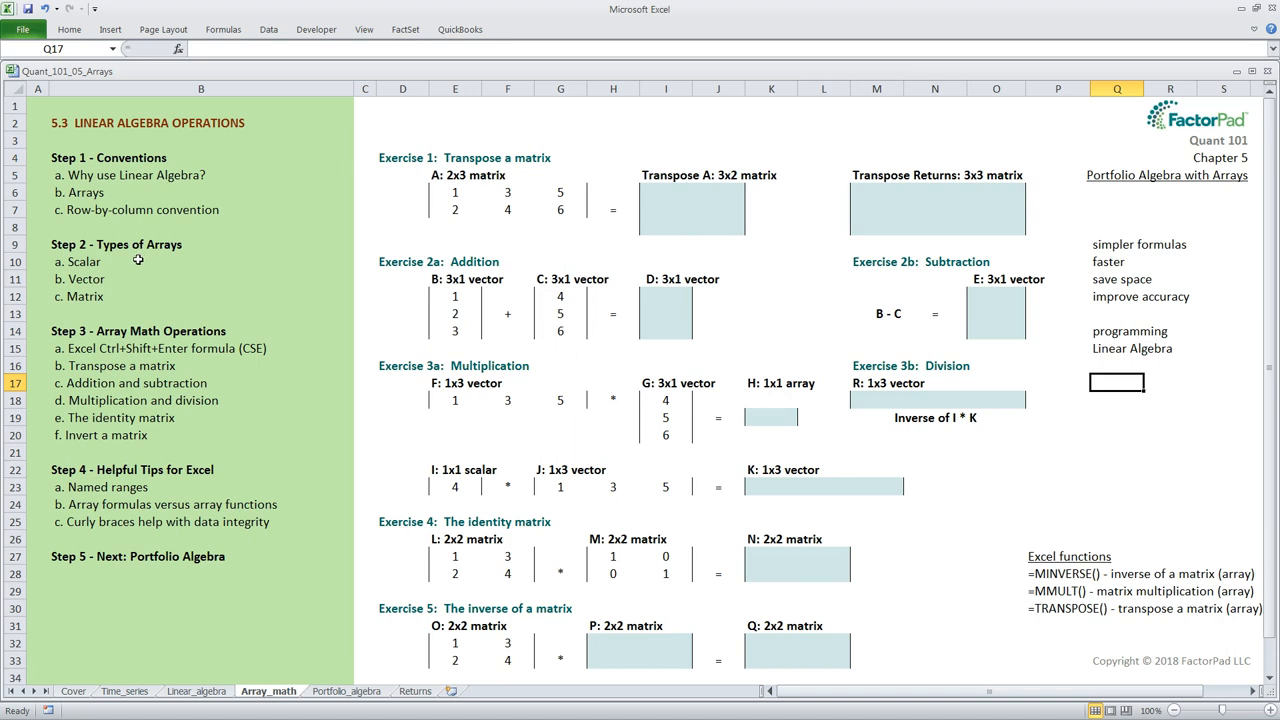
{"action": "mouse_move", "coordinate": [252, 378]}
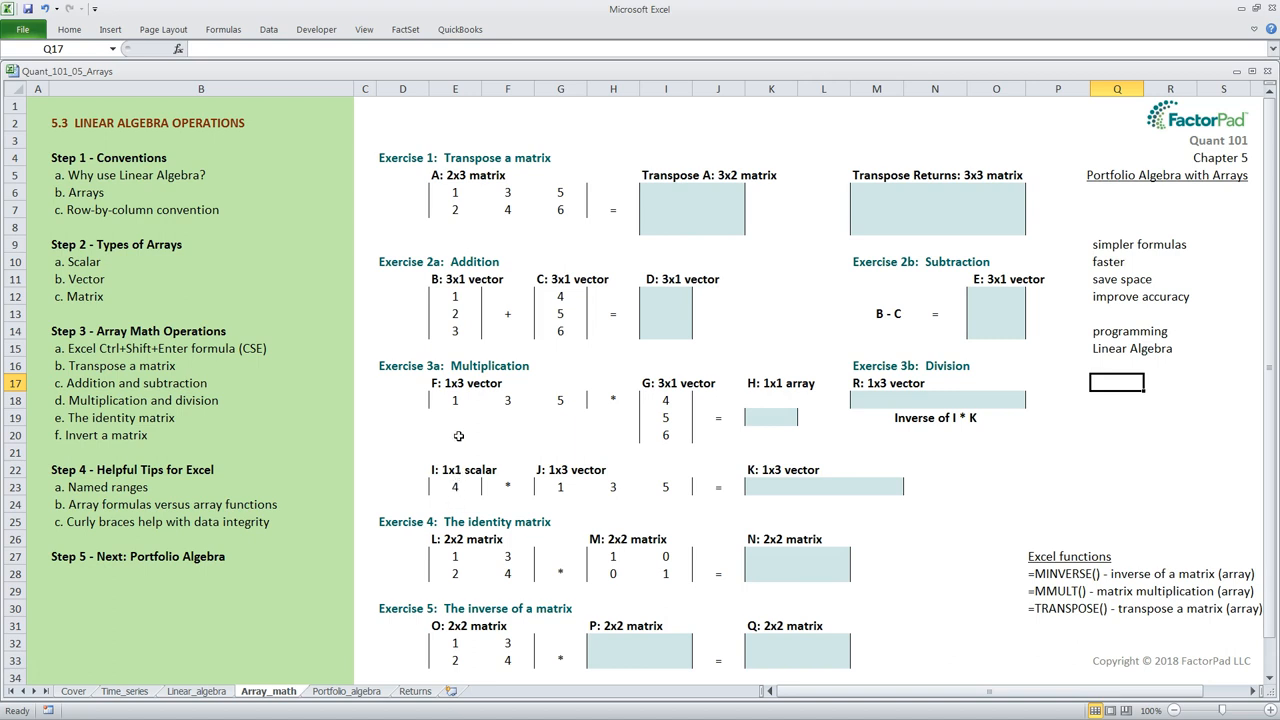
{"action": "mouse_move", "coordinate": [658, 444]}
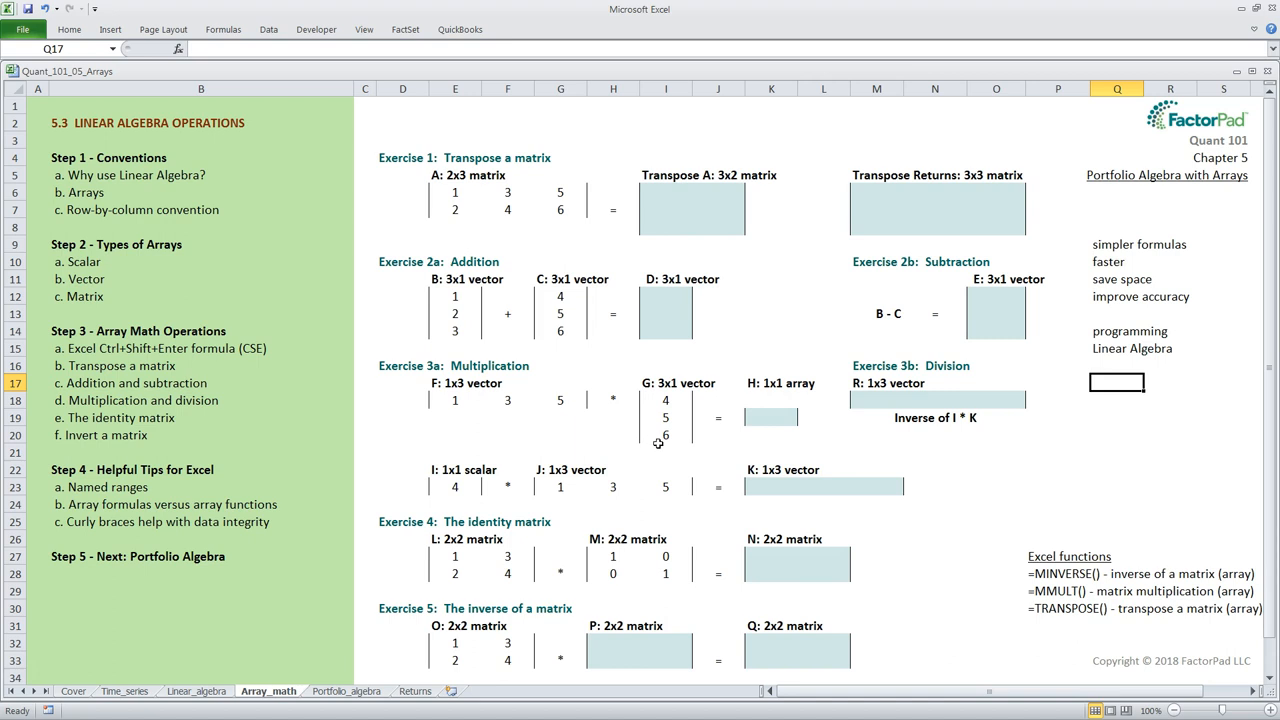
{"action": "mouse_move", "coordinate": [464, 420]}
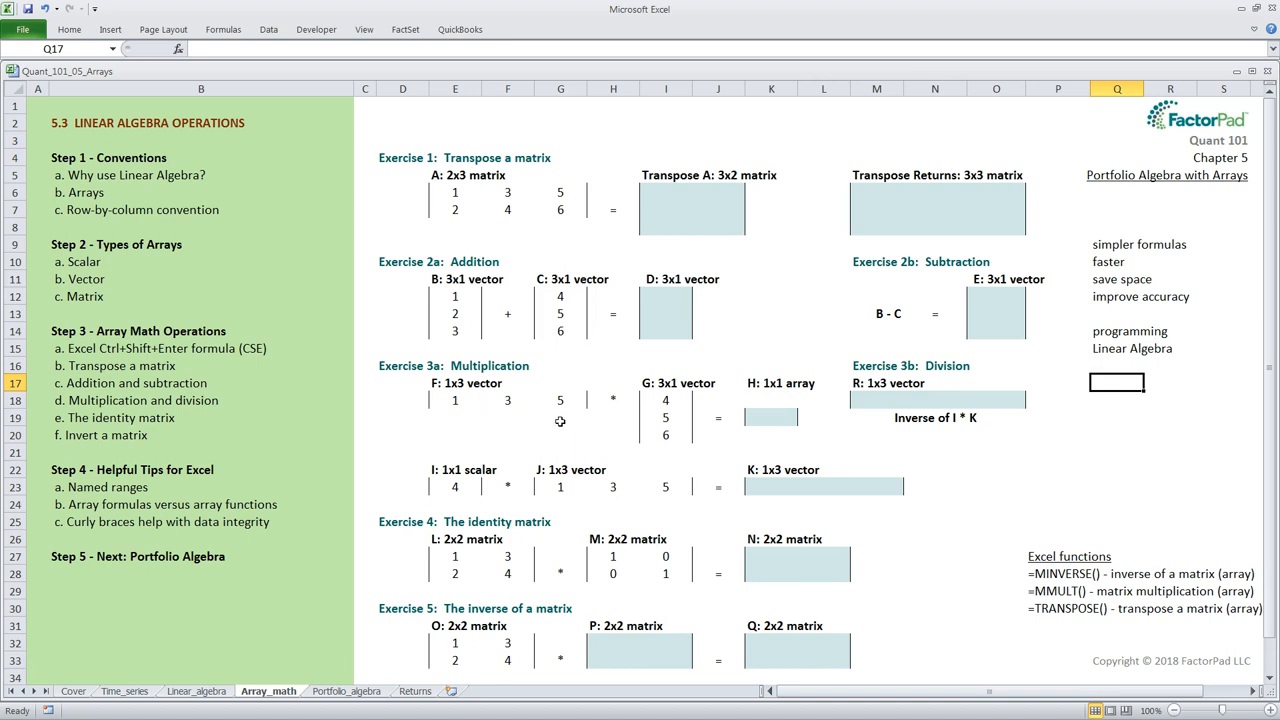
{"action": "mouse_move", "coordinate": [640, 398]}
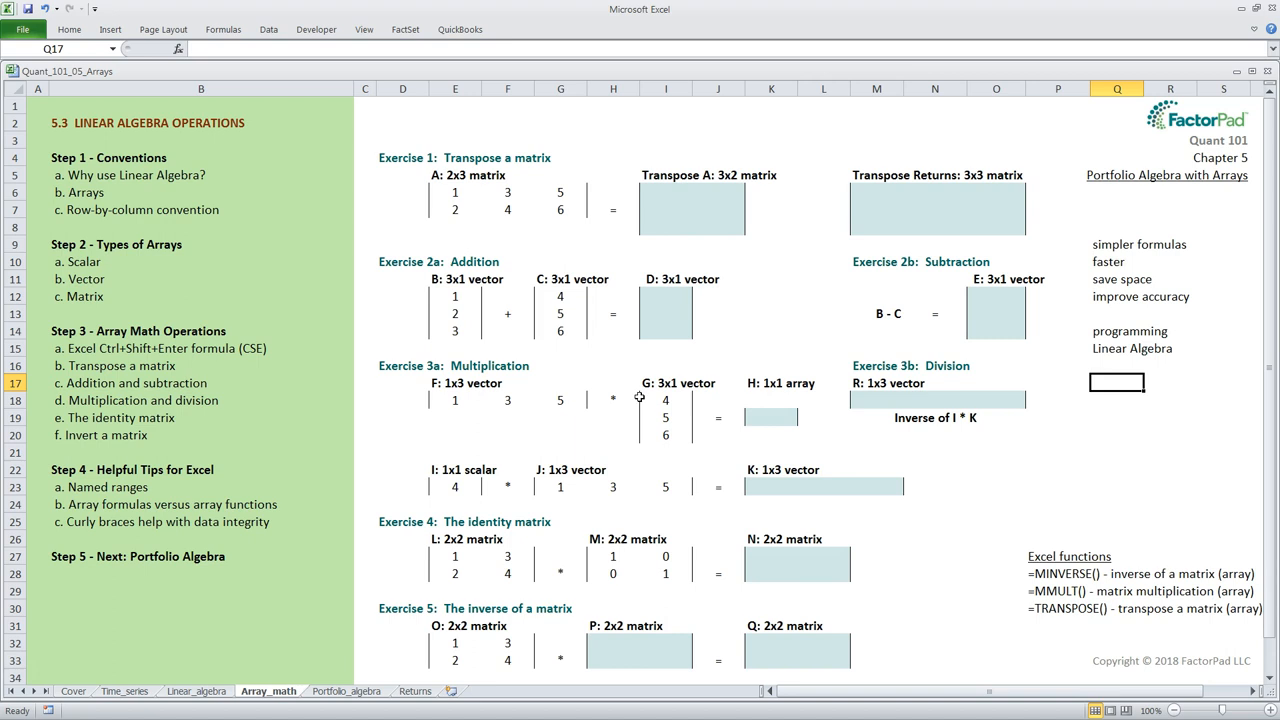
{"action": "mouse_move", "coordinate": [634, 428]}
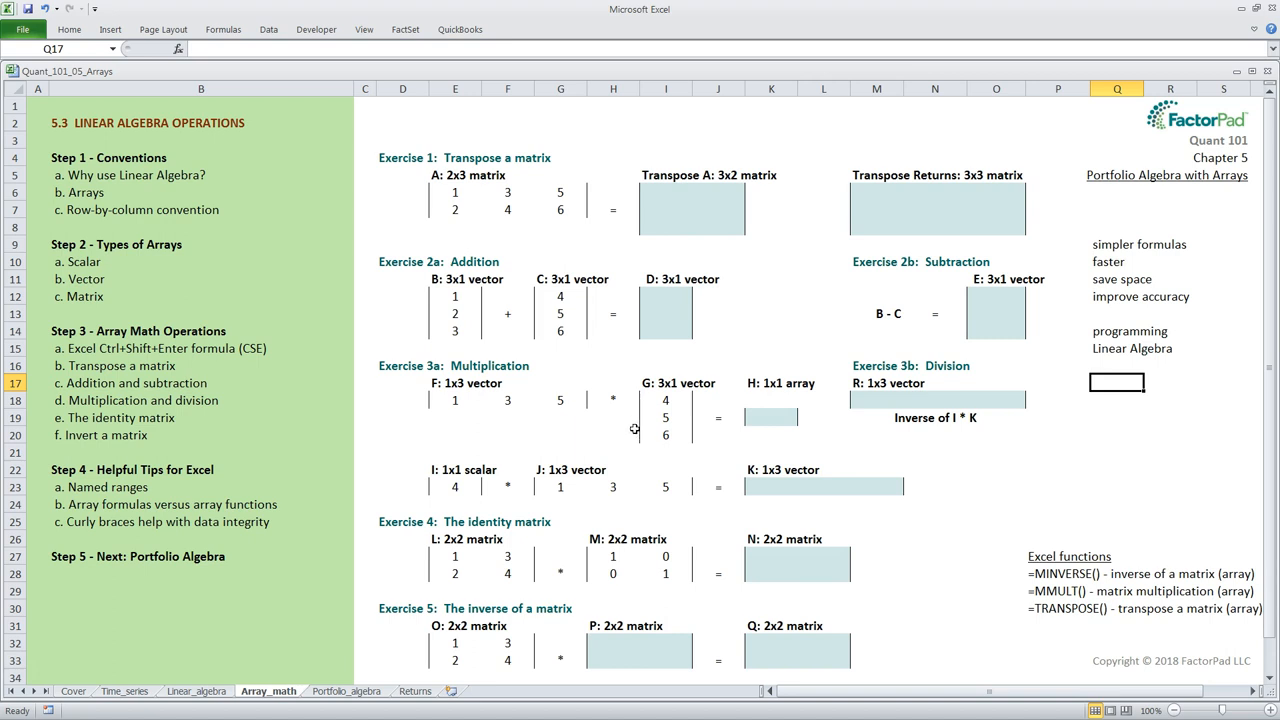
{"action": "mouse_move", "coordinate": [664, 452]}
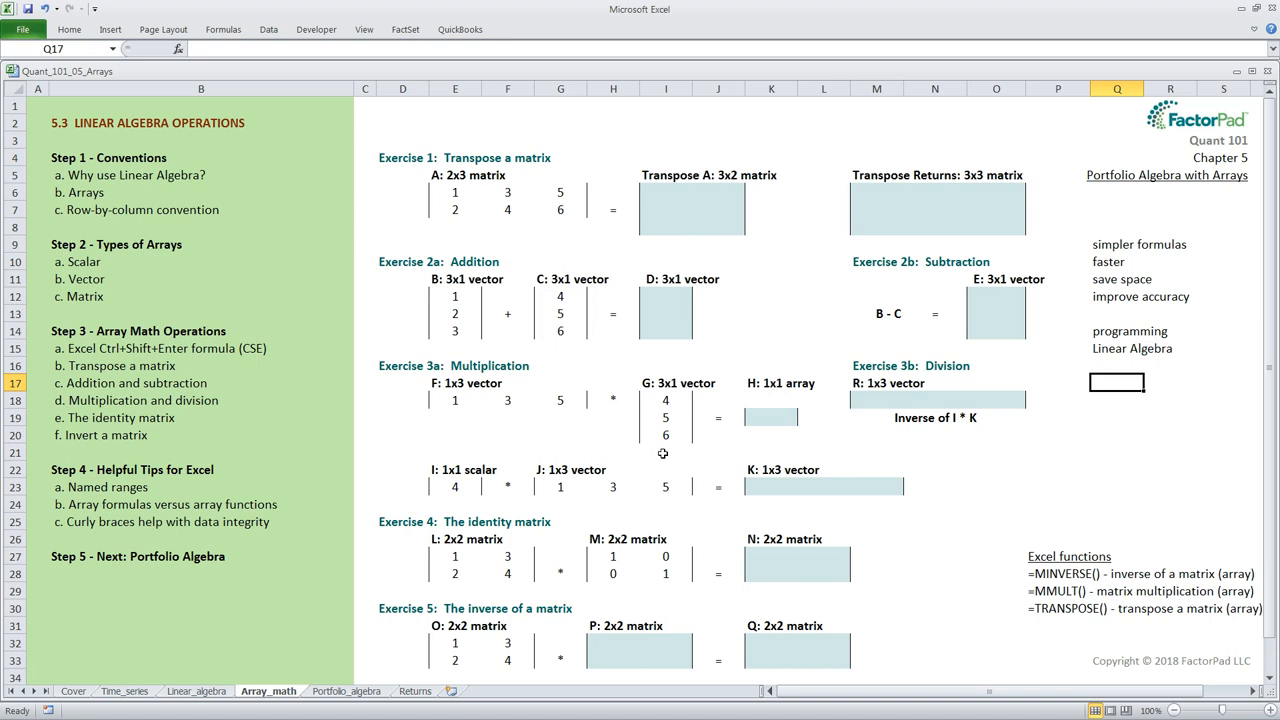
{"action": "mouse_move", "coordinate": [468, 232]}
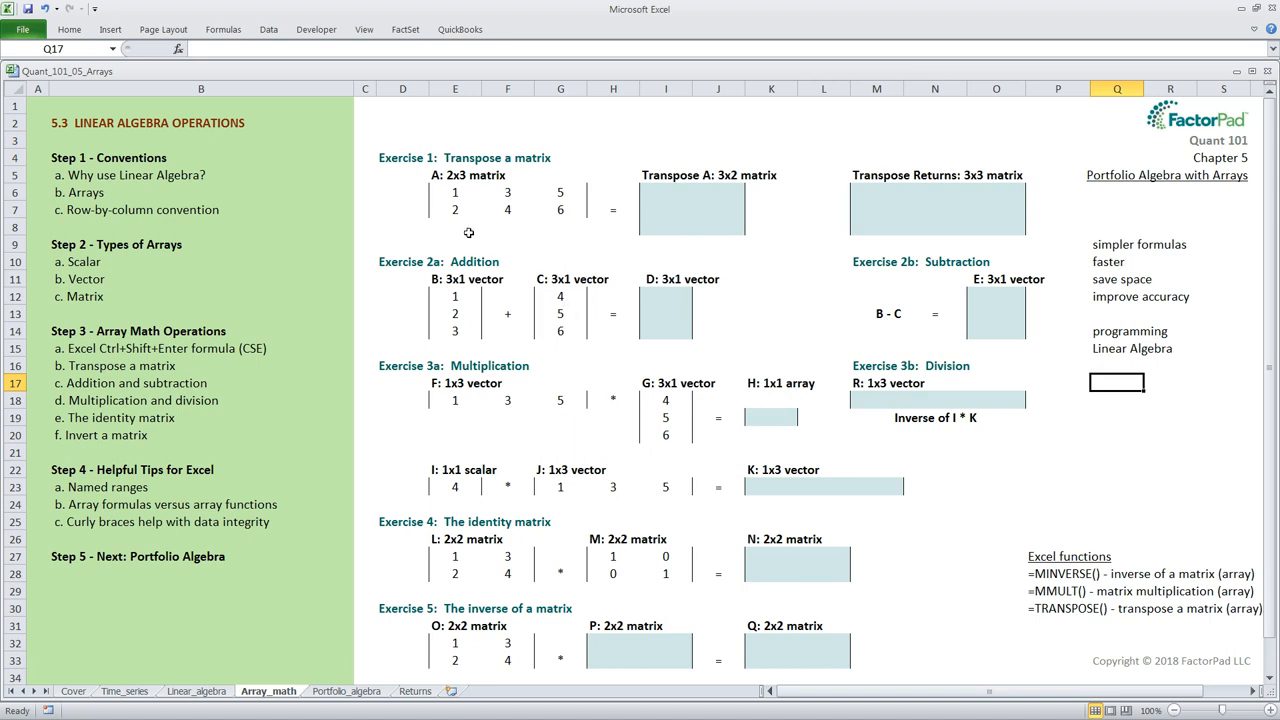
{"action": "mouse_move", "coordinate": [460, 226]}
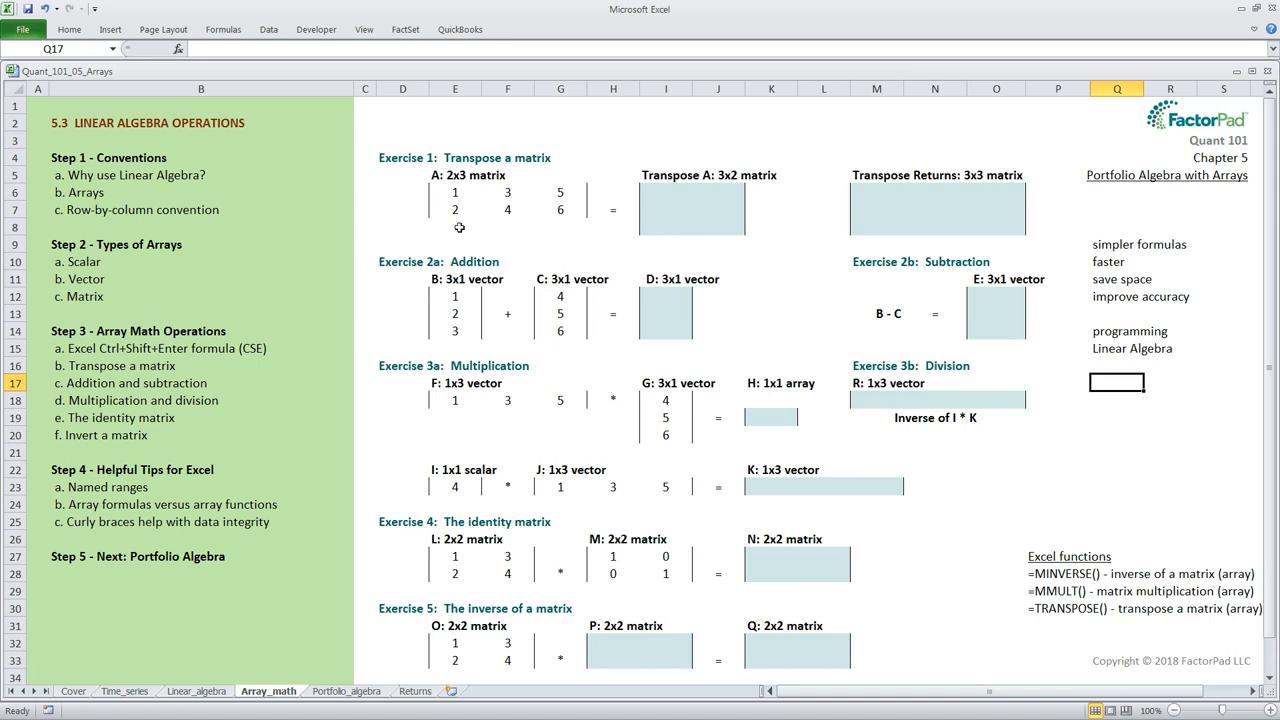
{"action": "mouse_move", "coordinate": [716, 248]}
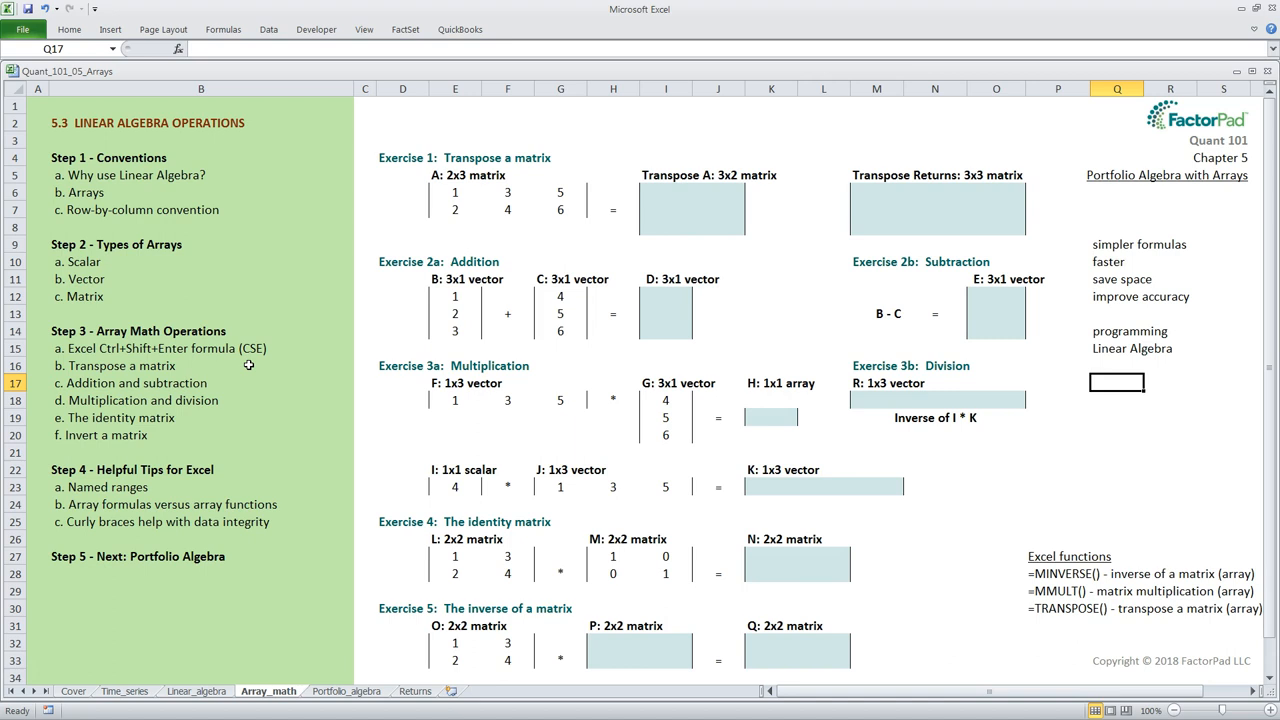
{"action": "mouse_move", "coordinate": [280, 352]}
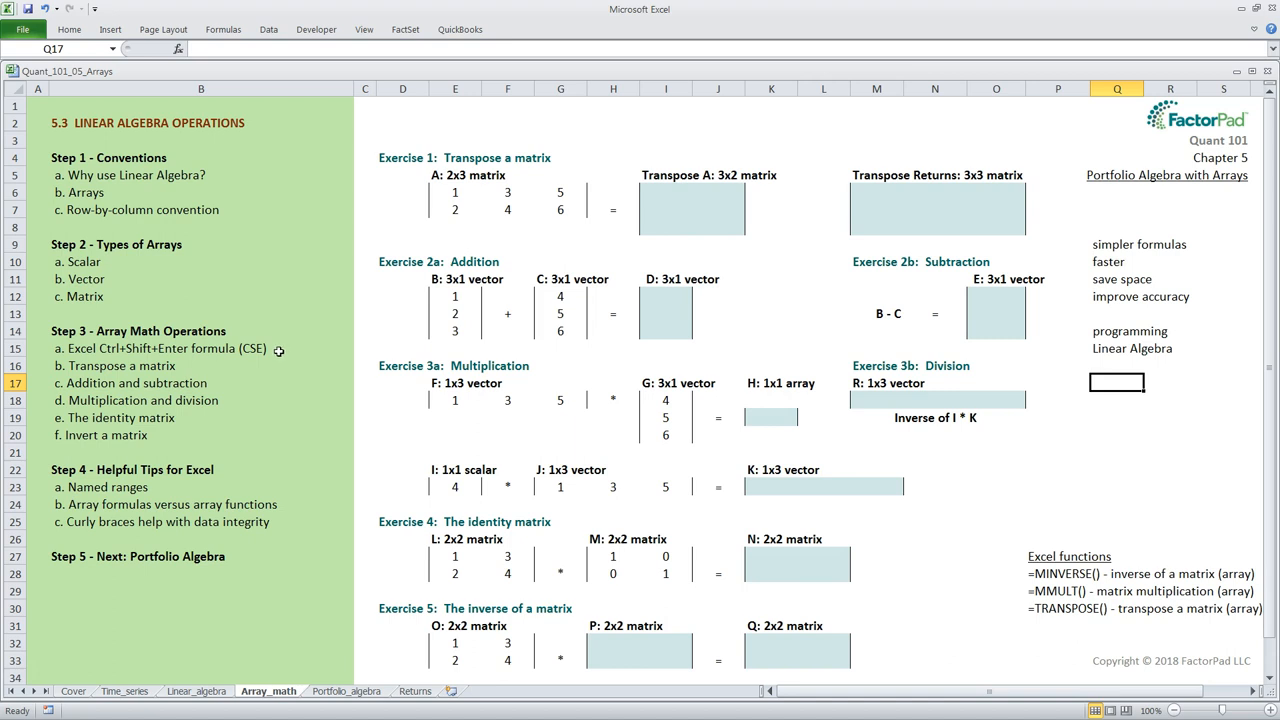
{"action": "mouse_move", "coordinate": [240, 364]}
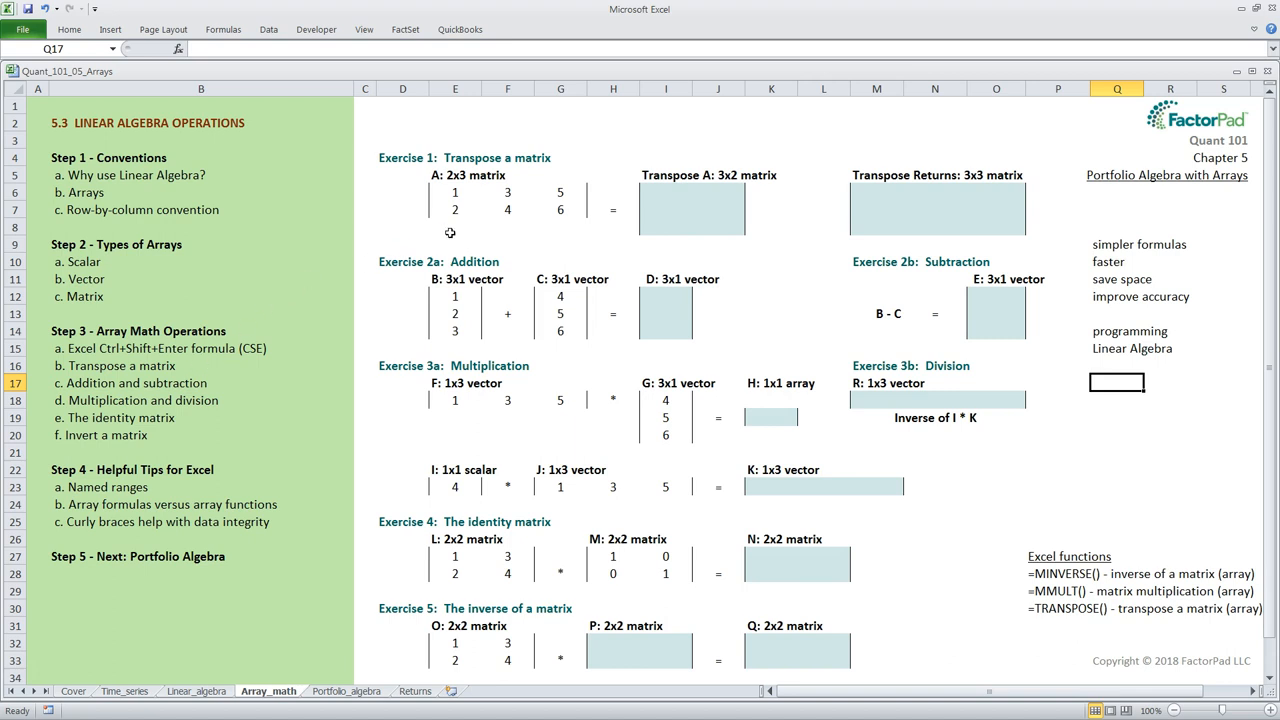
{"action": "mouse_move", "coordinate": [568, 158]}
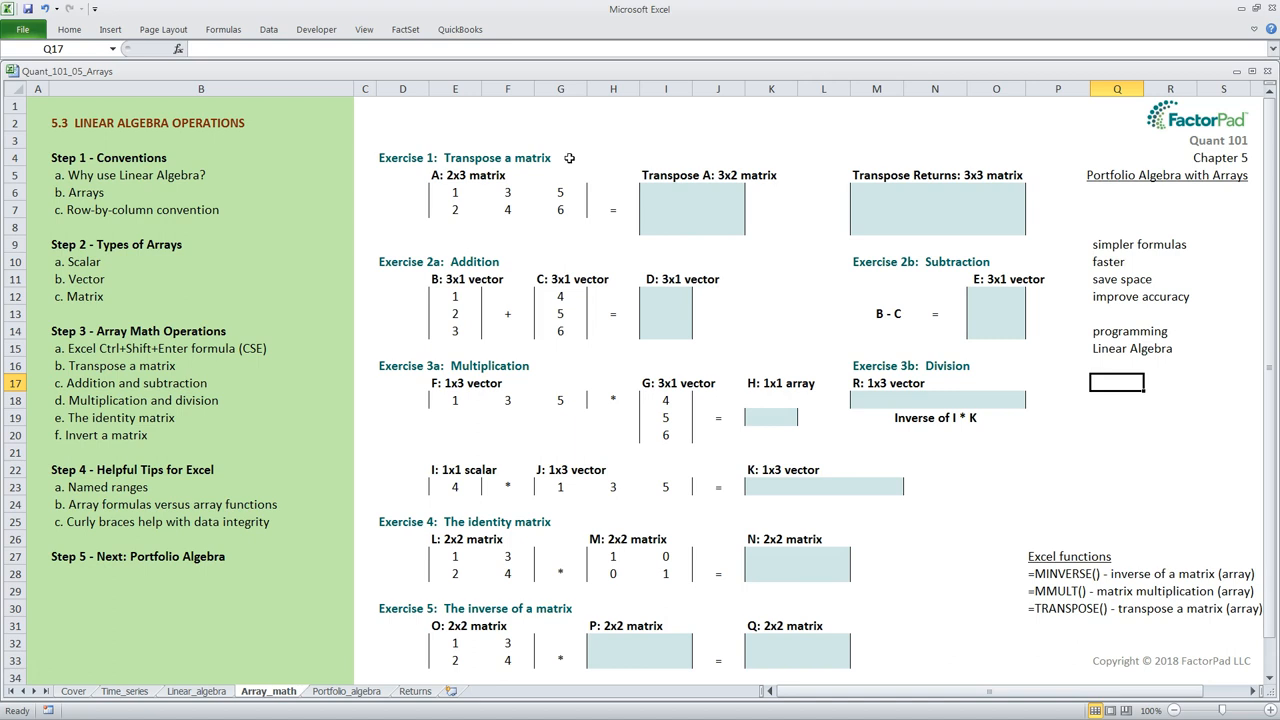
{"action": "mouse_move", "coordinate": [512, 236]}
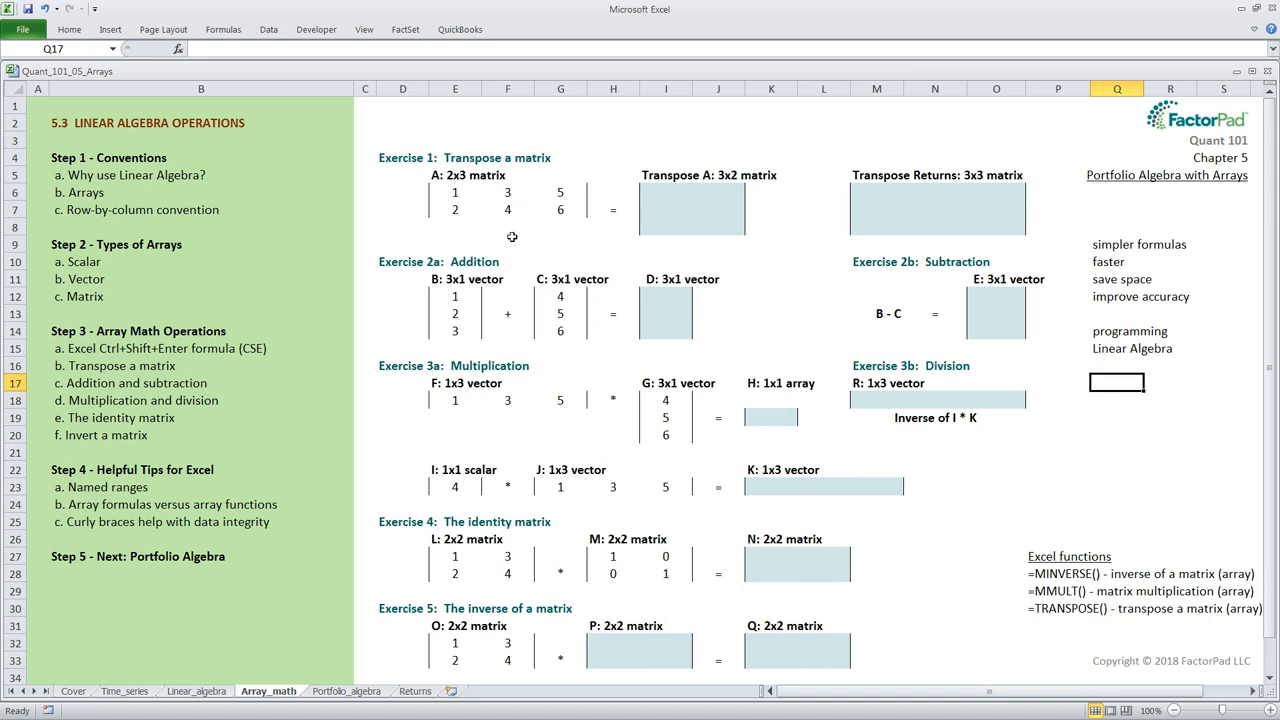
{"action": "mouse_move", "coordinate": [656, 218]}
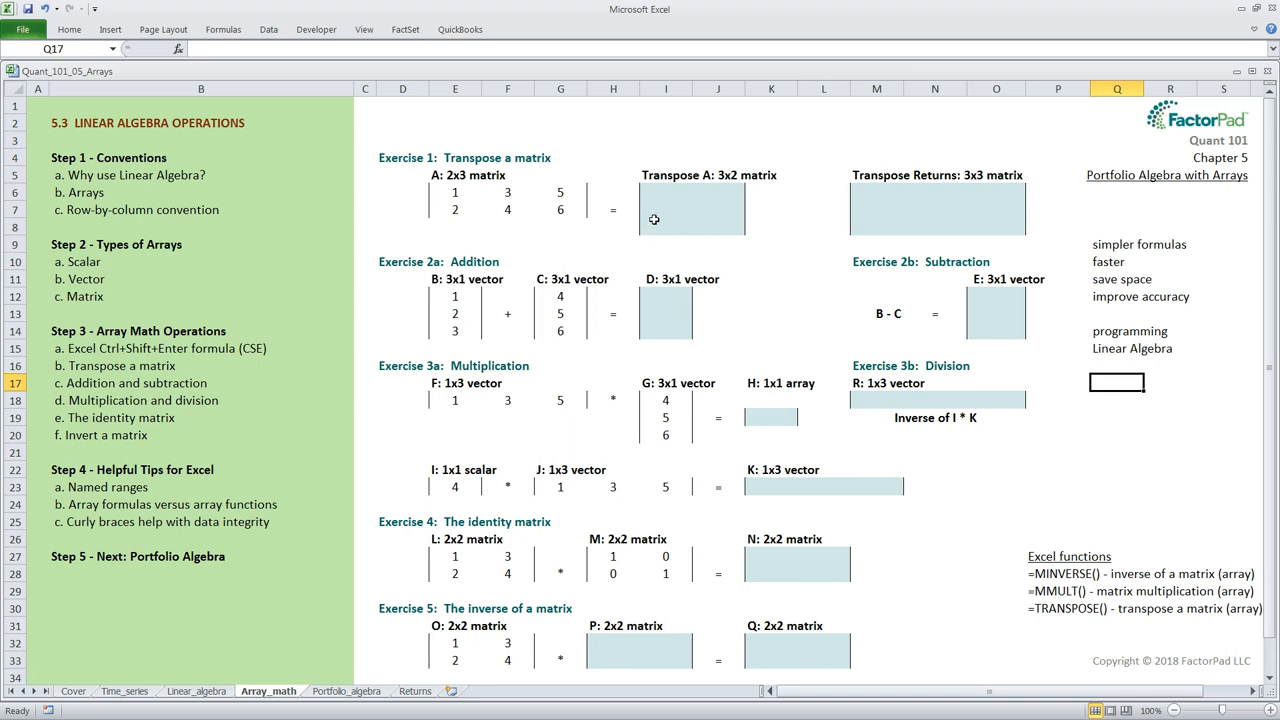
Start typing the transposed values of matrix A by hand, beginning with 1
{"action": "left_click", "coordinate": [664, 192]}
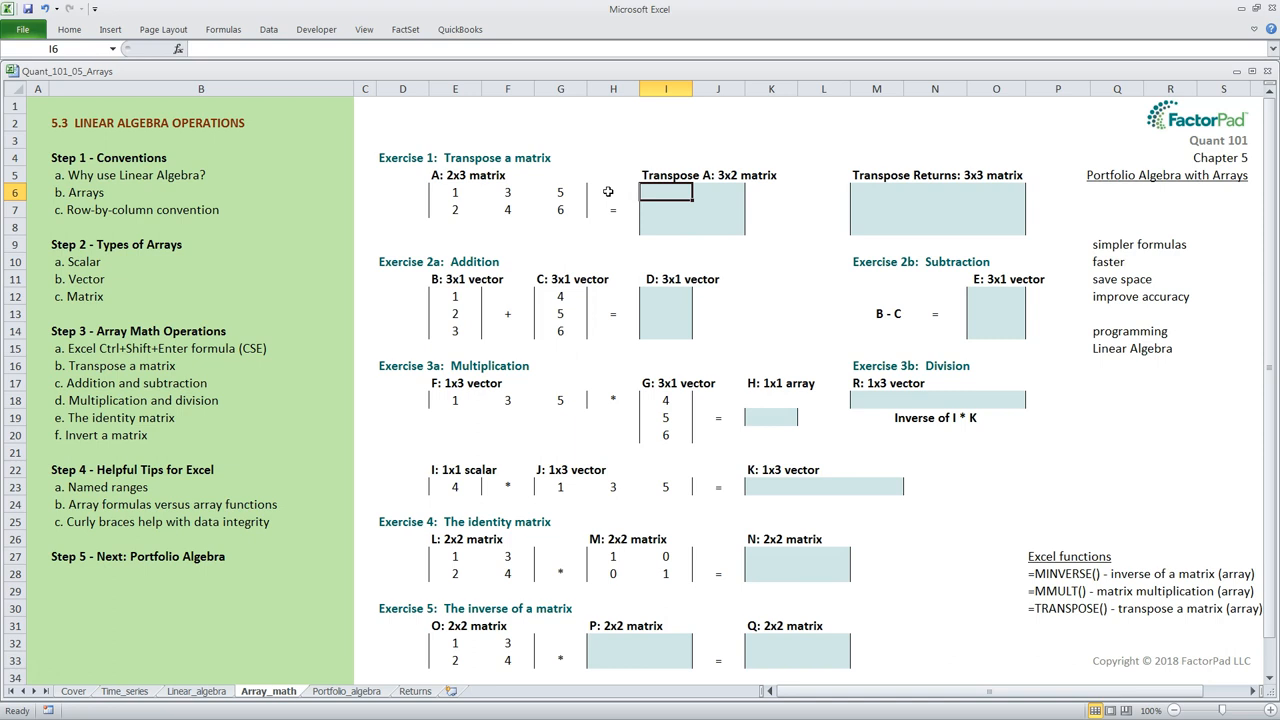
{"action": "type", "text": "1"}
{"action": "left_click", "coordinate": [718, 192]}
{"action": "type", "text": "2"}
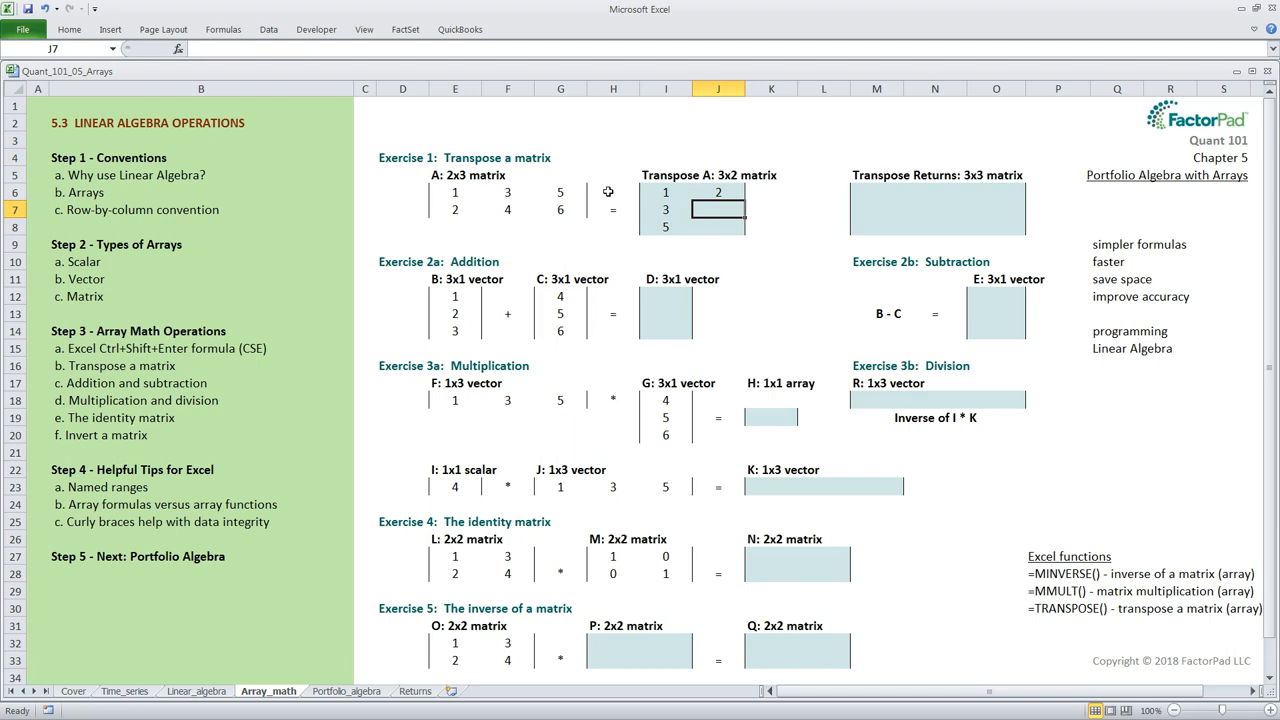
{"action": "left_click", "coordinate": [664, 228]}
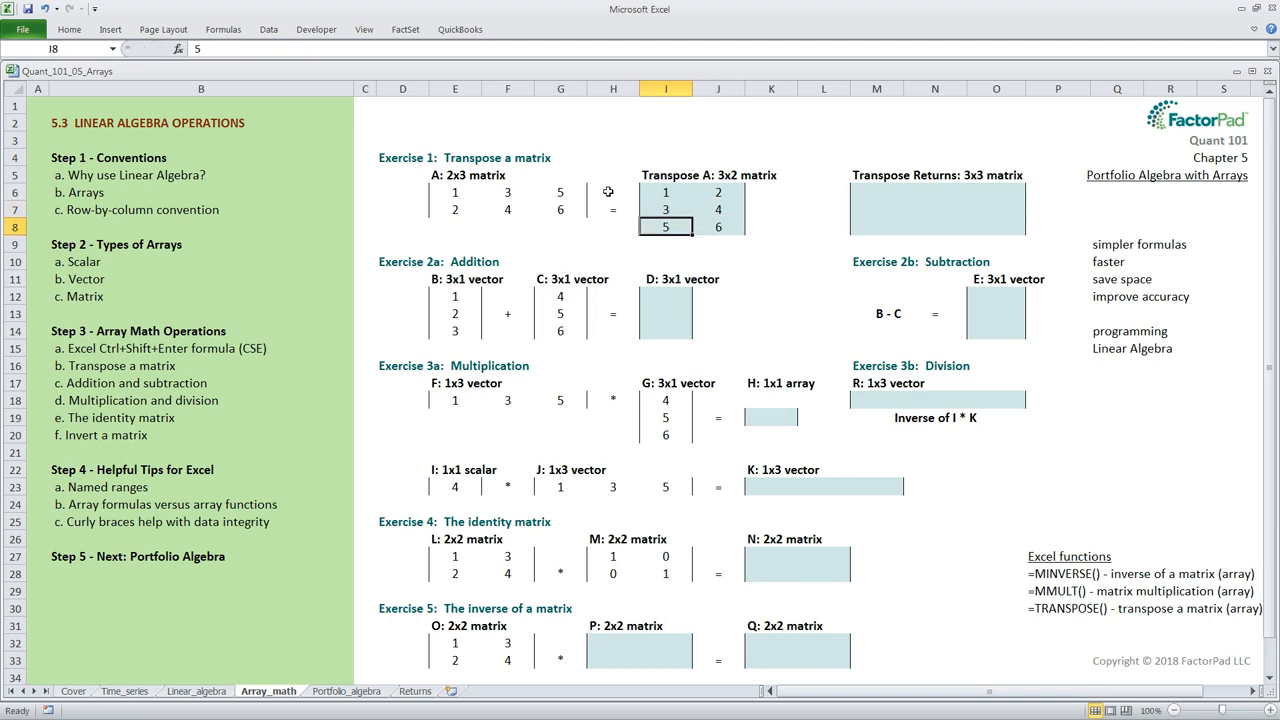
Fill I6:J8 with the array formula =TRANSPOSE(E6:G7), giving 1 2, 3 4, 5 6
{"action": "left_click_drag", "start_coordinate": [664, 192], "coordinate": [718, 210]}
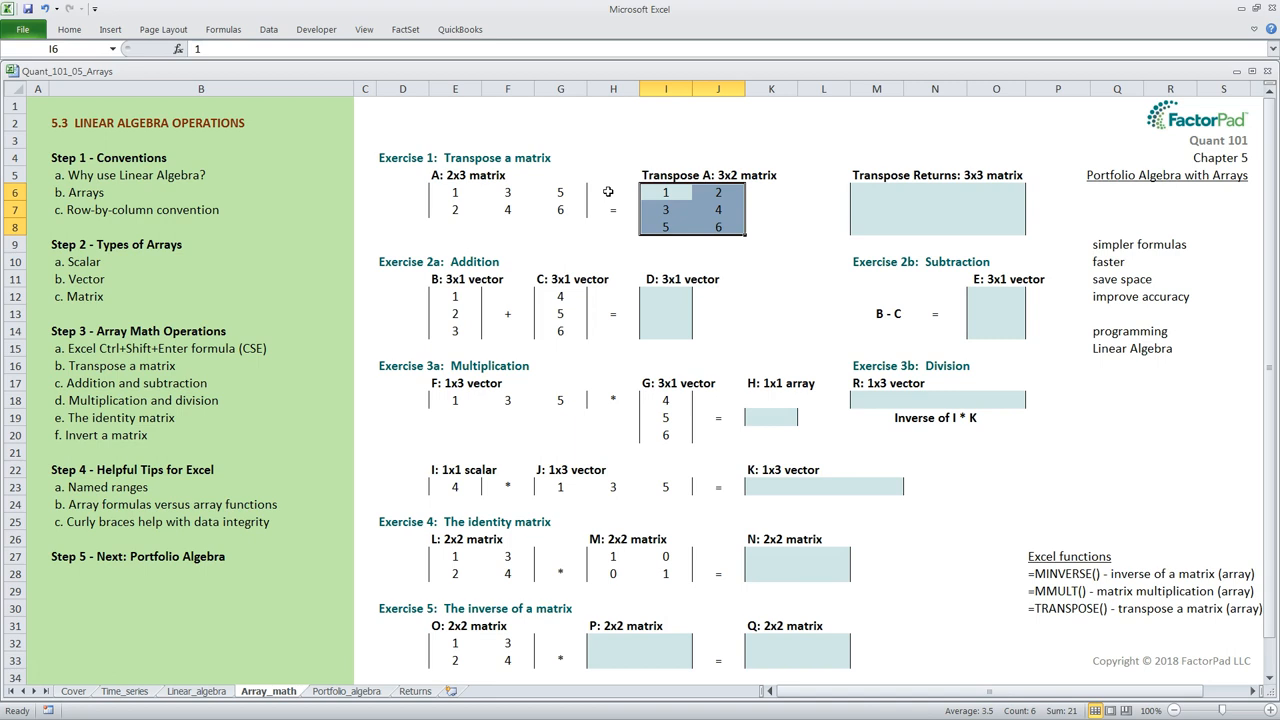
{"action": "type", "text": "=transpose"}
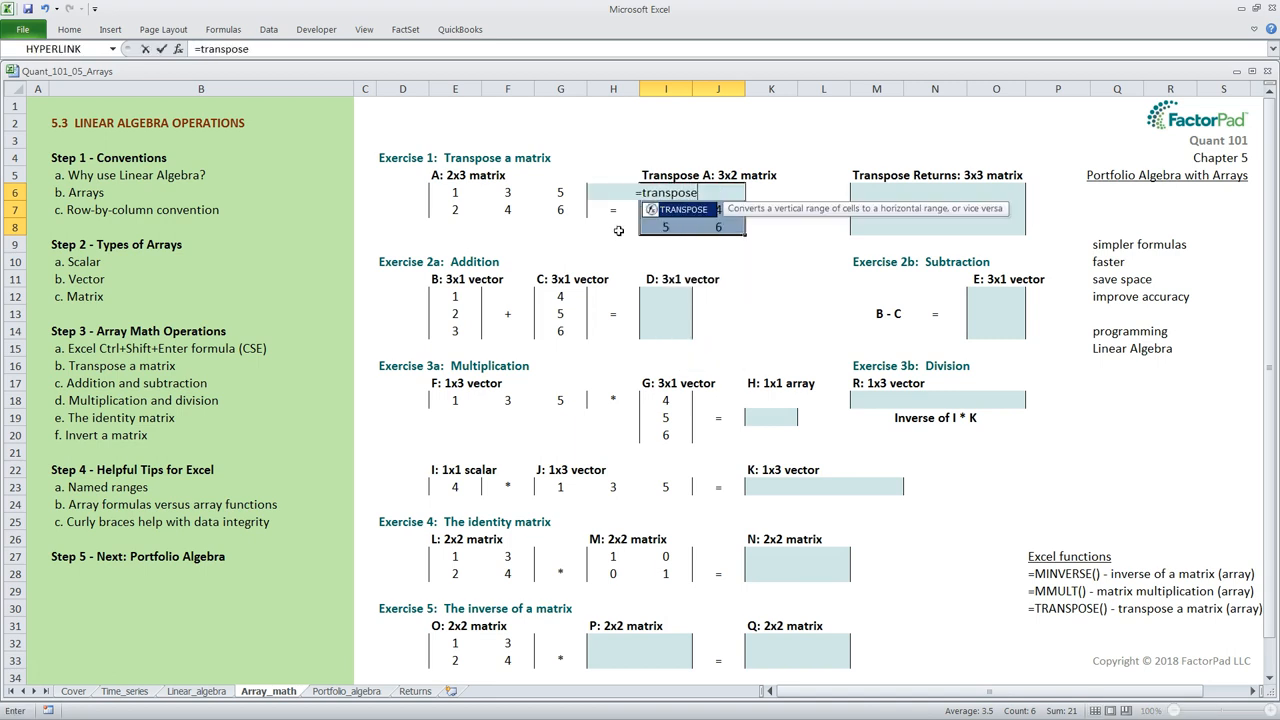
{"action": "left_click", "coordinate": [456, 192]}
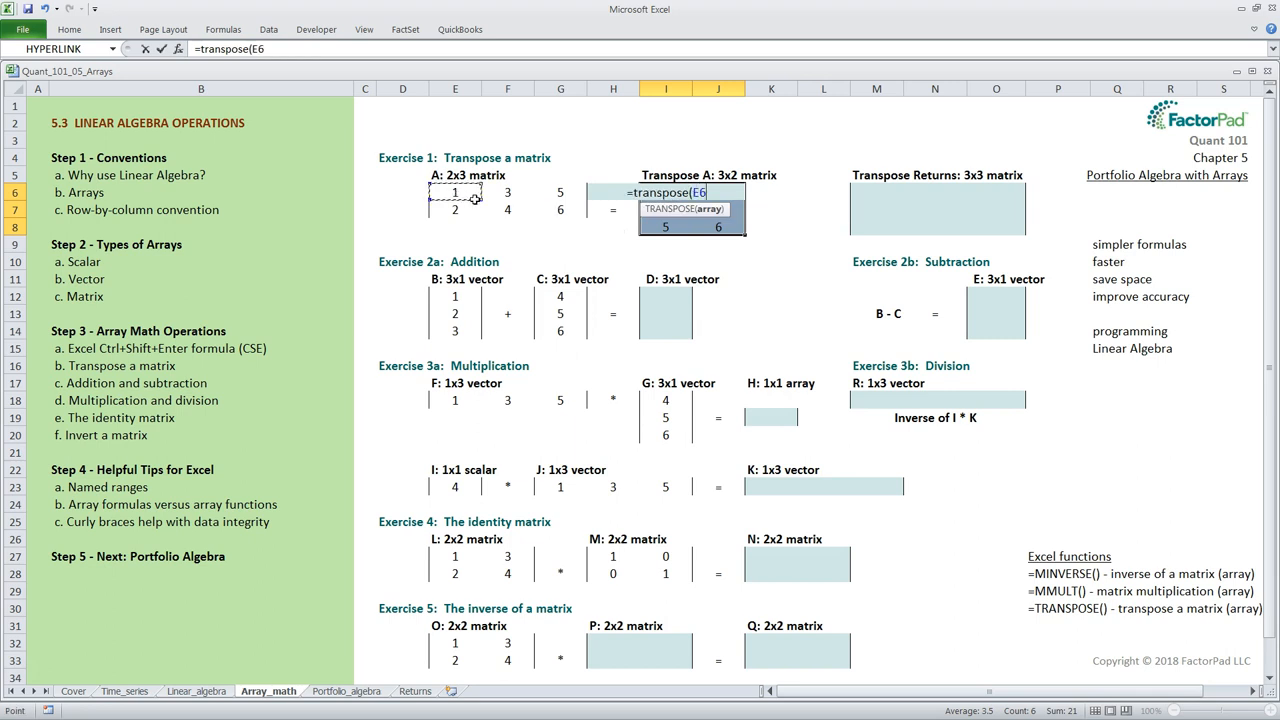
{"action": "left_click_drag", "start_coordinate": [456, 192], "coordinate": [560, 210]}
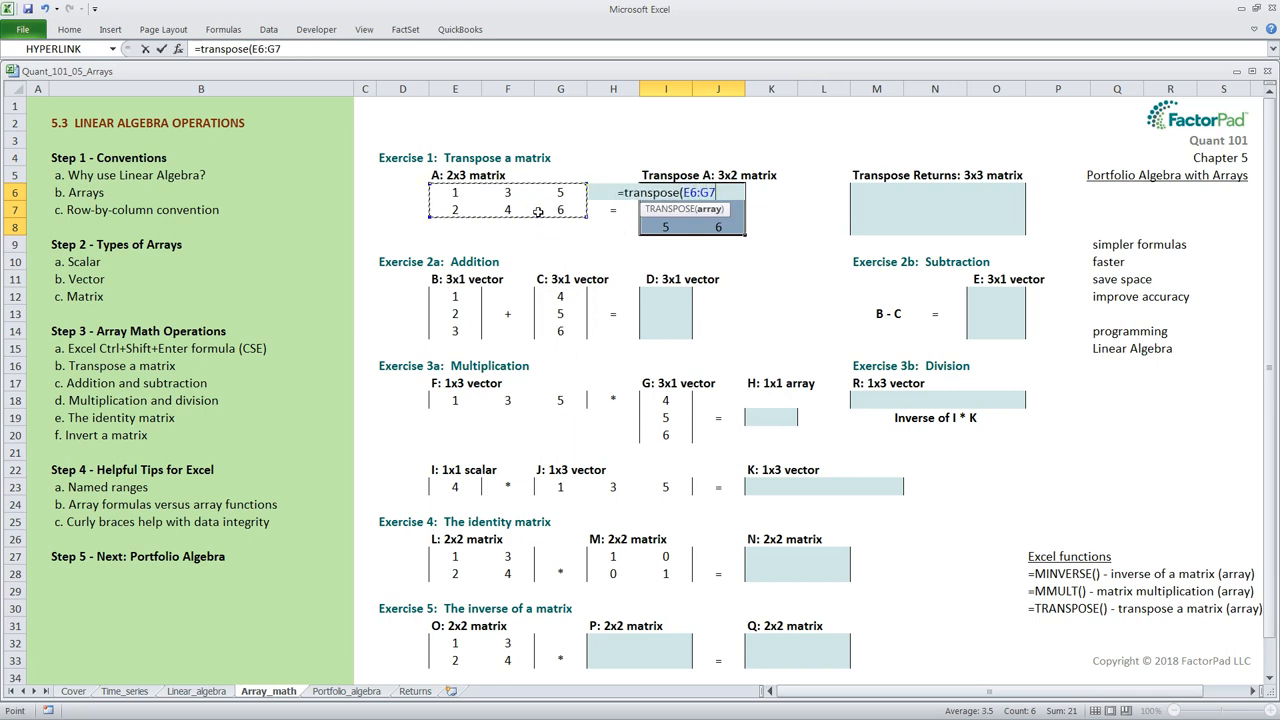
{"action": "key", "text": "ctrl+shift+enter"}
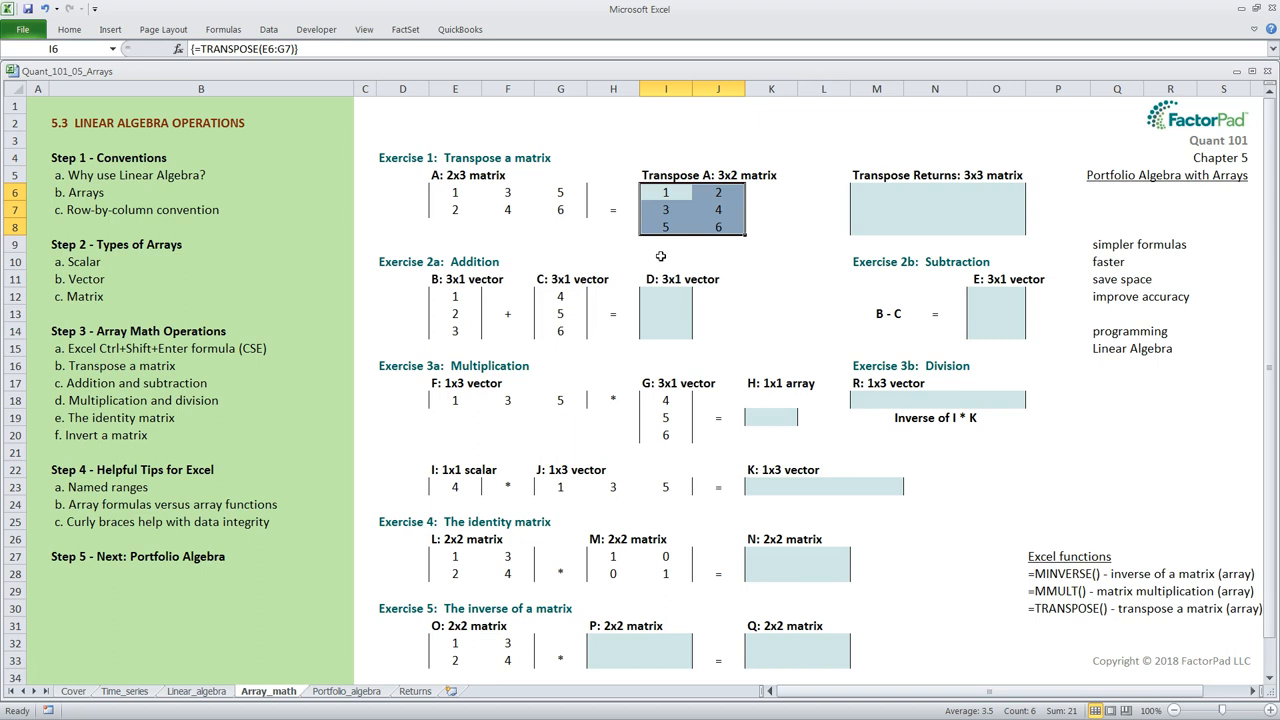
{"action": "mouse_move", "coordinate": [716, 248]}
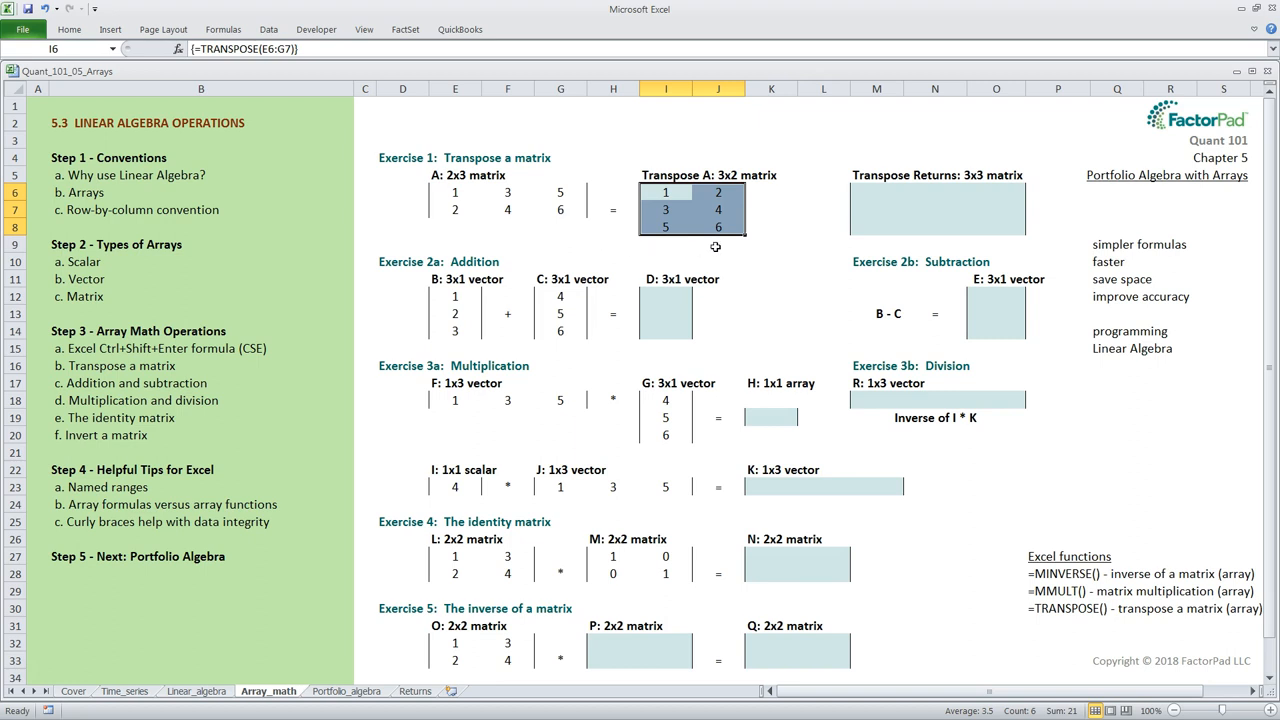
{"action": "mouse_move", "coordinate": [512, 444]}
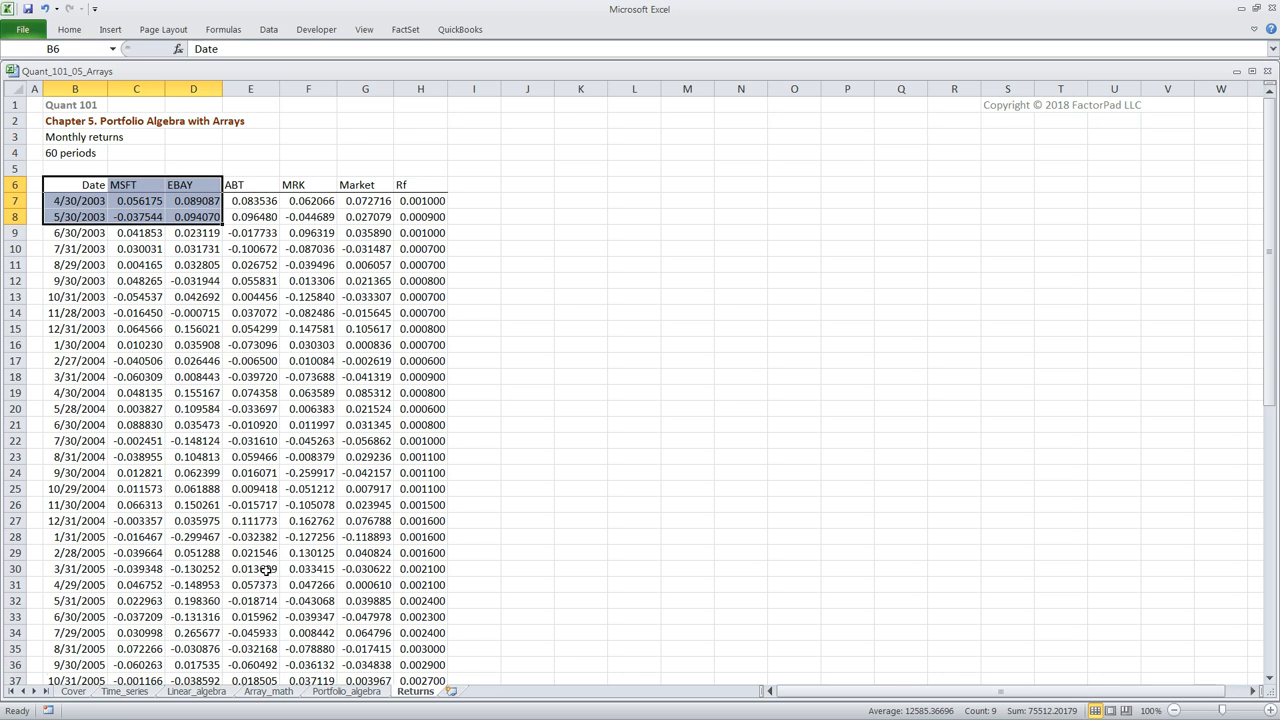
{"action": "left_click", "coordinate": [268, 692]}
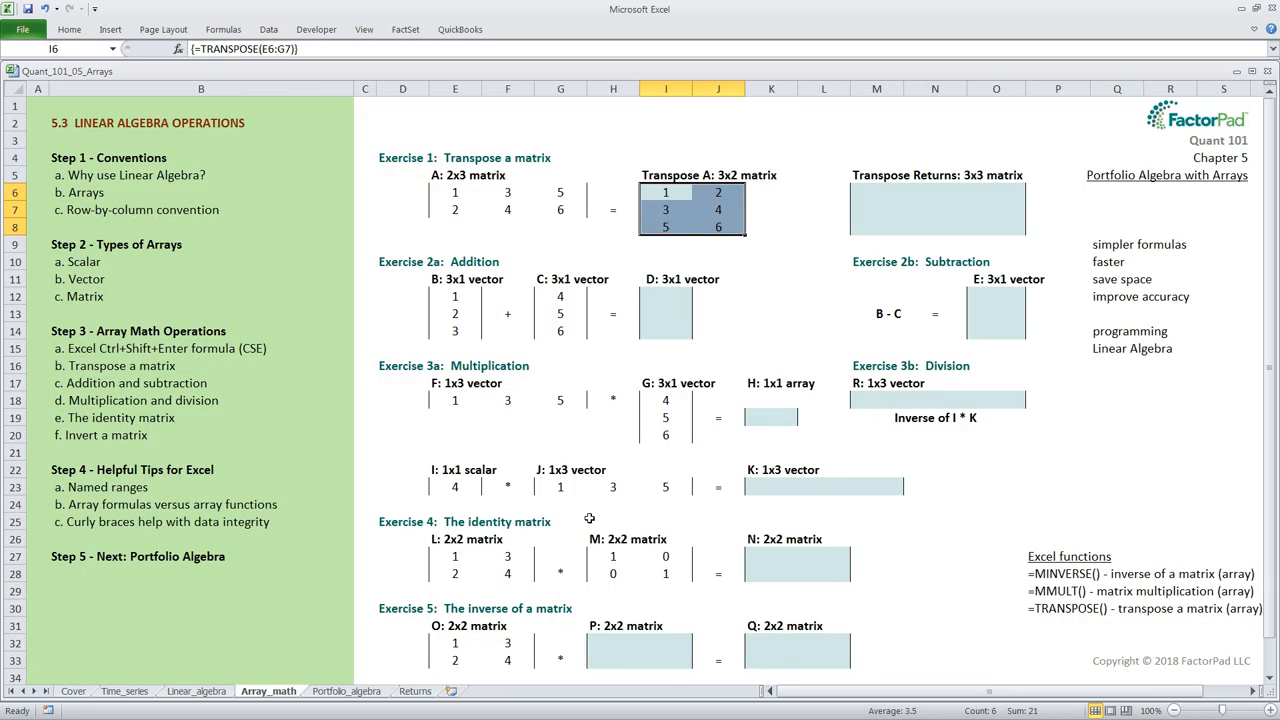
{"action": "left_click", "coordinate": [876, 192]}
{"action": "type", "text": "="}
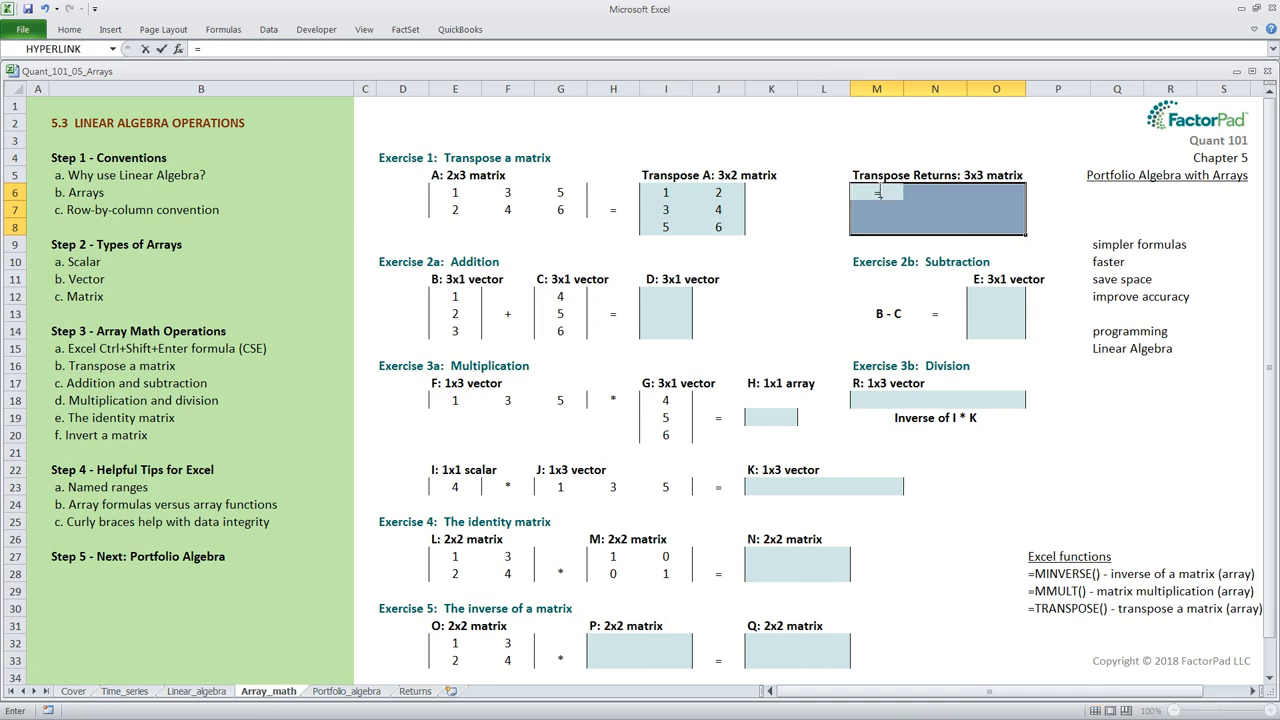
Enter =TRANSPOSE(Returns!B6:D8) to bring the Date, MSFT and EBAY rows into the 3x3 area
{"action": "type", "text": "transpose"}
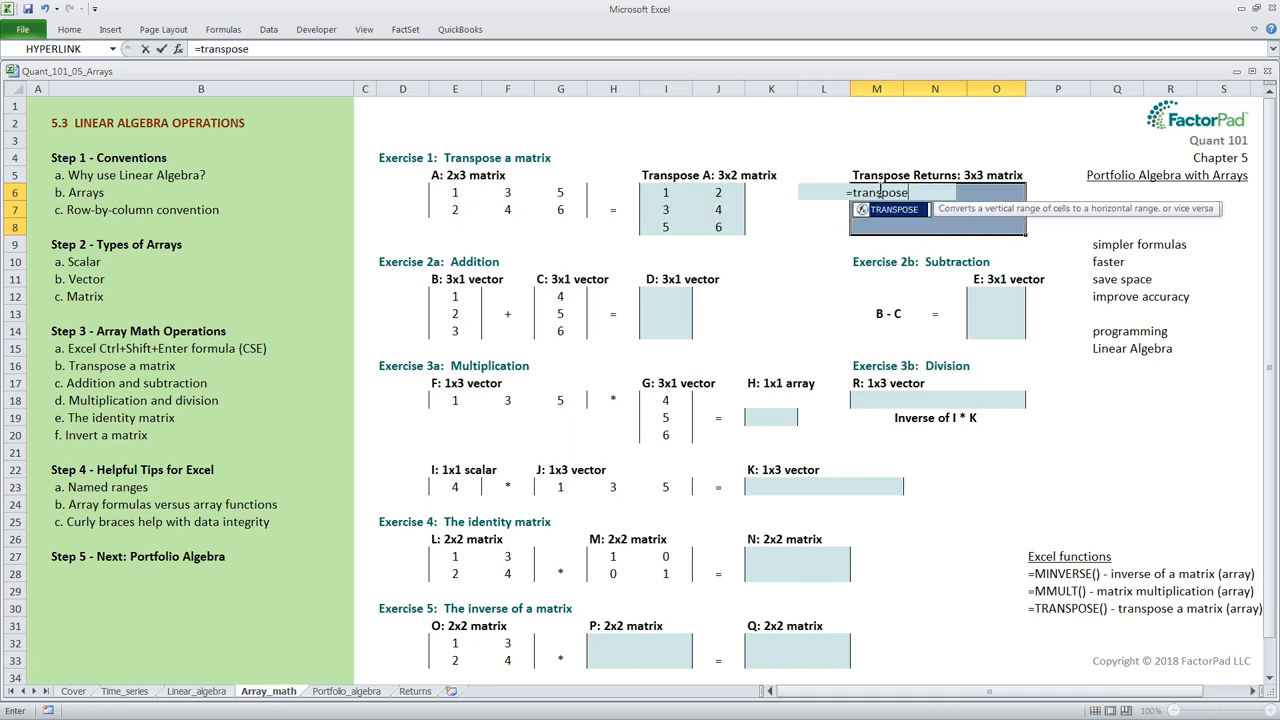
{"action": "type", "text": "(returns"}
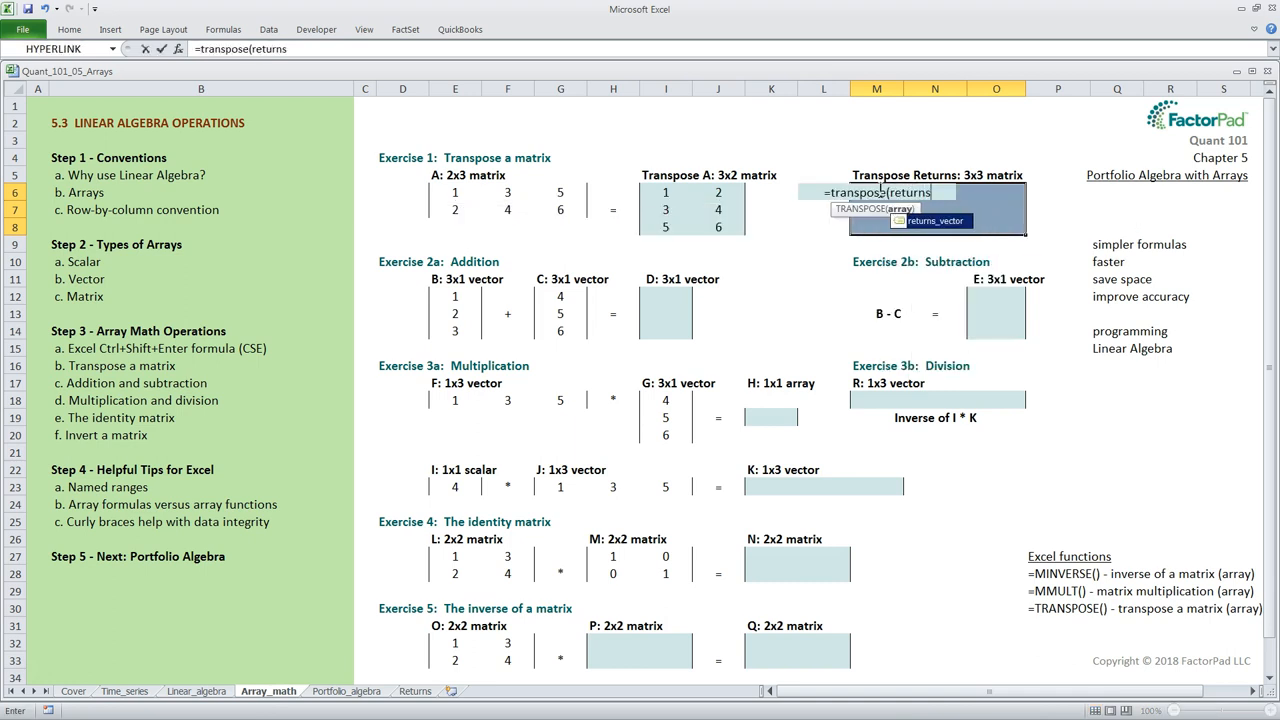
{"action": "type", "text": "!b"}
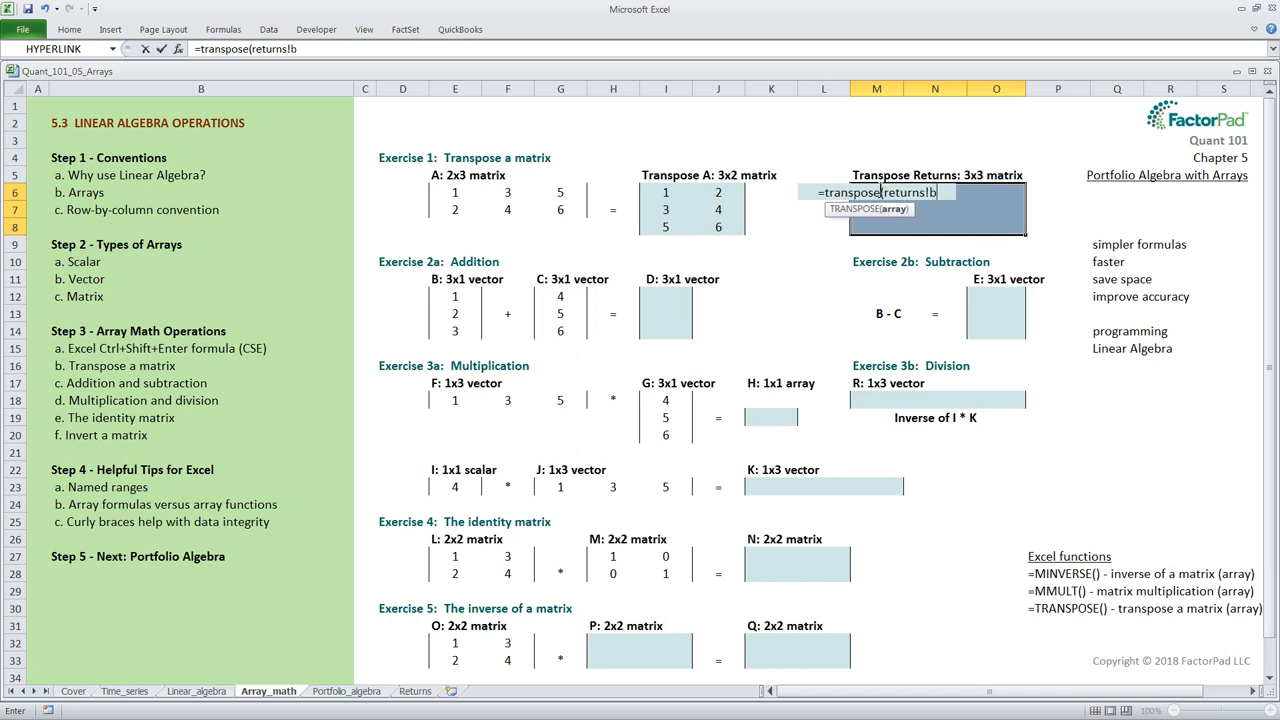
{"action": "type", "text": "6:d8"}
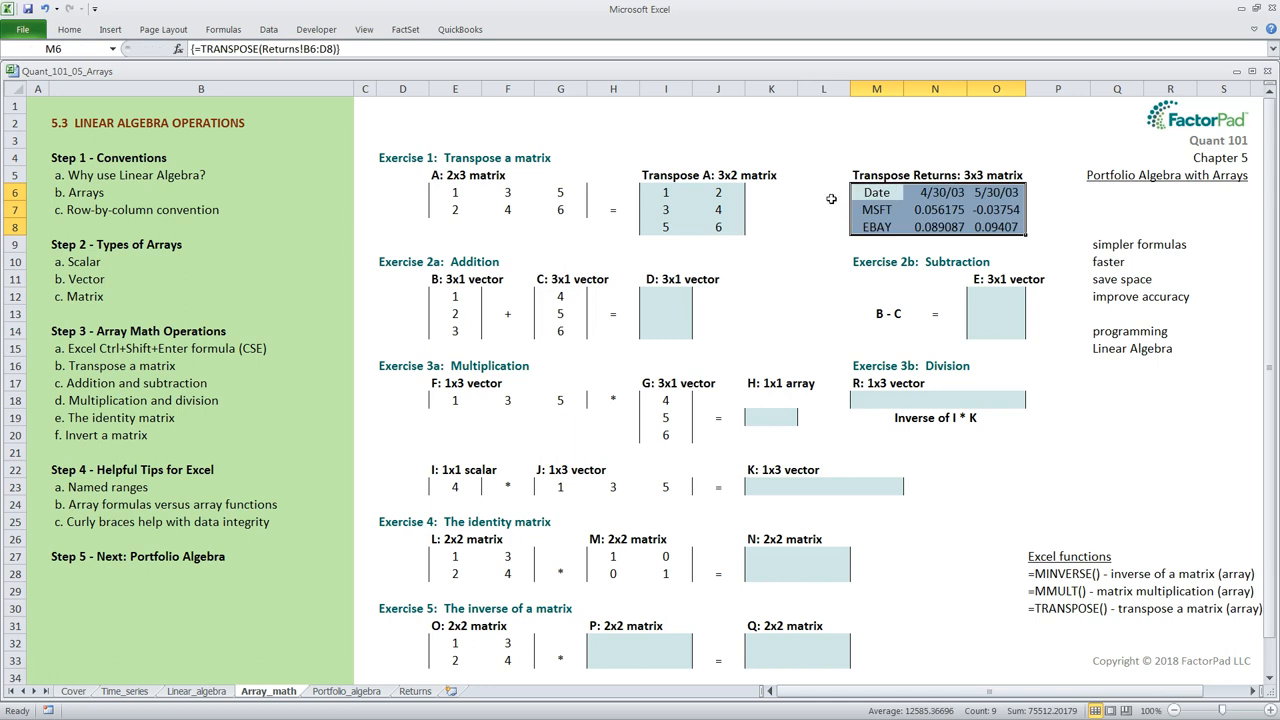
{"action": "mouse_move", "coordinate": [1000, 248]}
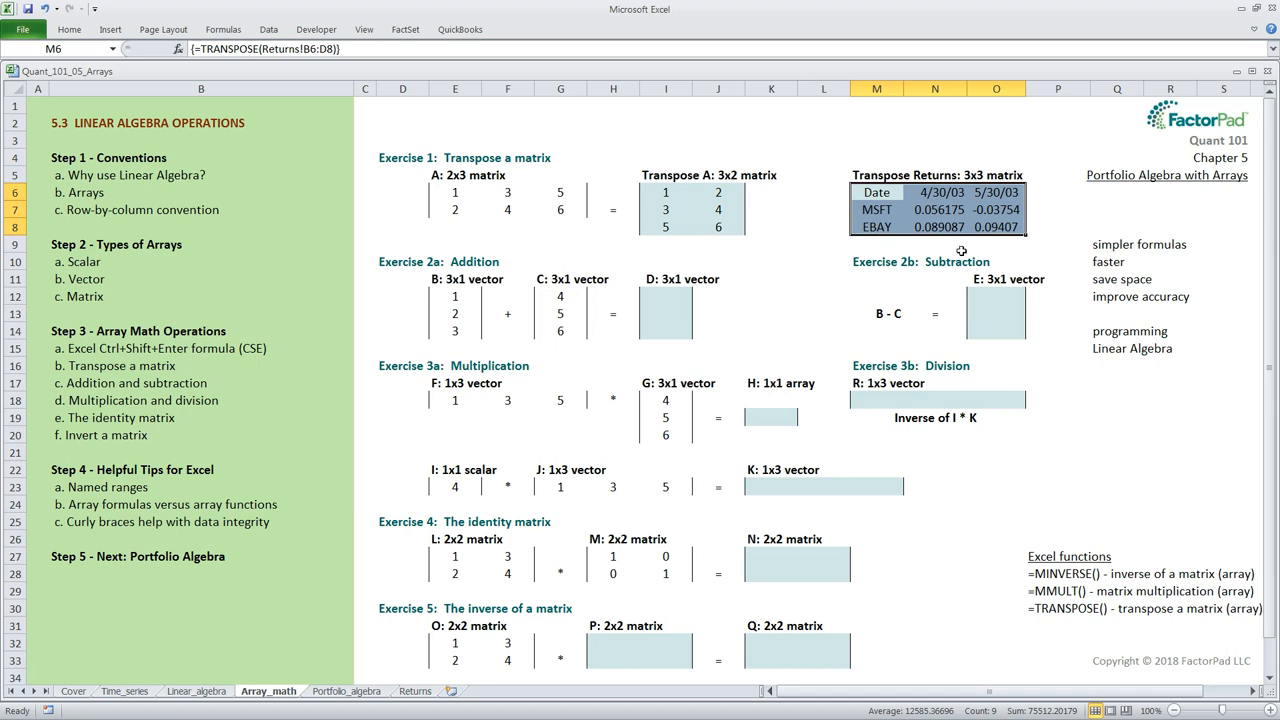
{"action": "mouse_move", "coordinate": [1116, 392]}
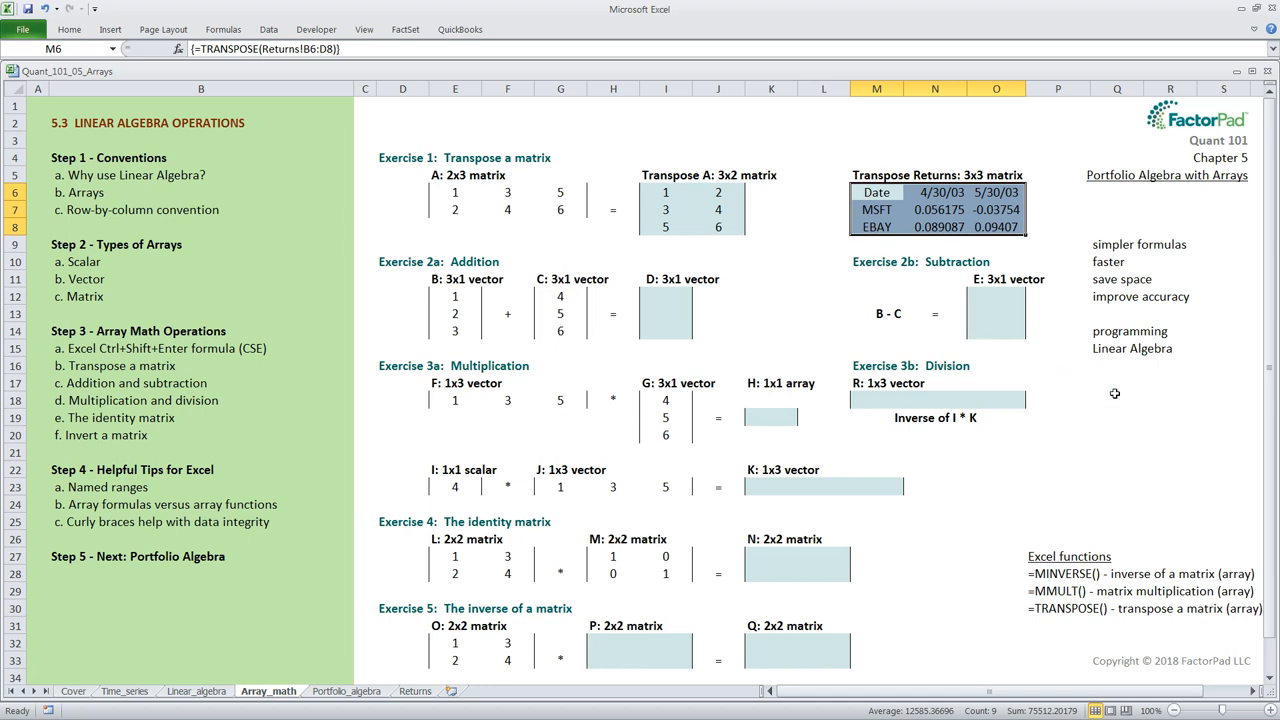
{"action": "type", "text": "A"}
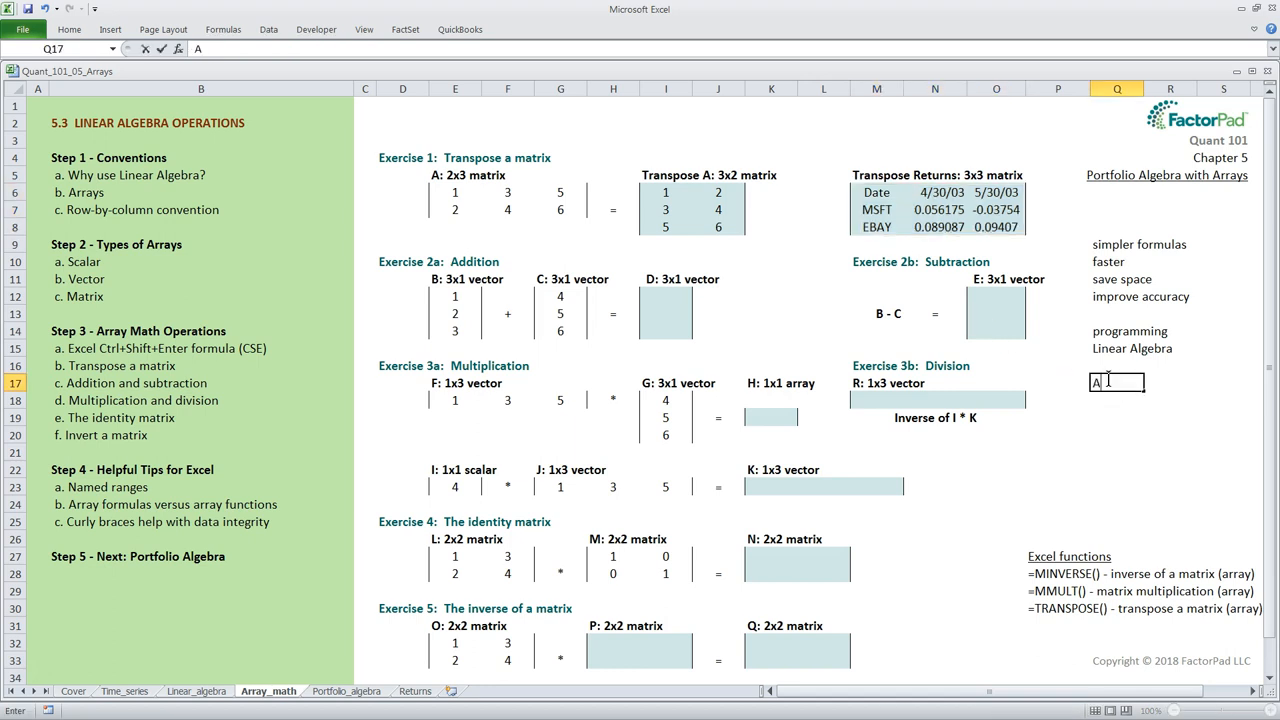
{"action": "type", "text": "^"}
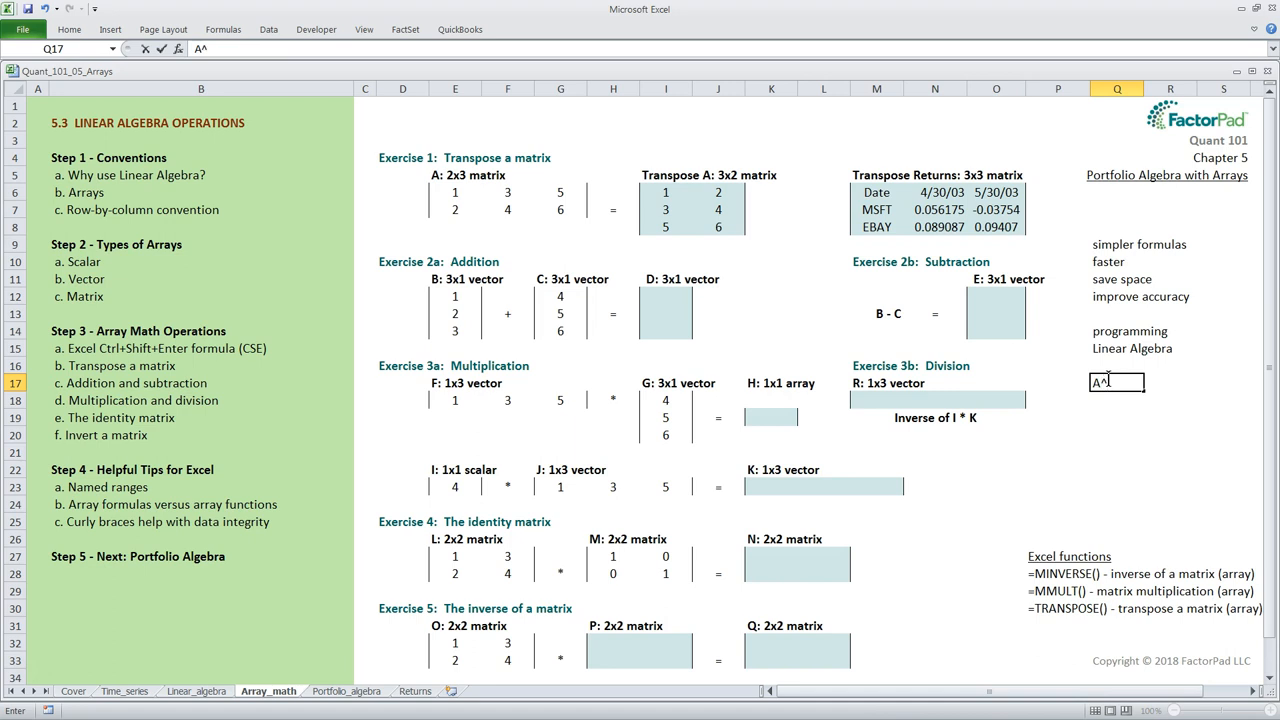
{"action": "type", "text": "T"}
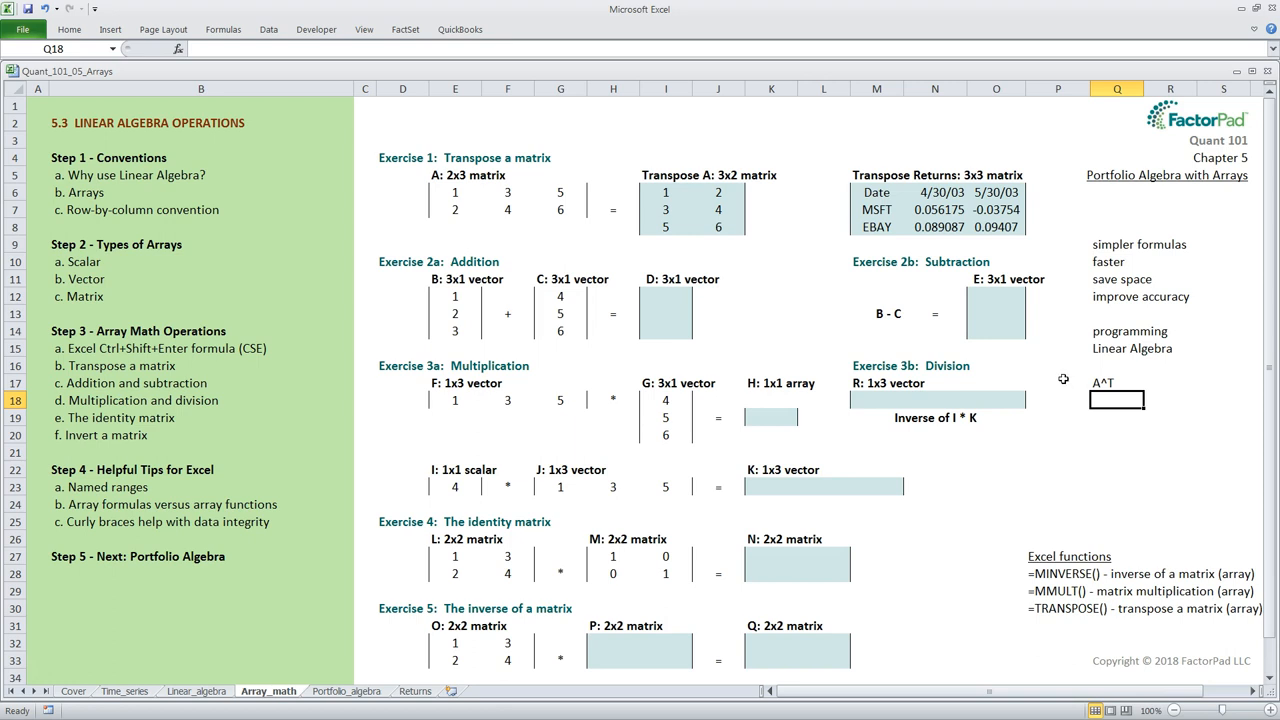
{"action": "mouse_move", "coordinate": [716, 294]}
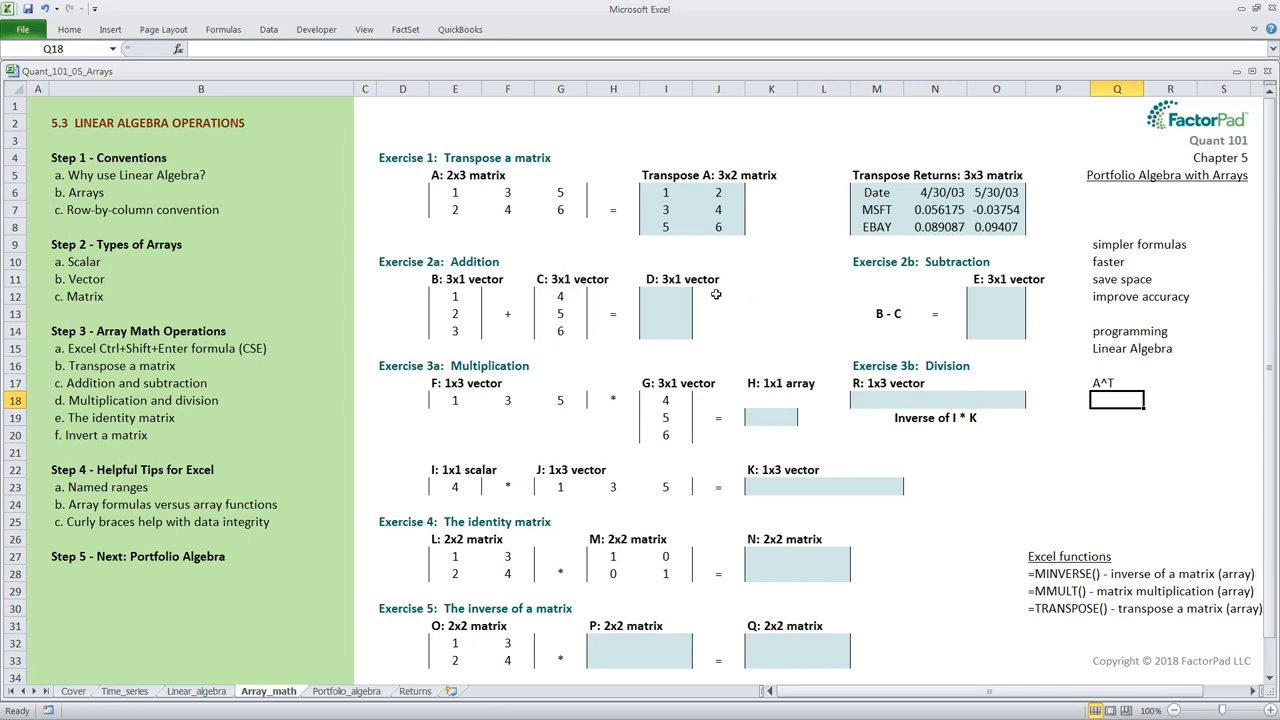
{"action": "mouse_move", "coordinate": [404, 294]}
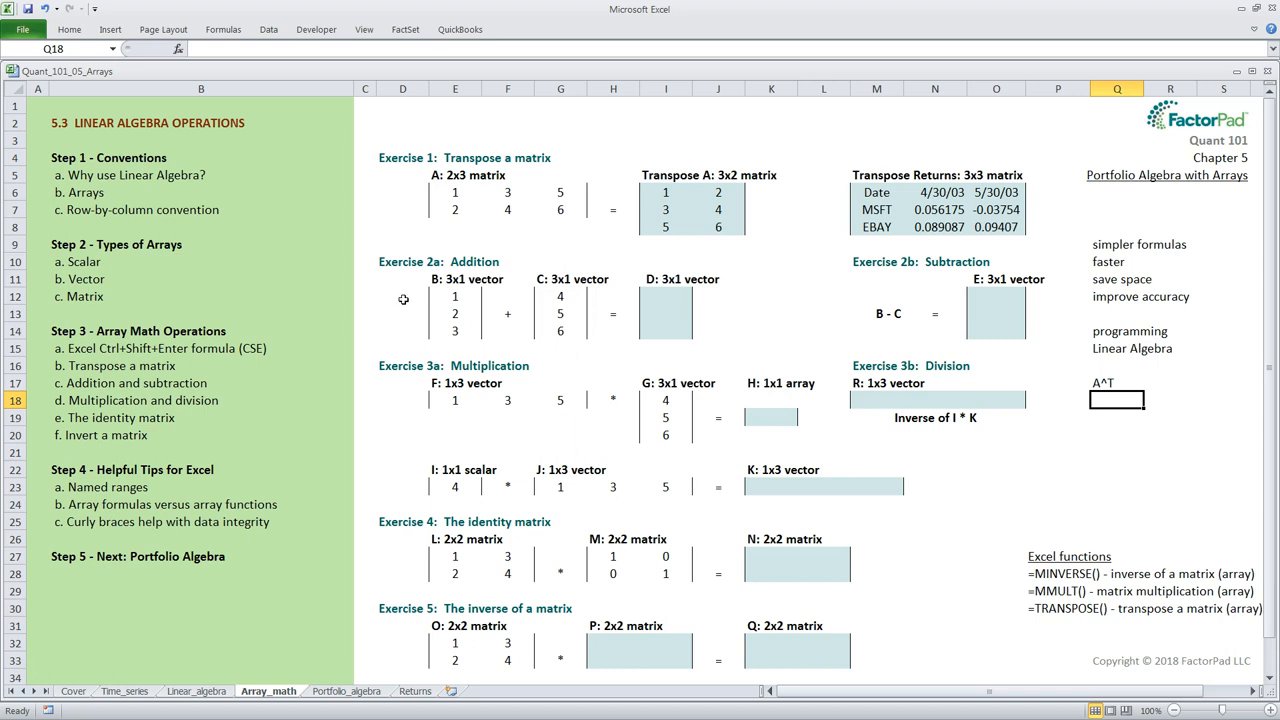
{"action": "mouse_move", "coordinate": [660, 300]}
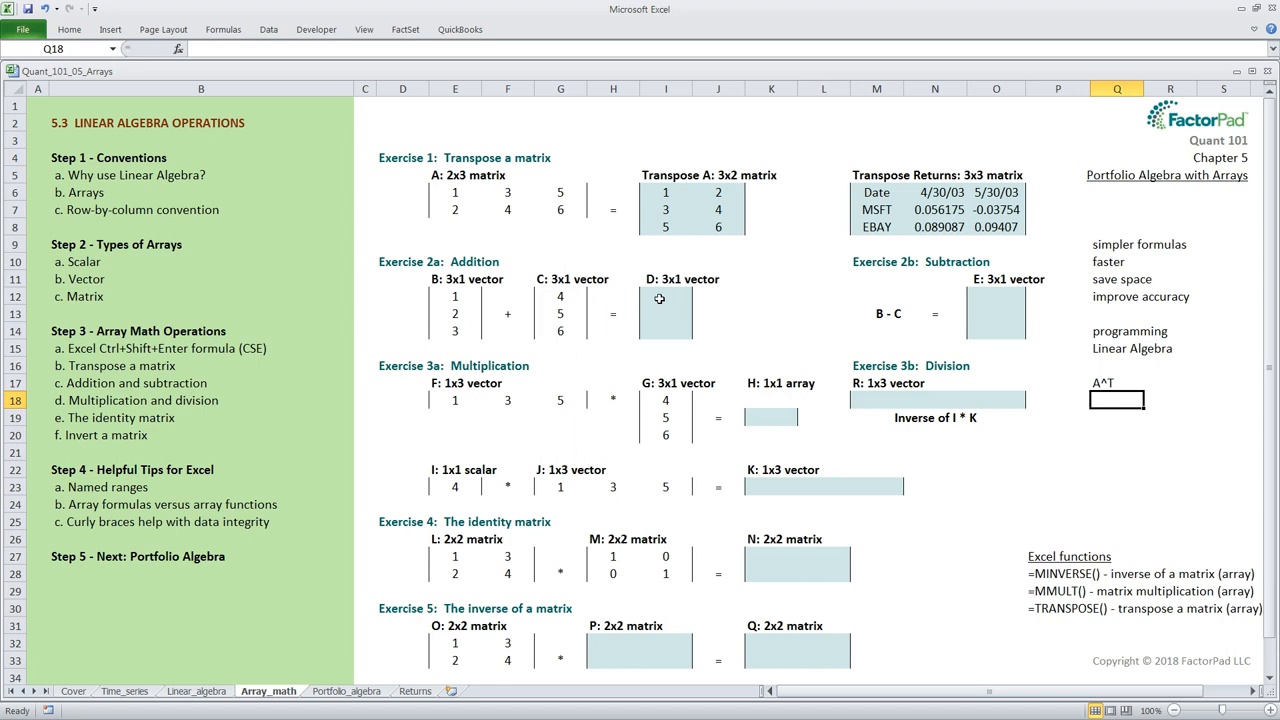
{"action": "mouse_move", "coordinate": [458, 344]}
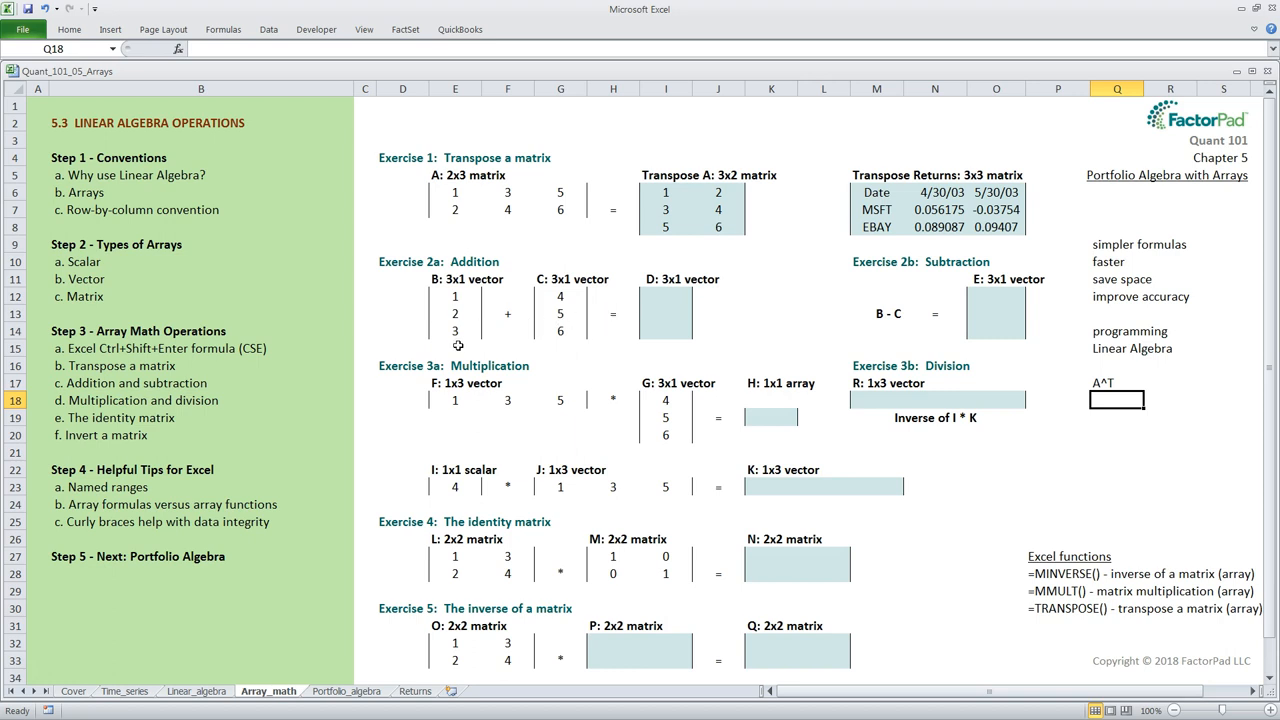
{"action": "mouse_move", "coordinate": [606, 352]}
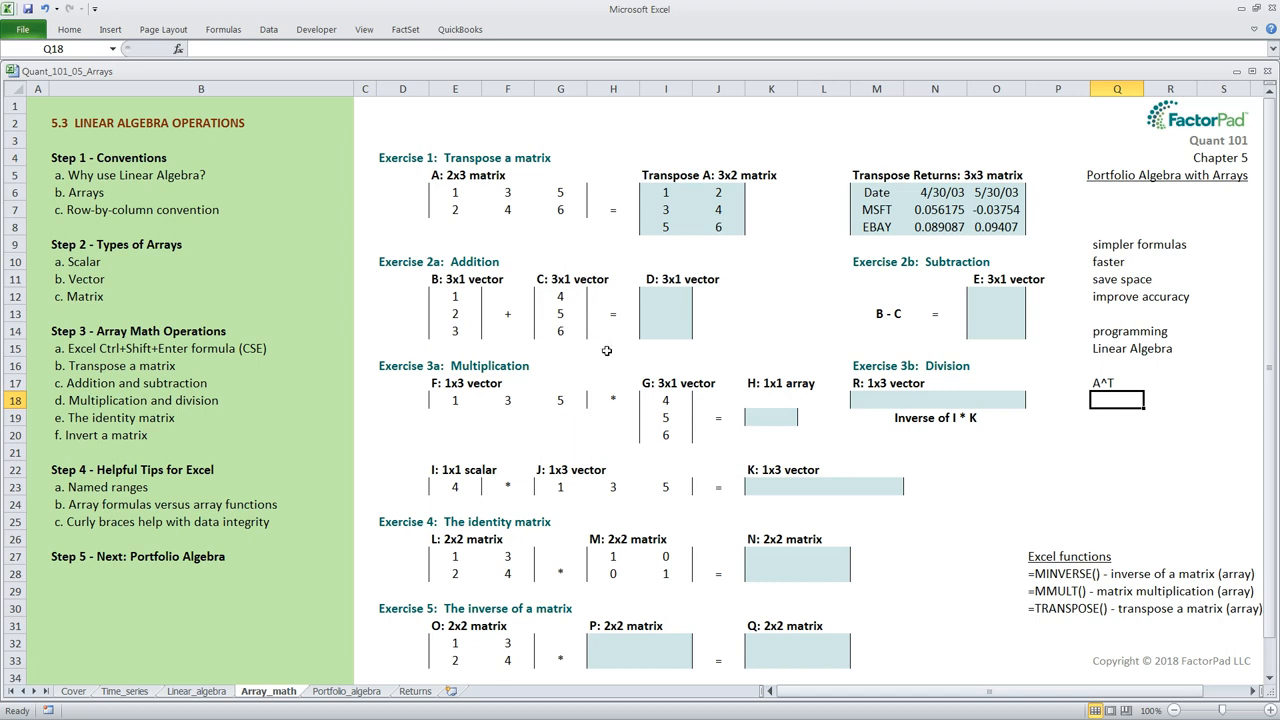
{"action": "mouse_move", "coordinate": [658, 356]}
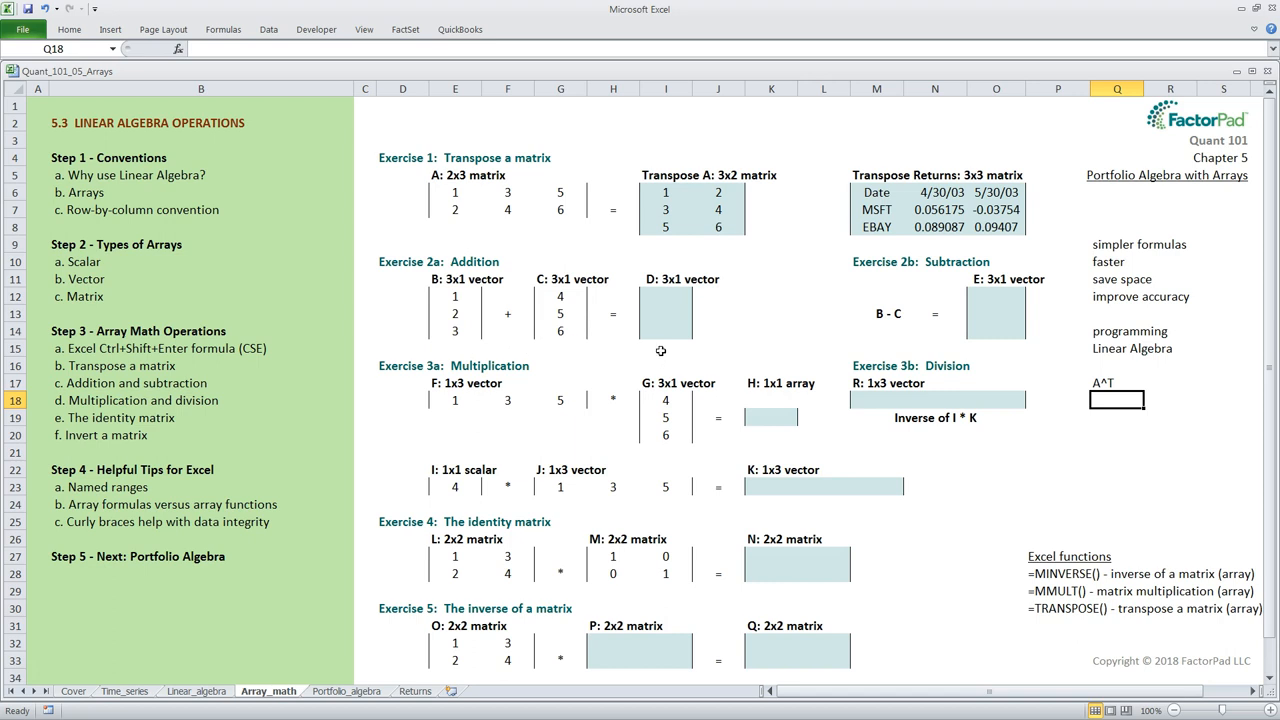
{"action": "mouse_move", "coordinate": [458, 352]}
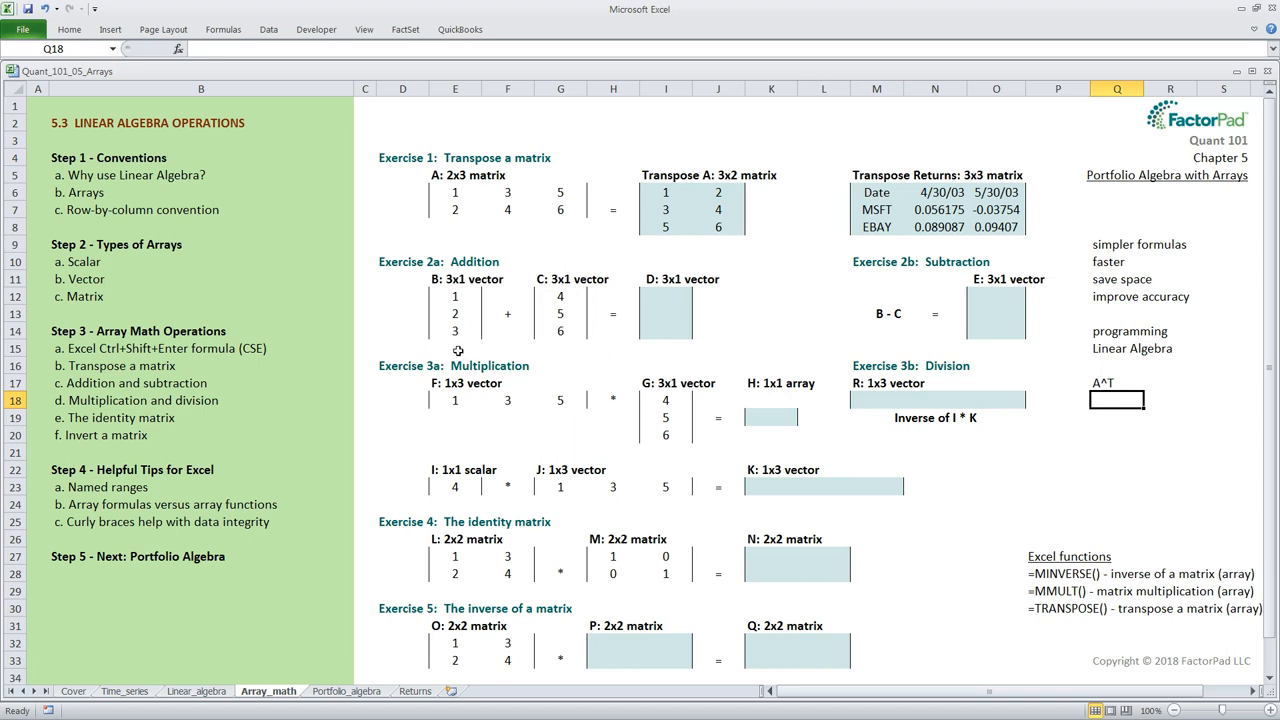
{"action": "mouse_move", "coordinate": [556, 348]}
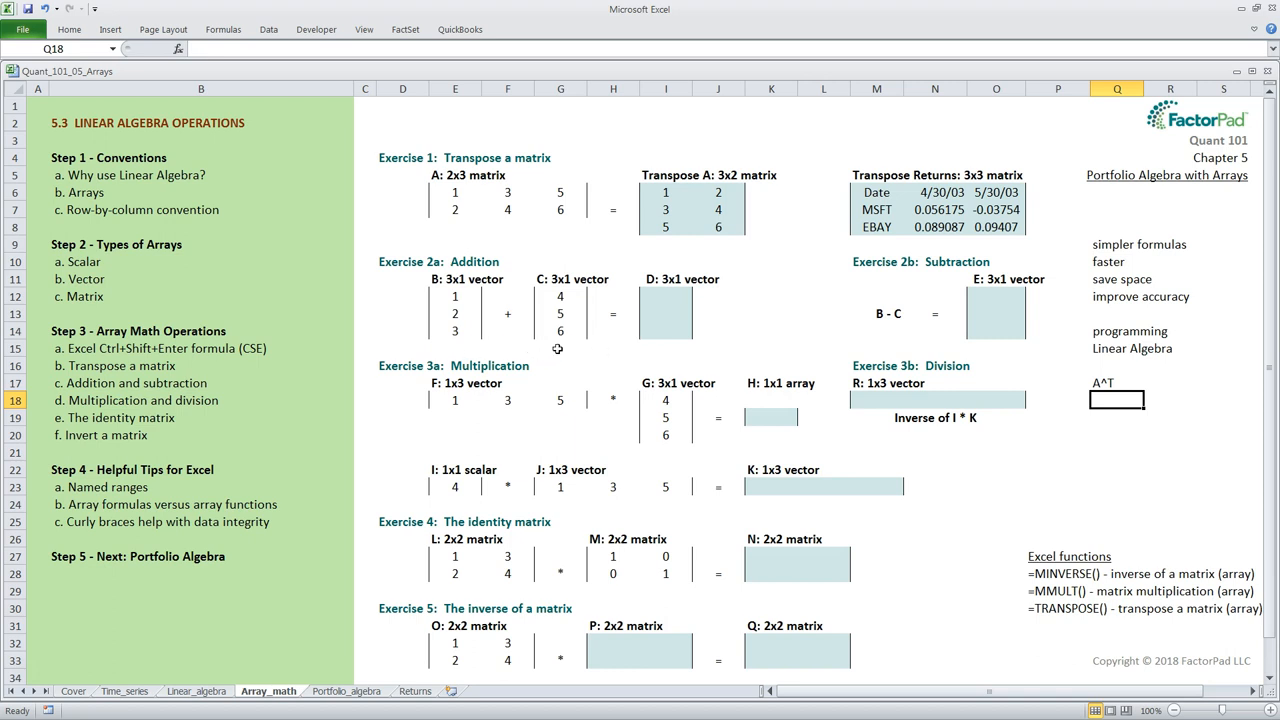
Type the sums of vector D by hand, including 7, down I12:I14
{"action": "left_click", "coordinate": [664, 296]}
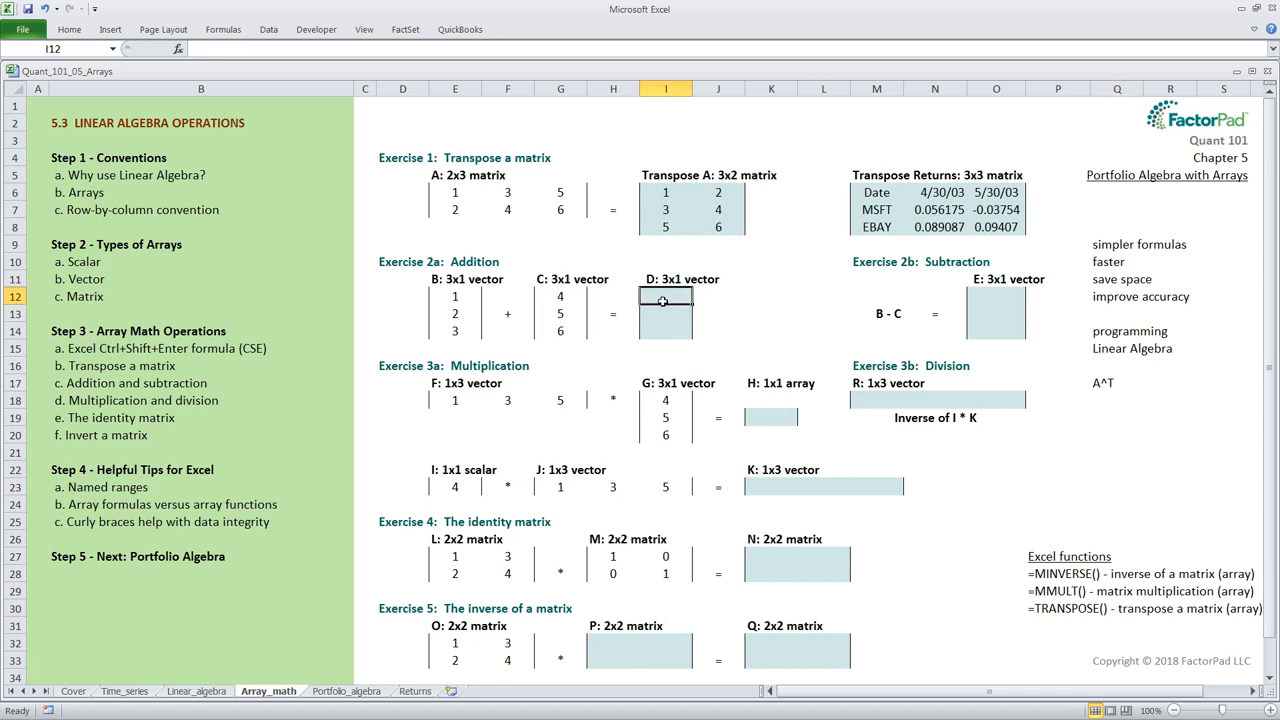
{"action": "mouse_move", "coordinate": [718, 304]}
{"action": "type", "text": "5"}
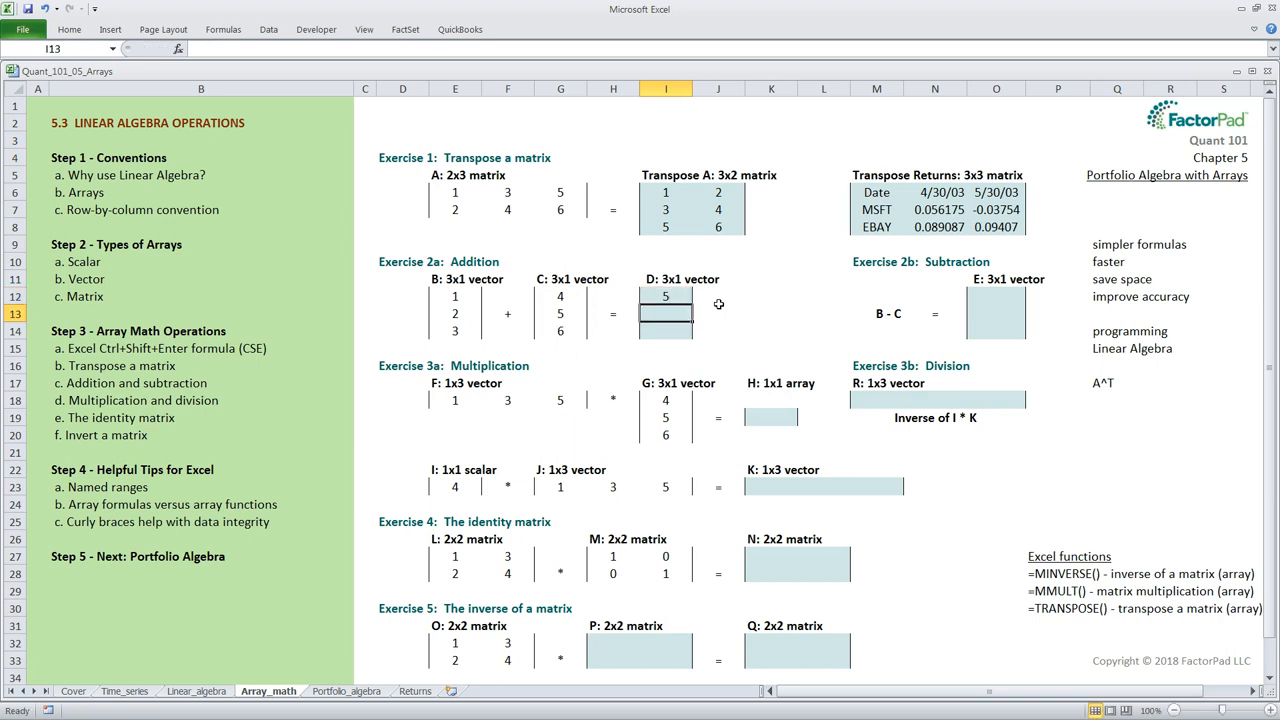
{"action": "type", "text": "7"}
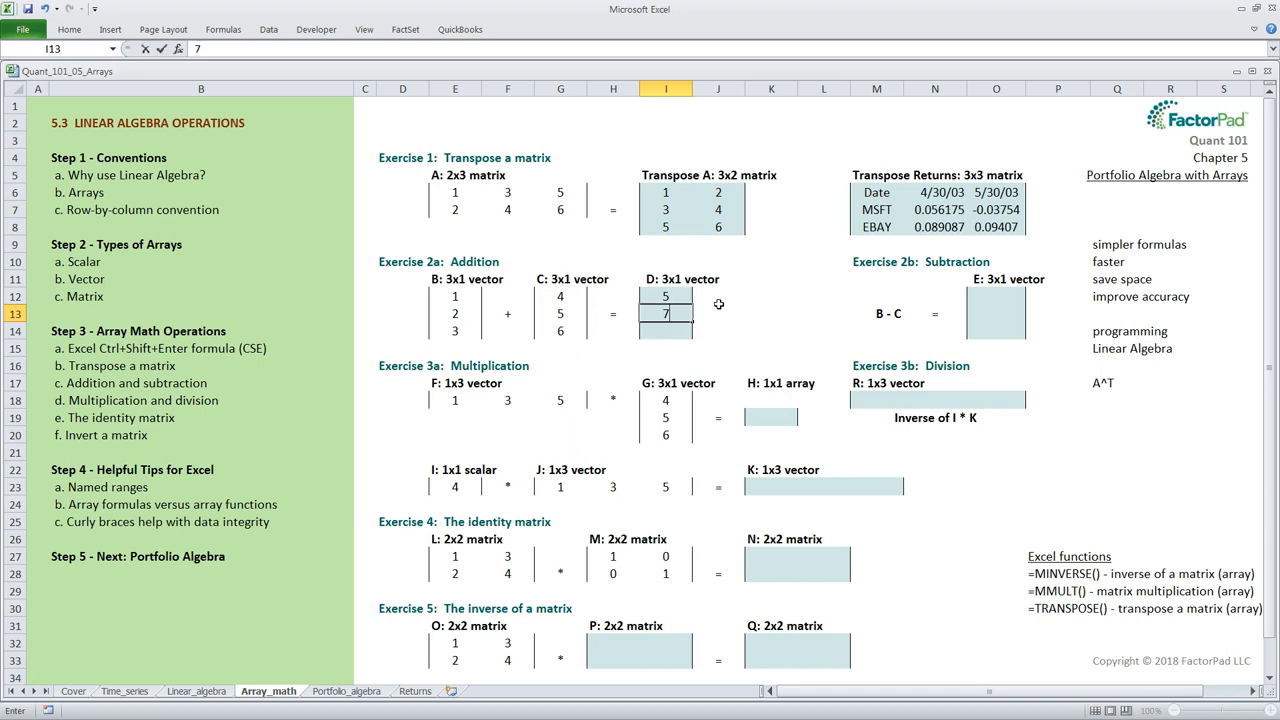
{"action": "key", "text": "Return"}
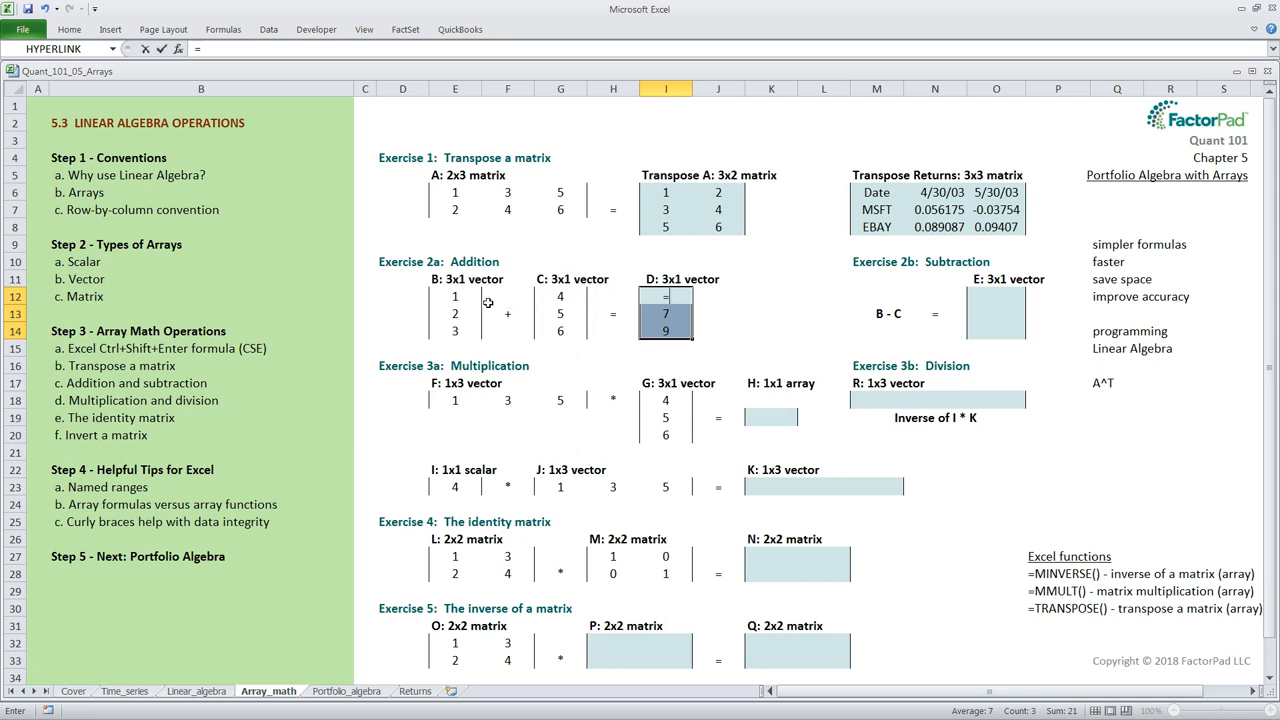
Make vector D the array formula =E12:E14+G12:G14, showing 5, 7, 9
{"action": "left_click", "coordinate": [456, 312]}
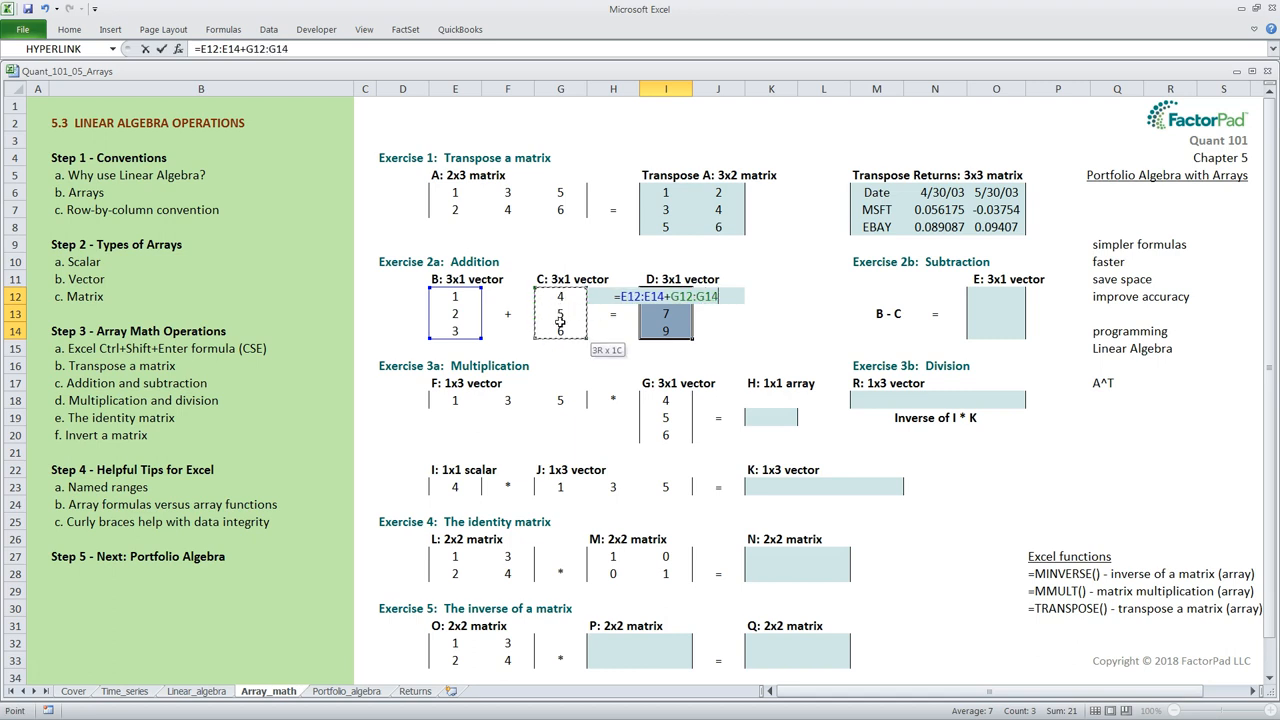
{"action": "key", "text": "ctrl+shift+enter"}
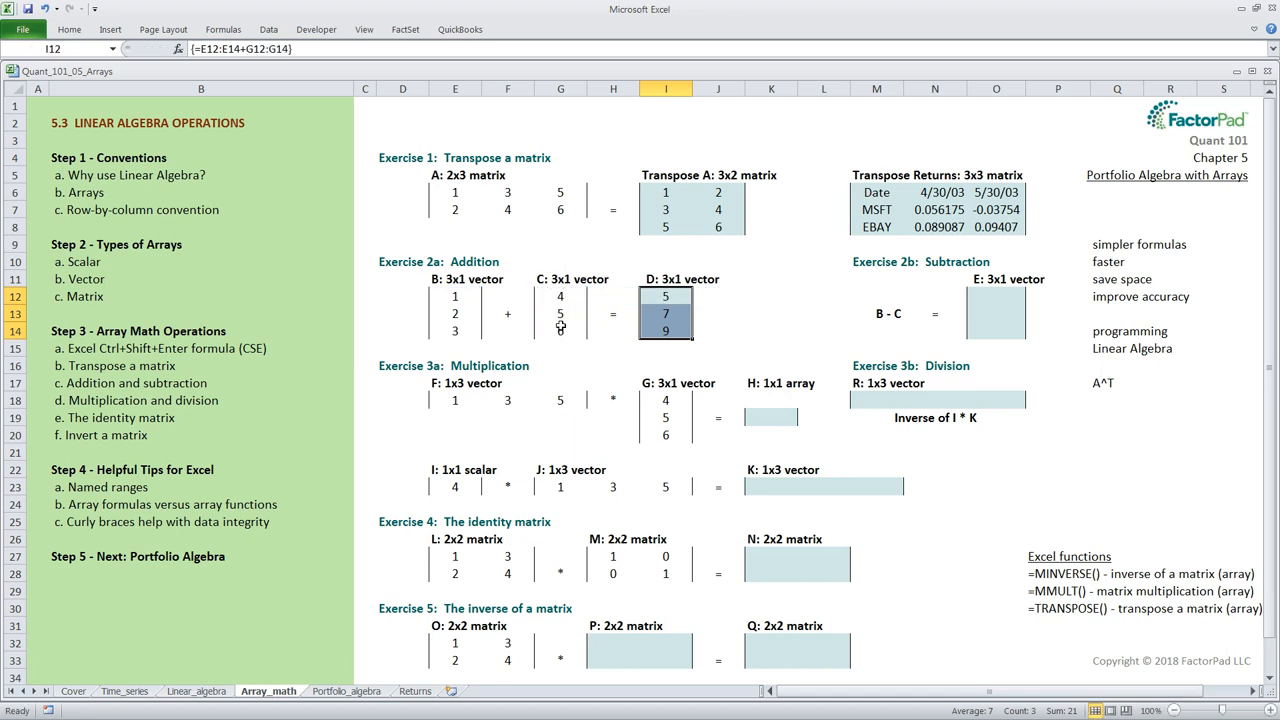
{"action": "mouse_move", "coordinate": [716, 296]}
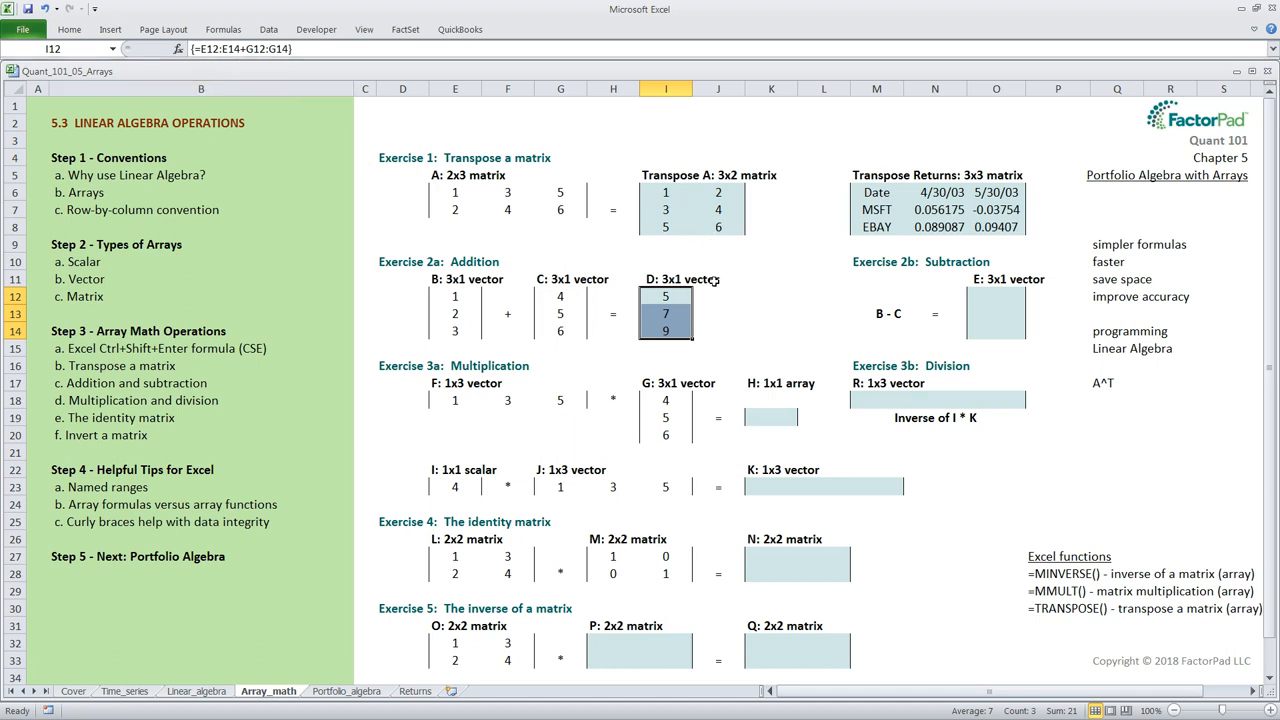
{"action": "mouse_move", "coordinate": [728, 298]}
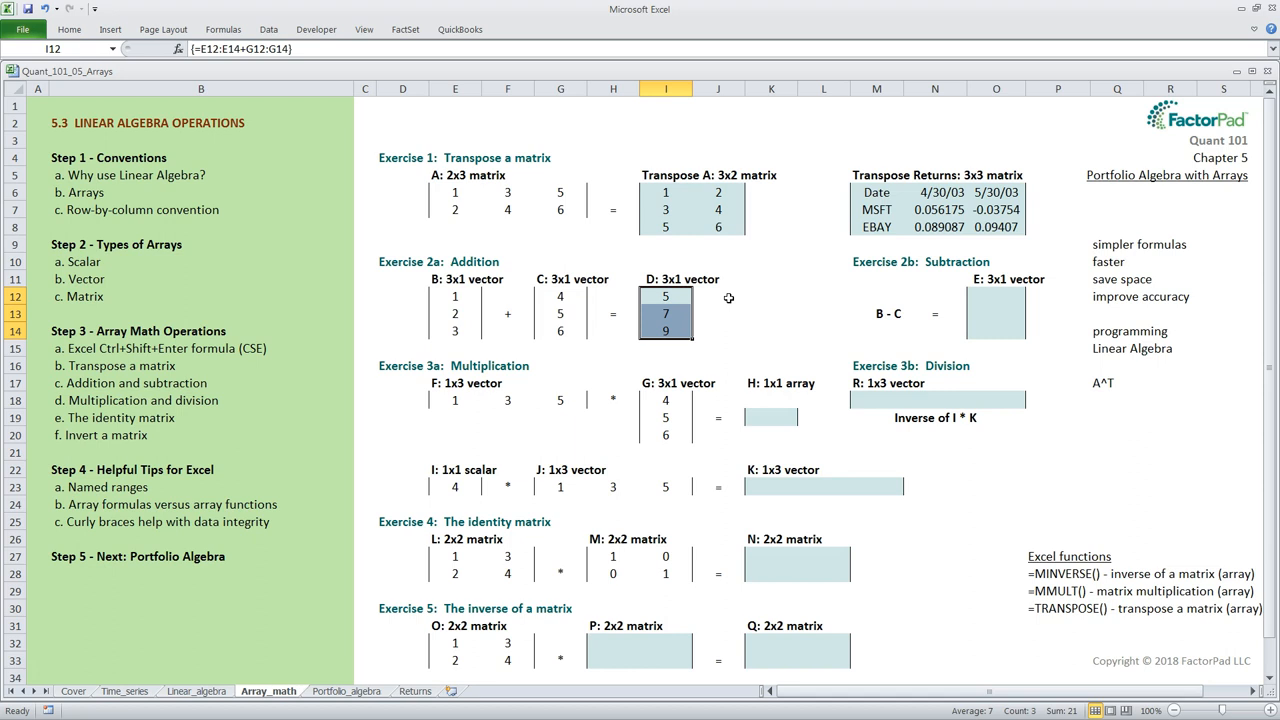
{"action": "mouse_move", "coordinate": [978, 294]}
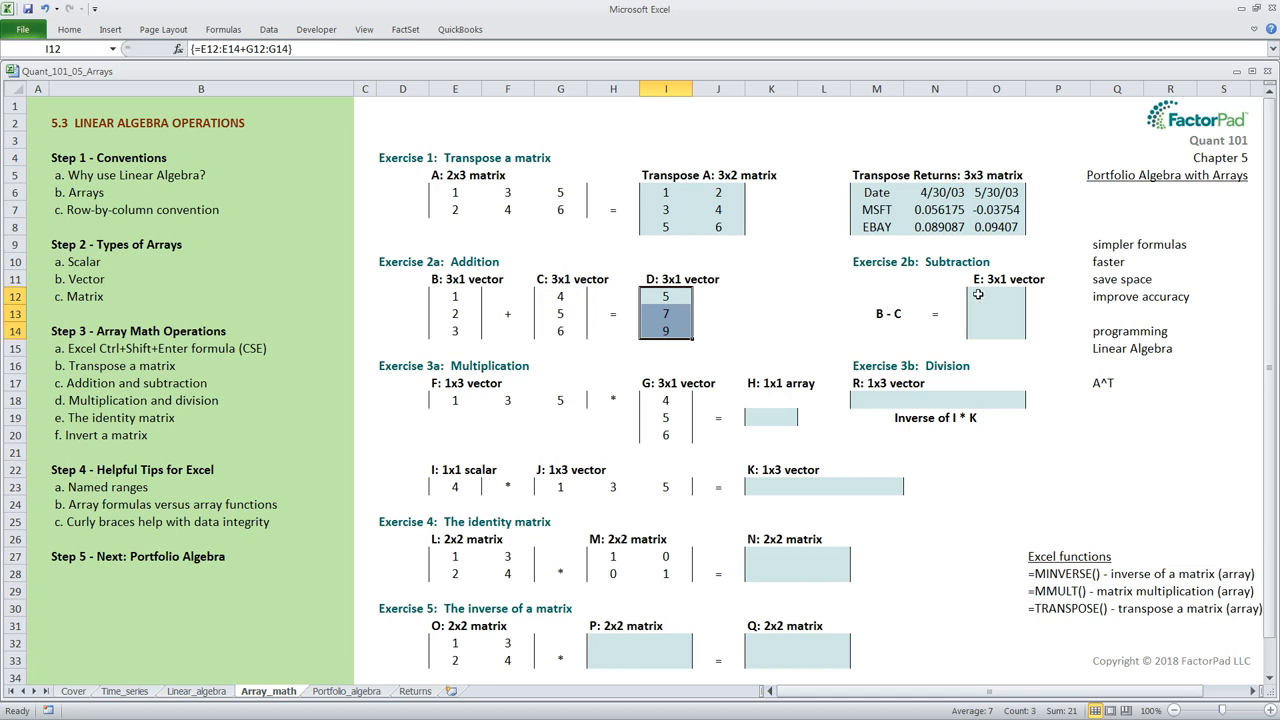
Fill vector E with the array formula =E12:E14-G12:G14, giving -3 in every row
{"action": "left_click", "coordinate": [996, 312]}
{"action": "type", "text": "="}
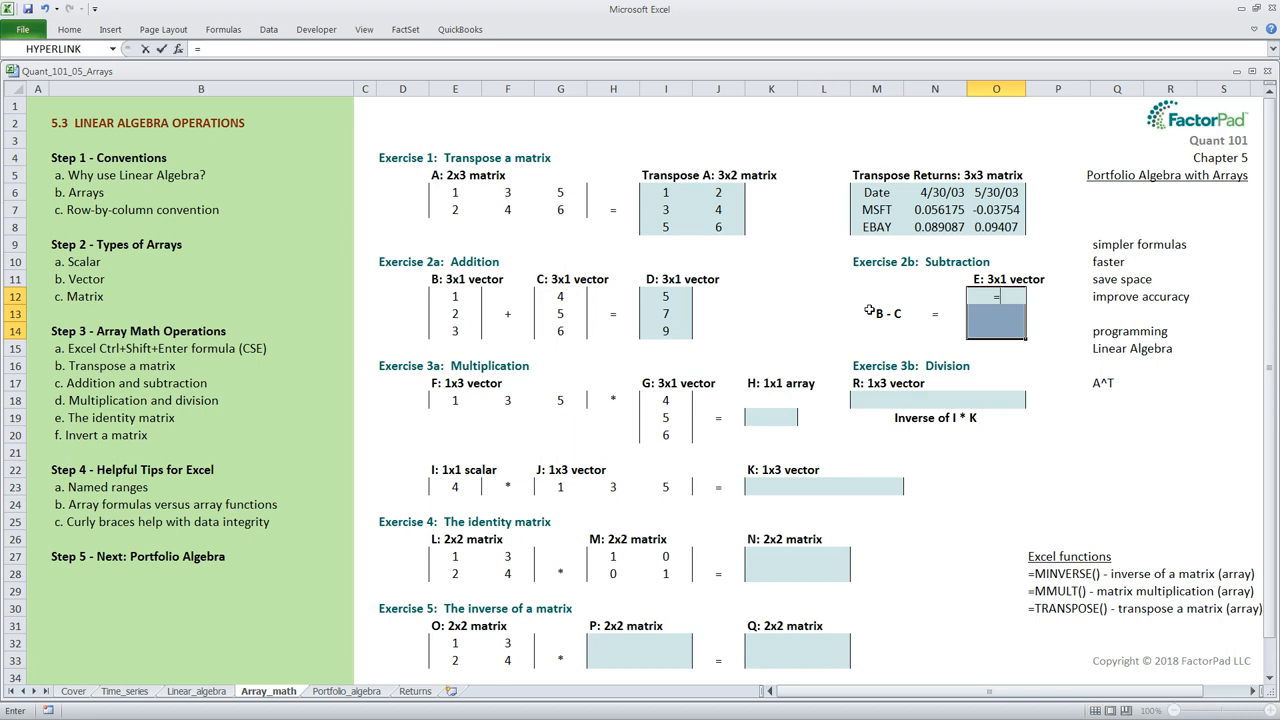
{"action": "mouse_move", "coordinate": [494, 316]}
{"action": "type", "text": "E12:E14-"}
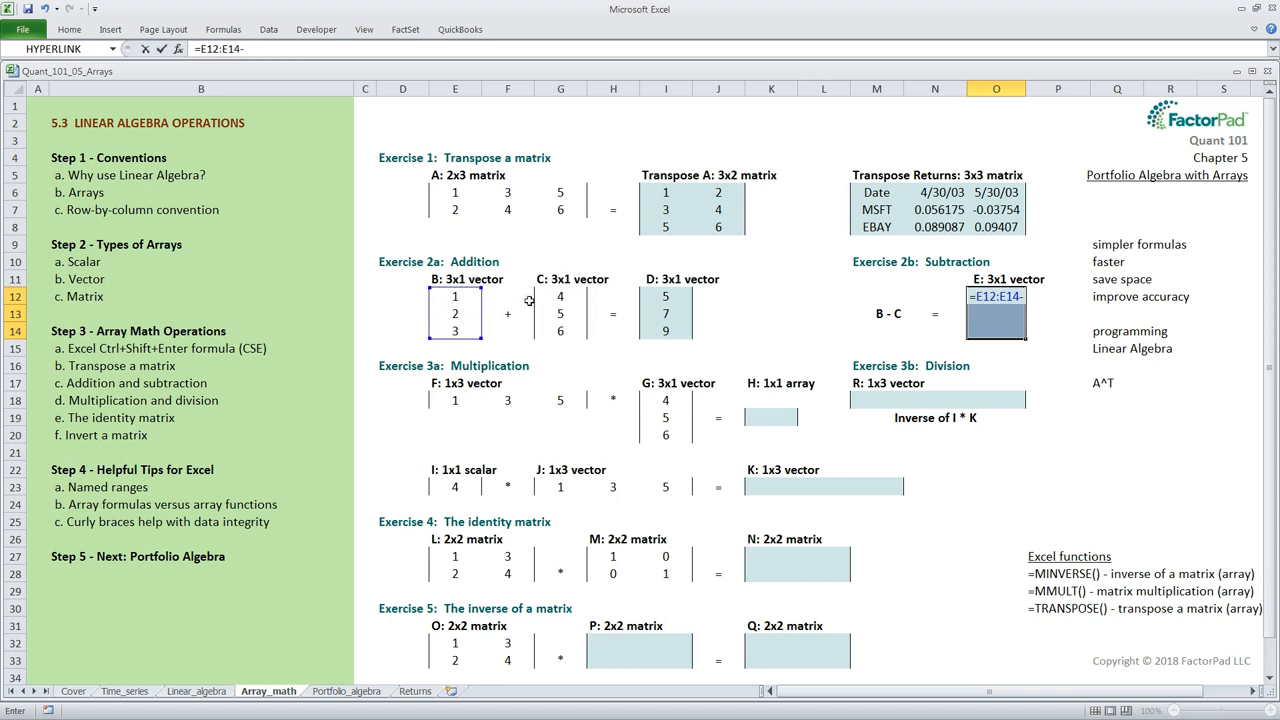
{"action": "left_click_drag", "start_coordinate": [560, 296], "coordinate": [560, 330]}
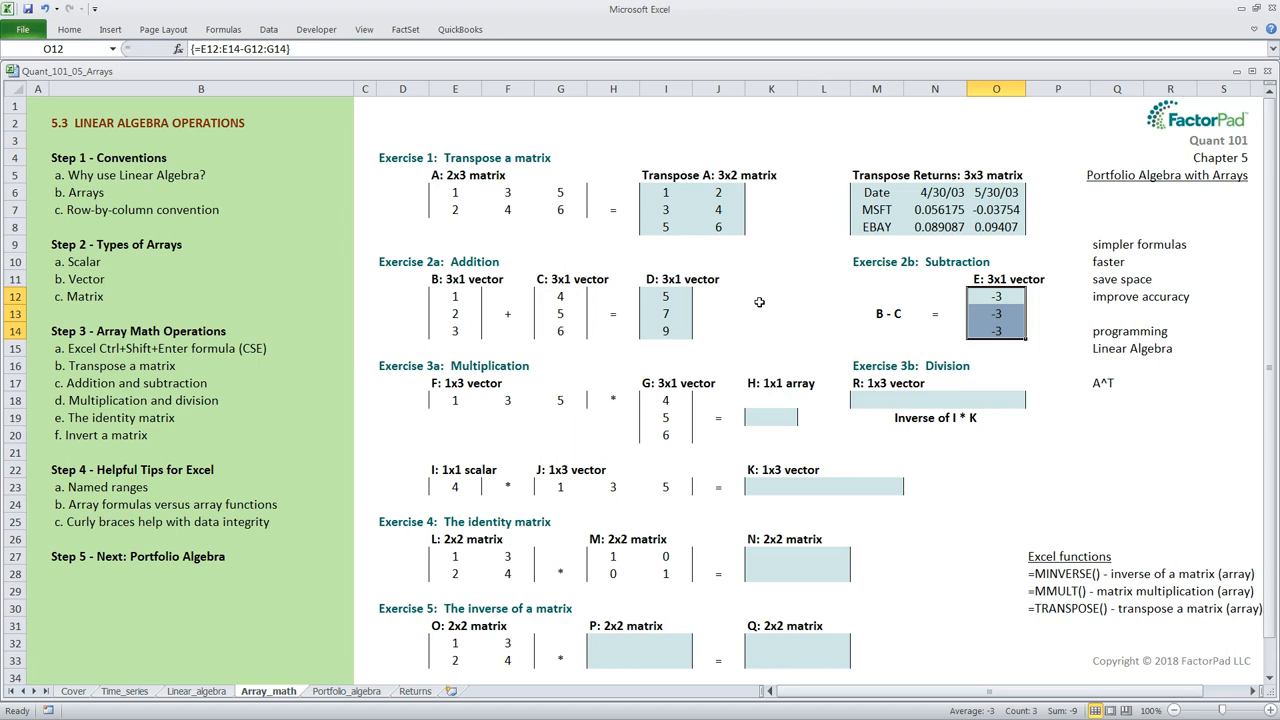
{"action": "mouse_move", "coordinate": [512, 352]}
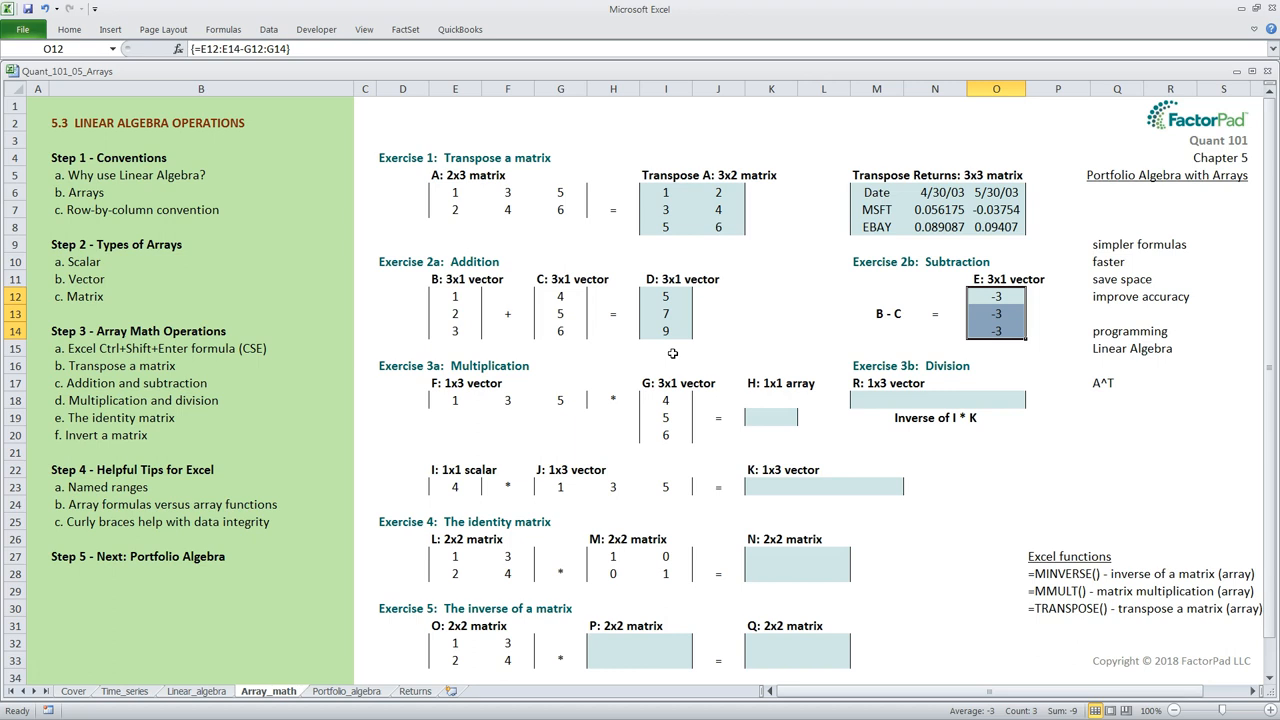
{"action": "mouse_move", "coordinate": [554, 372]}
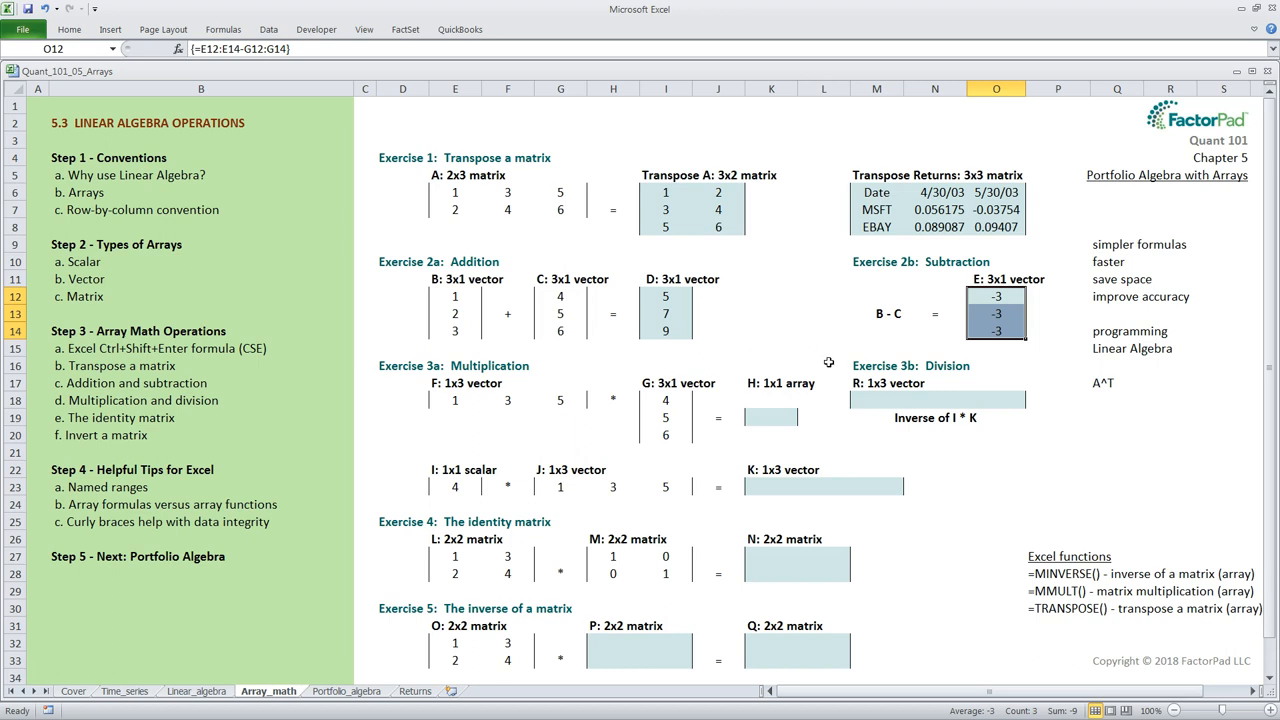
{"action": "mouse_move", "coordinate": [544, 370]}
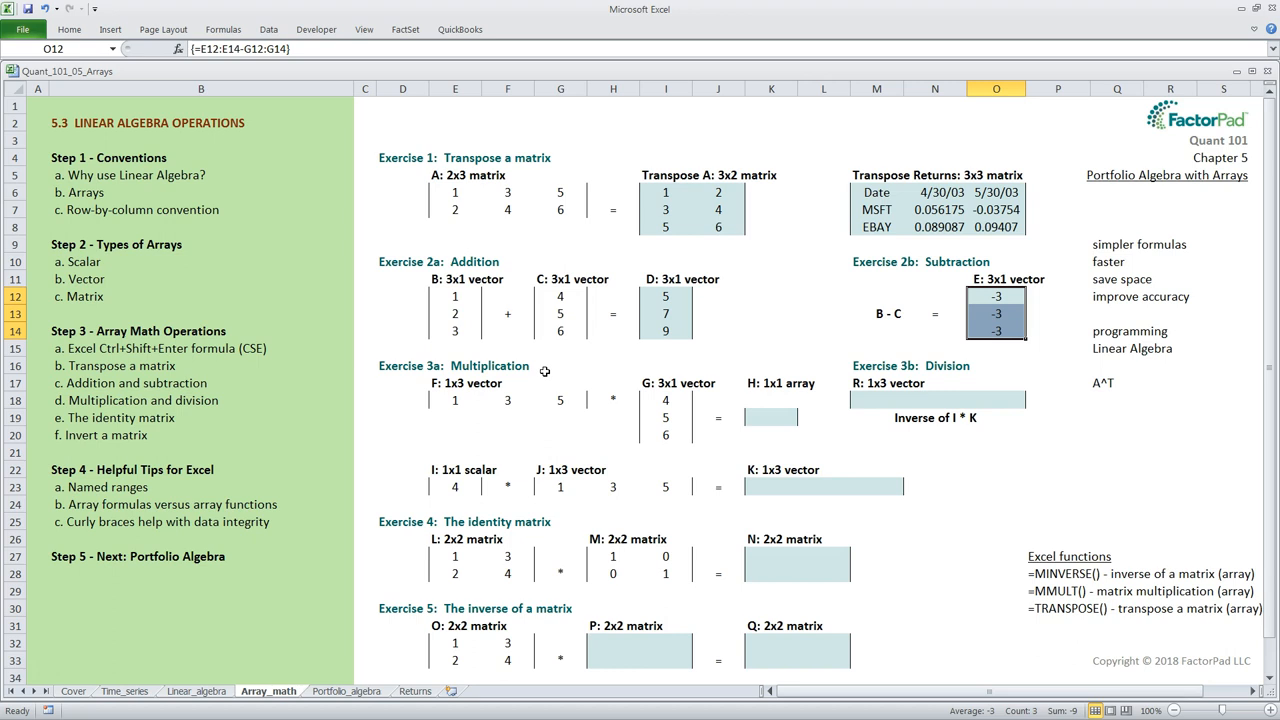
{"action": "mouse_move", "coordinate": [772, 444]}
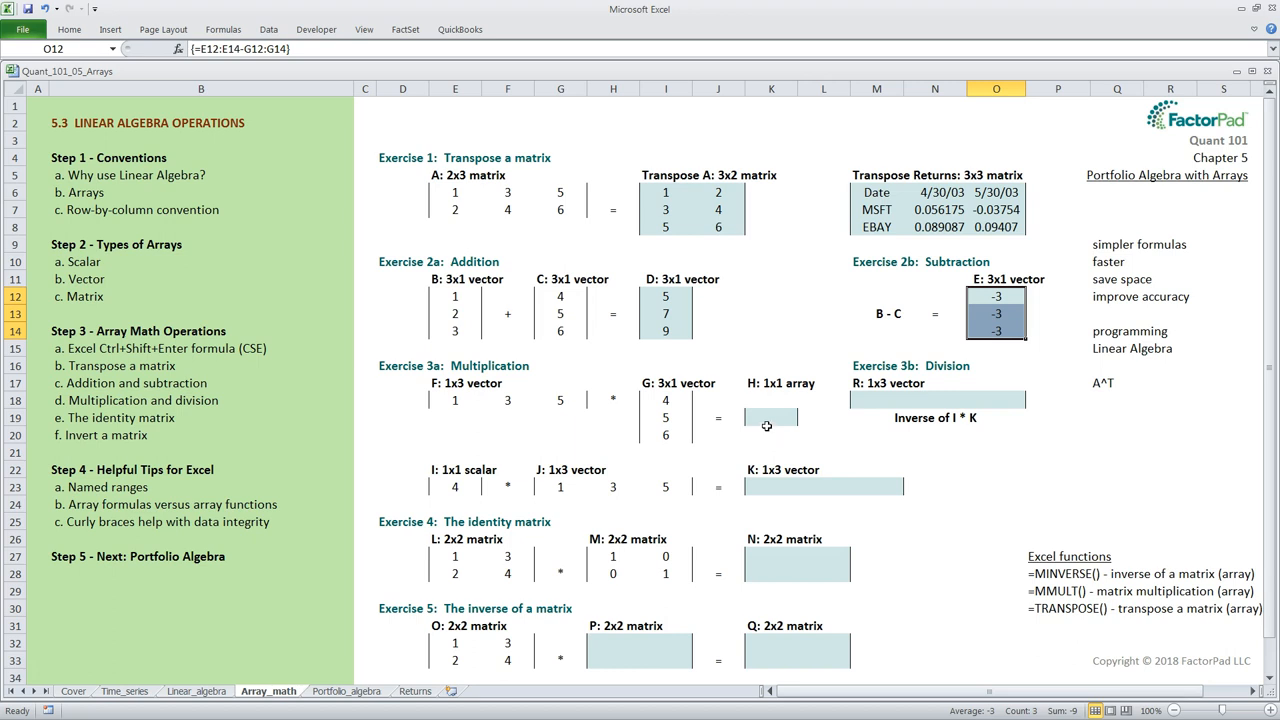
{"action": "left_click", "coordinate": [770, 418]}
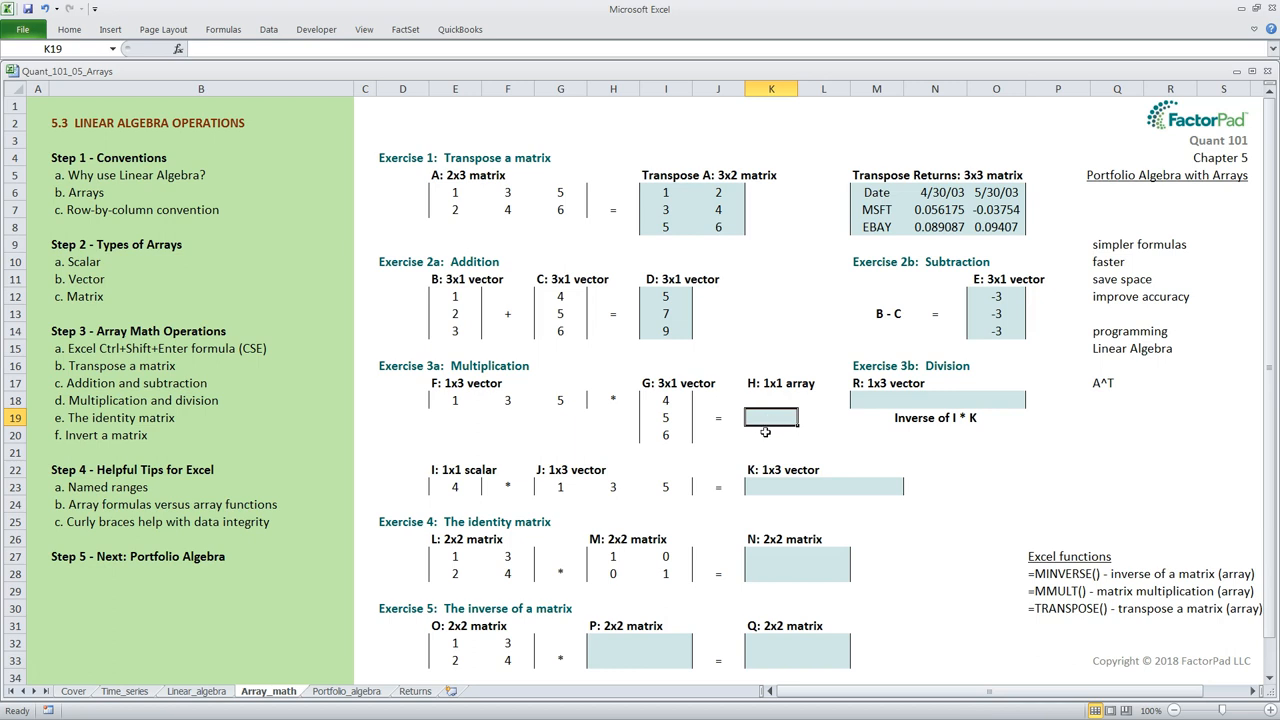
{"action": "mouse_move", "coordinate": [690, 430]}
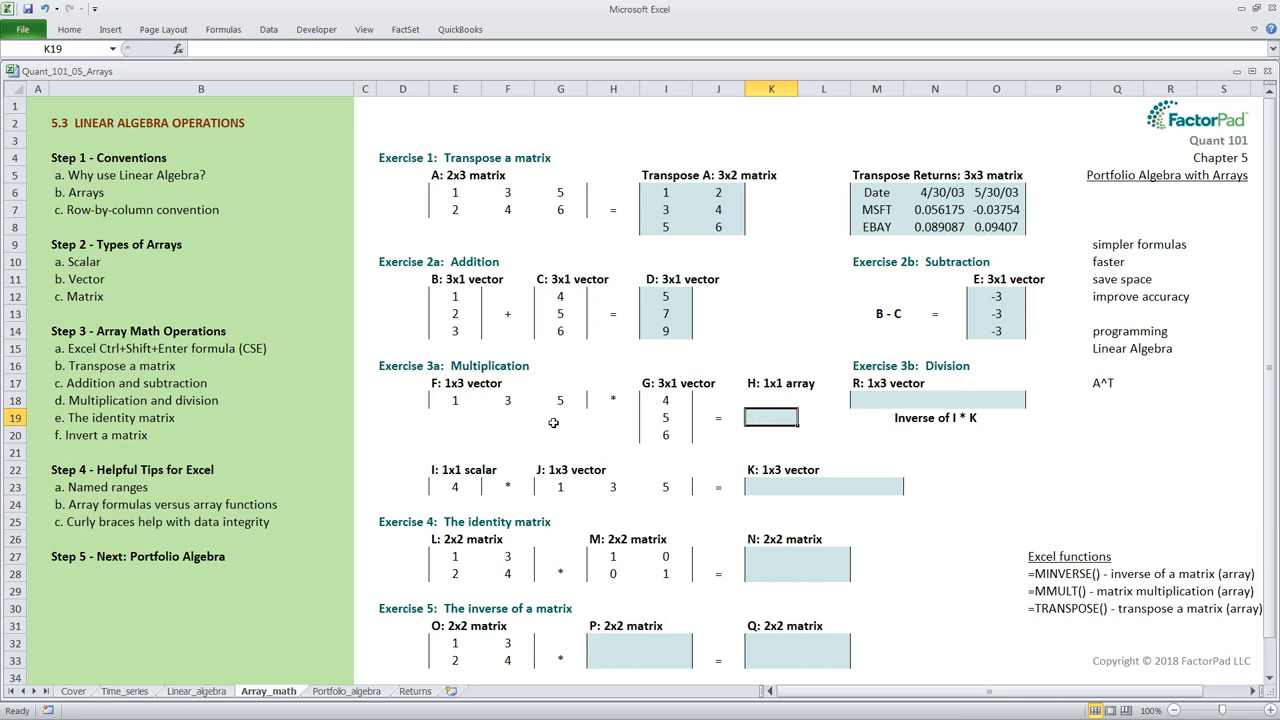
{"action": "mouse_move", "coordinate": [624, 408]}
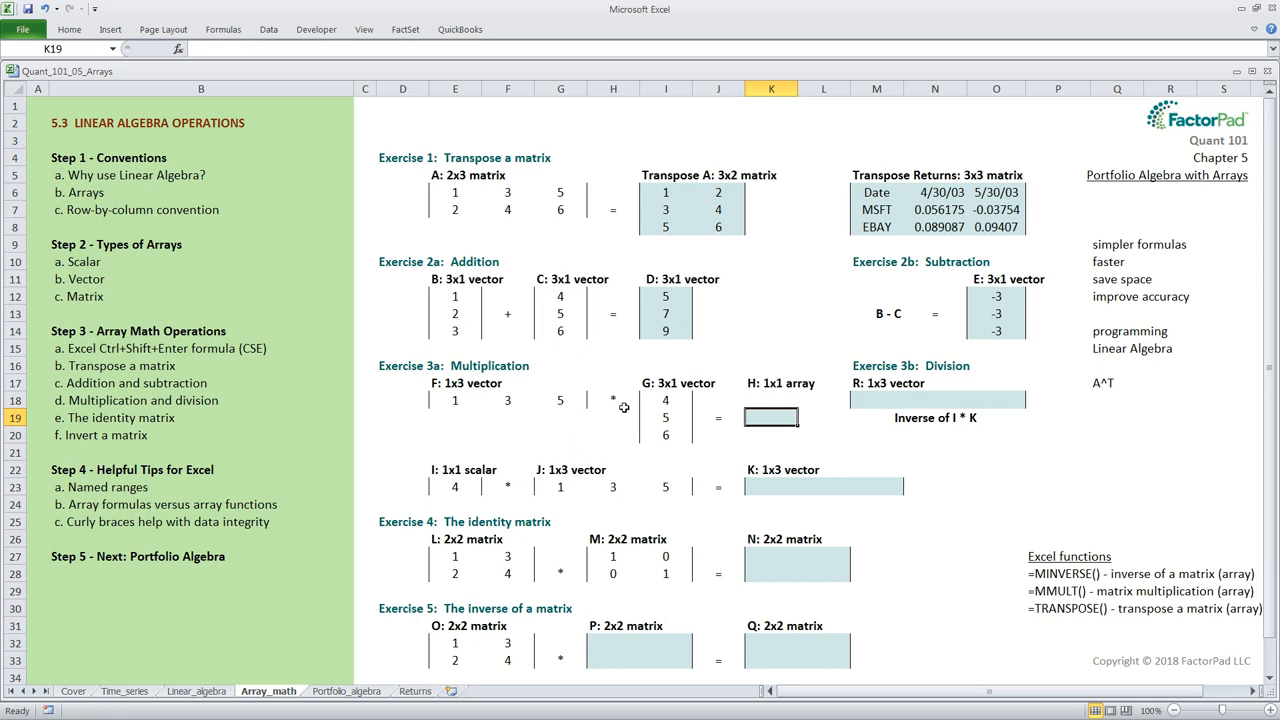
{"action": "mouse_move", "coordinate": [628, 438]}
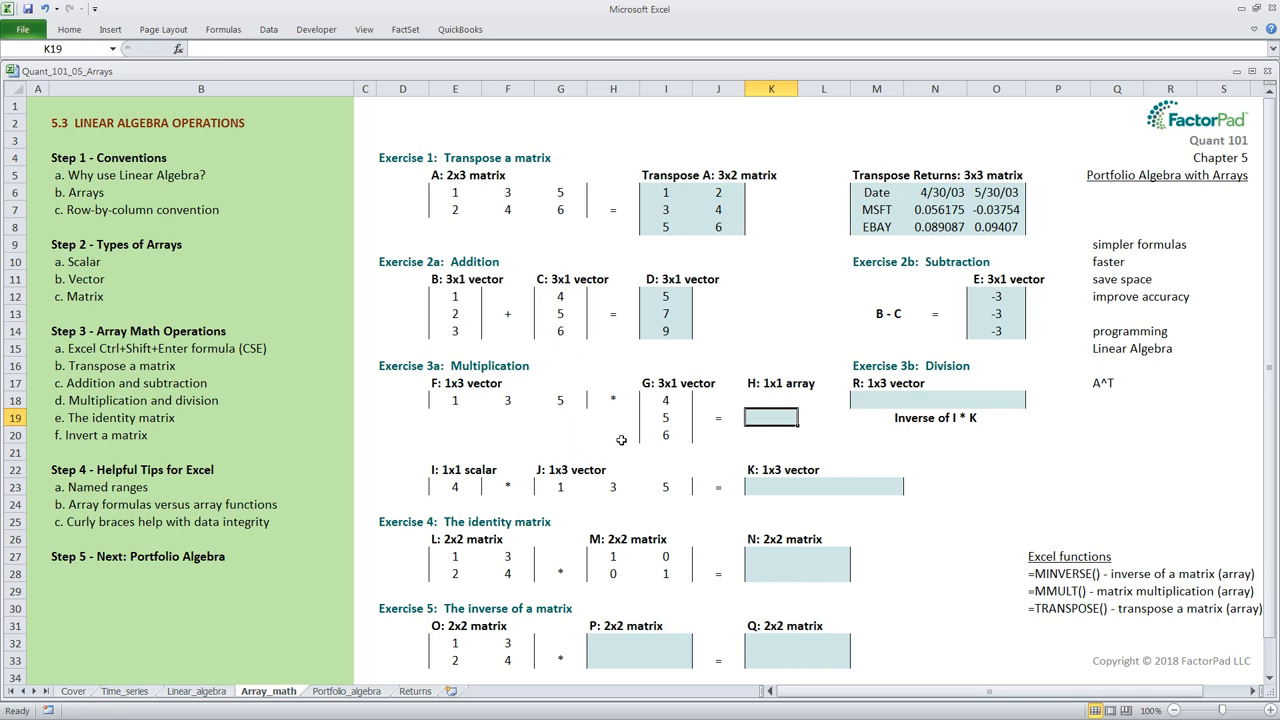
{"action": "mouse_move", "coordinate": [484, 420]}
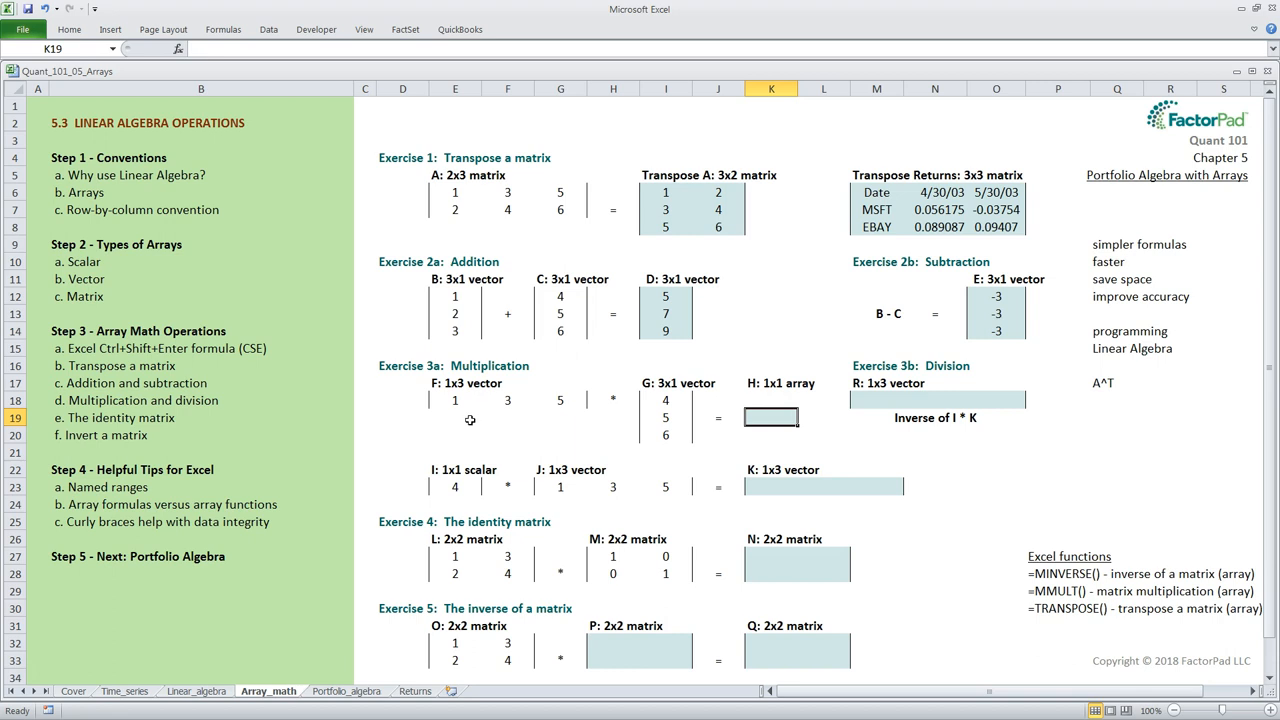
{"action": "mouse_move", "coordinate": [606, 414]}
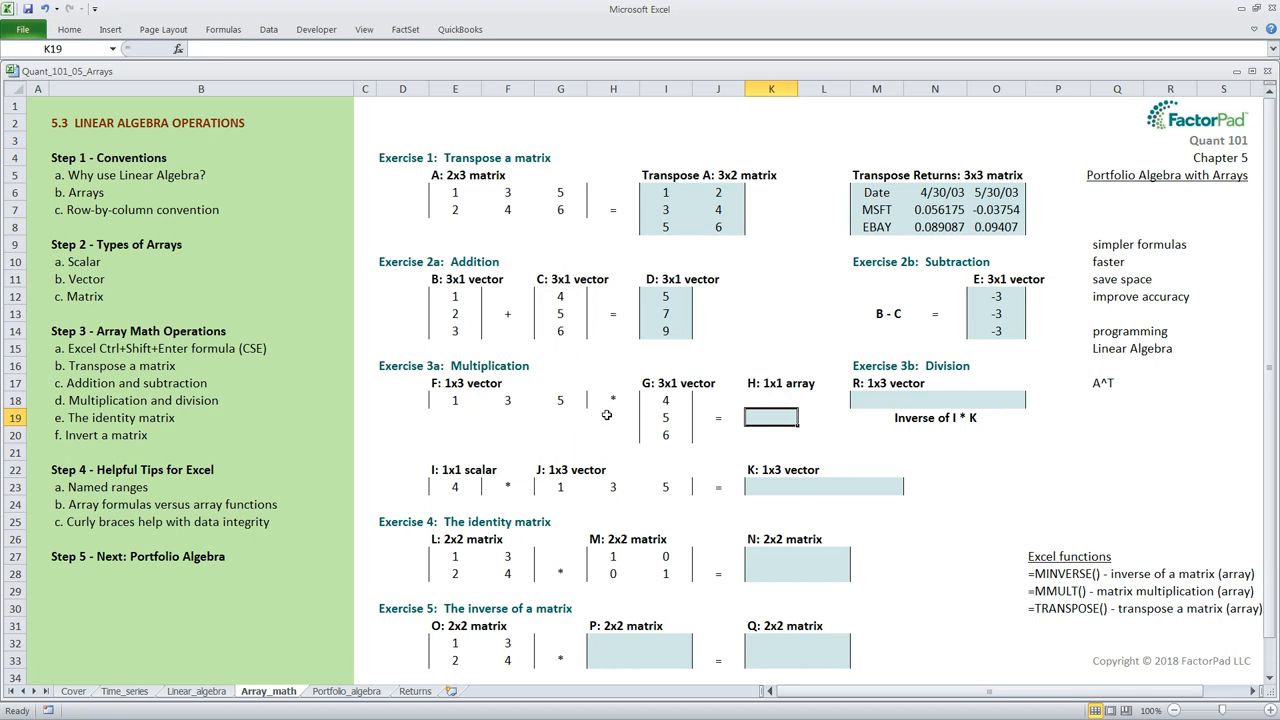
{"action": "mouse_move", "coordinate": [620, 444]}
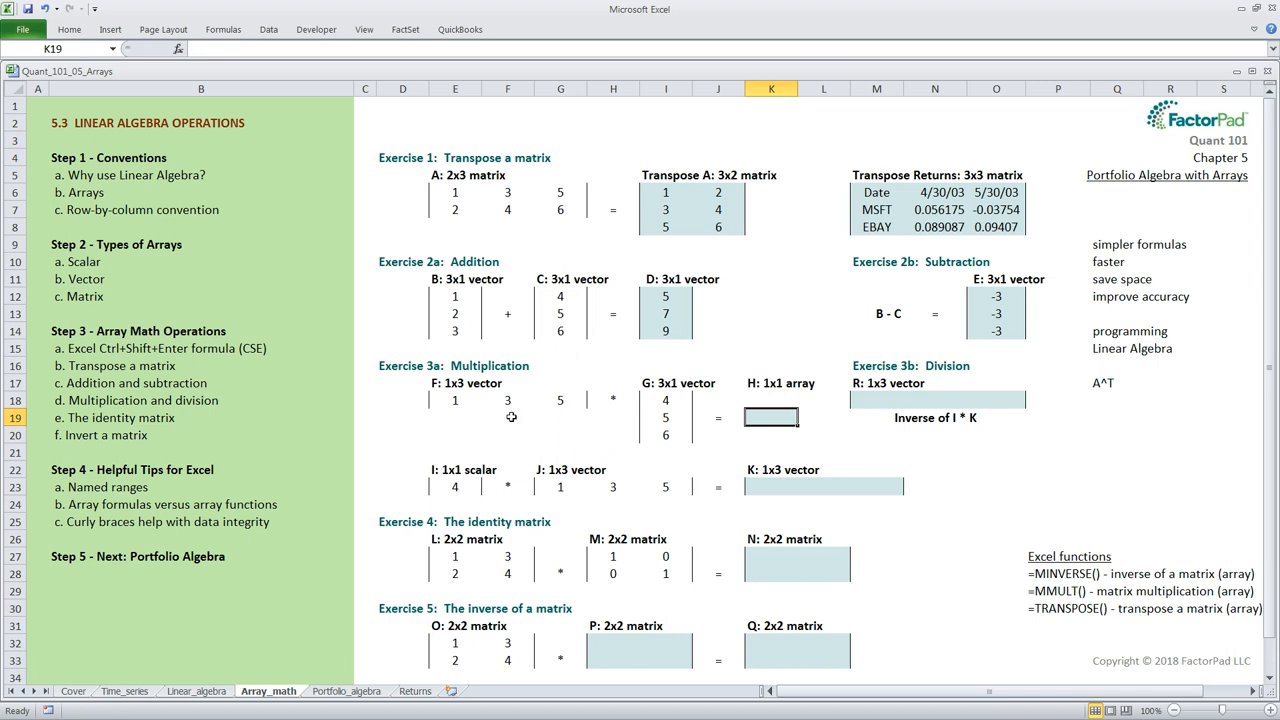
{"action": "mouse_move", "coordinate": [460, 396]}
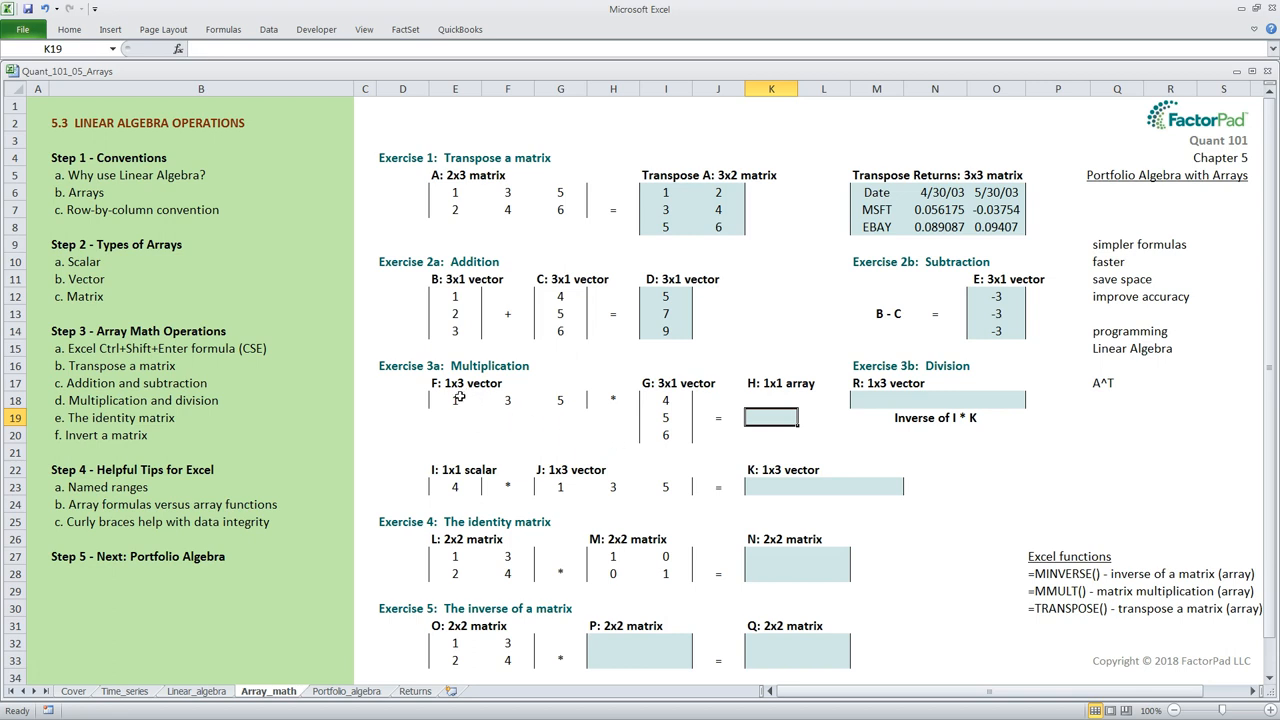
{"action": "mouse_move", "coordinate": [658, 400]}
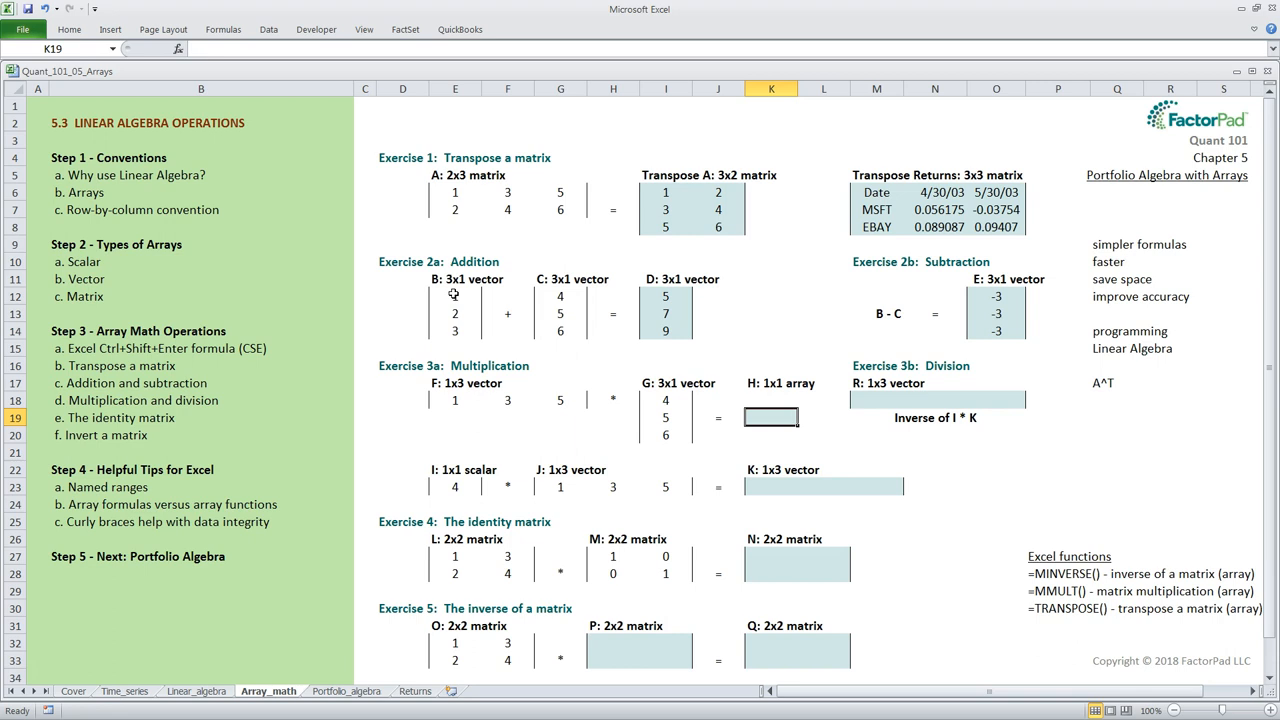
{"action": "mouse_move", "coordinate": [508, 292]}
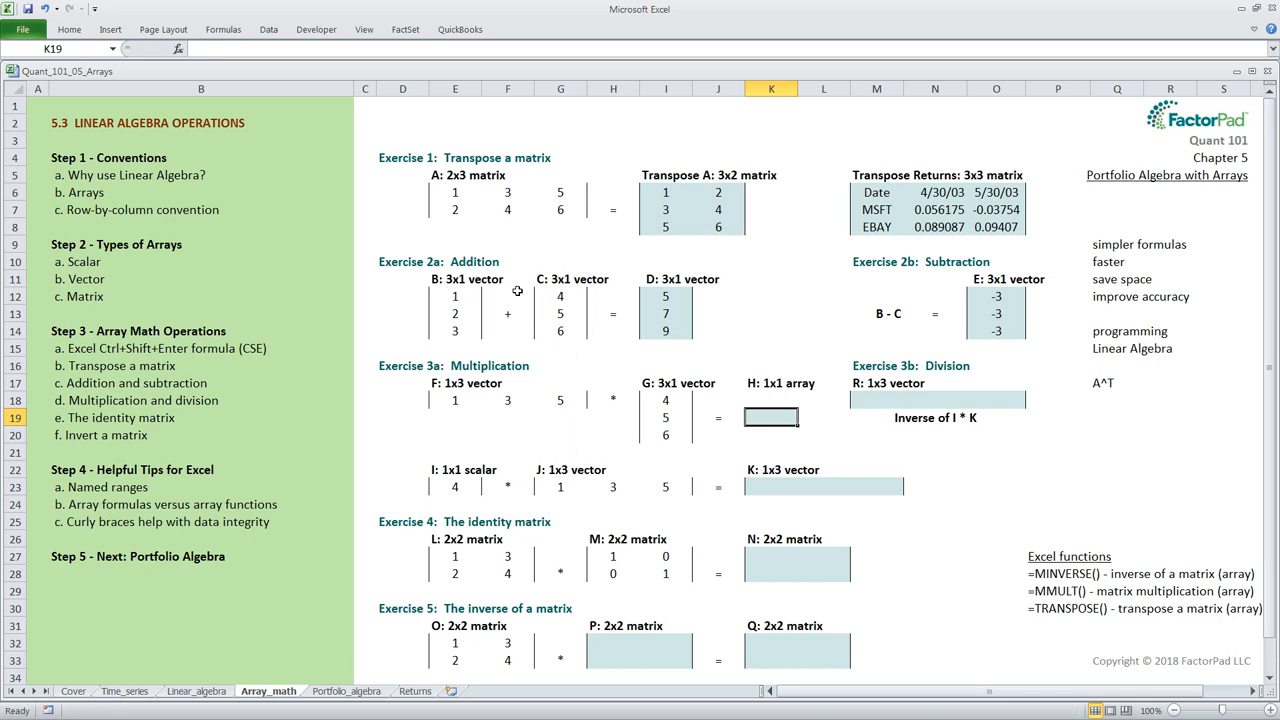
{"action": "mouse_move", "coordinate": [500, 292]}
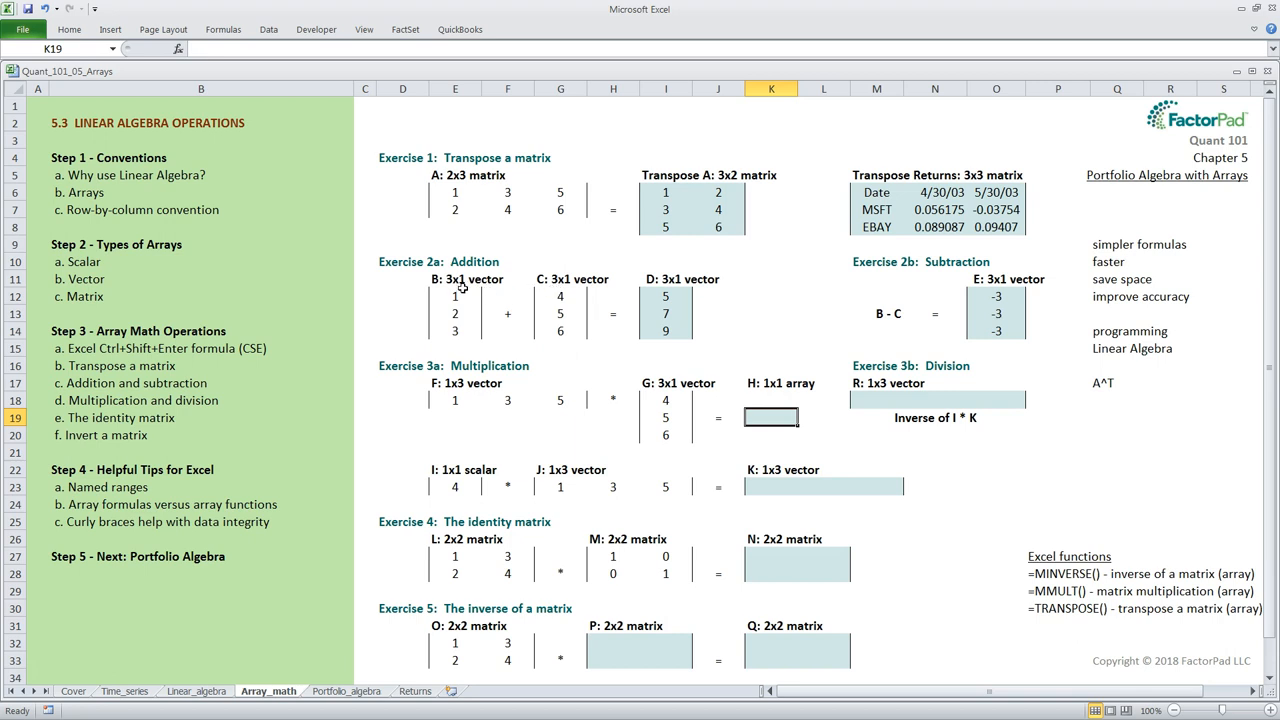
{"action": "mouse_move", "coordinate": [476, 414]}
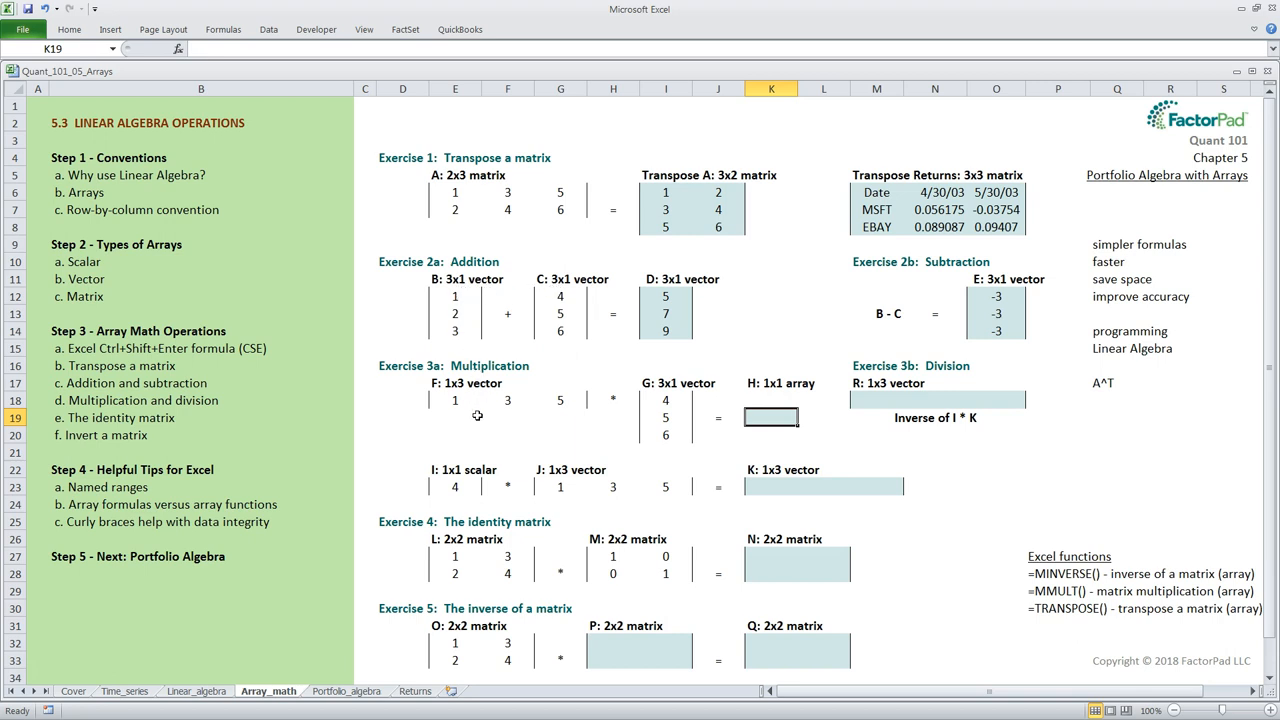
{"action": "mouse_move", "coordinate": [446, 396]}
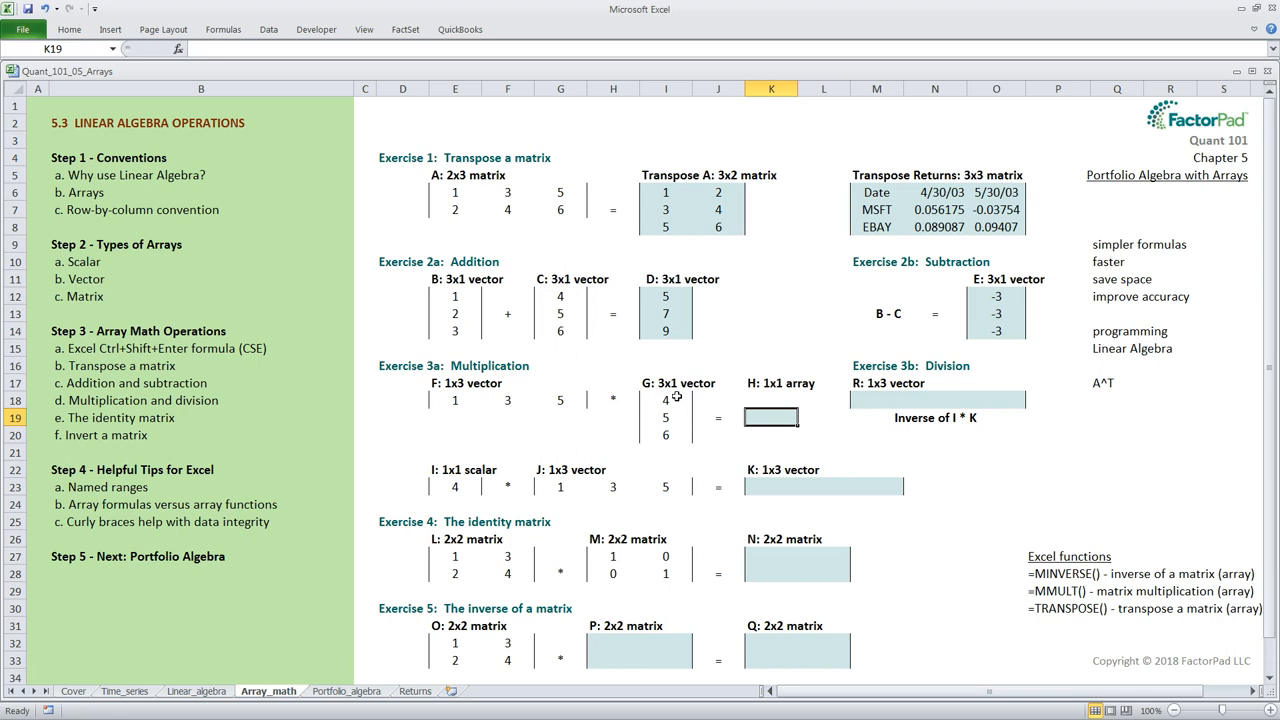
{"action": "mouse_move", "coordinate": [776, 396]}
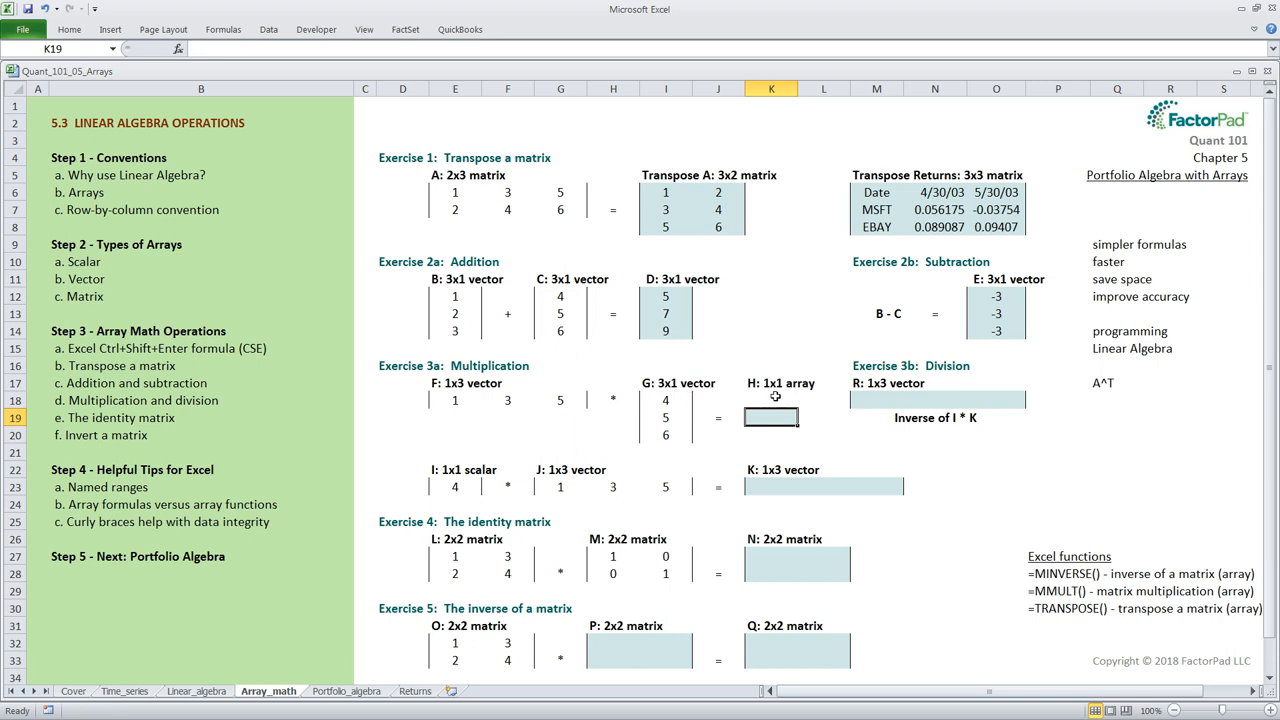
{"action": "mouse_move", "coordinate": [716, 426]}
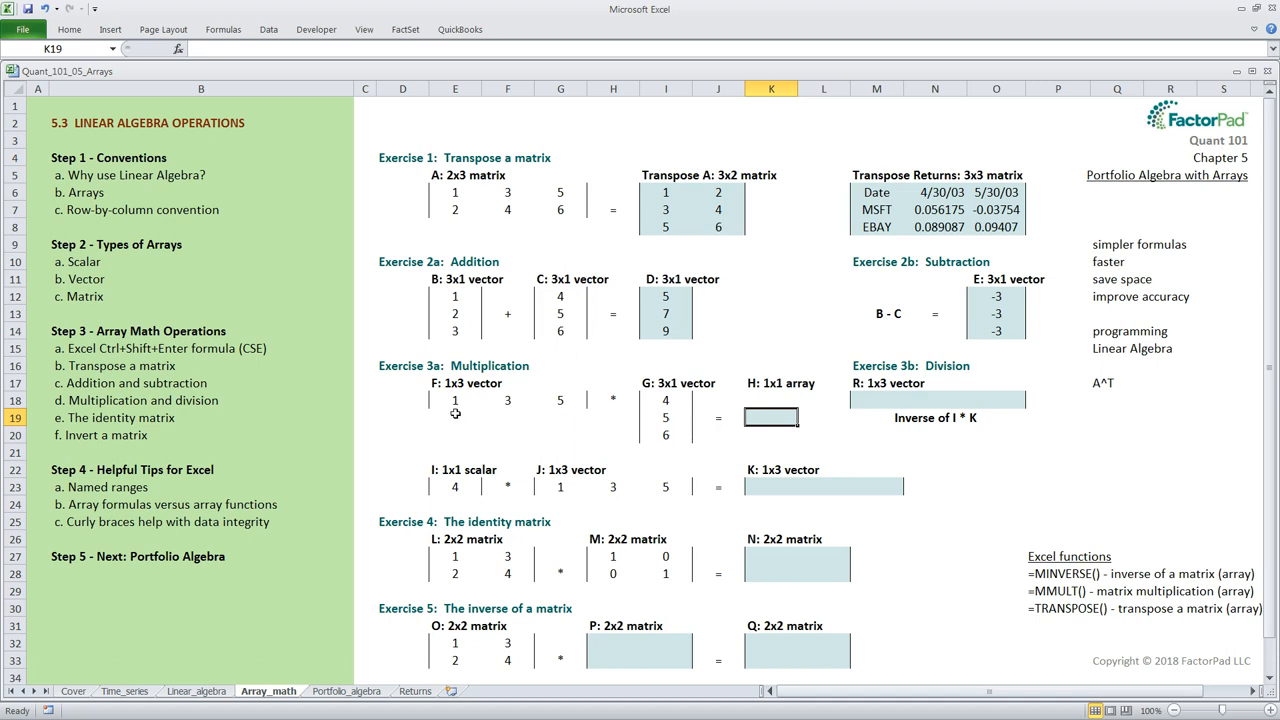
{"action": "mouse_move", "coordinate": [644, 418]}
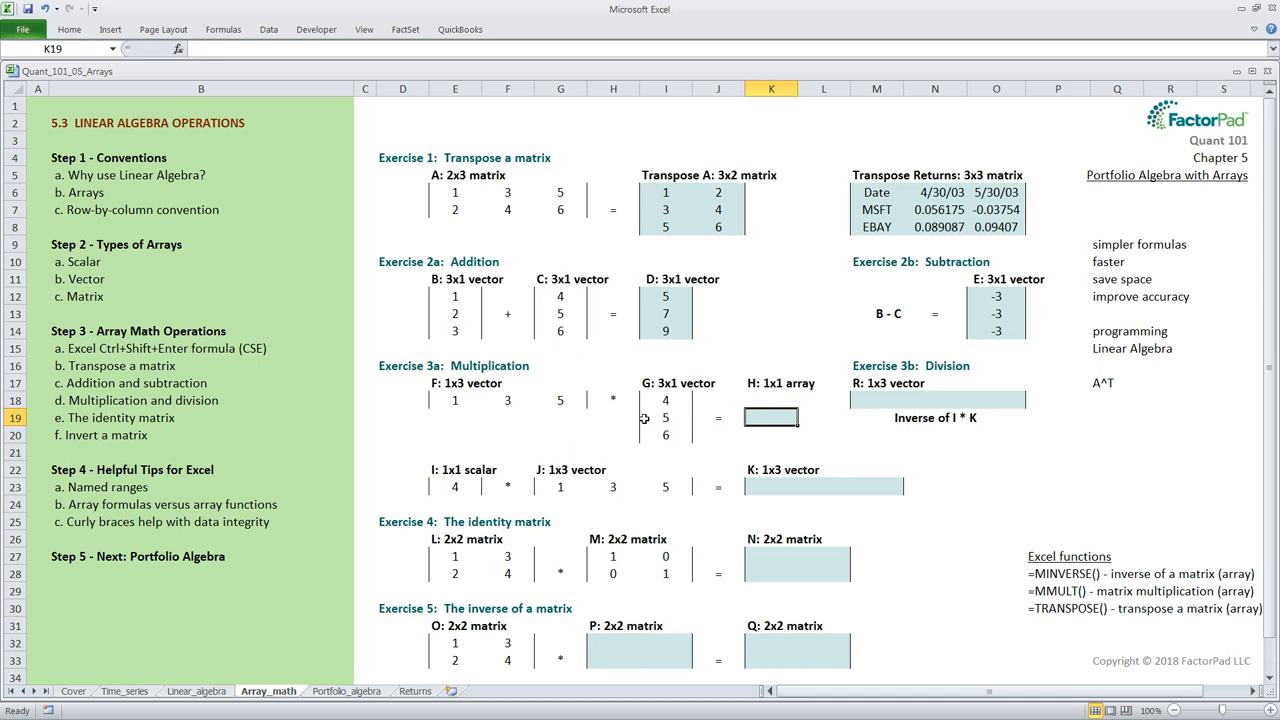
{"action": "mouse_move", "coordinate": [644, 444]}
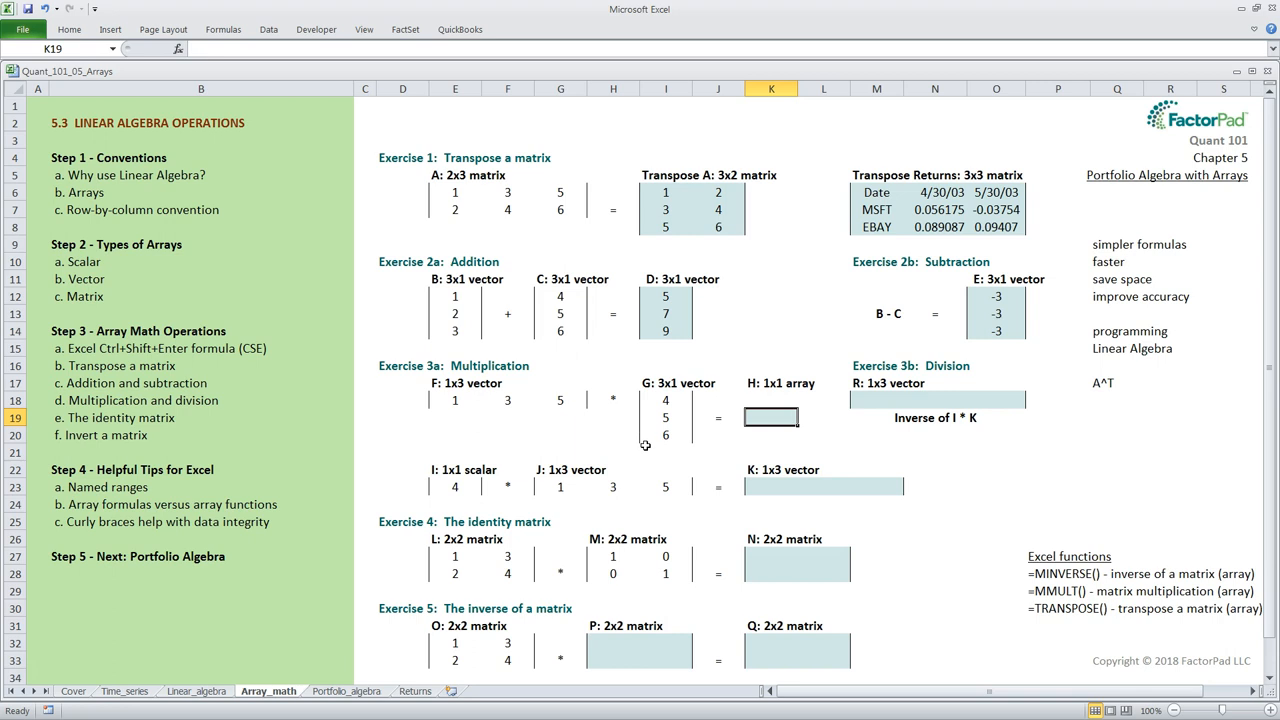
{"action": "mouse_move", "coordinate": [458, 412]}
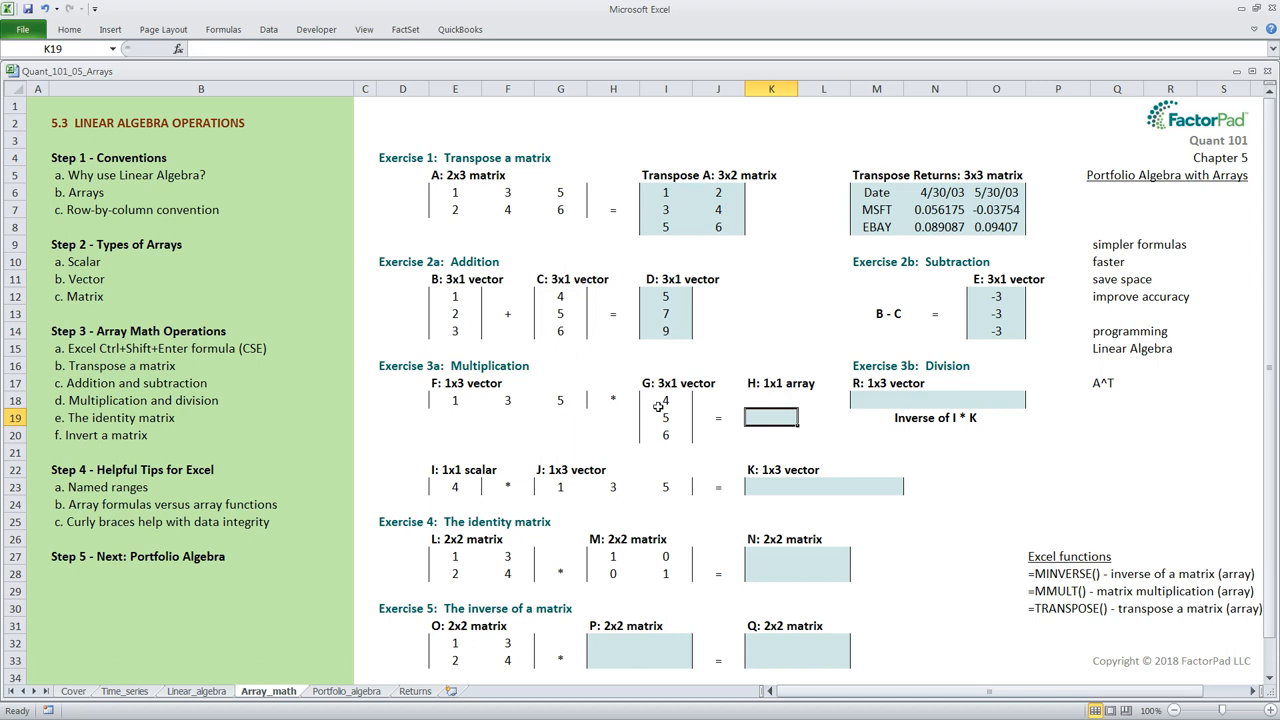
{"action": "mouse_move", "coordinate": [510, 412]}
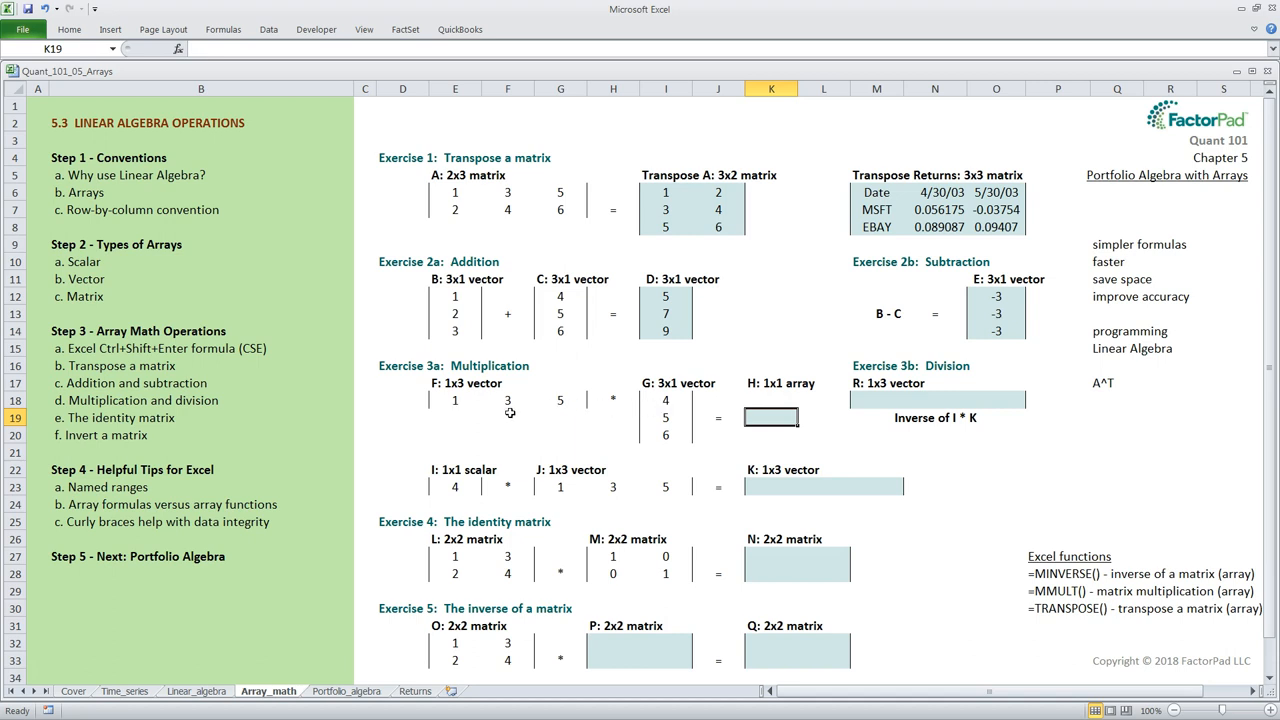
{"action": "mouse_move", "coordinate": [556, 416]}
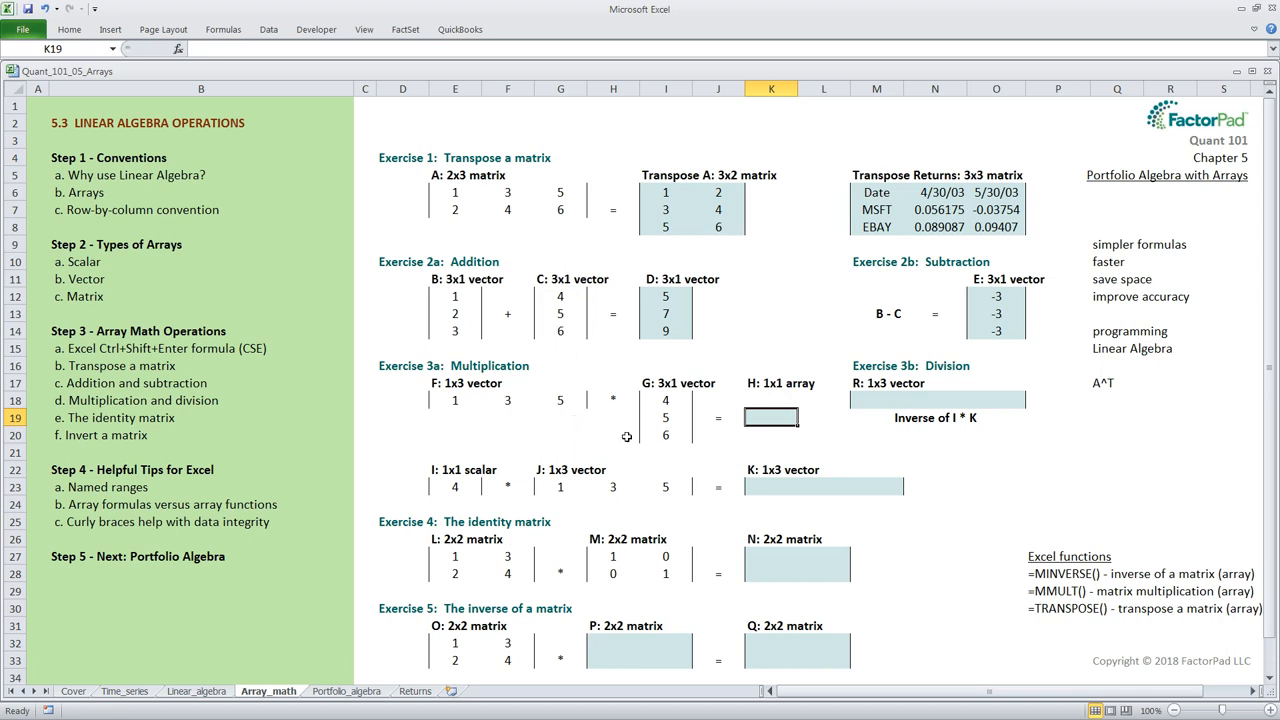
Enter the hand-worked dot product =4+15+30 in K19, showing 49, and review its formula
{"action": "type", "text": "=4+"}
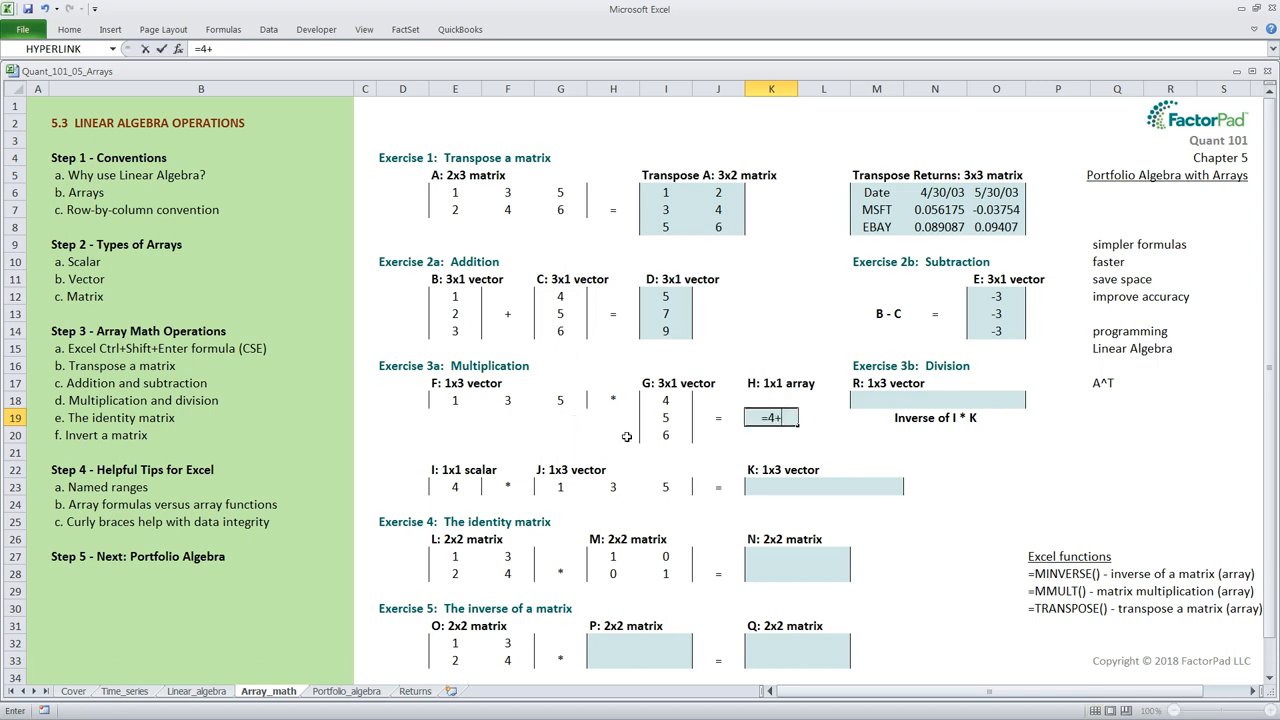
{"action": "type", "text": "15"}
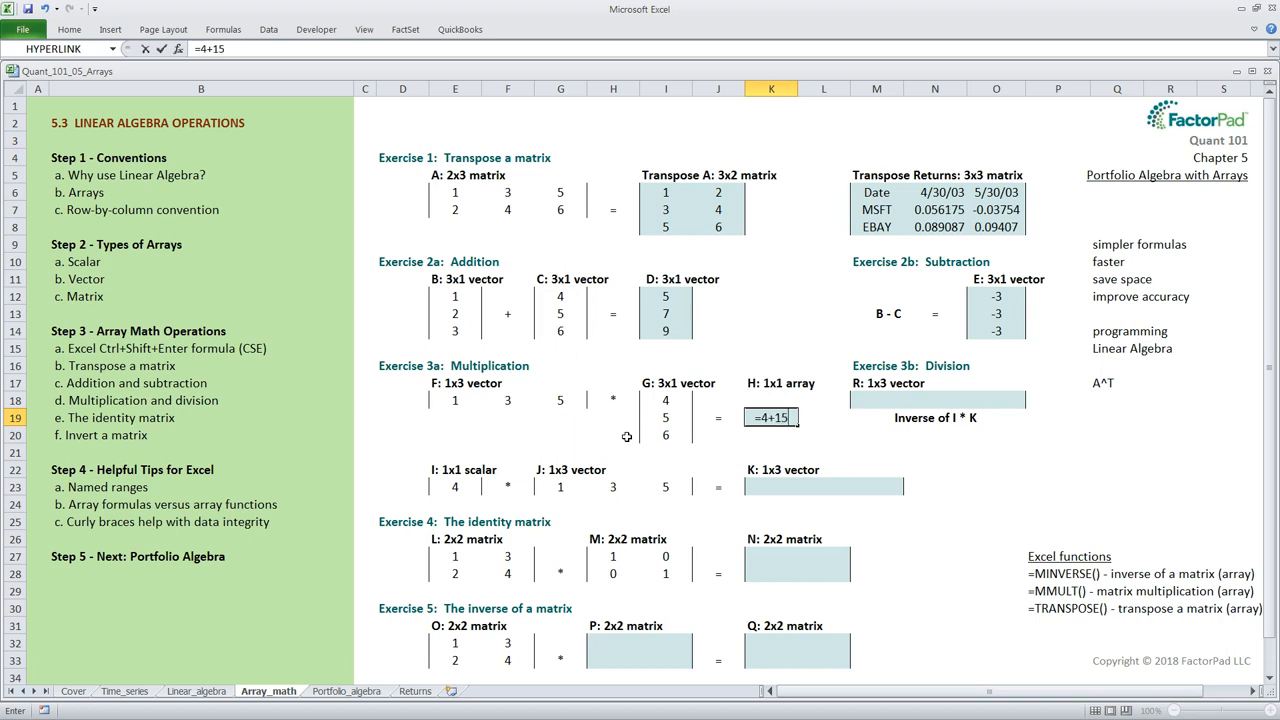
{"action": "type", "text": "+"}
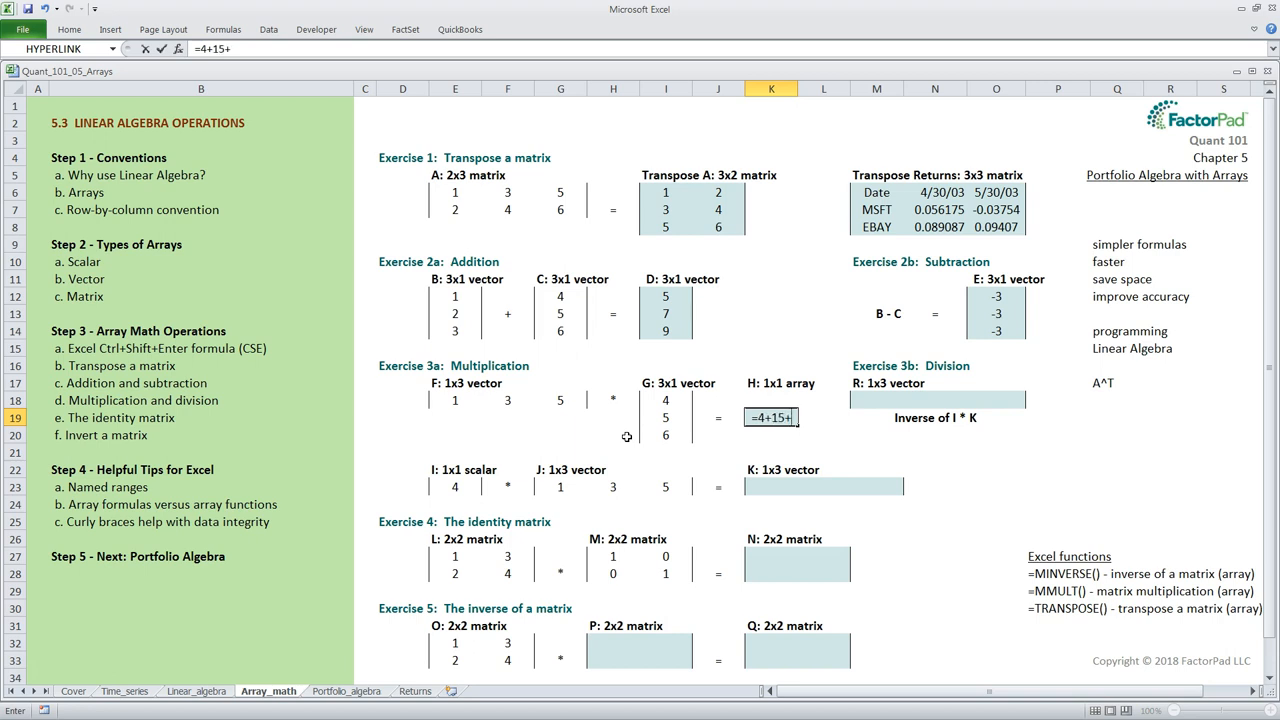
{"action": "key", "text": "Return"}
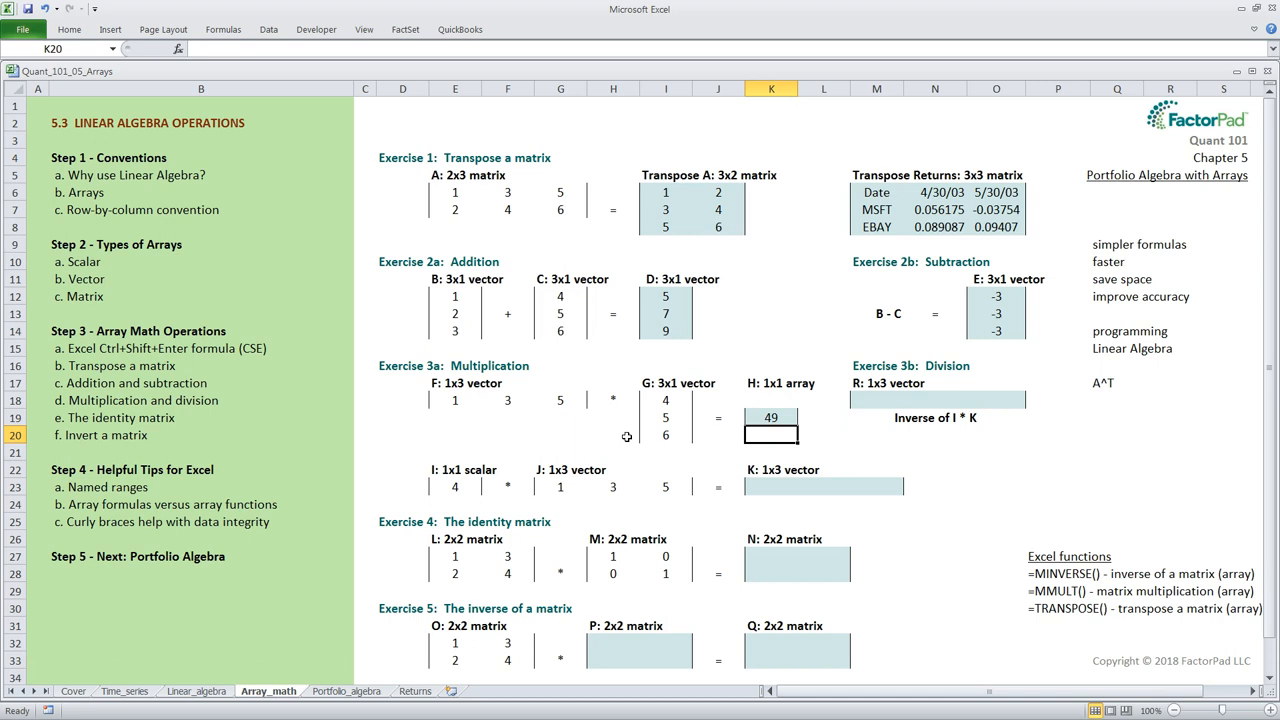
{"action": "left_click", "coordinate": [772, 418]}
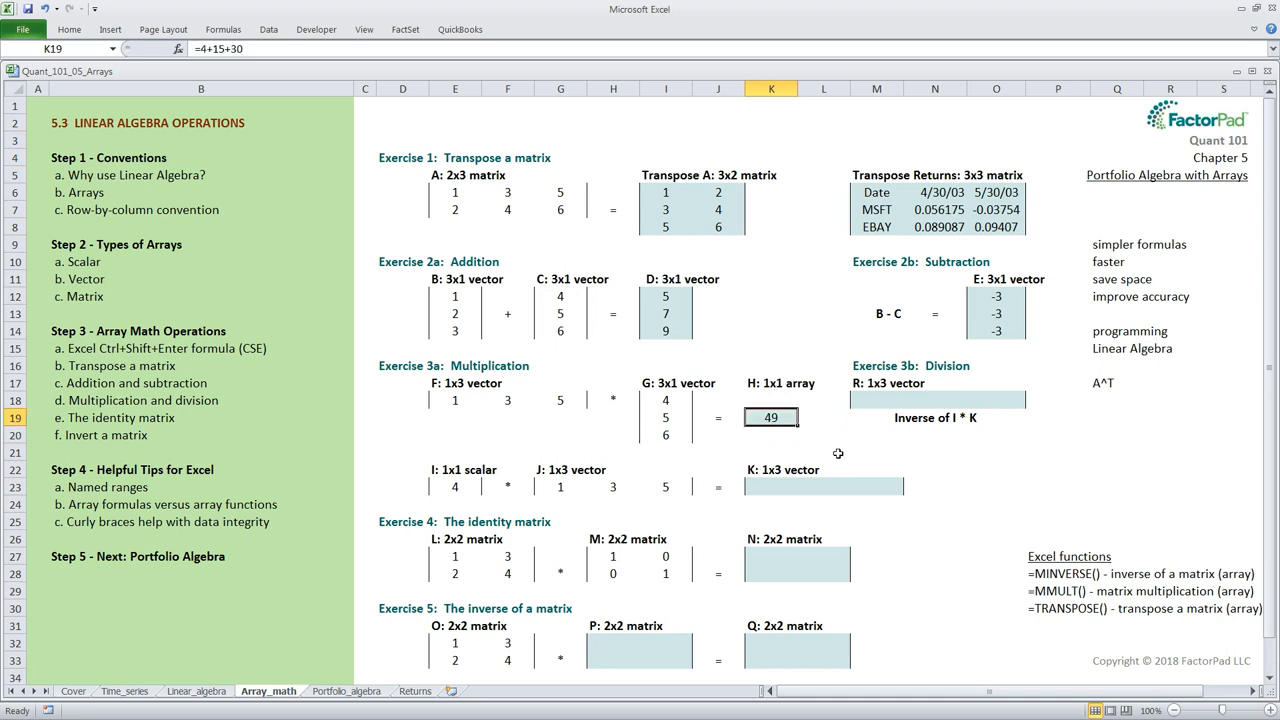
Replace it with =MMULT(E18:G18,I18:I20) on vectors F and G, still giving 49
{"action": "type", "text": "=mmult"}
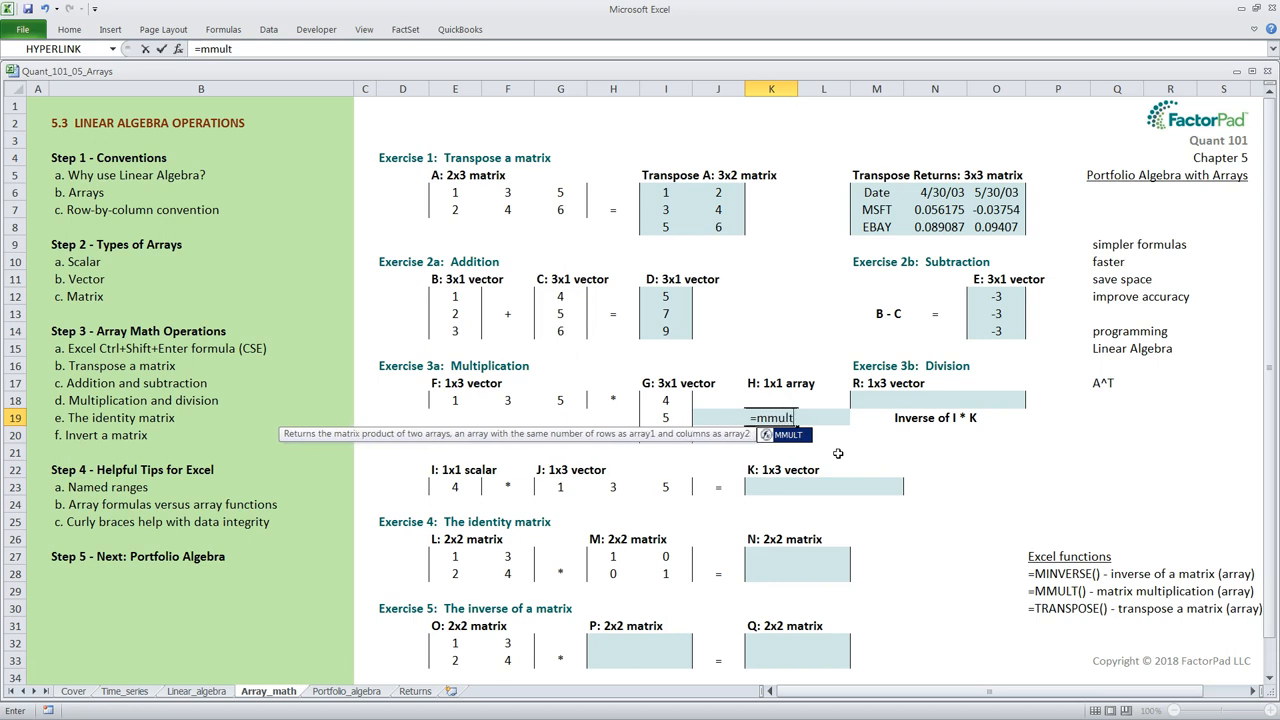
{"action": "type", "text": "("}
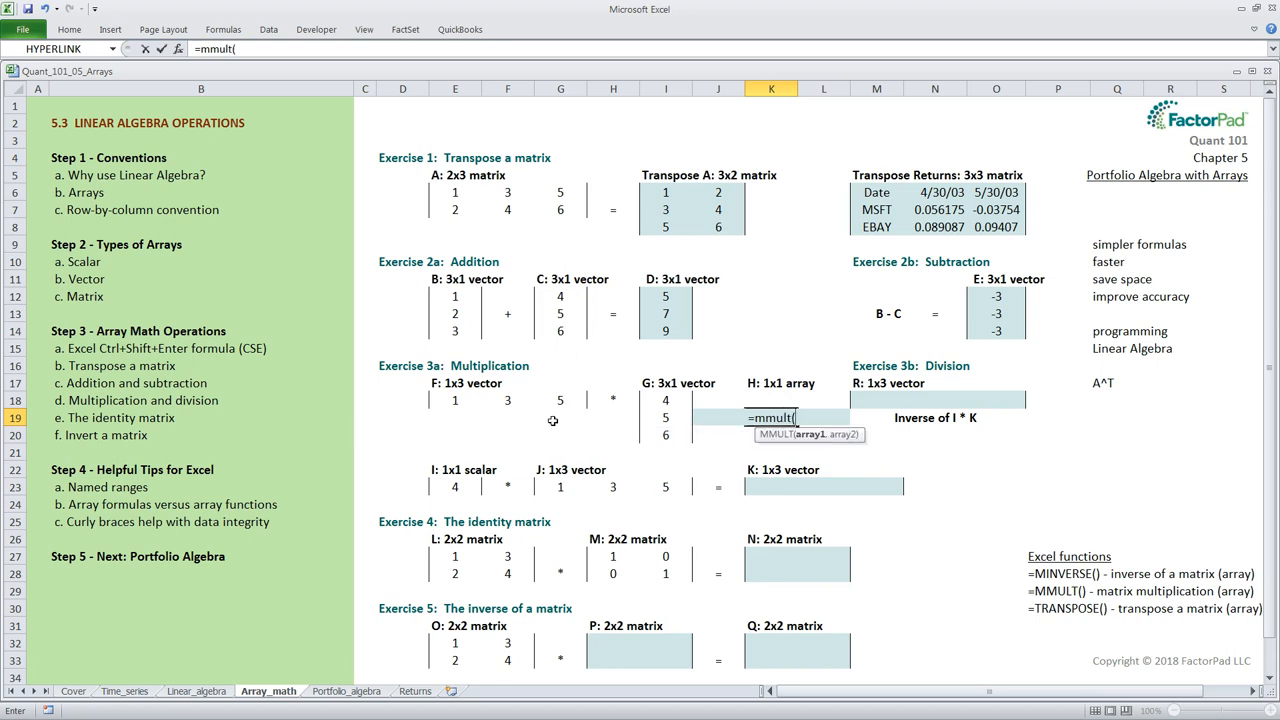
{"action": "left_click_drag", "start_coordinate": [456, 400], "coordinate": [560, 400]}
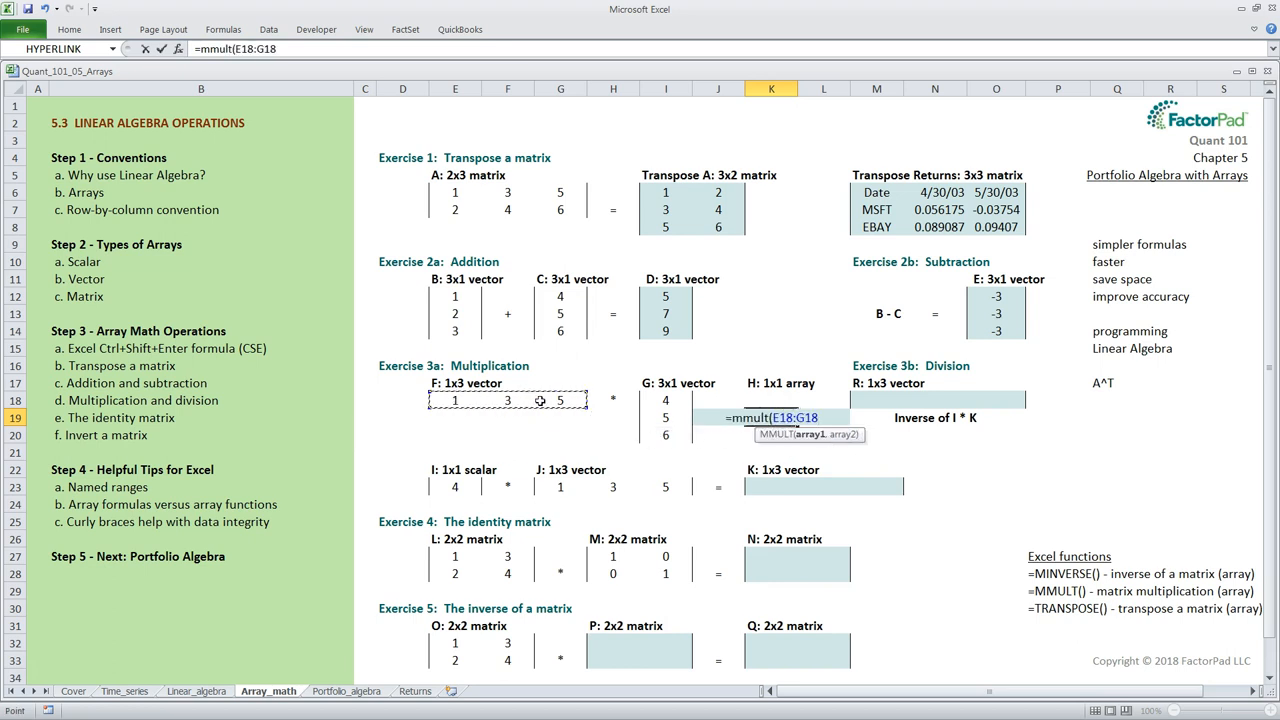
{"action": "left_click", "coordinate": [666, 400]}
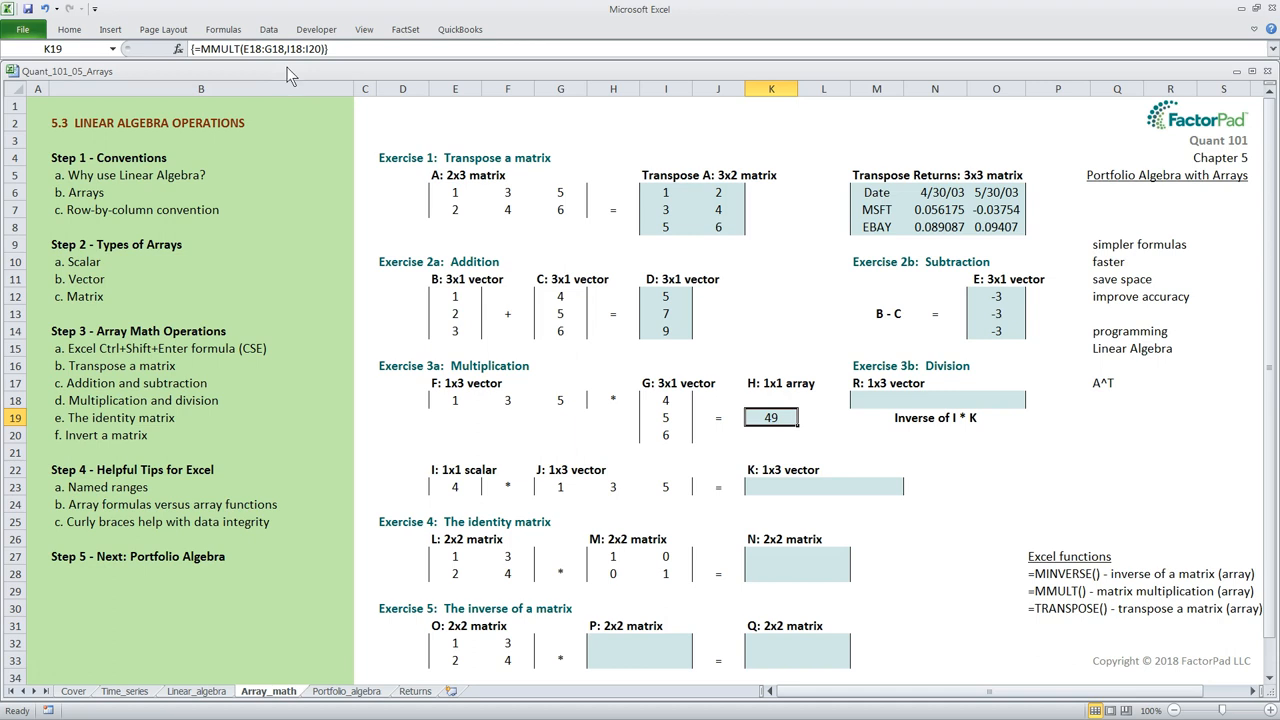
{"action": "mouse_move", "coordinate": [460, 476]}
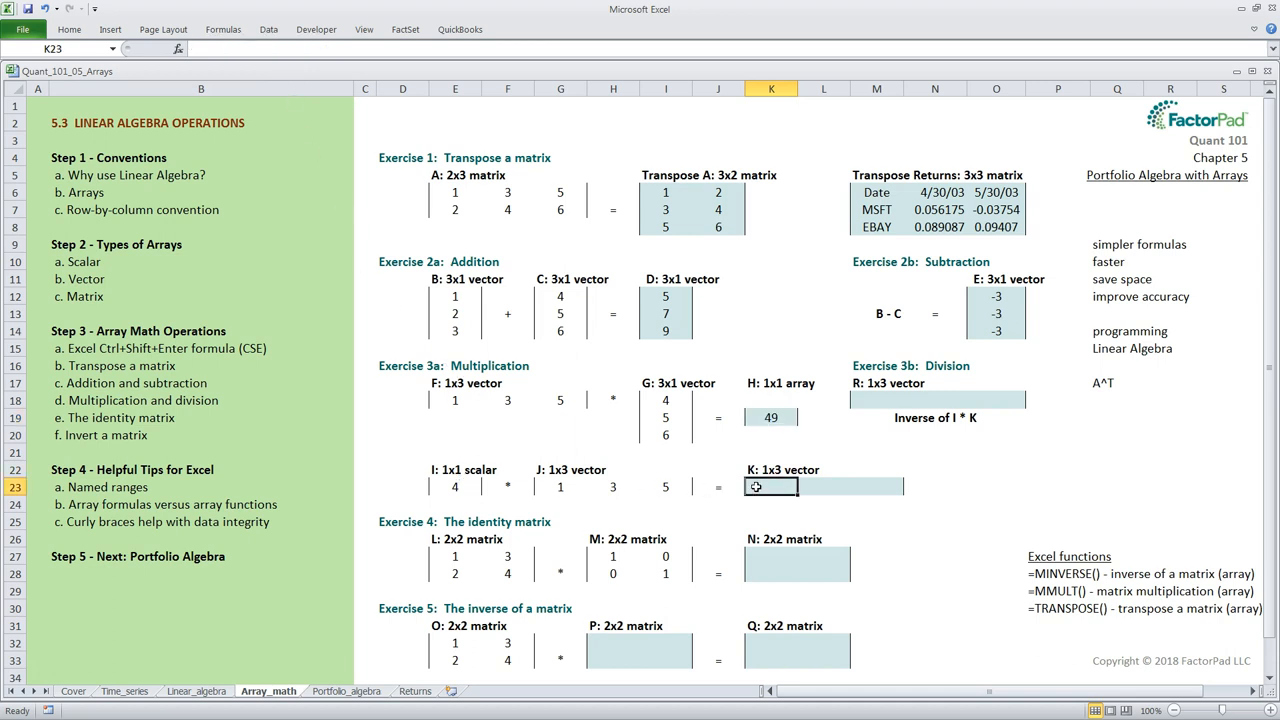
Fill K23:M23 with =MMULT(E23,G23:I23), multiplying scalar I by vector J to get 4, 12, 20
{"action": "left_click_drag", "start_coordinate": [770, 486], "coordinate": [876, 486]}
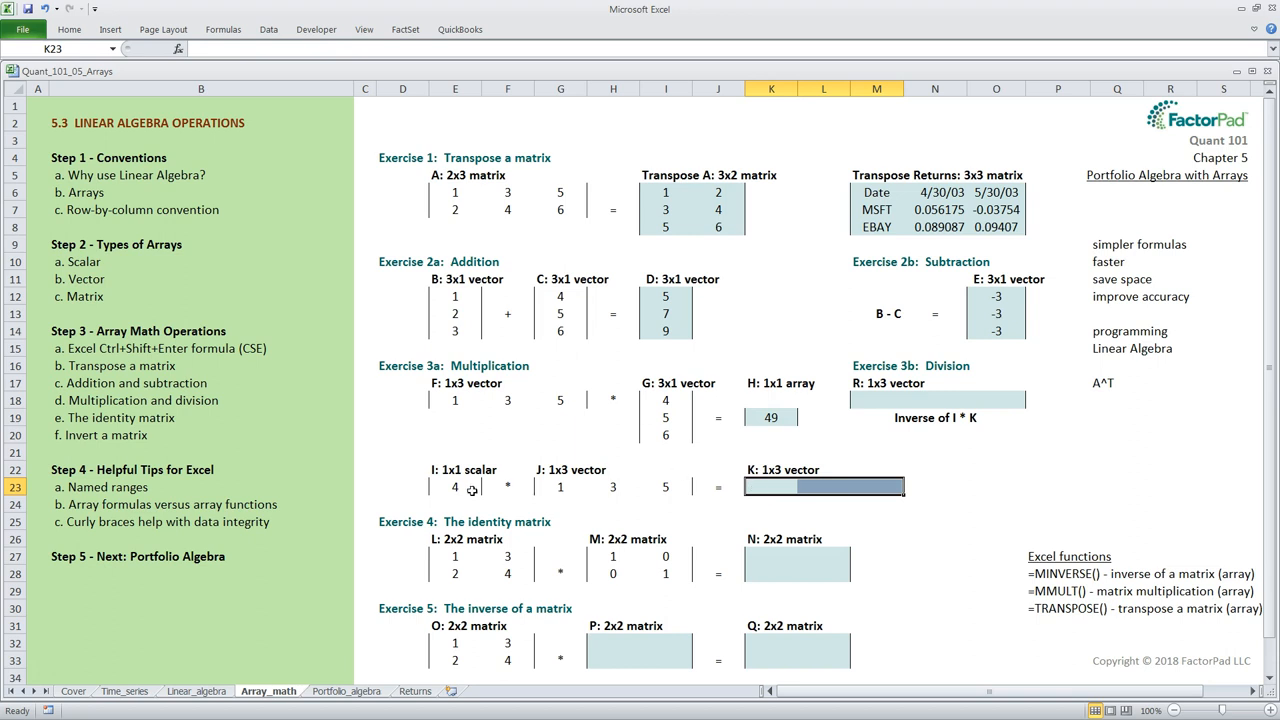
{"action": "mouse_move", "coordinate": [564, 516]}
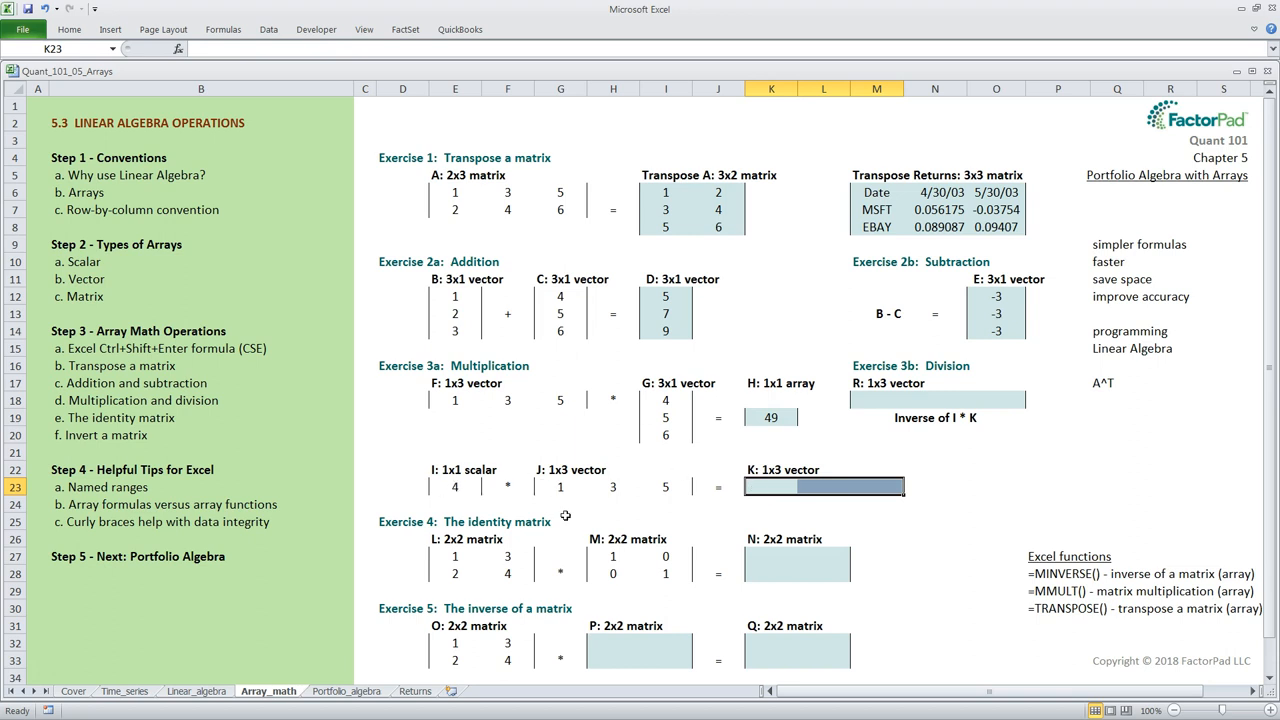
{"action": "type", "text": "=mmult(E23,"}
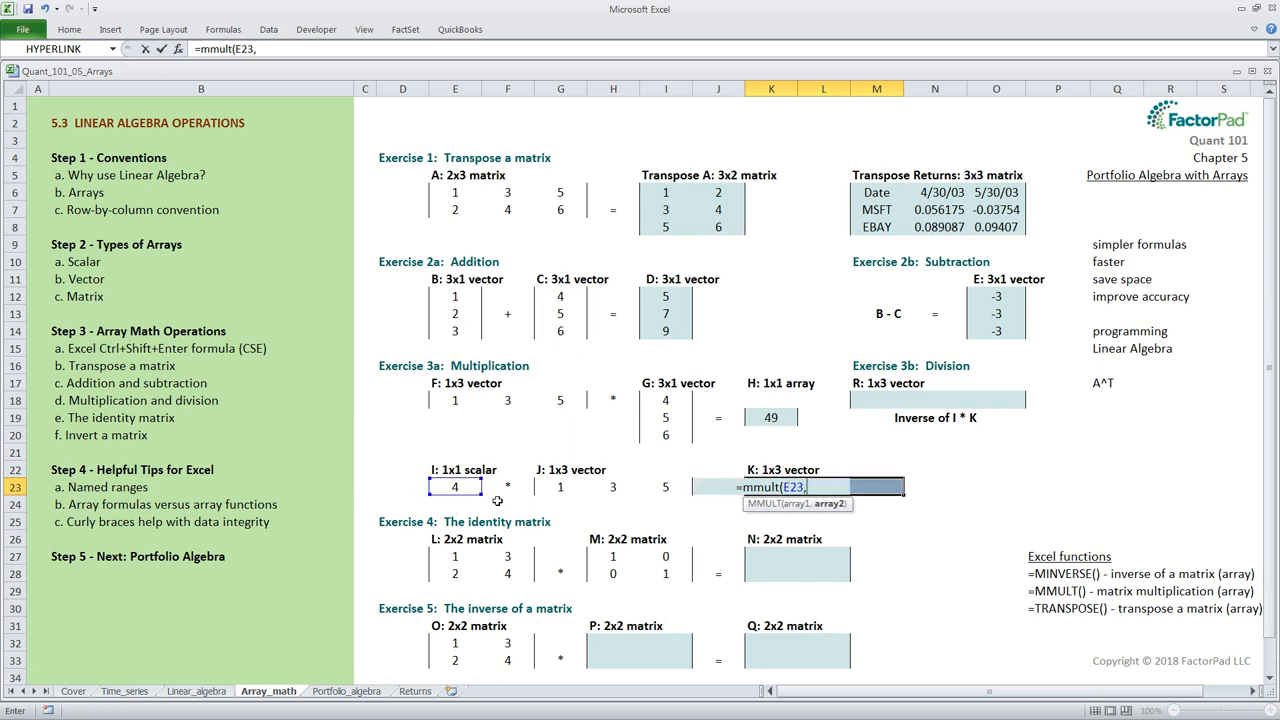
{"action": "left_click_drag", "start_coordinate": [560, 486], "coordinate": [664, 500]}
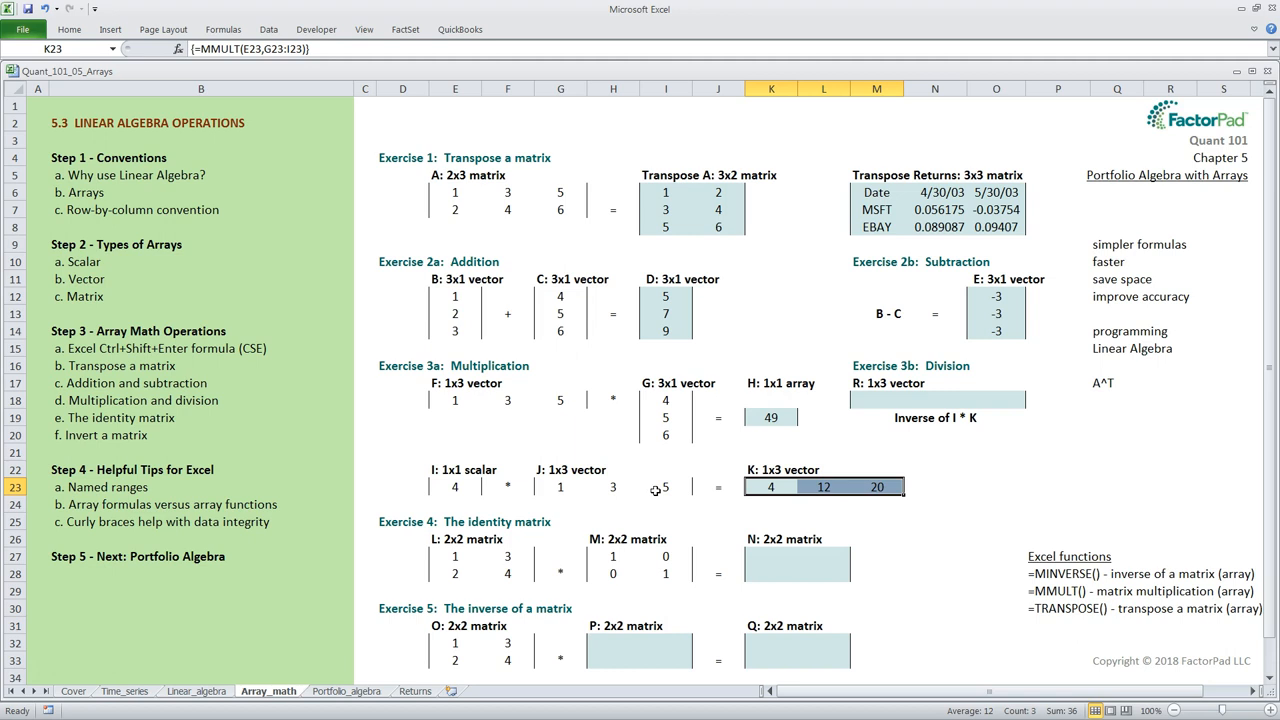
{"action": "mouse_move", "coordinate": [644, 516]}
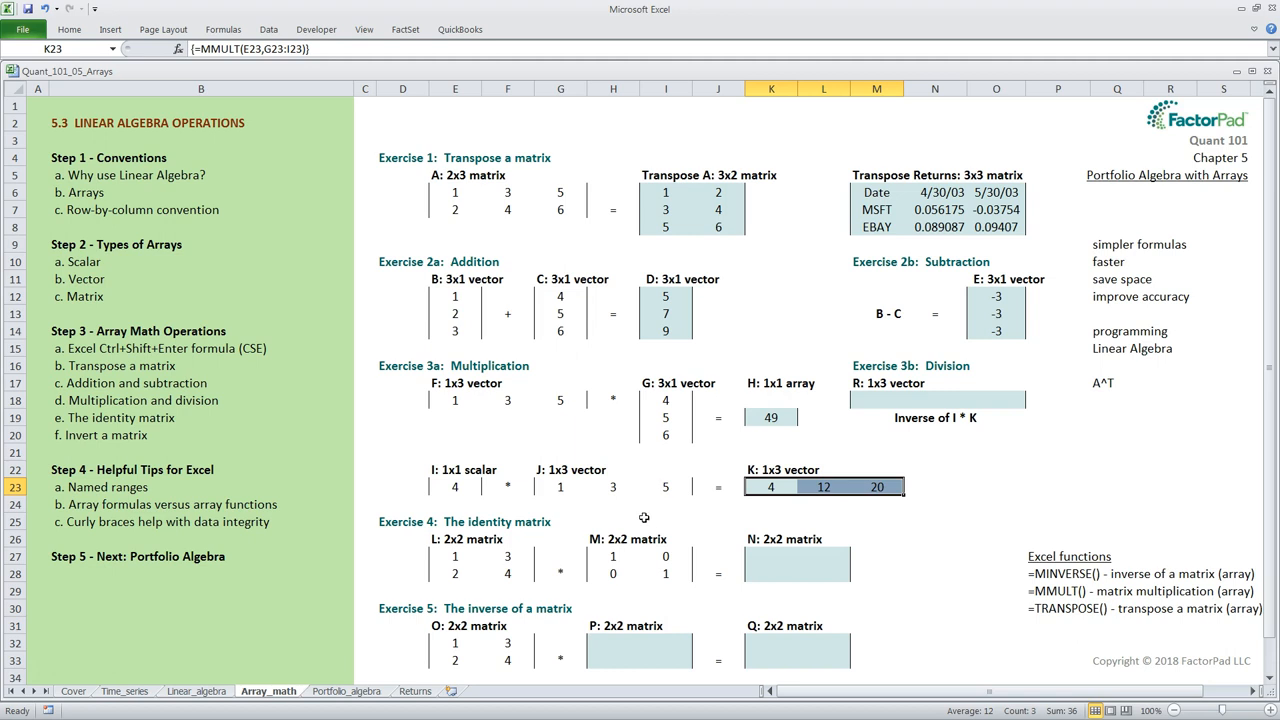
{"action": "mouse_move", "coordinate": [816, 514]}
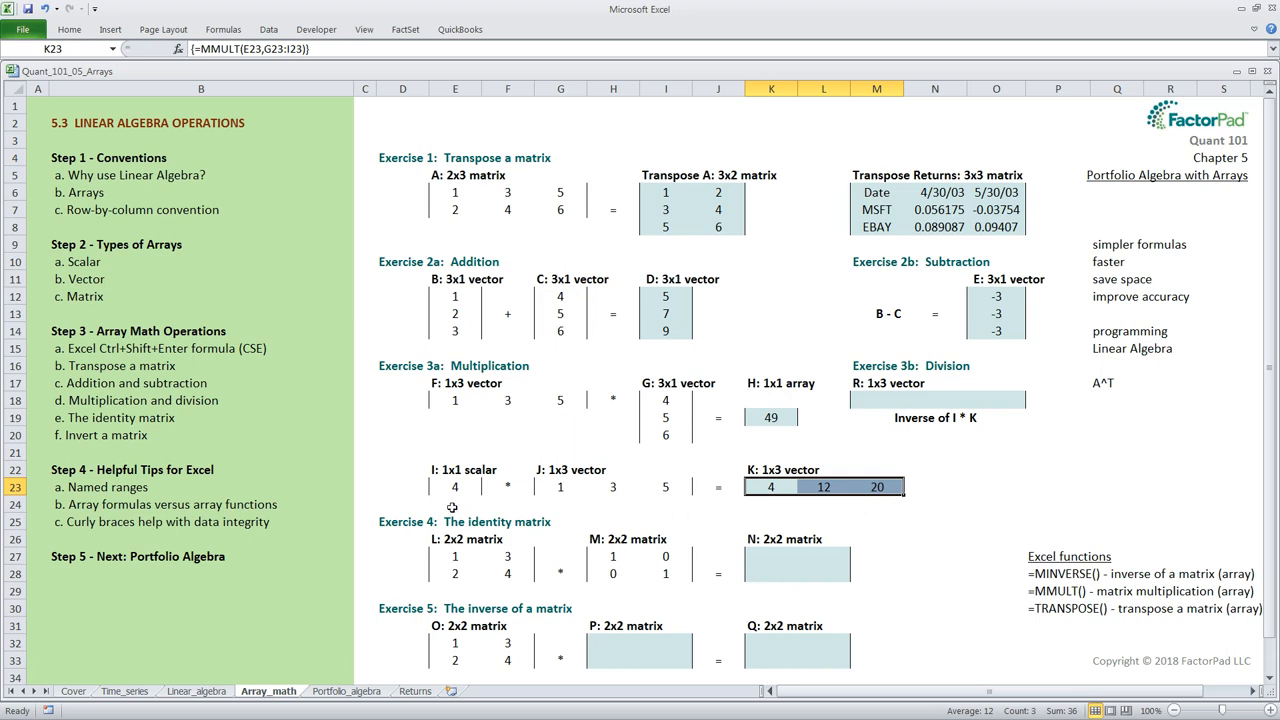
{"action": "mouse_move", "coordinate": [560, 506]}
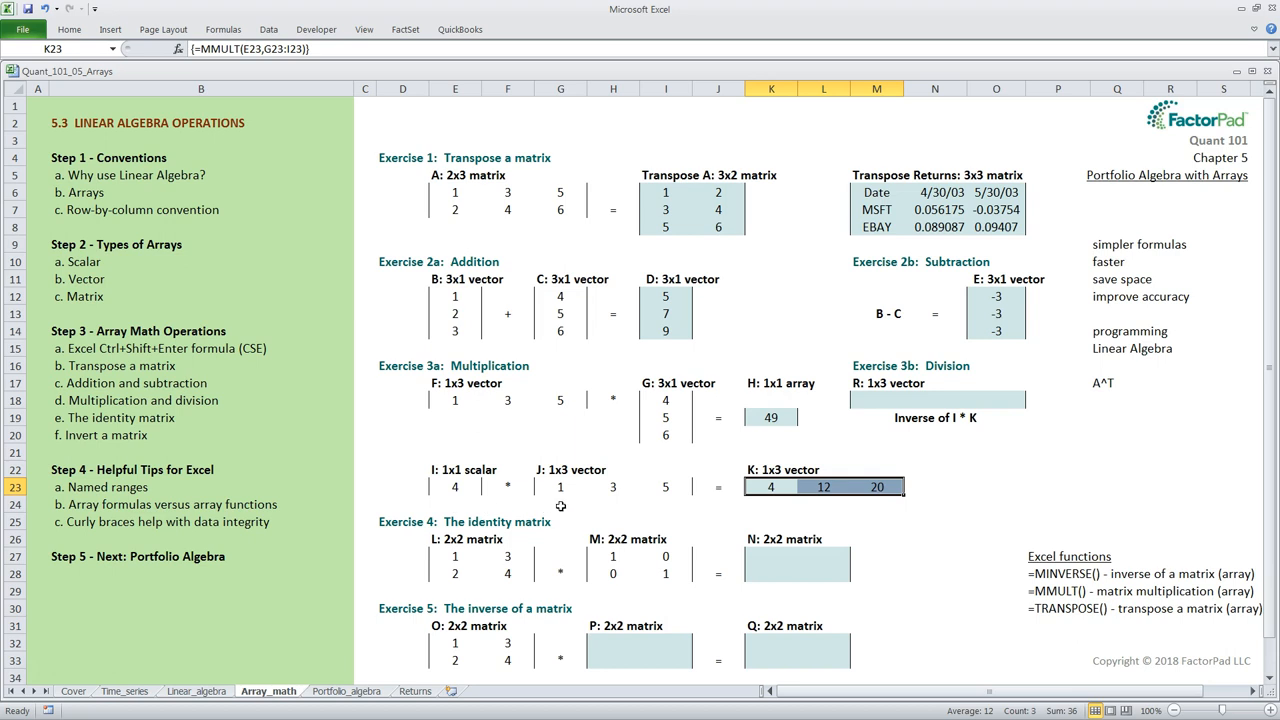
{"action": "mouse_move", "coordinate": [604, 508]}
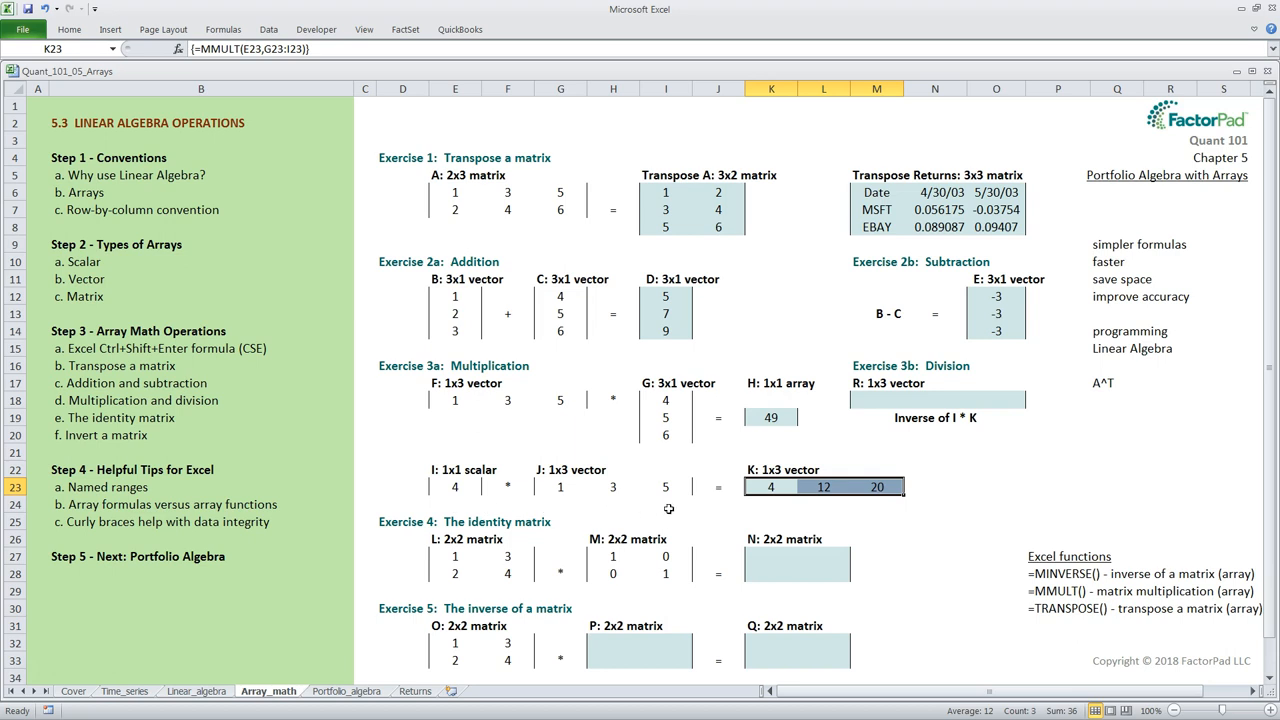
{"action": "mouse_move", "coordinate": [800, 468]}
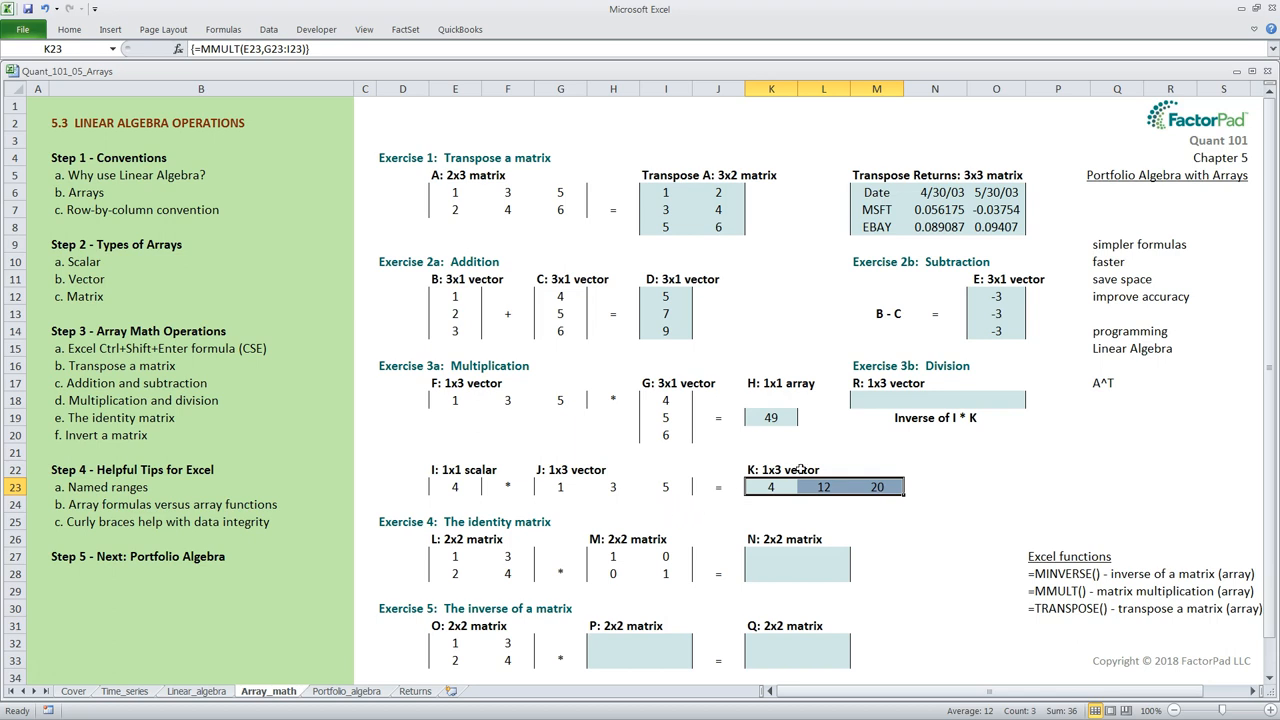
{"action": "mouse_move", "coordinate": [864, 416]}
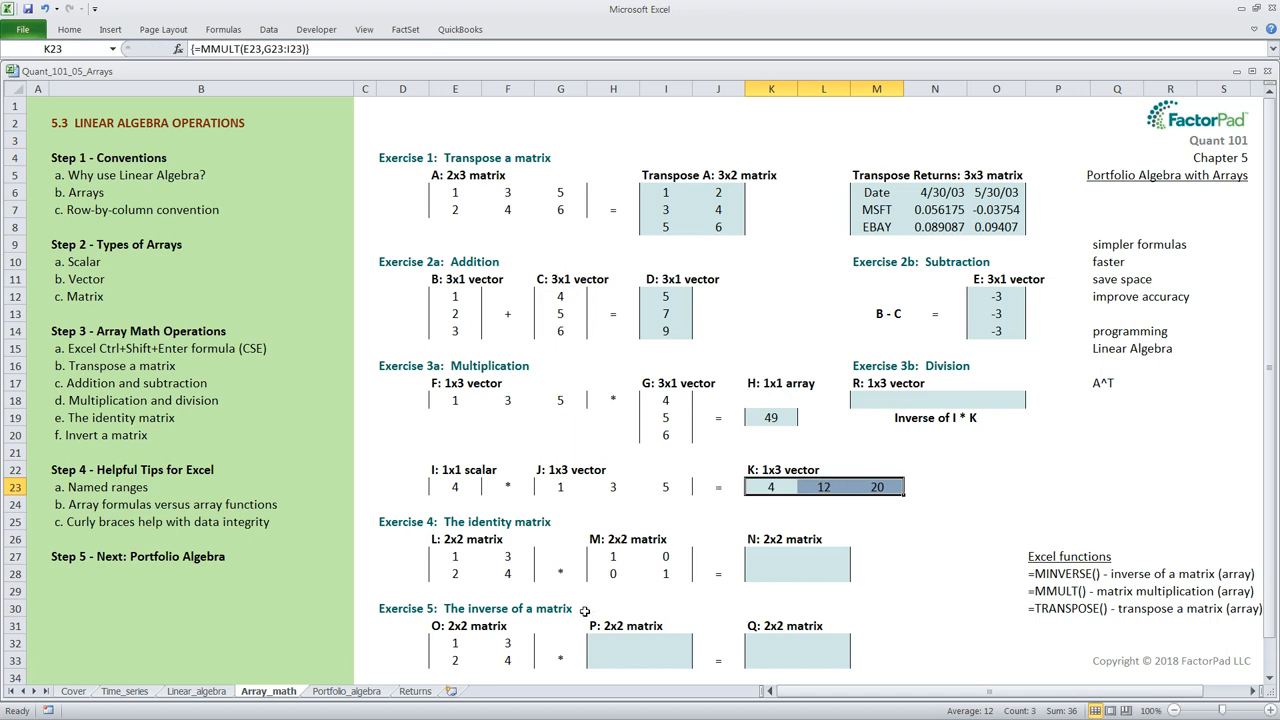
{"action": "mouse_move", "coordinate": [726, 568]}
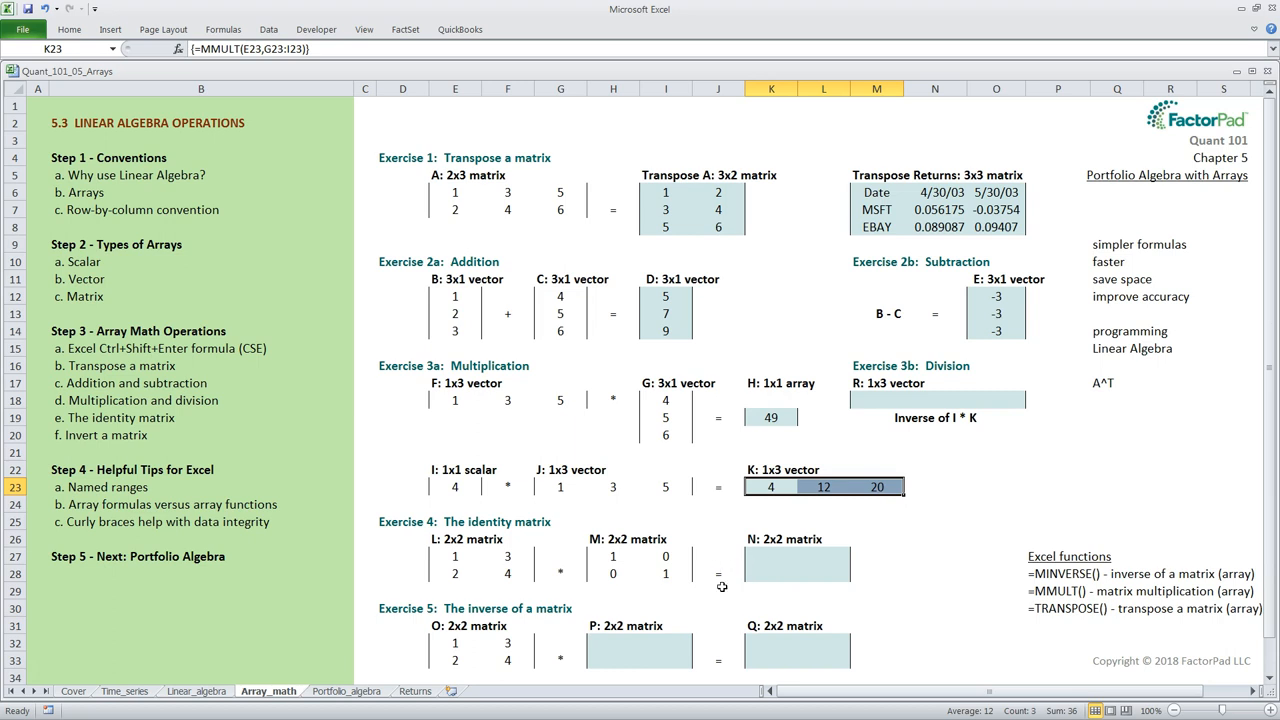
{"action": "mouse_move", "coordinate": [516, 600]}
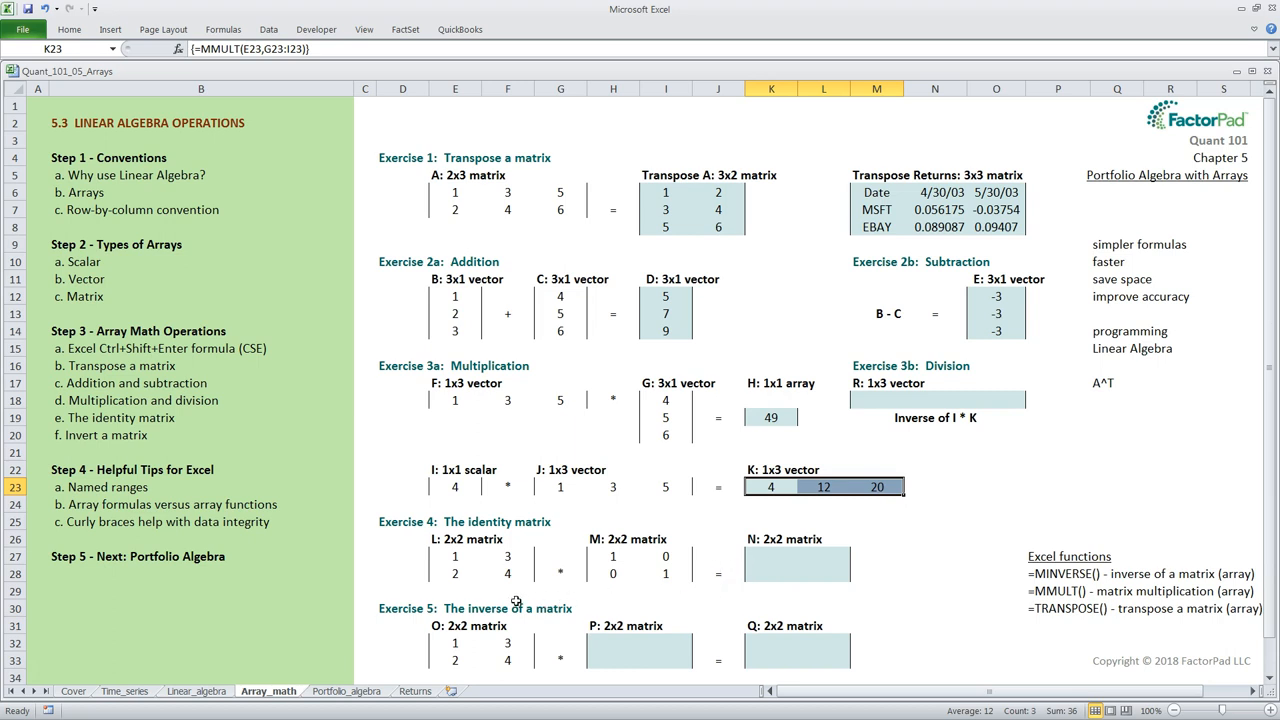
{"action": "mouse_move", "coordinate": [632, 596]}
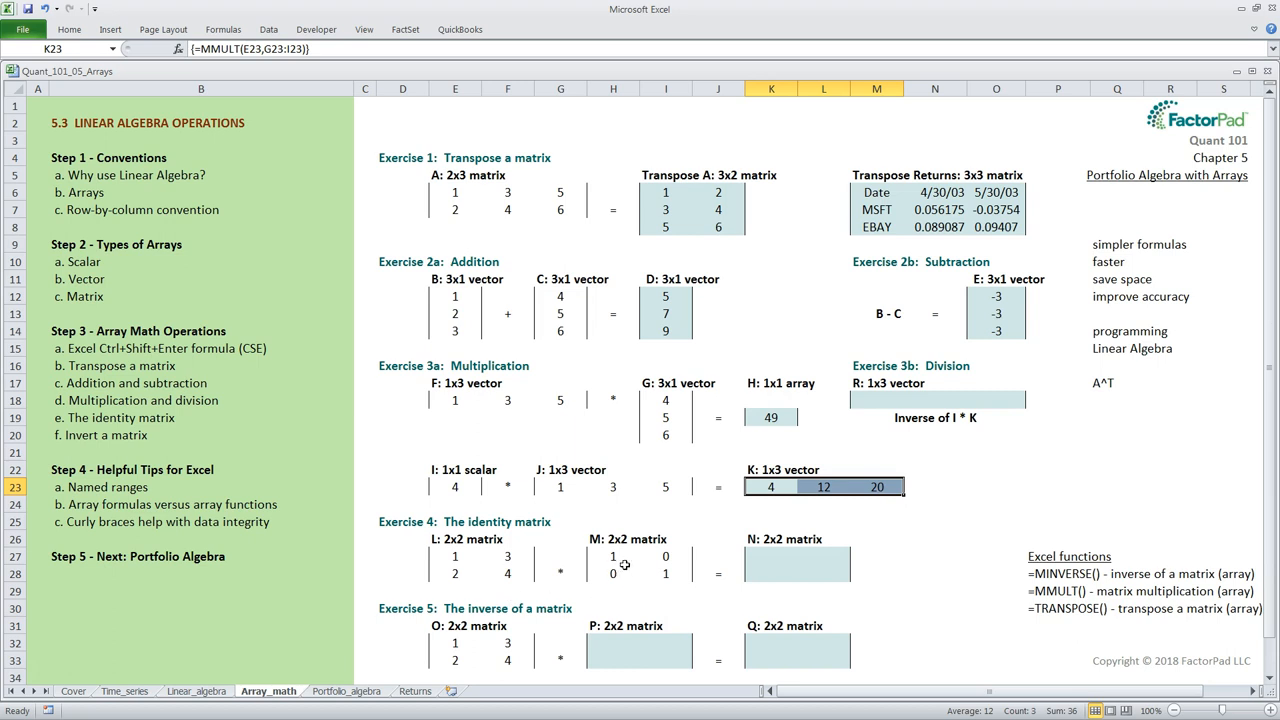
{"action": "mouse_move", "coordinate": [612, 592]}
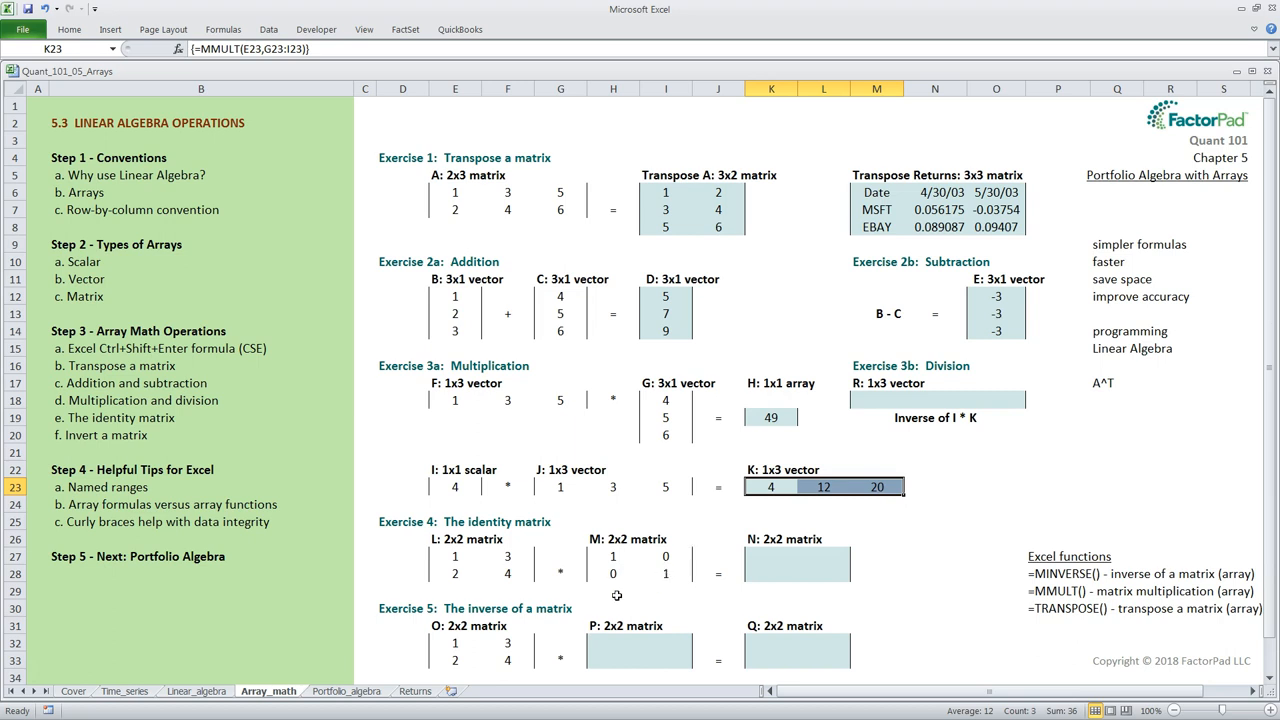
{"action": "mouse_move", "coordinate": [660, 598]}
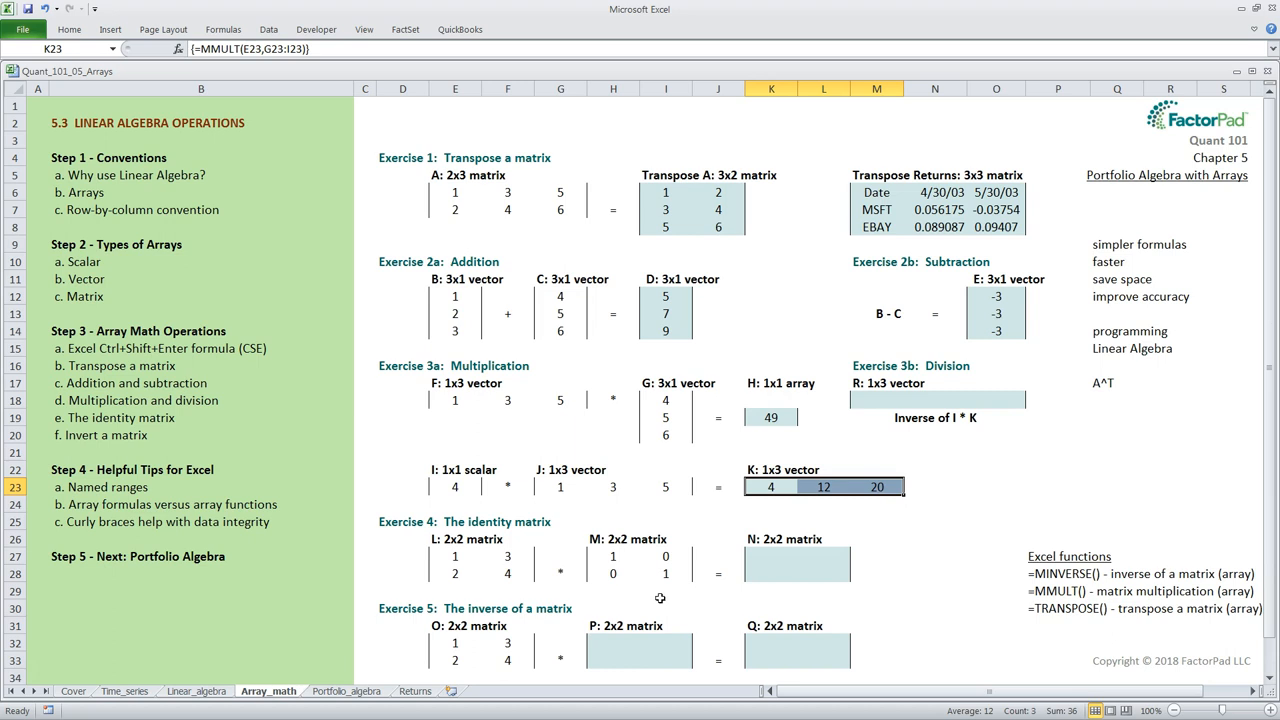
{"action": "mouse_move", "coordinate": [776, 598]}
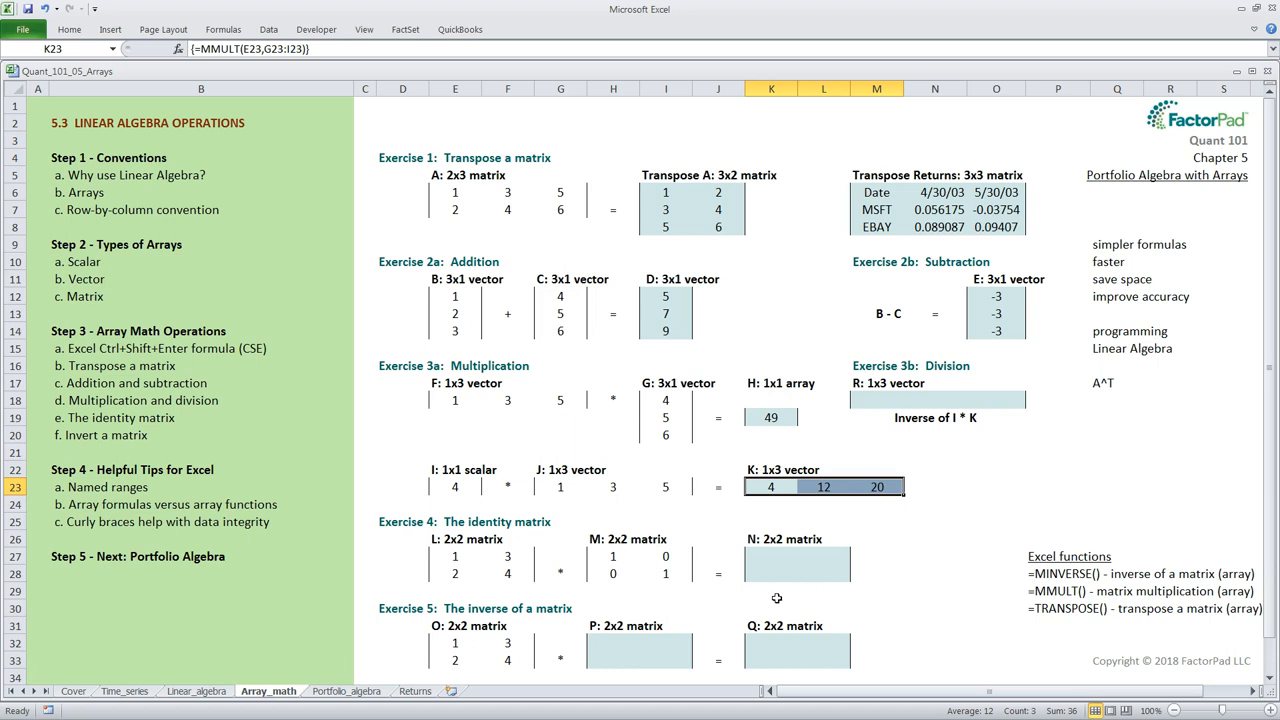
{"action": "mouse_move", "coordinate": [766, 600]}
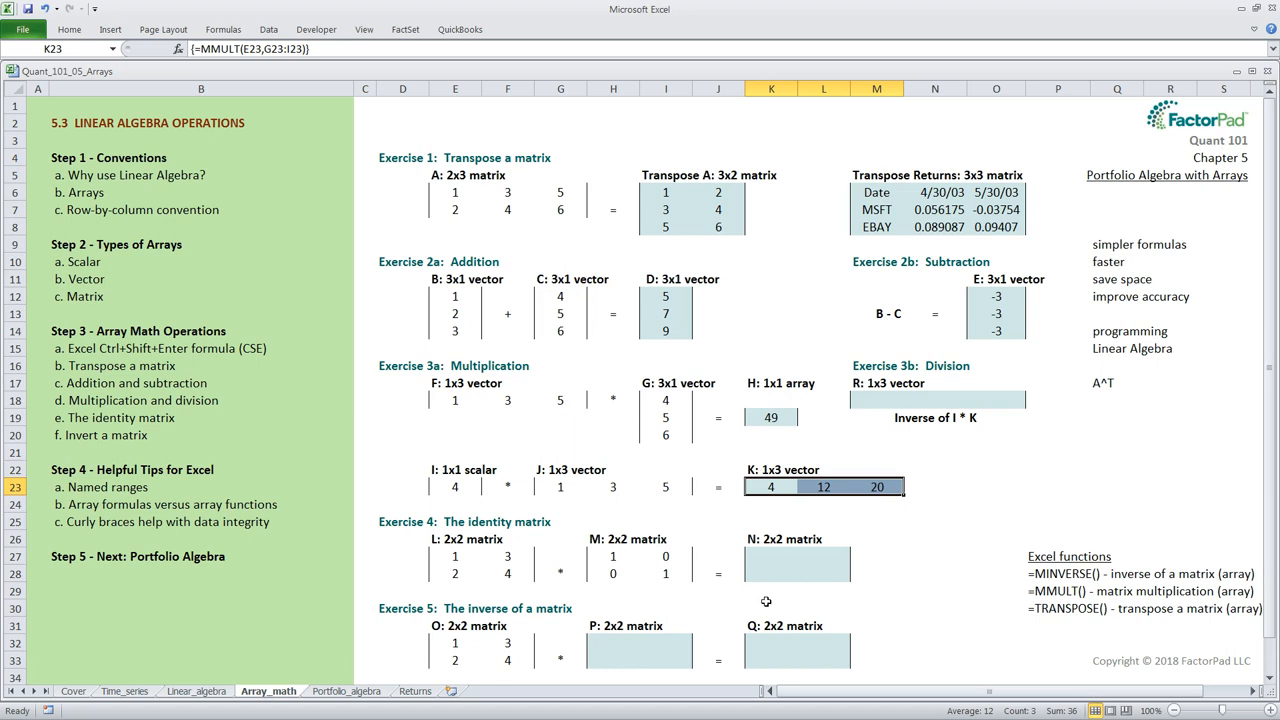
{"action": "mouse_move", "coordinate": [764, 582]}
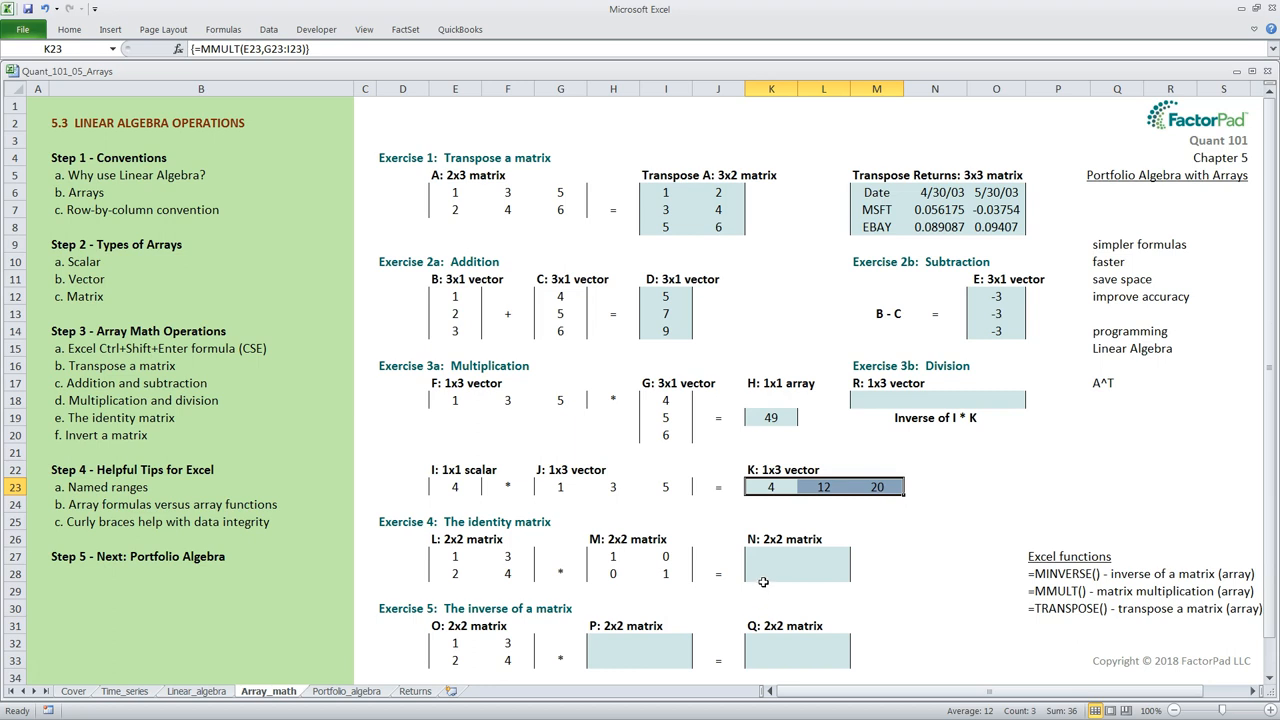
Fill matrix N with =MMULT(E27:F28,H27:I28), multiplying L by identity M to get 1 3 / 2 4
{"action": "left_click", "coordinate": [770, 556]}
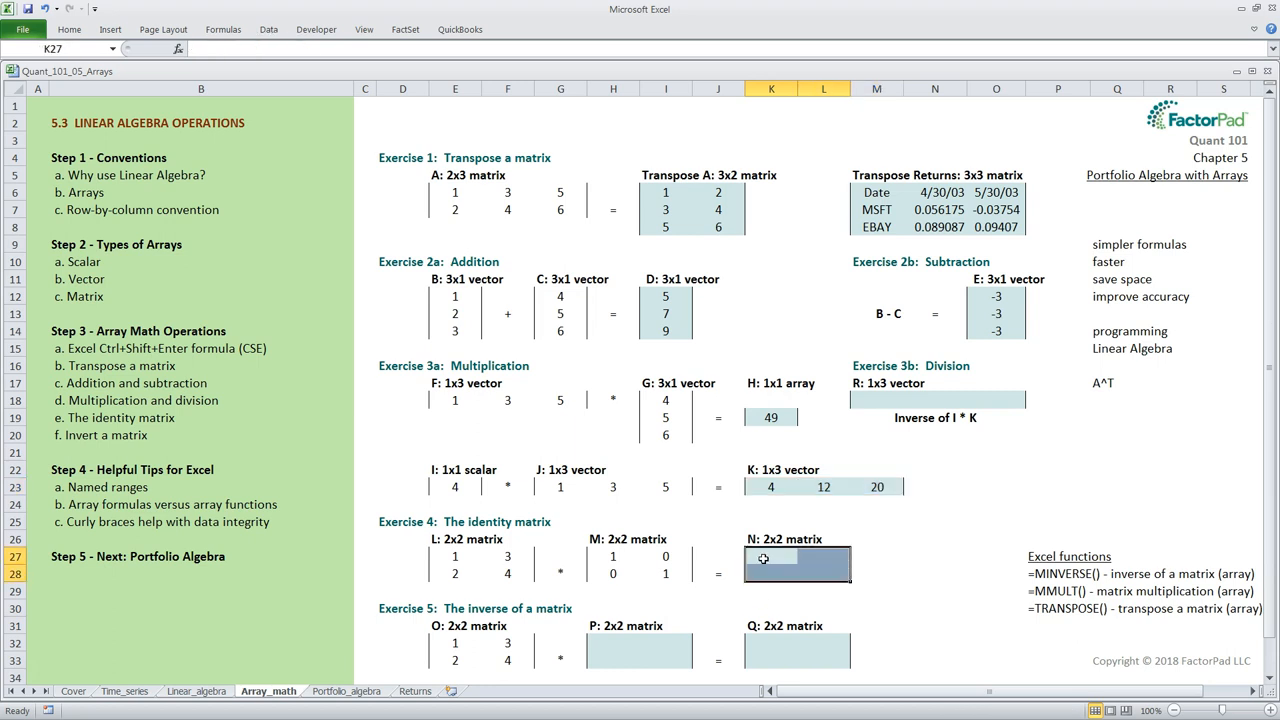
{"action": "type", "text": "=mmult"}
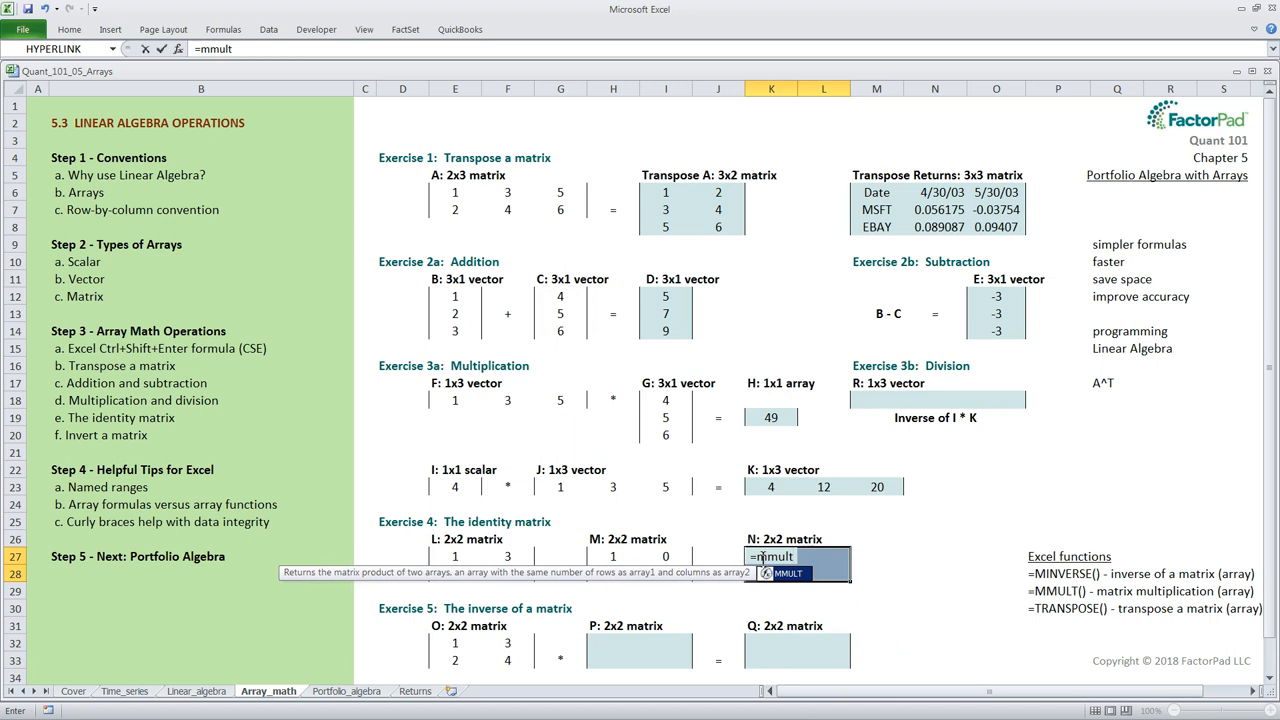
{"action": "type", "text": "("}
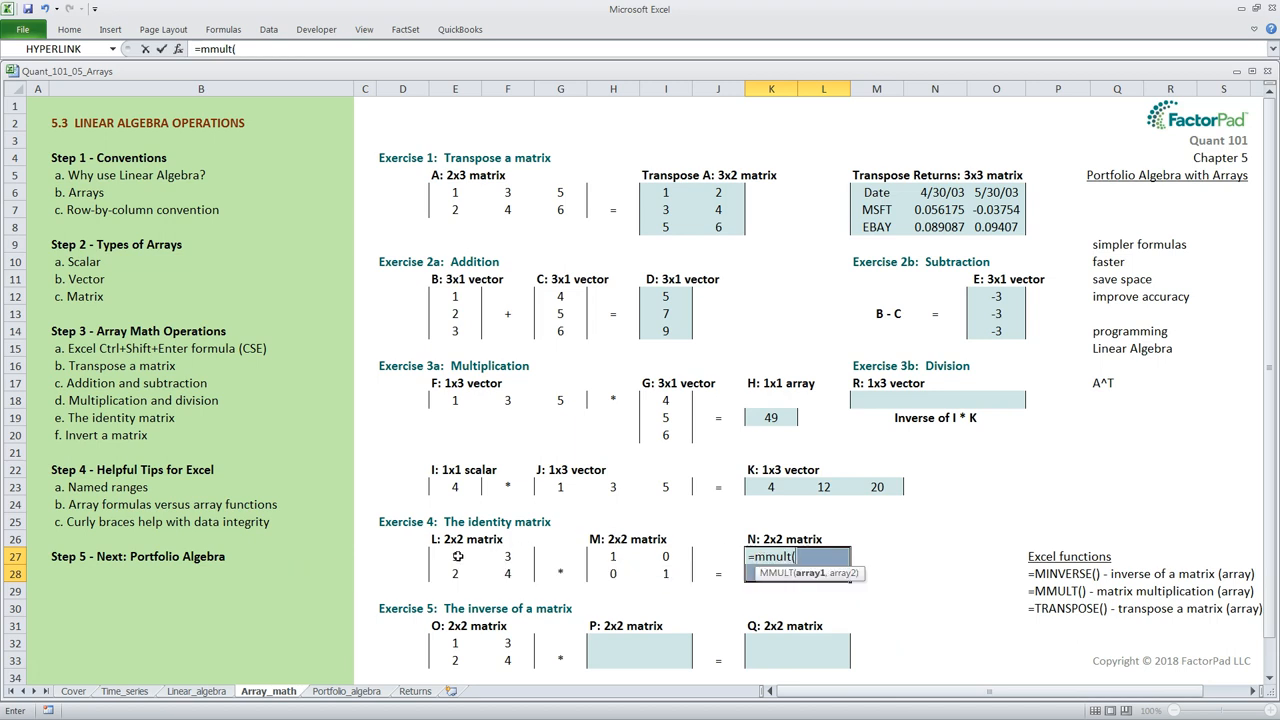
{"action": "left_click_drag", "start_coordinate": [456, 556], "coordinate": [508, 574]}
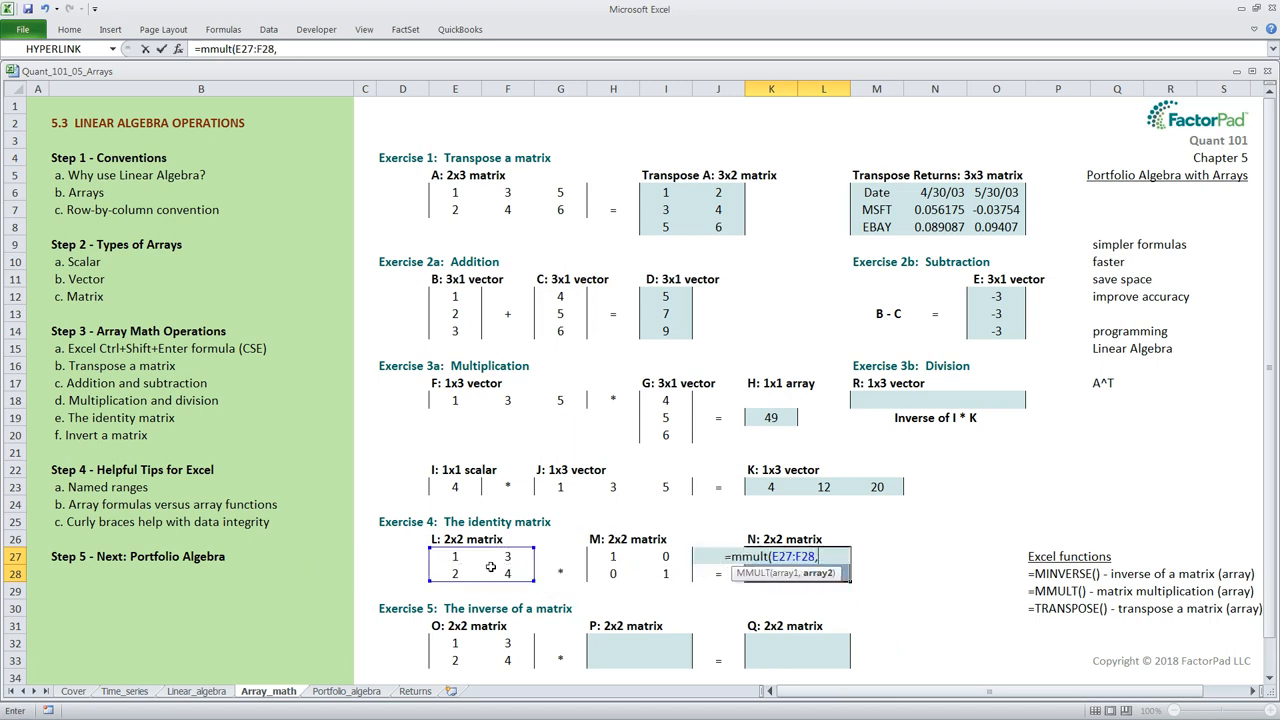
{"action": "left_click", "coordinate": [612, 556]}
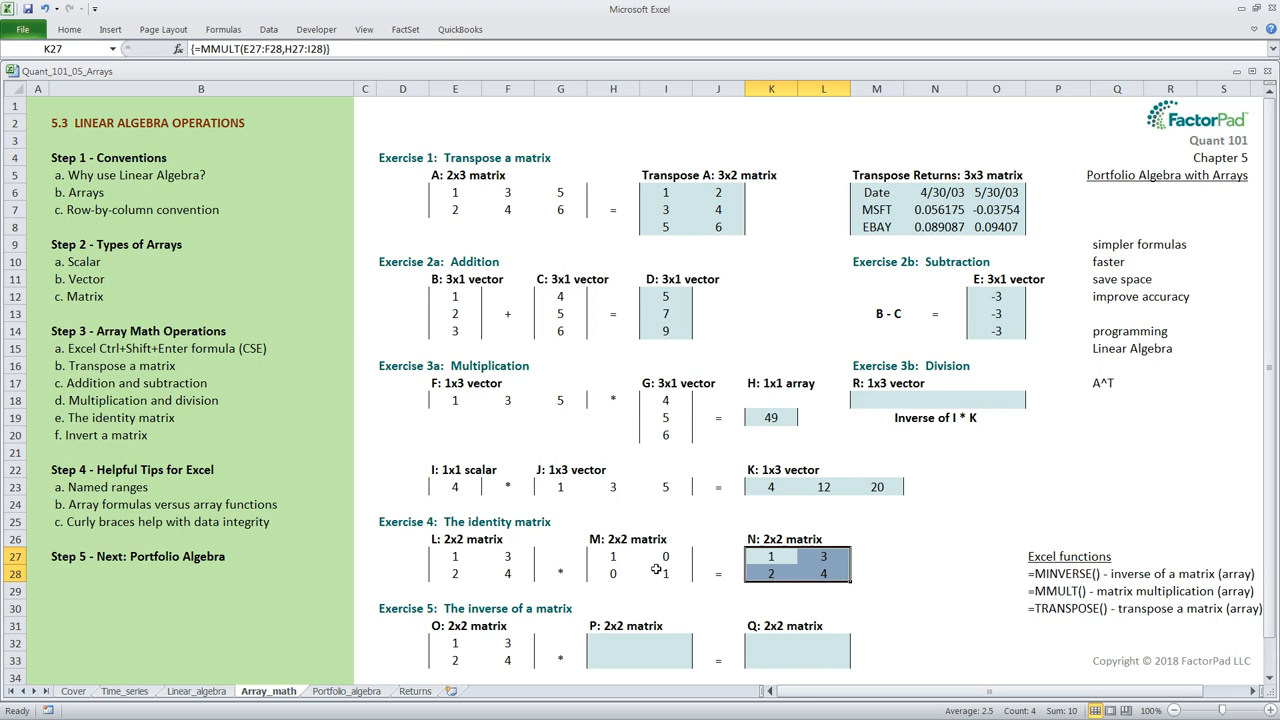
{"action": "mouse_move", "coordinate": [572, 604]}
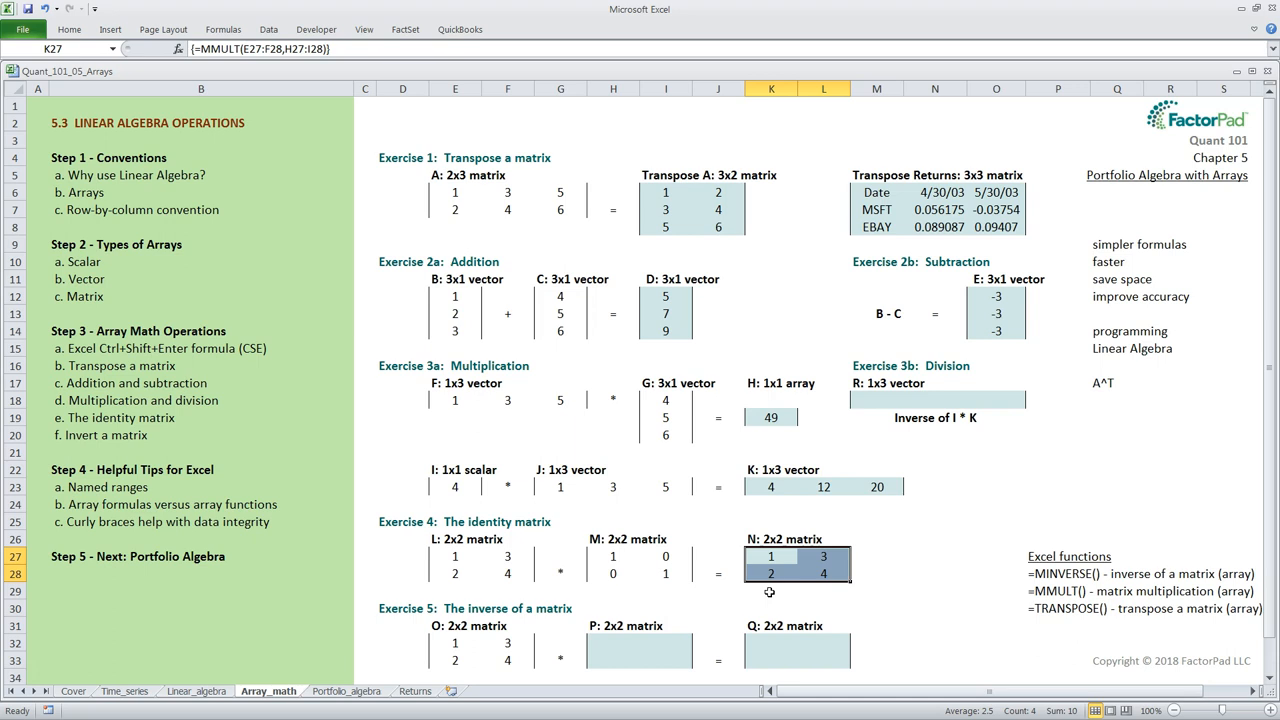
{"action": "mouse_move", "coordinate": [772, 592]}
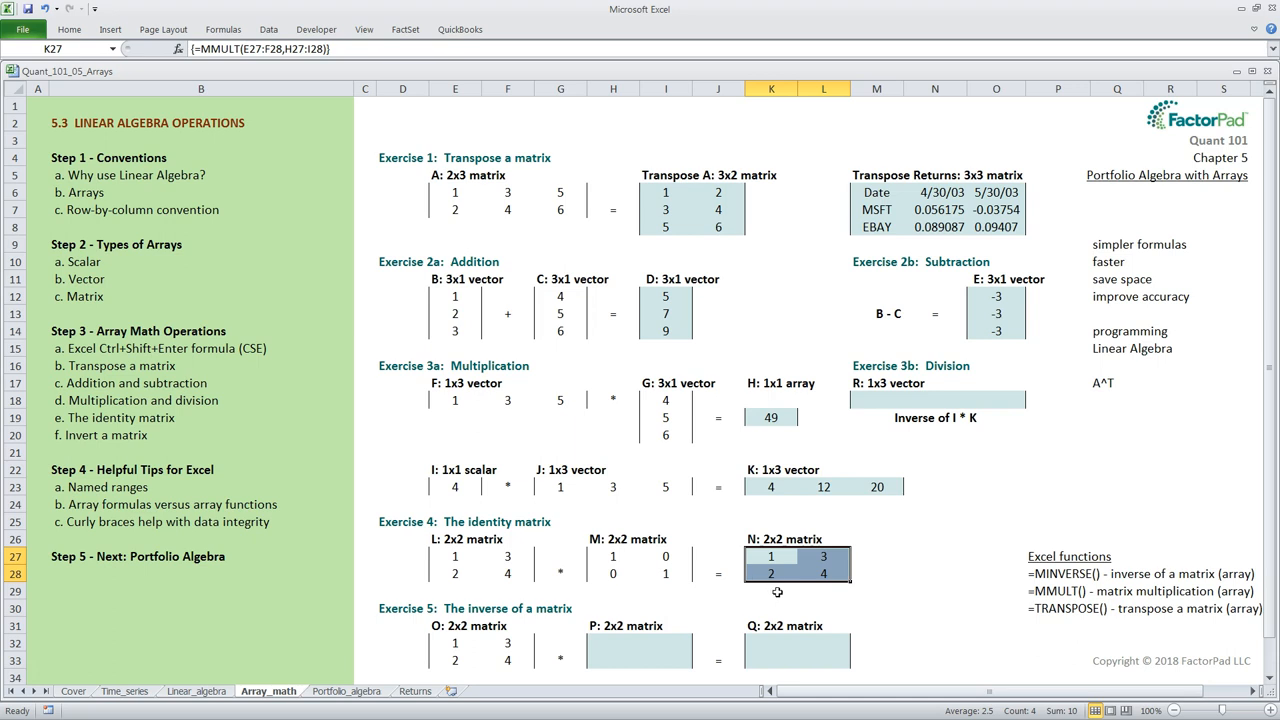
{"action": "mouse_move", "coordinate": [776, 572]}
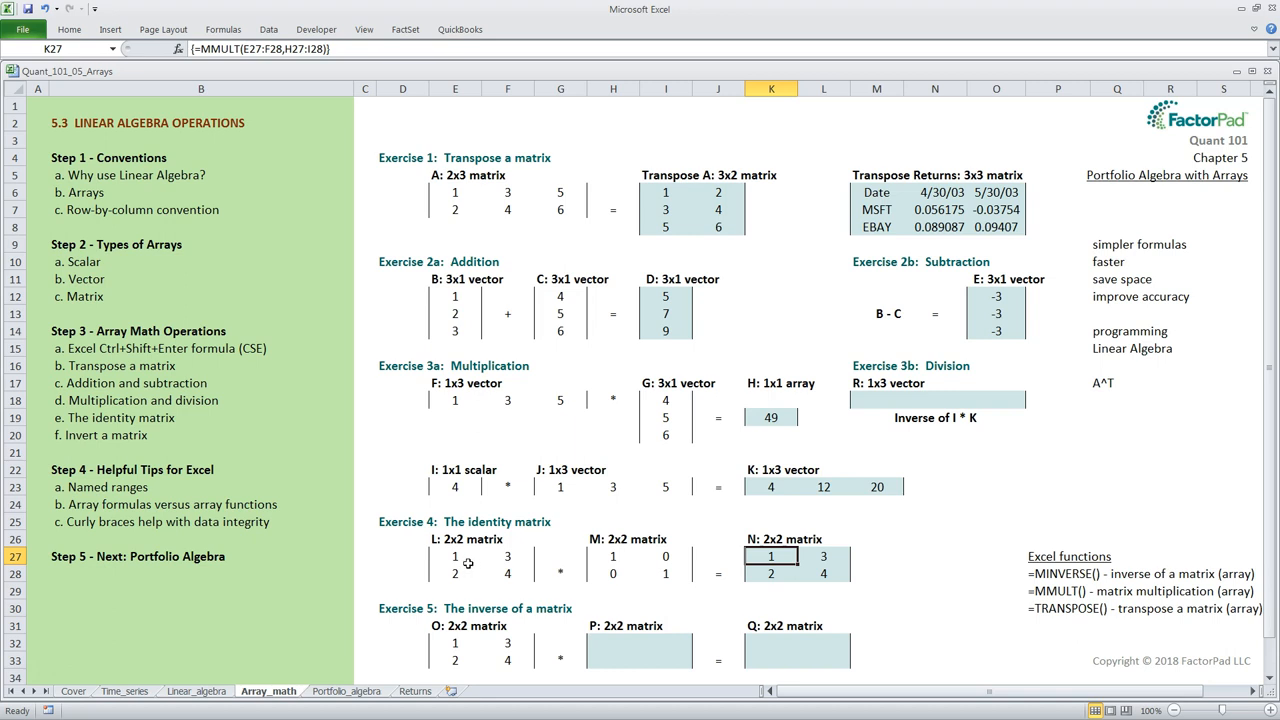
{"action": "mouse_move", "coordinate": [600, 560]}
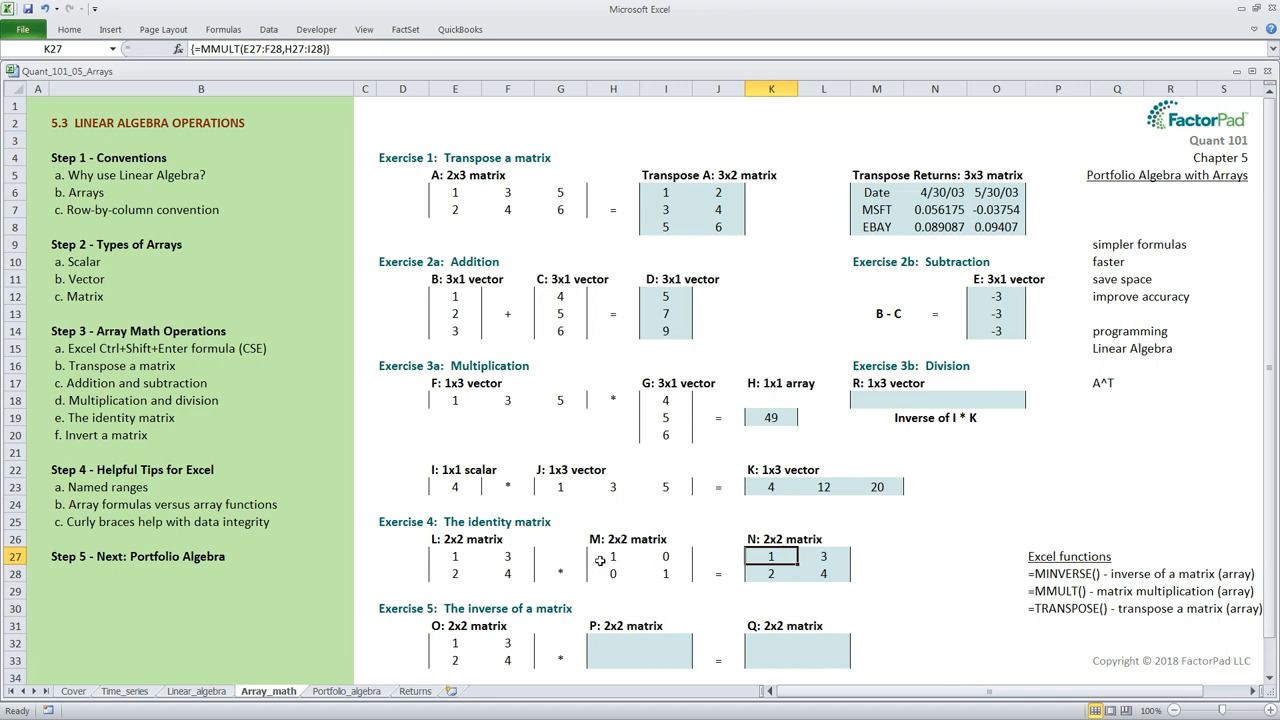
{"action": "mouse_move", "coordinate": [600, 572]}
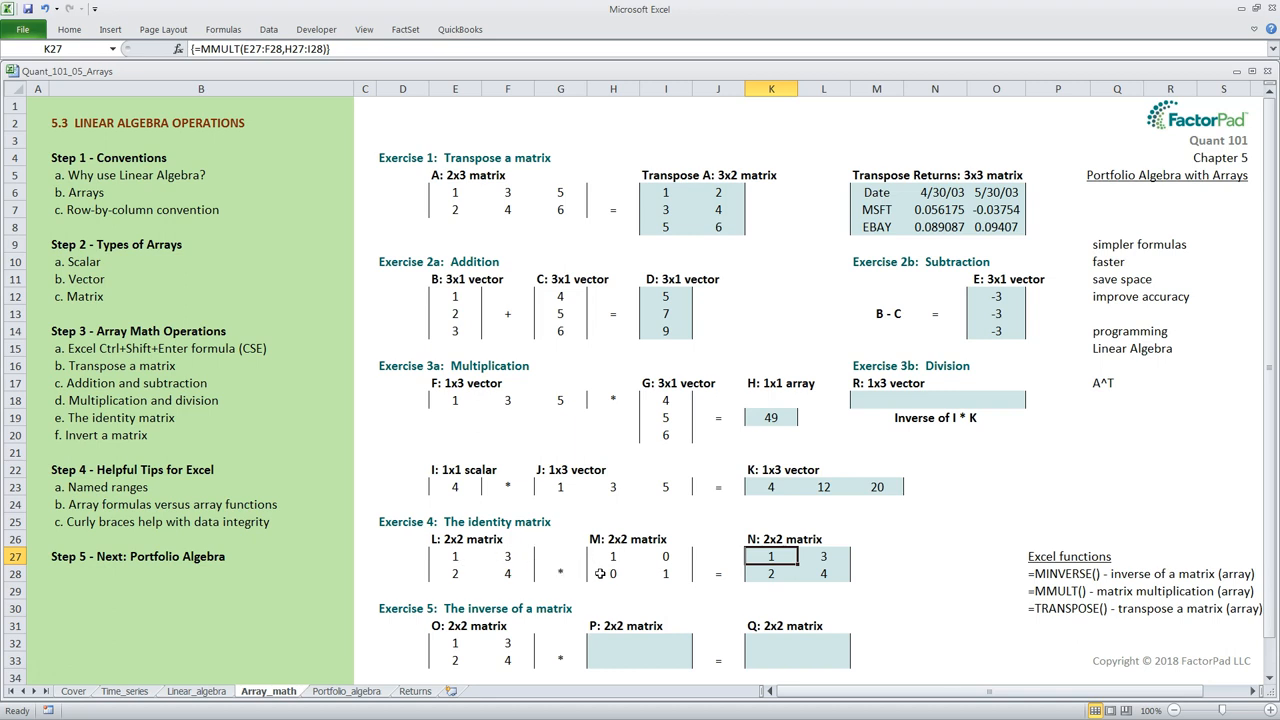
{"action": "mouse_move", "coordinate": [736, 552]}
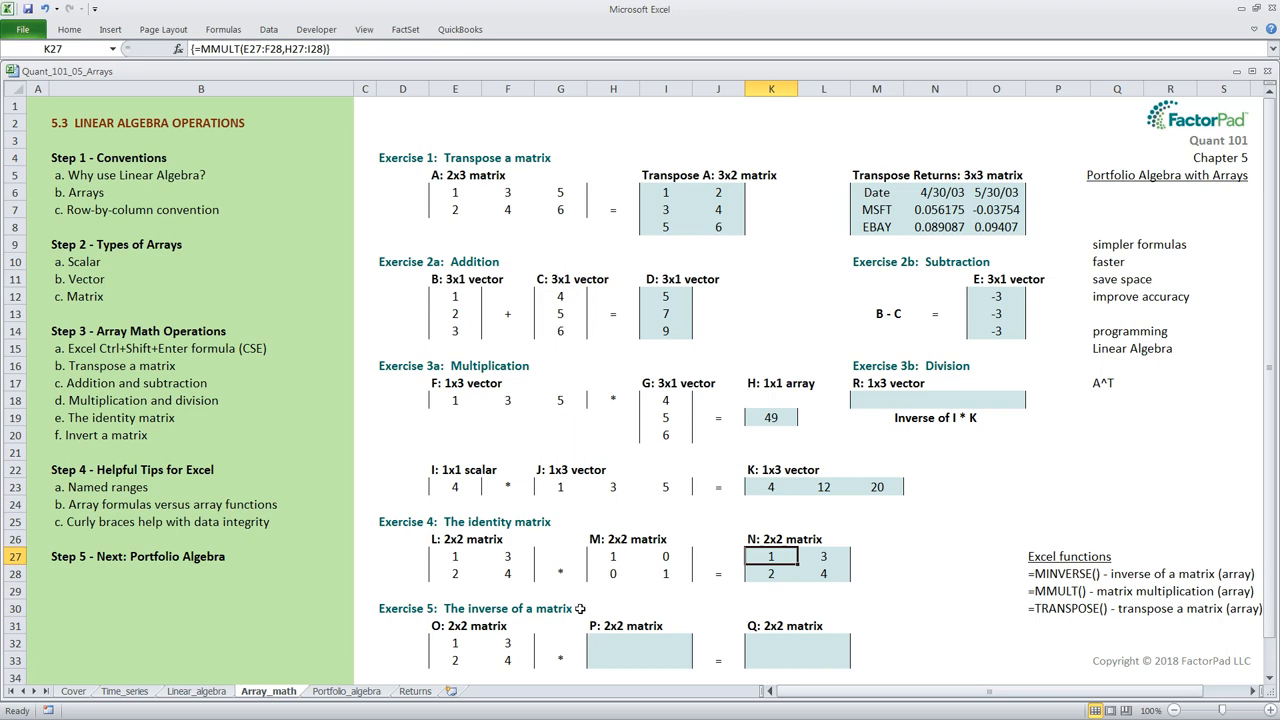
{"action": "mouse_move", "coordinate": [1100, 444]}
{"action": "type", "text": "2"}
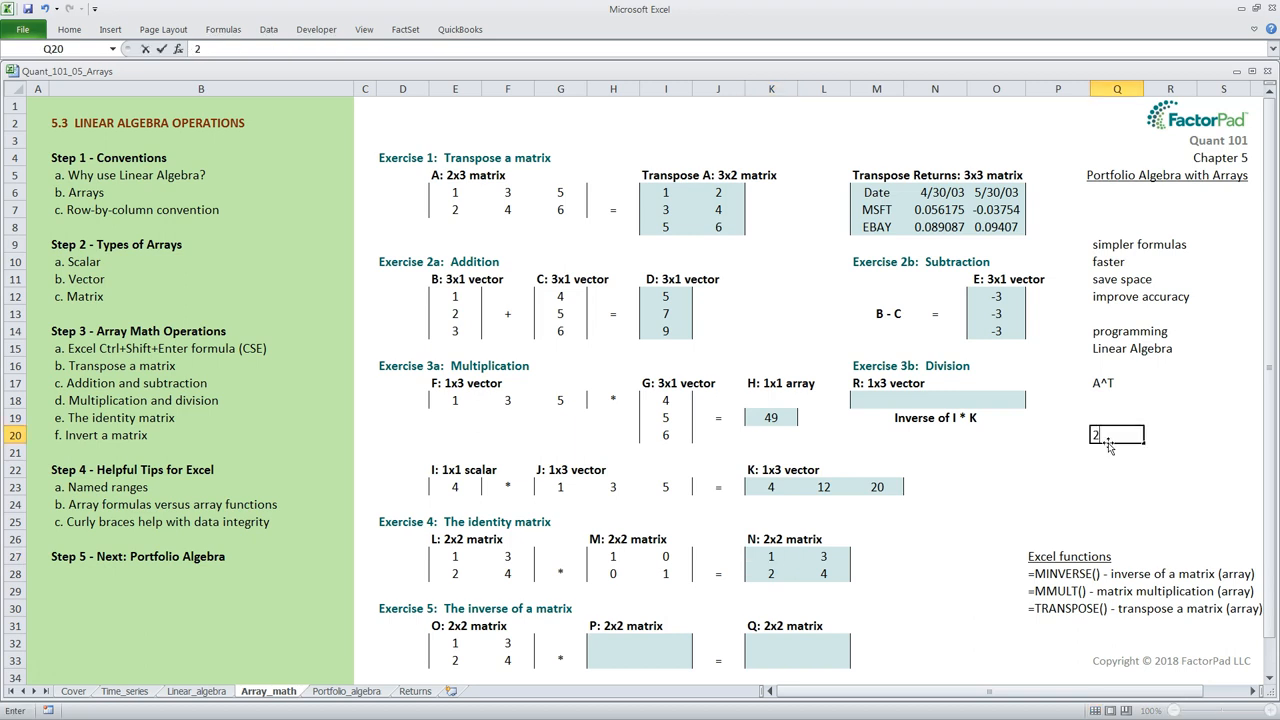
Enter the scratch dimension note "2, 1/2" in Q20 and move to inverse matrix P
{"action": "type", "text": ", 1"}
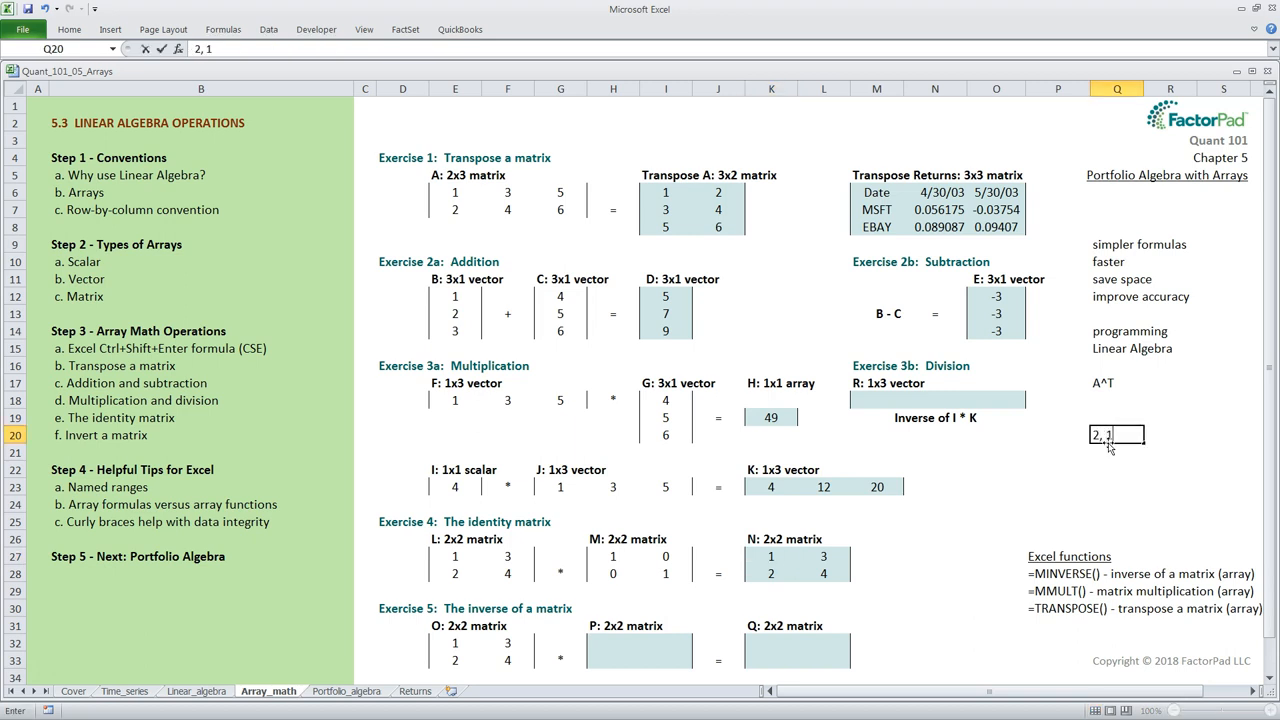
{"action": "key", "text": "Return"}
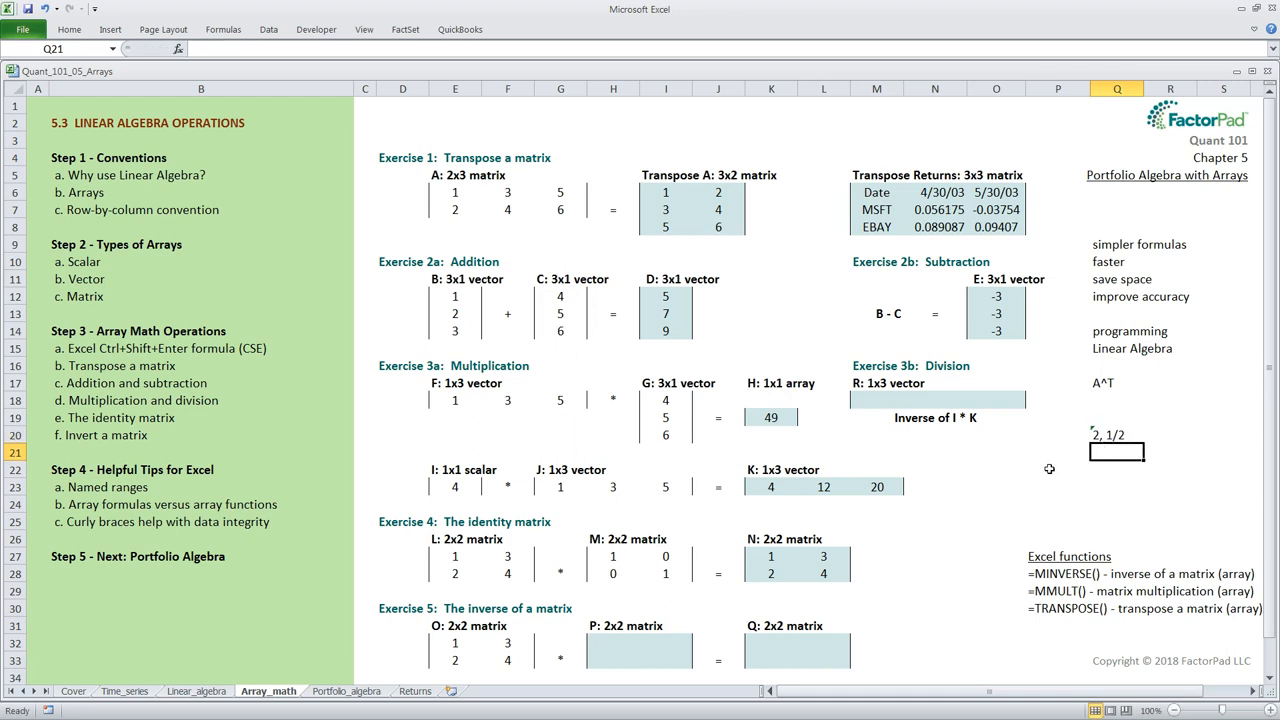
{"action": "left_click", "coordinate": [1116, 434]}
{"action": "type", "text": "="}
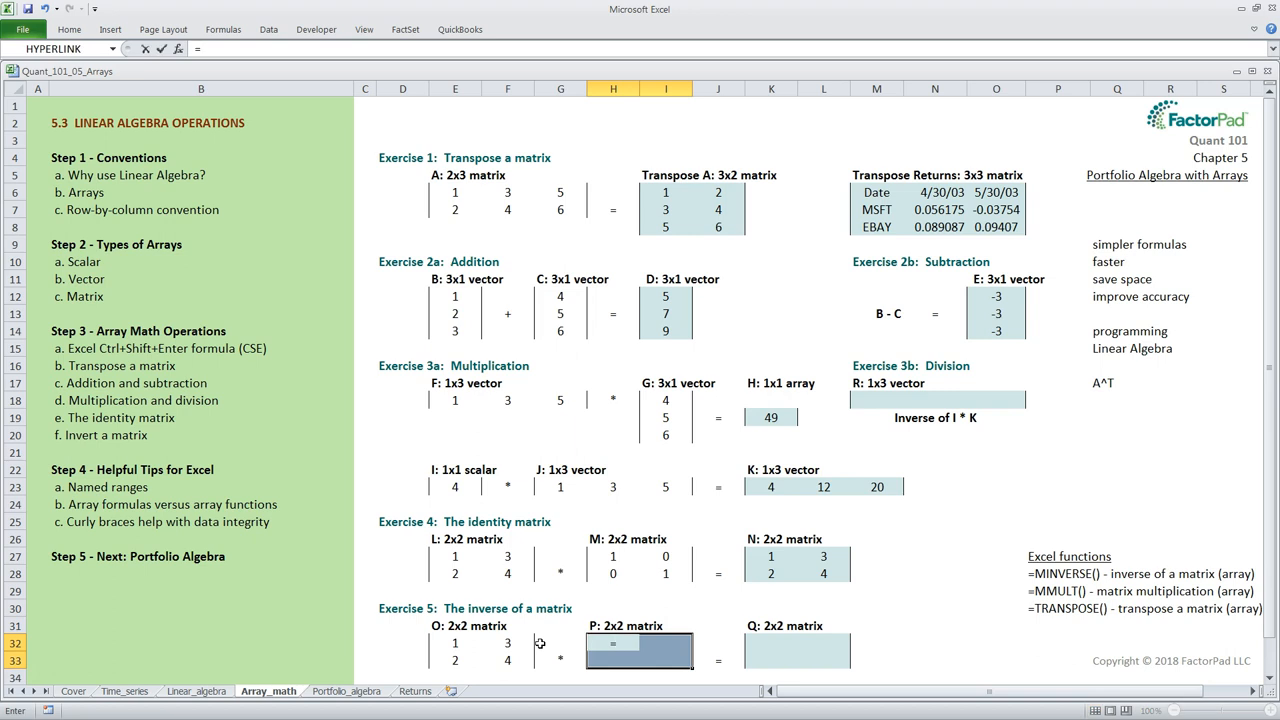
Array-enter =MINVERSE(E32:F33) in H32:I33, giving inverse P as -2.0, 1.5 / 1.0, -0.5
{"action": "type", "text": "minverse("}
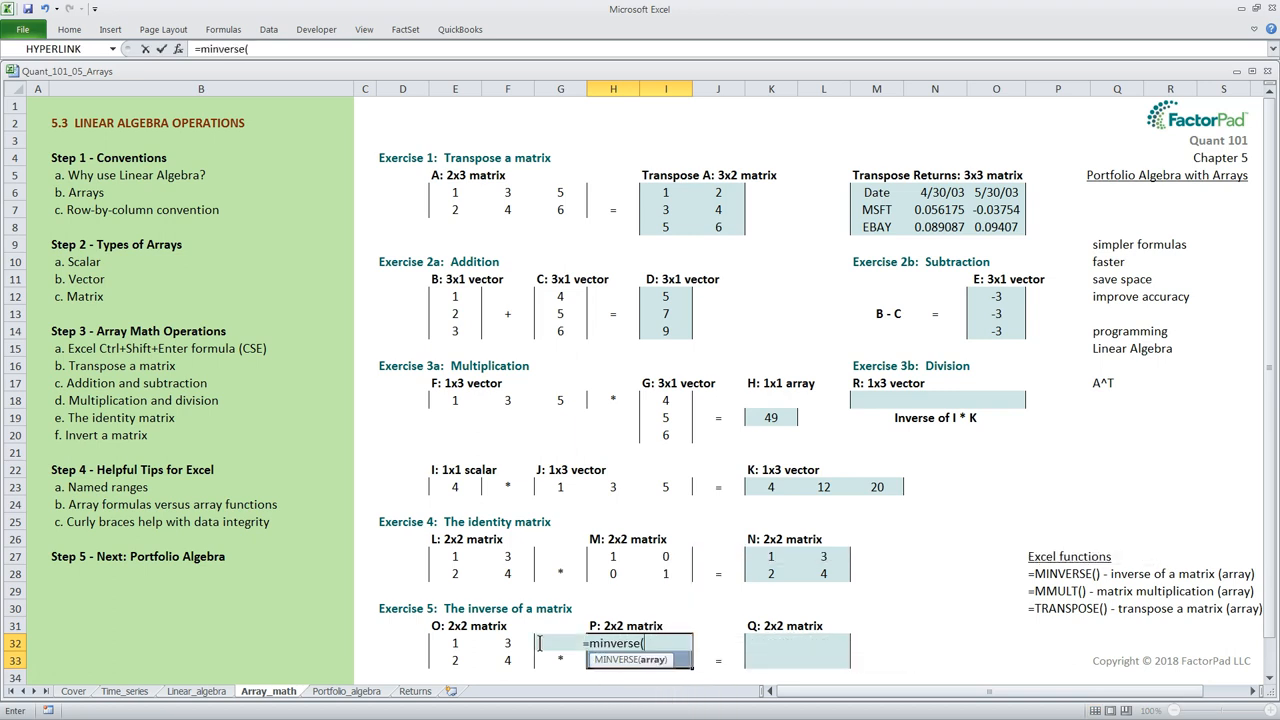
{"action": "left_click_drag", "start_coordinate": [456, 644], "coordinate": [508, 644]}
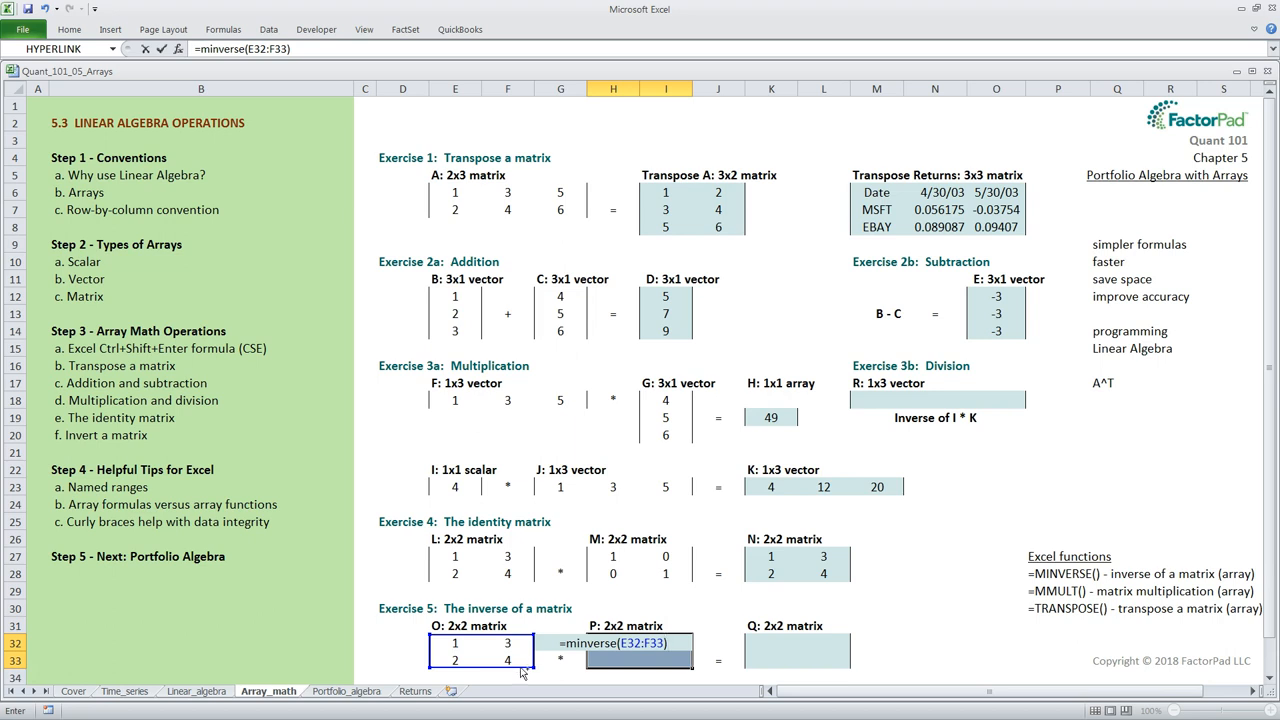
{"action": "key", "text": "ctrl+shift+enter"}
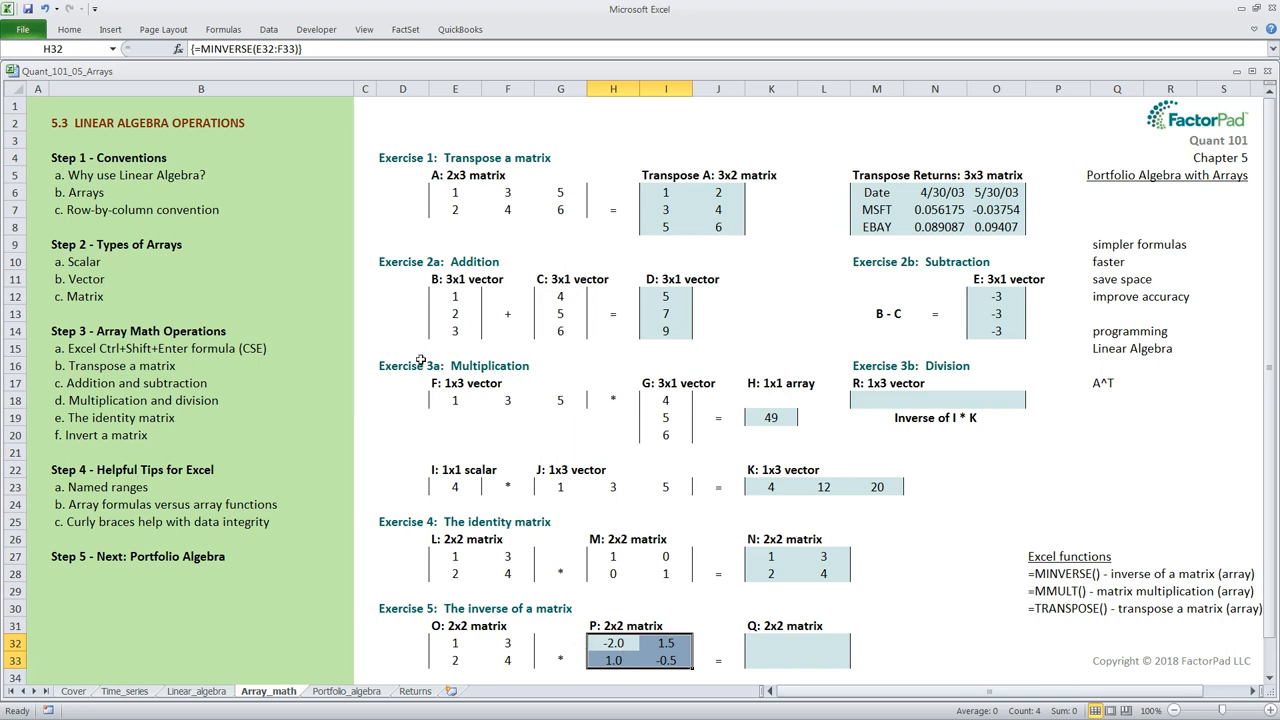
{"action": "mouse_move", "coordinate": [252, 76]}
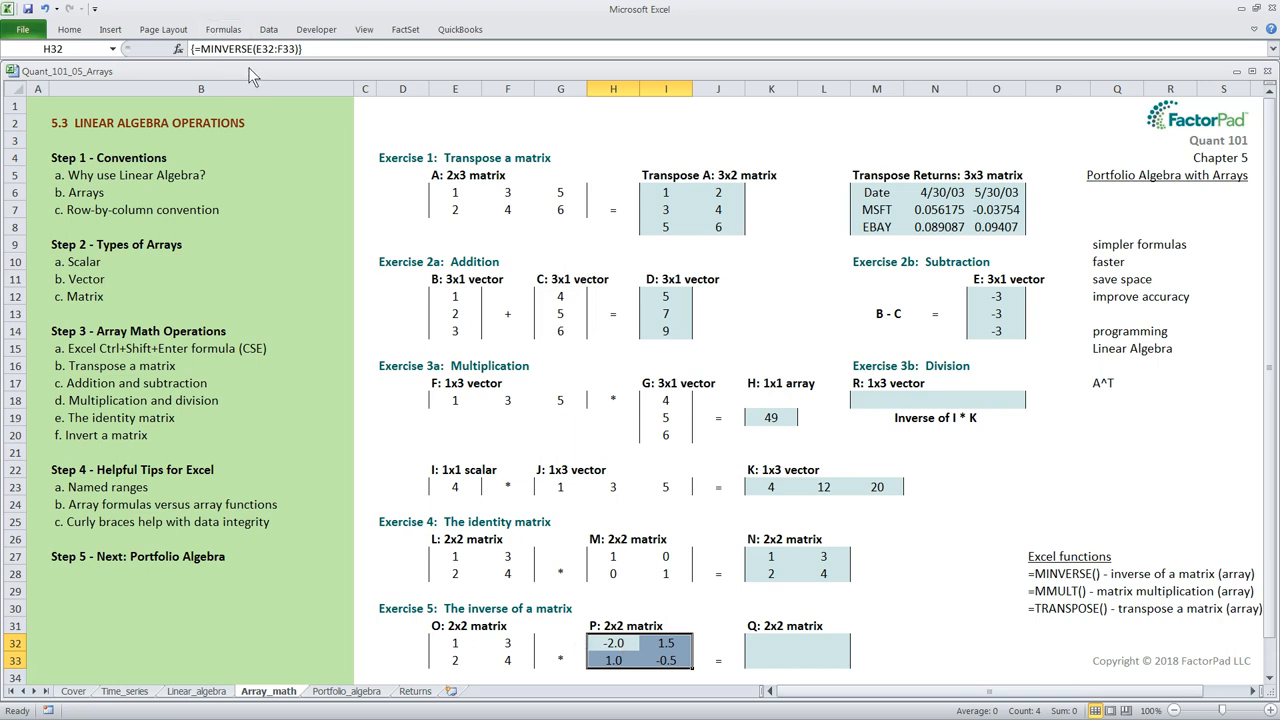
{"action": "mouse_move", "coordinate": [348, 144]}
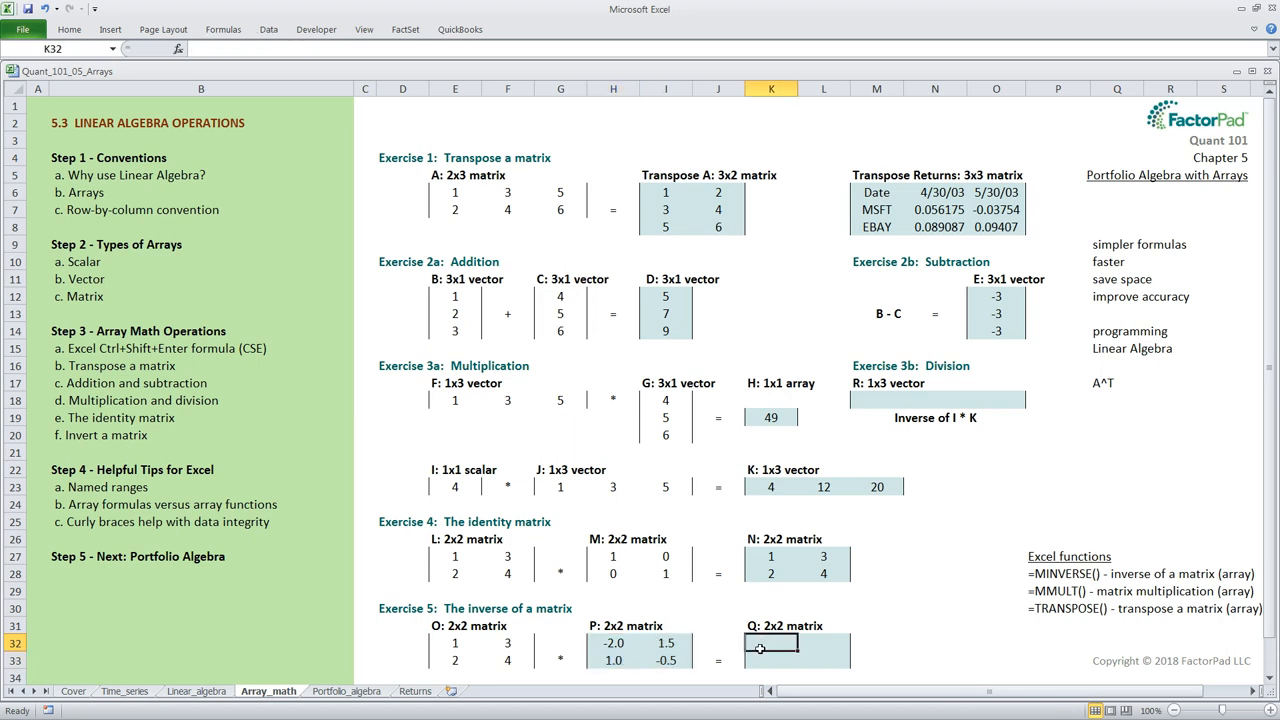
Build =MMULT(E32:F33,H32:I33) over K32:L33 so matrix Q shows the identity 1, 0 / 0, 1
{"action": "left_click_drag", "start_coordinate": [772, 644], "coordinate": [824, 660]}
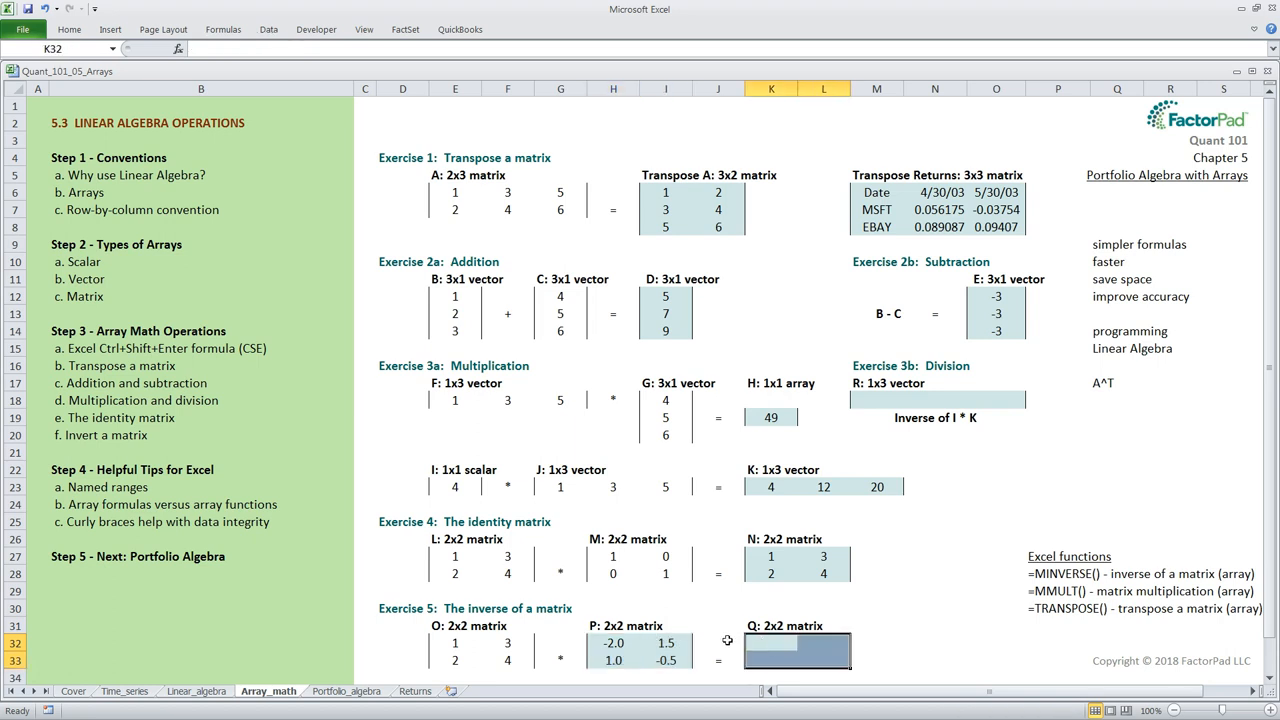
{"action": "type", "text": "=mmult"}
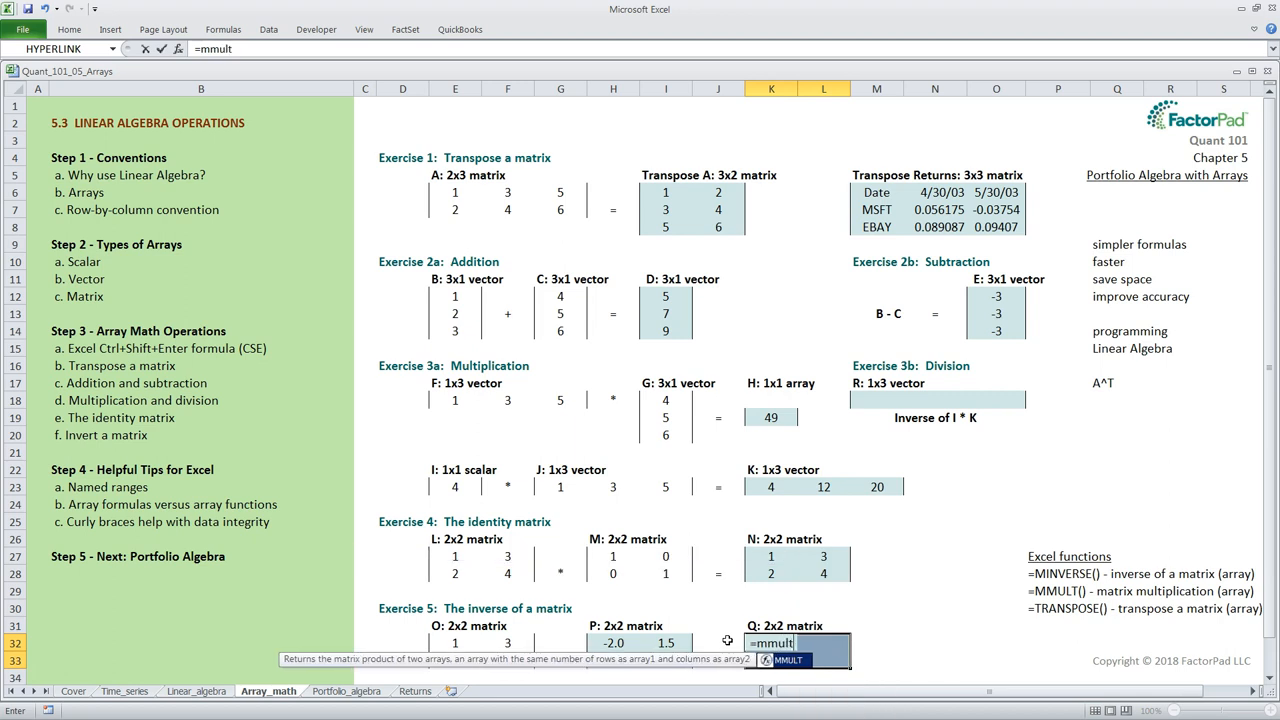
{"action": "type", "text": "("}
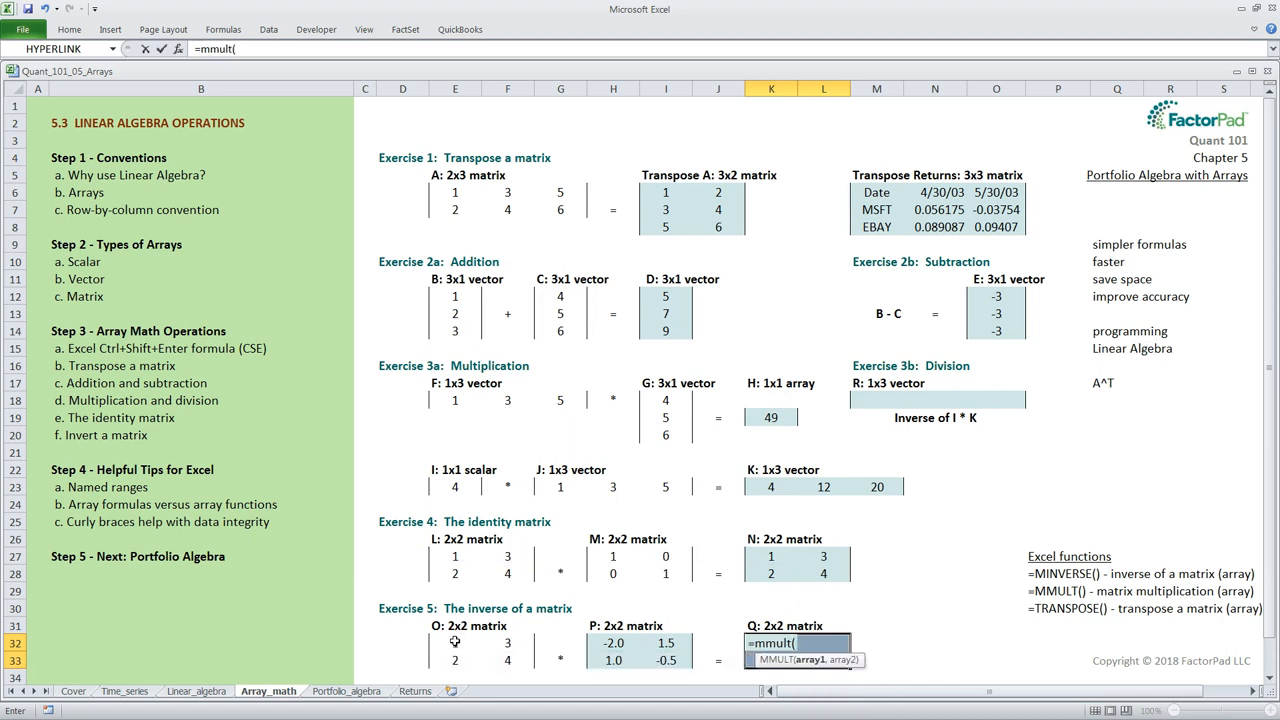
{"action": "left_click_drag", "start_coordinate": [456, 644], "coordinate": [508, 660]}
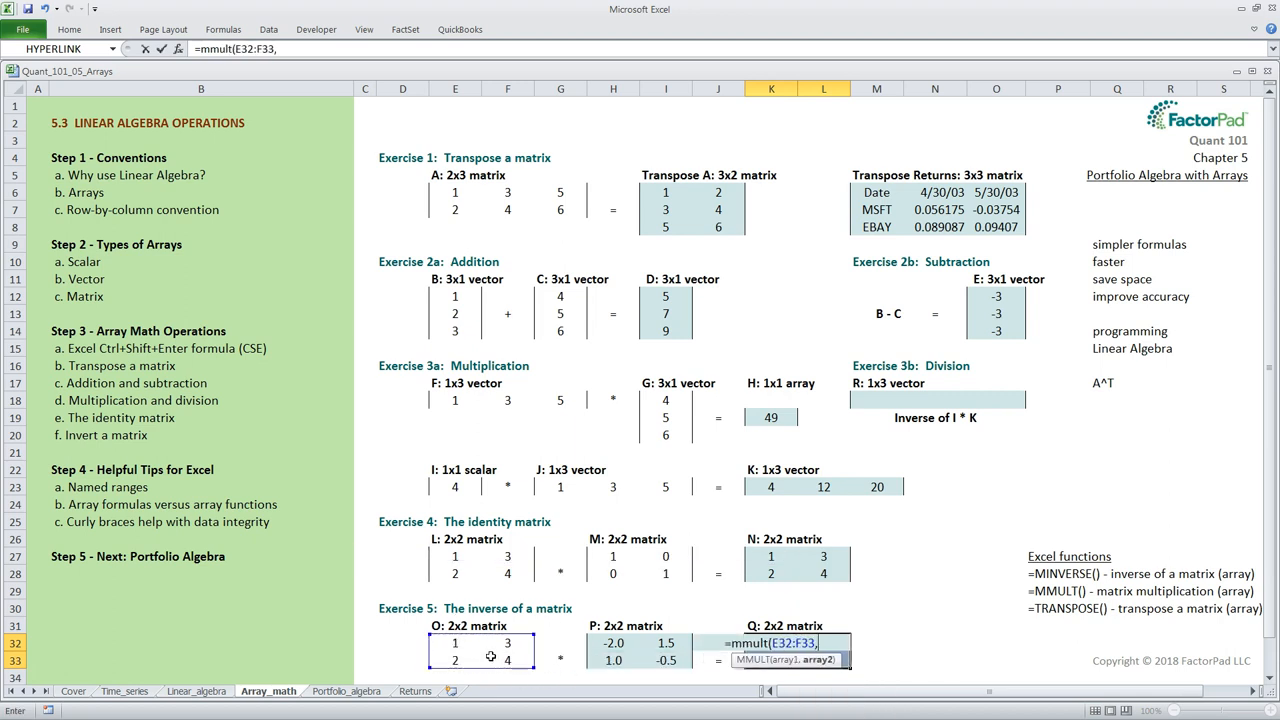
{"action": "left_click_drag", "start_coordinate": [612, 644], "coordinate": [666, 660]}
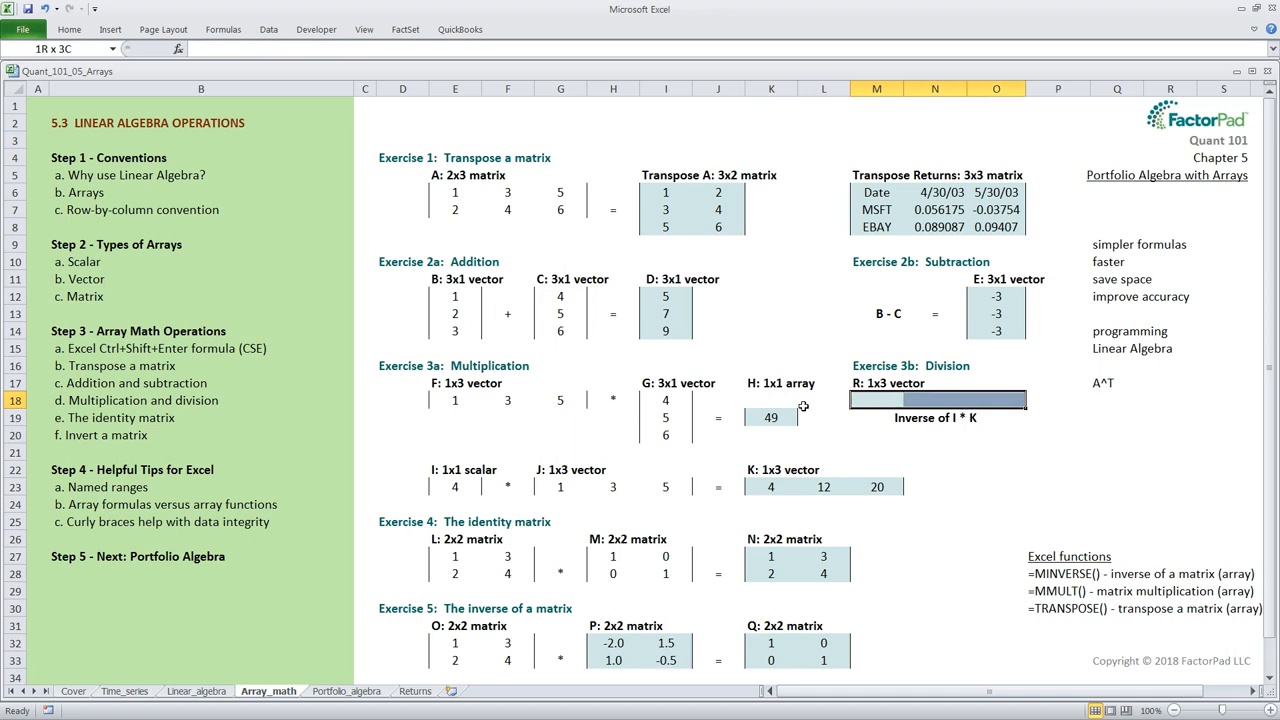
Build =MMULT(MINVERSE(E23),K23:M23) over vector R's three cells, giving 1, 3, 5
{"action": "left_click", "coordinate": [876, 408]}
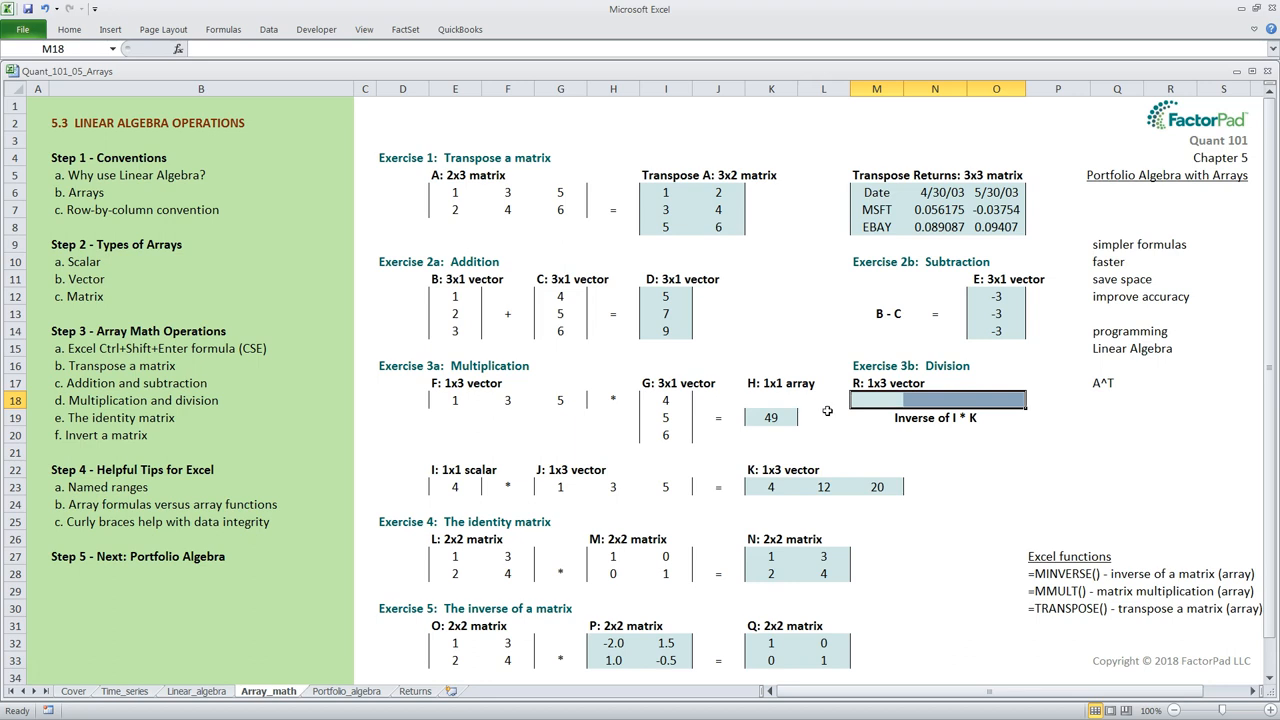
{"action": "left_click", "coordinate": [936, 400]}
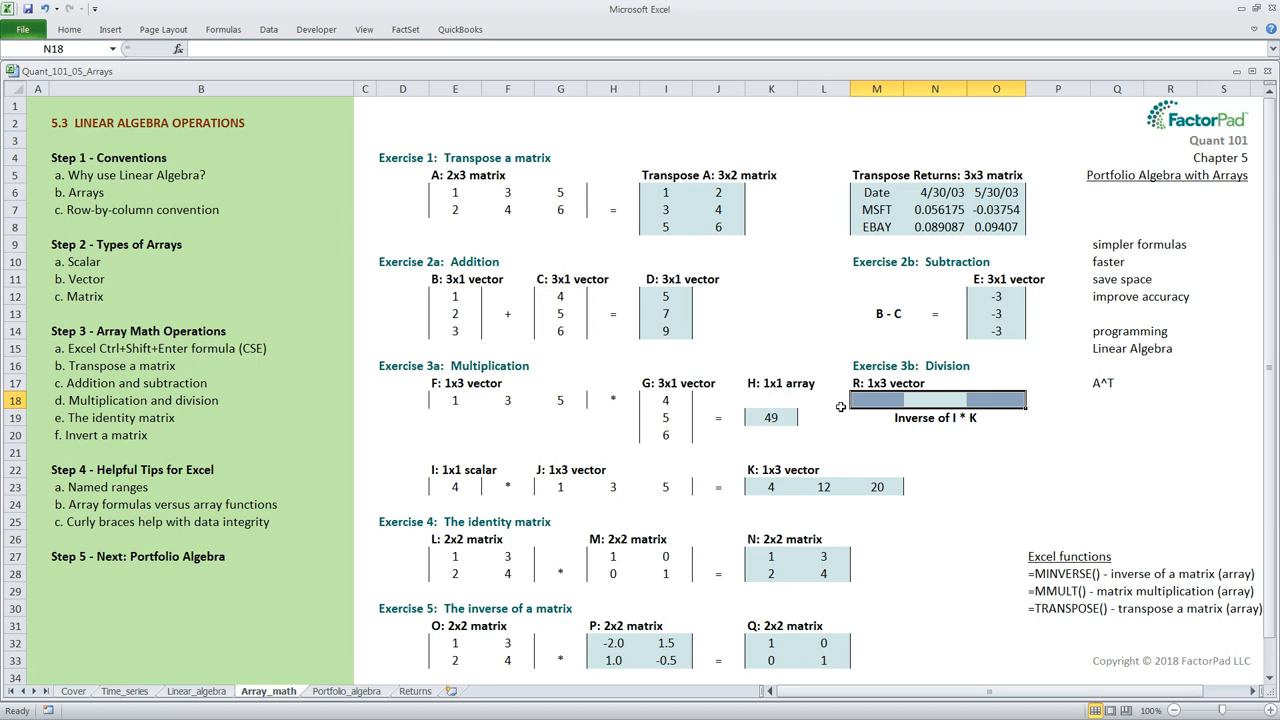
{"action": "mouse_move", "coordinate": [830, 402]}
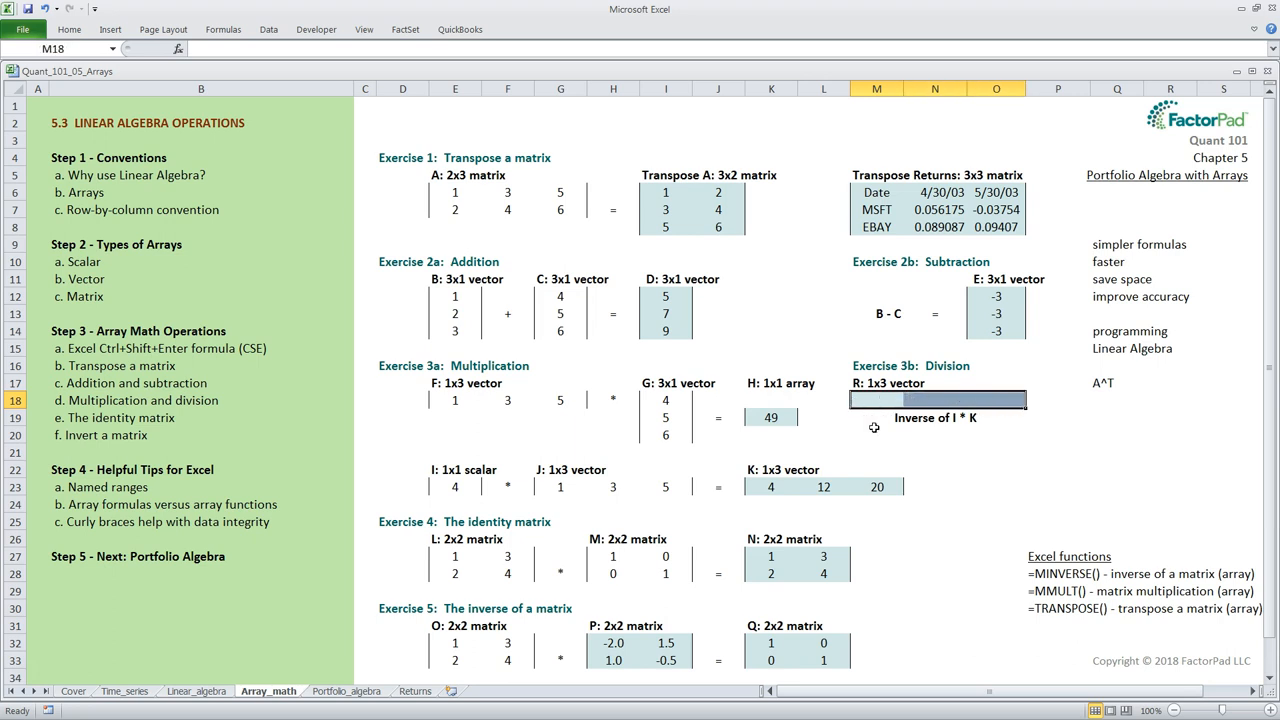
{"action": "type", "text": "=MM"}
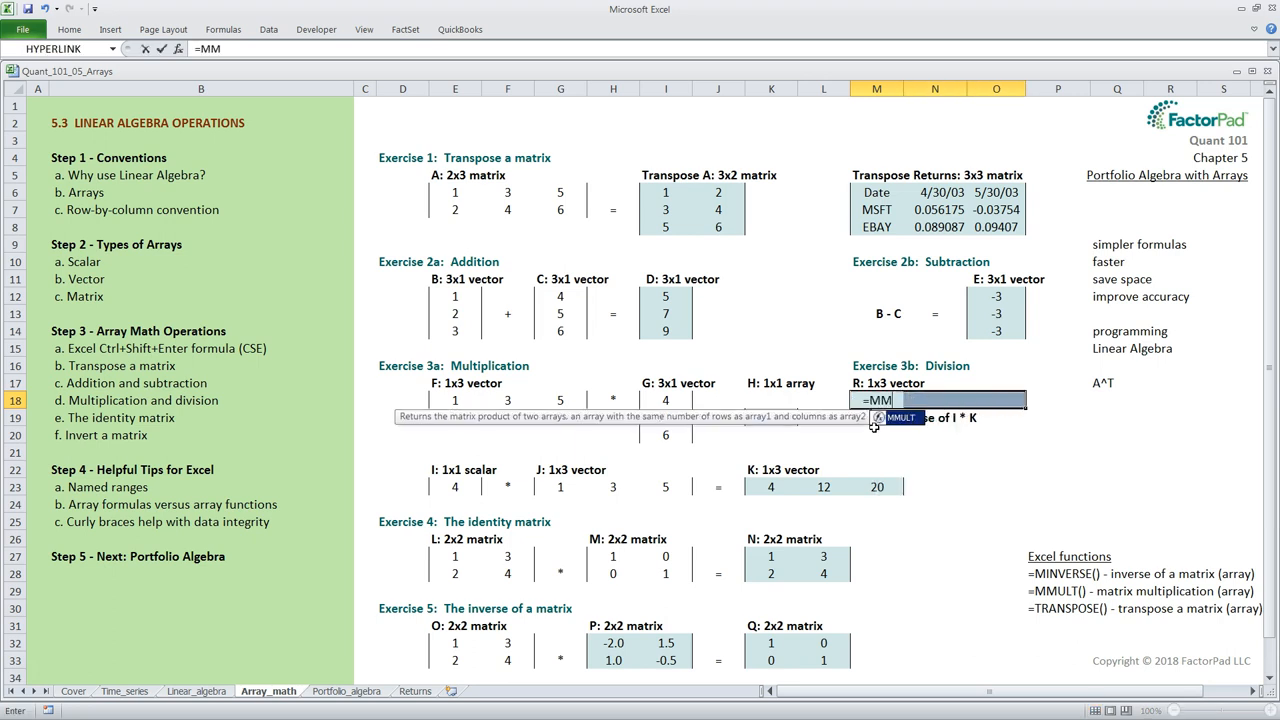
{"action": "type", "text": "ULT(MINVERSE(E23"}
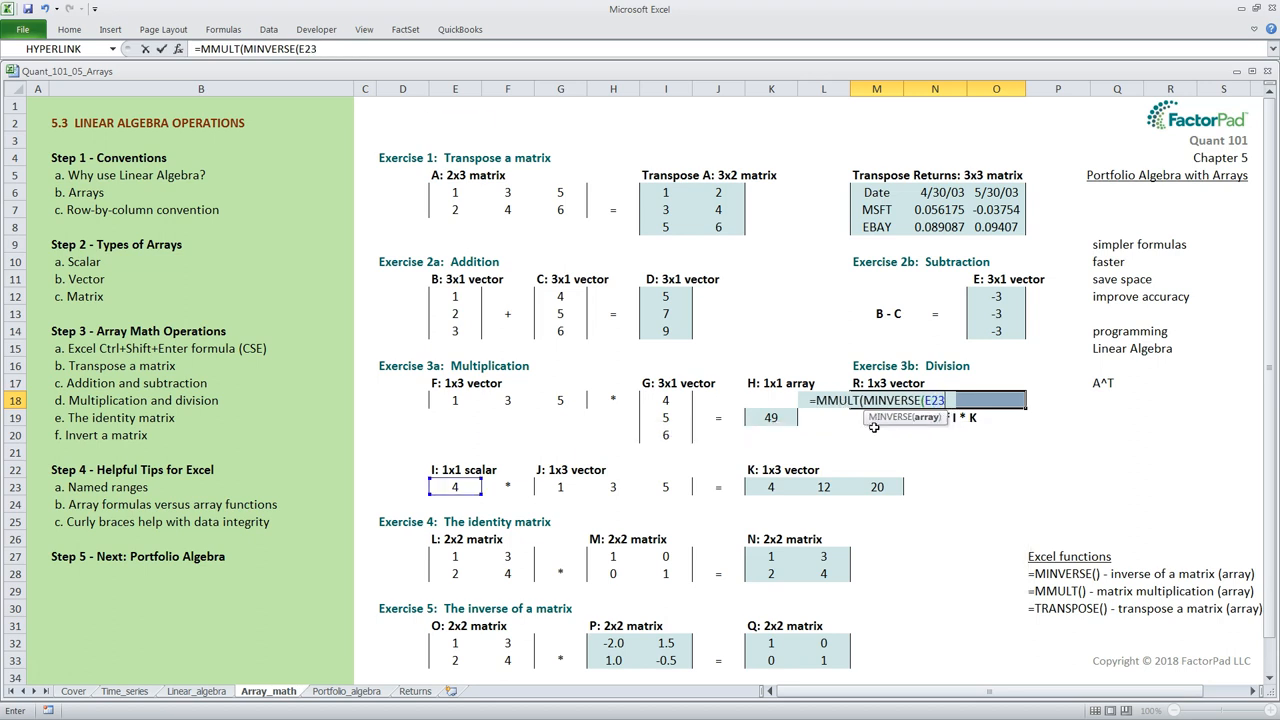
{"action": "type", "text": "),K23:M23)}"}
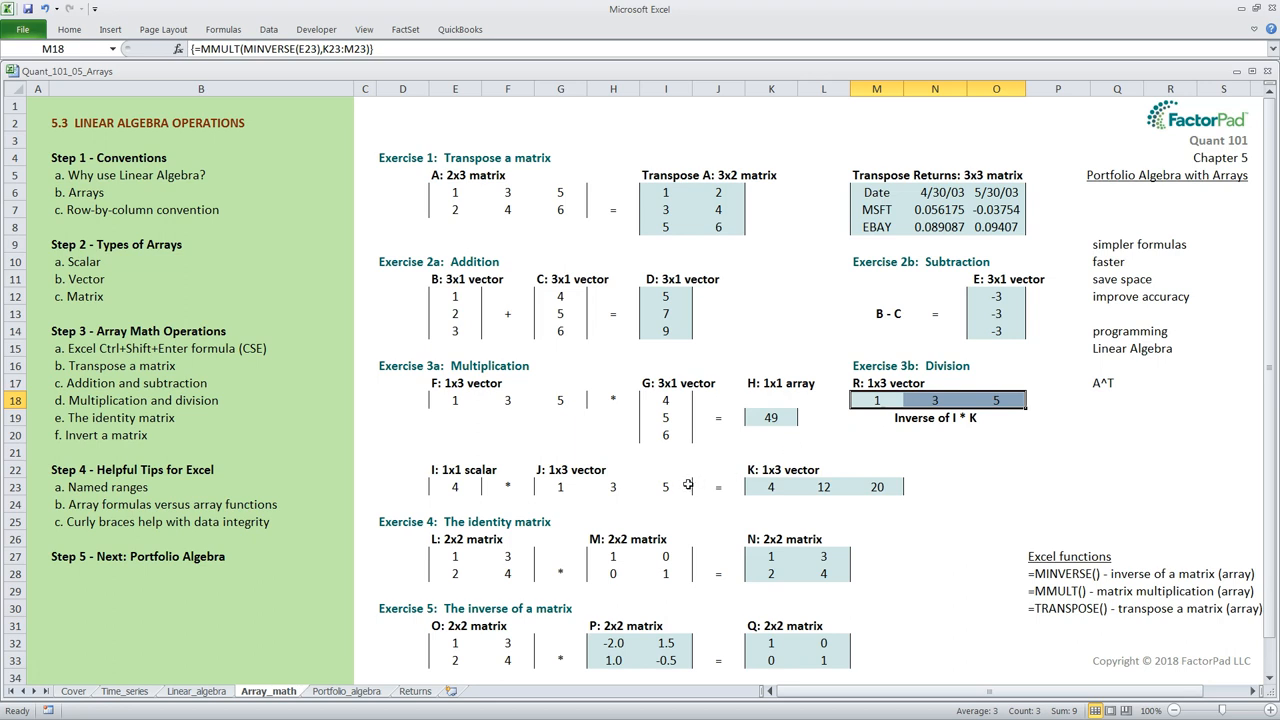
{"action": "mouse_move", "coordinate": [578, 504]}
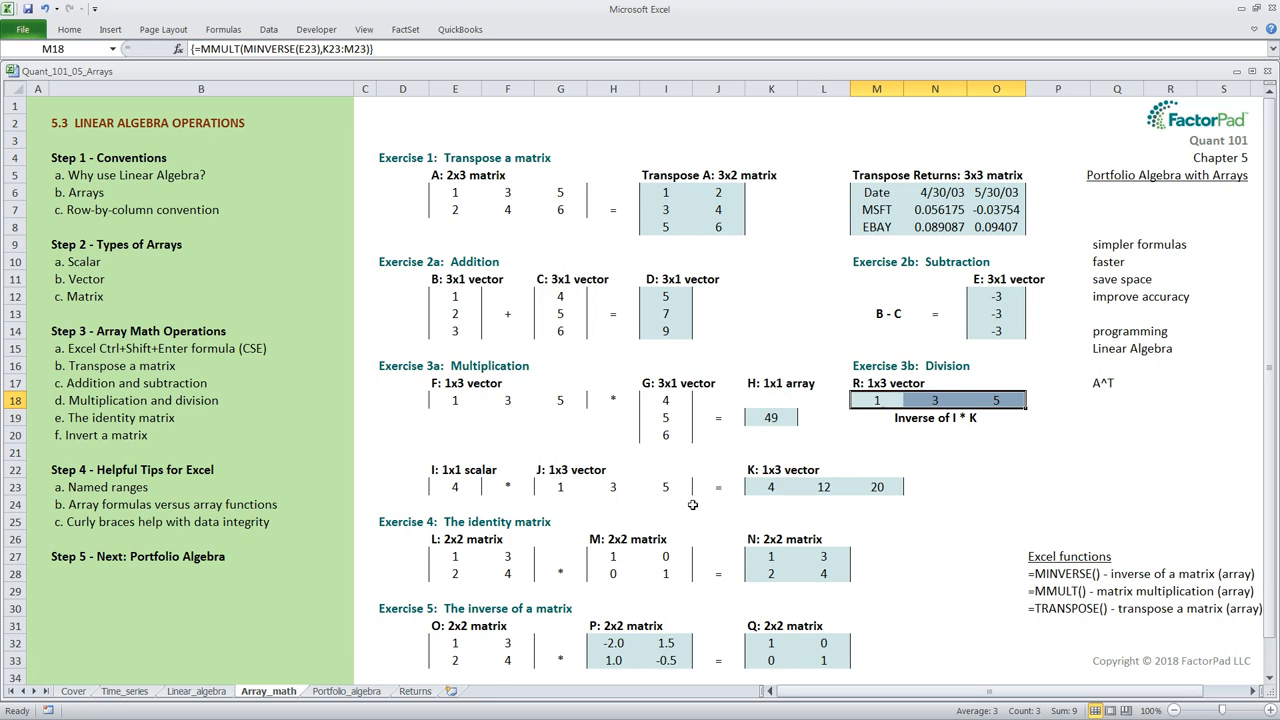
{"action": "mouse_move", "coordinate": [536, 324]}
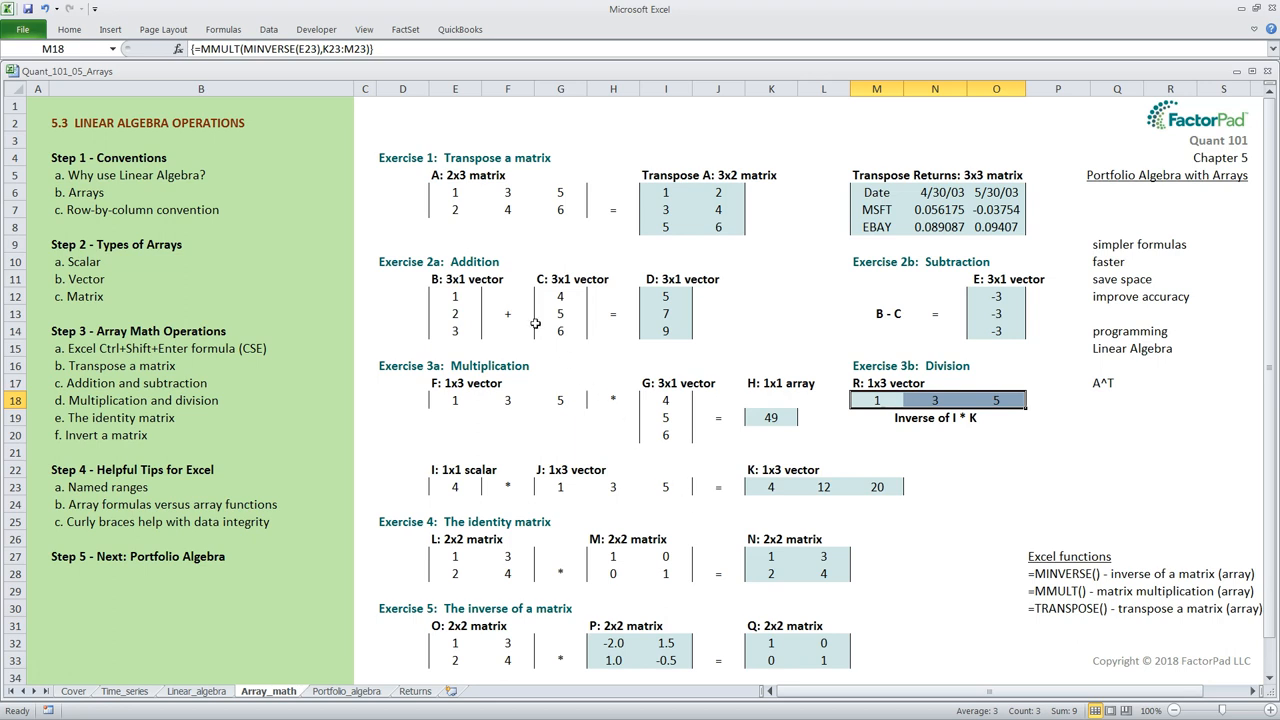
{"action": "mouse_move", "coordinate": [276, 80]}
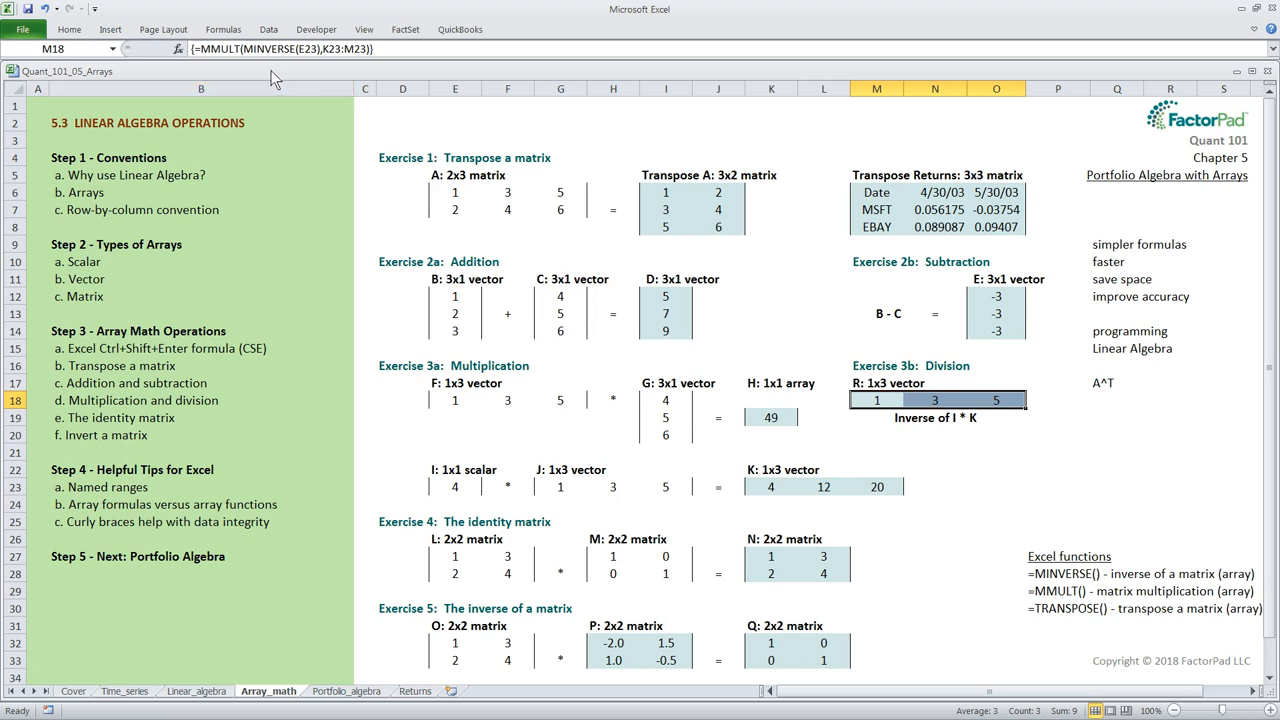
{"action": "mouse_move", "coordinate": [330, 76]}
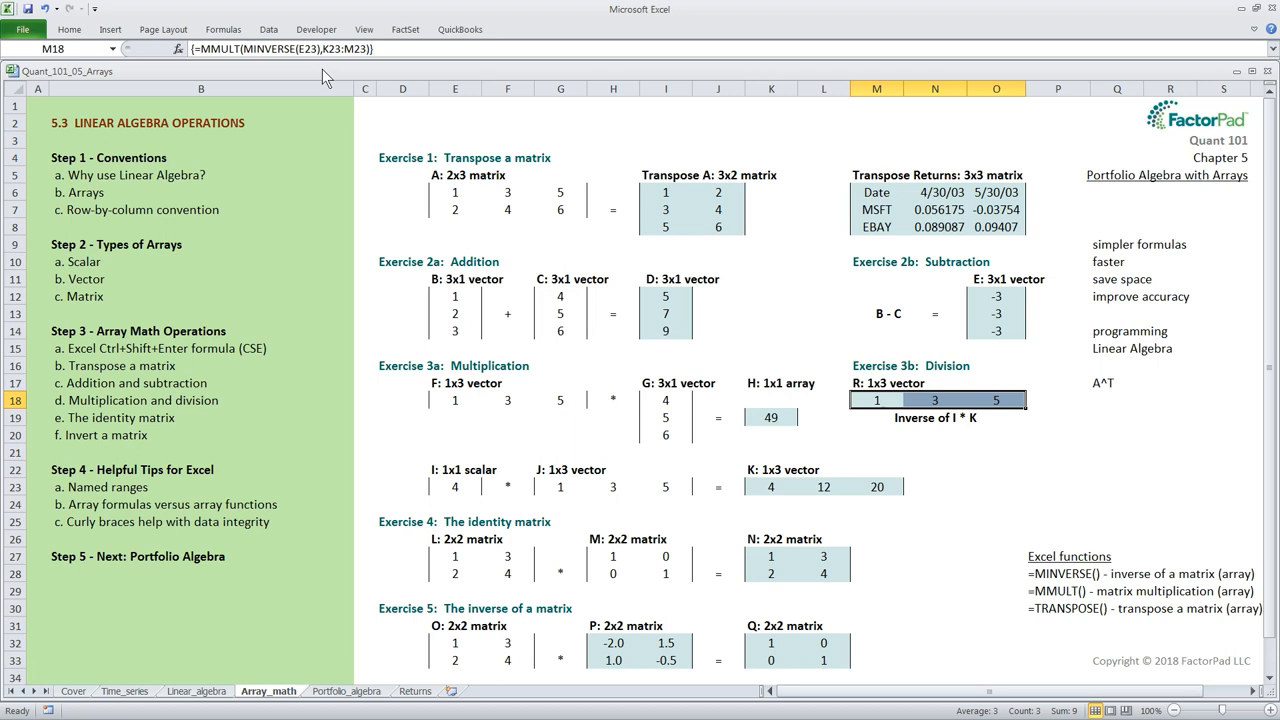
{"action": "mouse_move", "coordinate": [318, 320]}
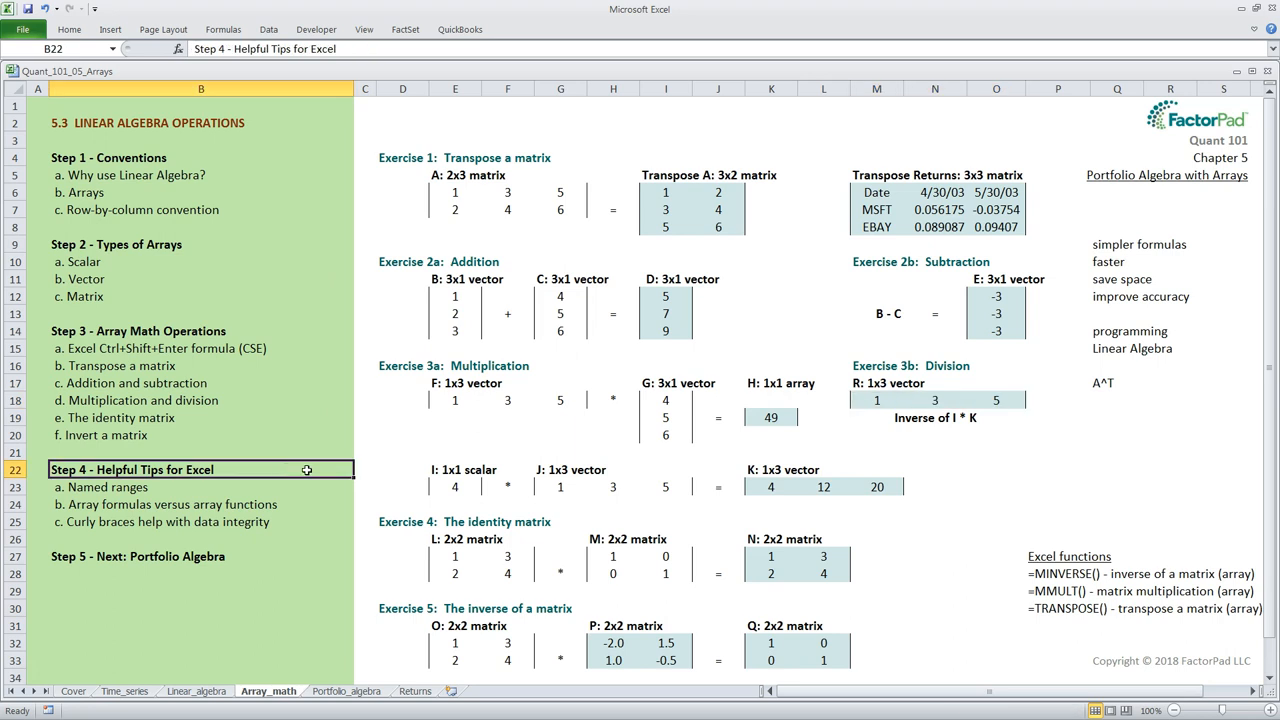
{"action": "mouse_move", "coordinate": [264, 488]}
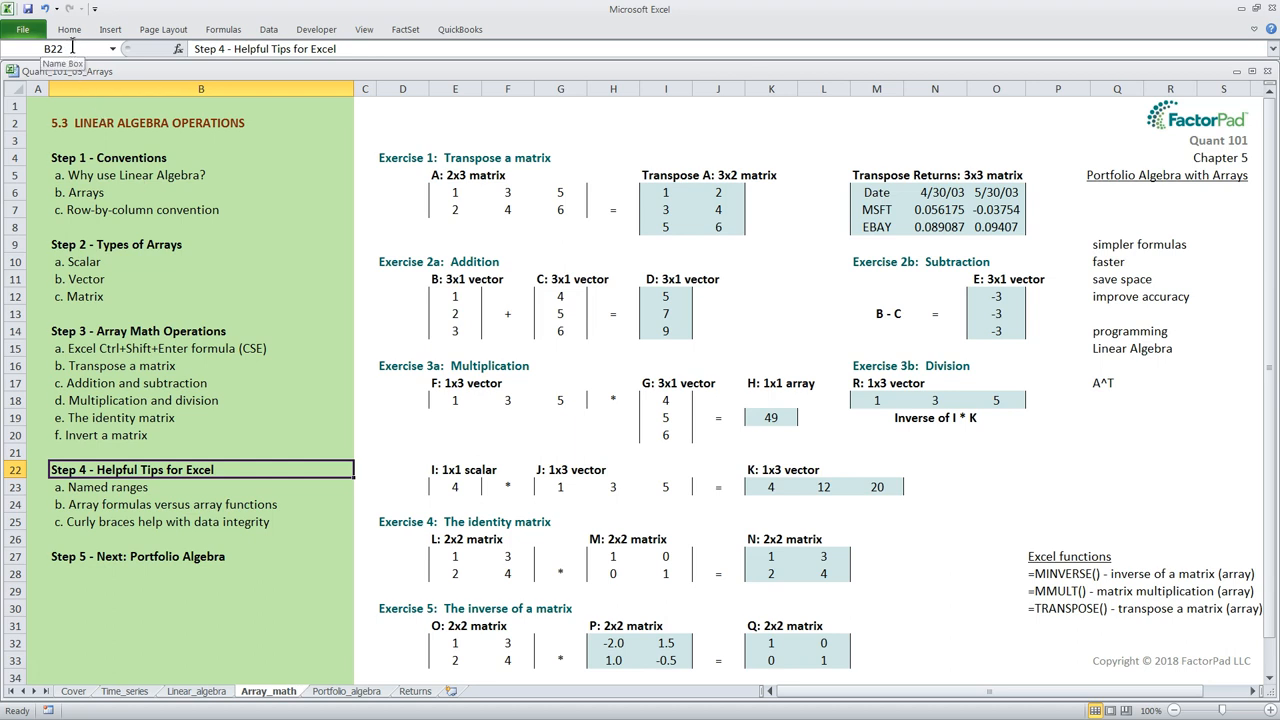
{"action": "mouse_move", "coordinate": [186, 480]}
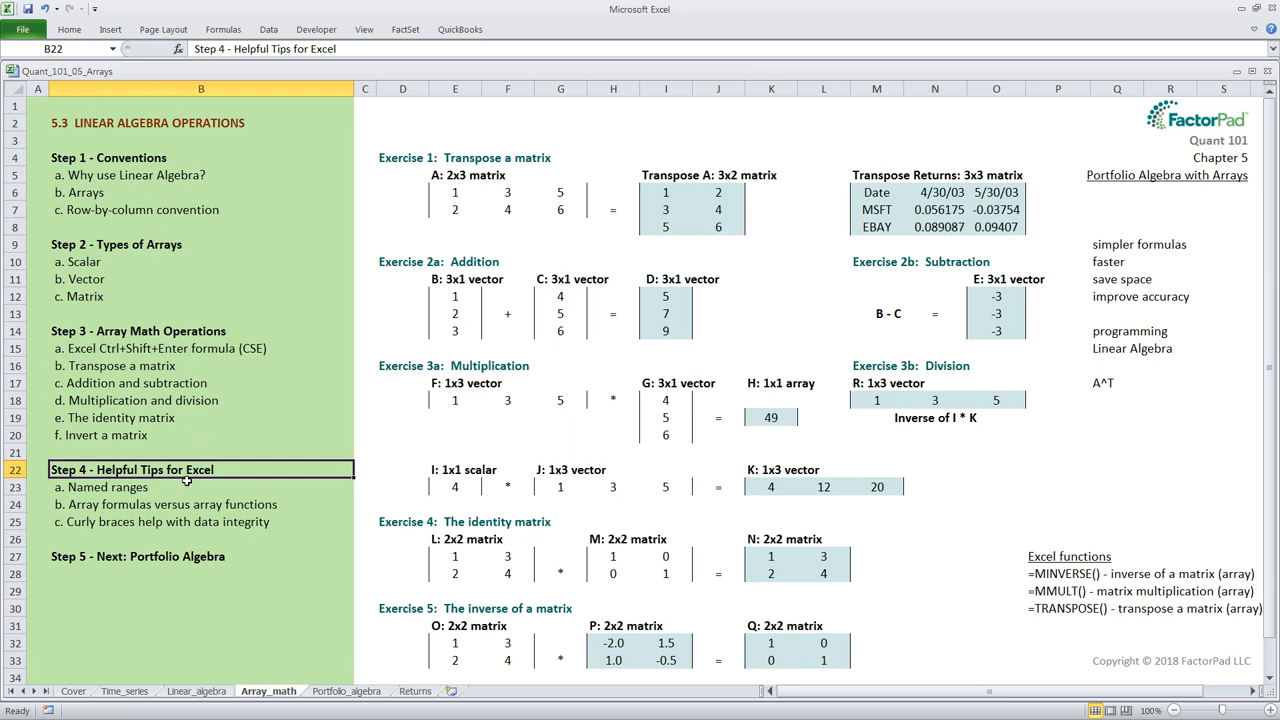
Review the Named ranges and array formulas versus functions items in Helpful Tips
{"action": "left_click", "coordinate": [210, 488]}
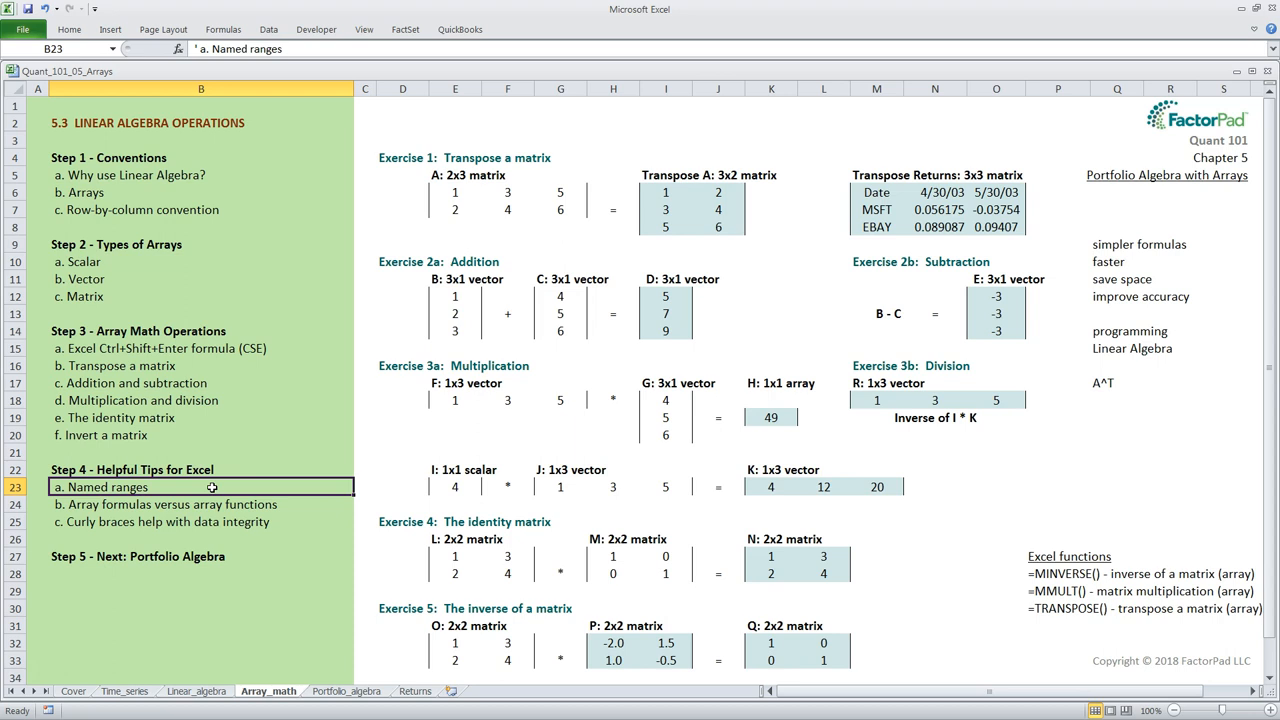
{"action": "left_click", "coordinate": [200, 504]}
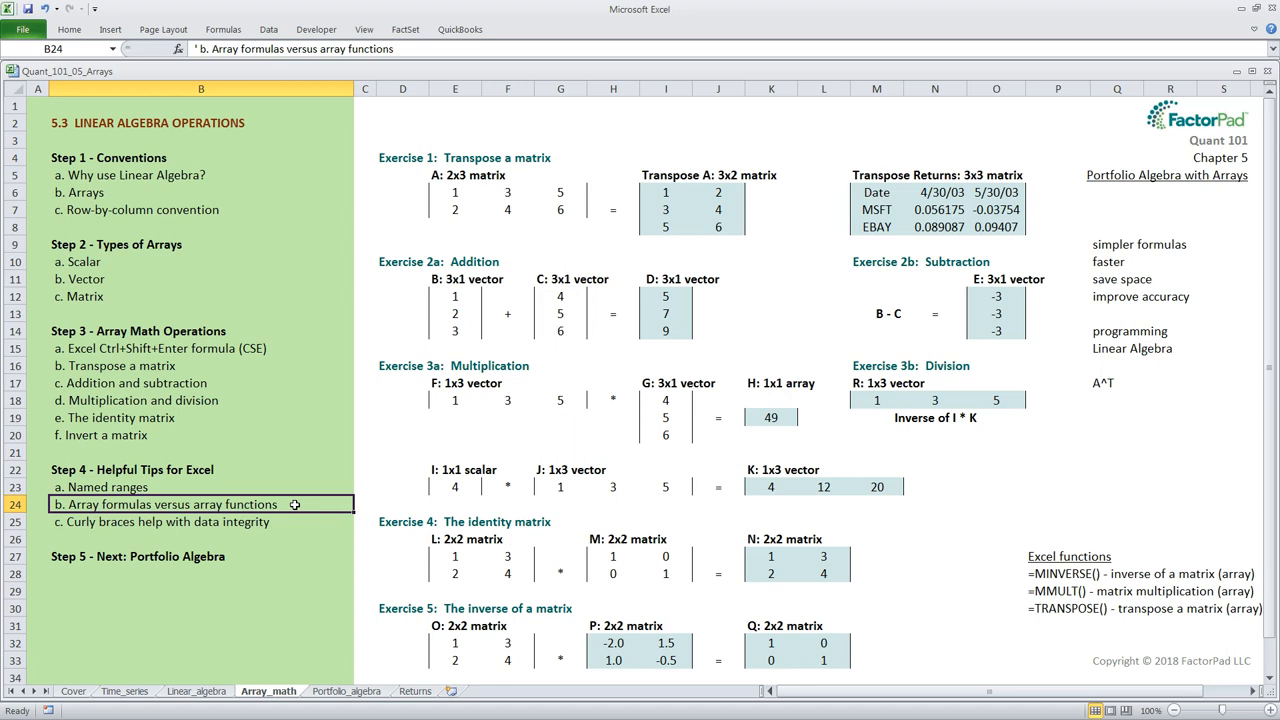
{"action": "mouse_move", "coordinate": [602, 352]}
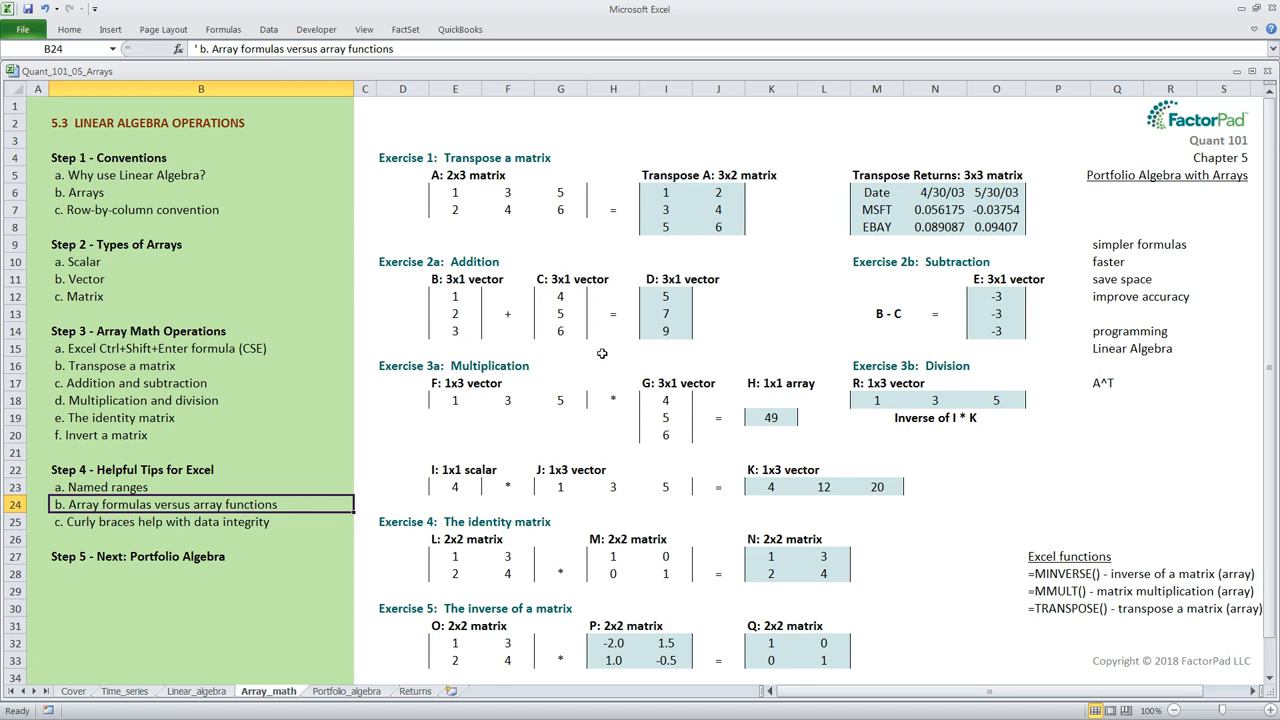
{"action": "mouse_move", "coordinate": [664, 352]}
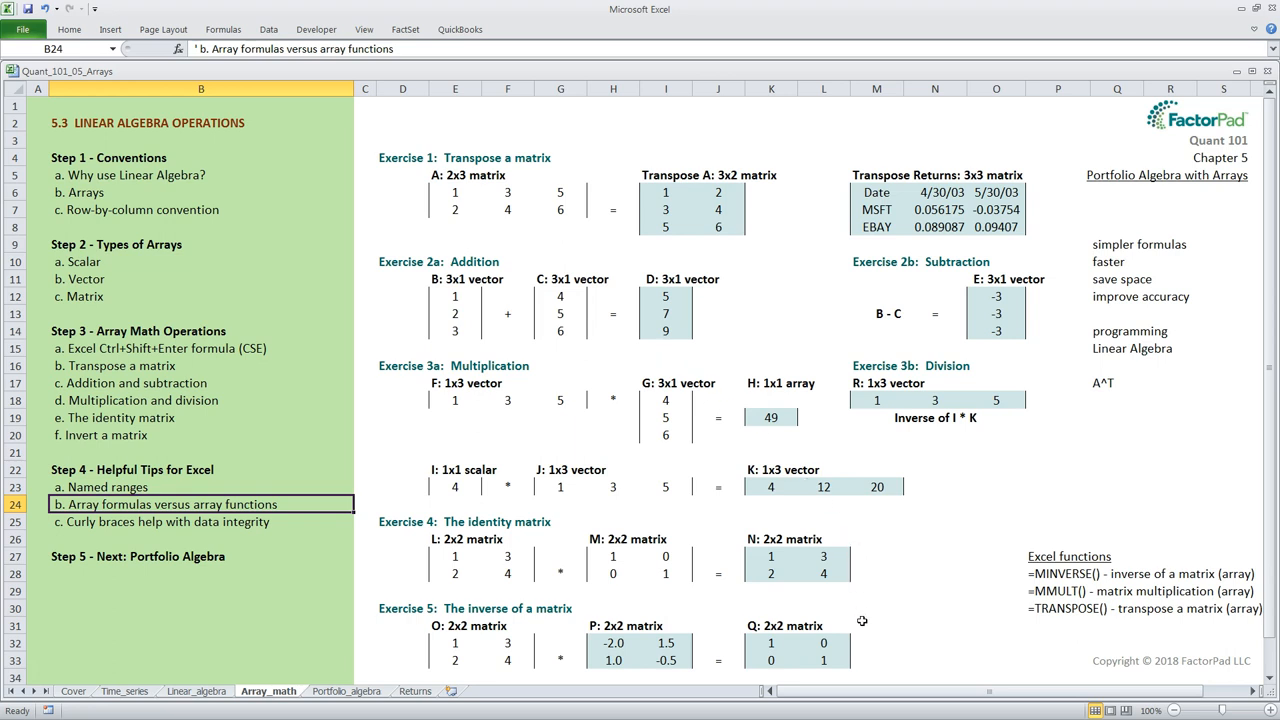
{"action": "mouse_move", "coordinate": [1008, 604]}
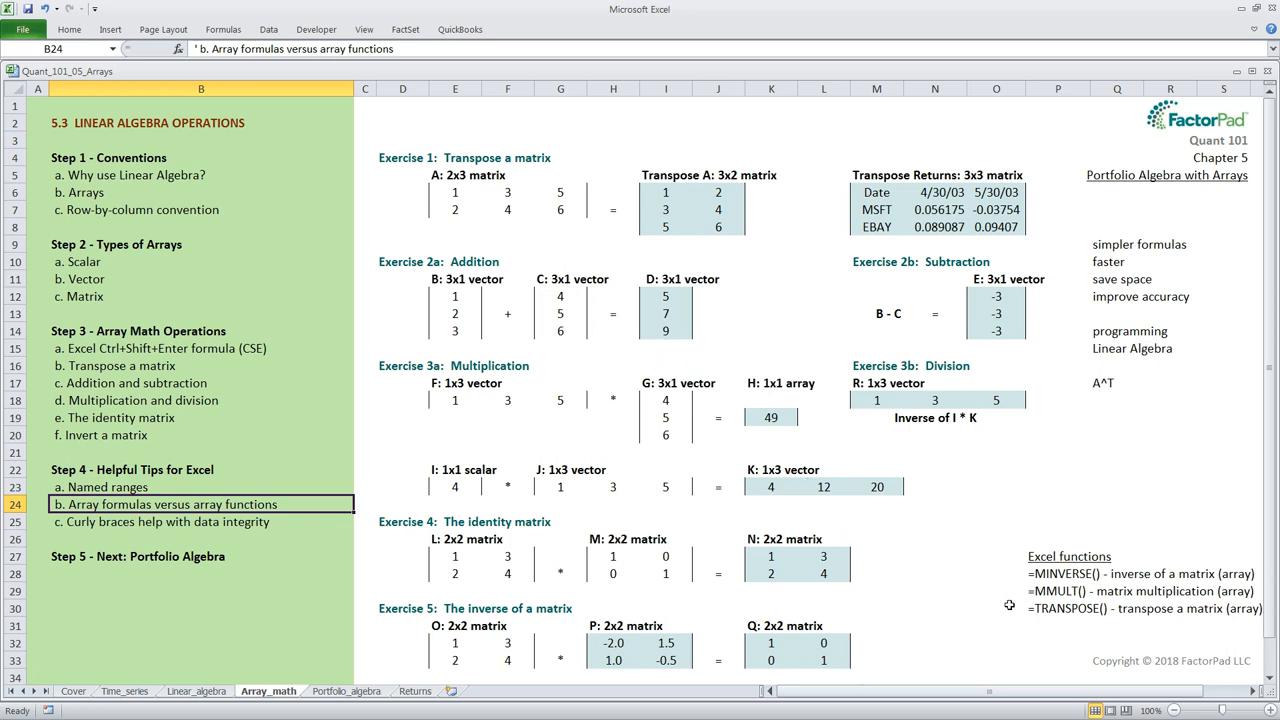
{"action": "mouse_move", "coordinate": [298, 516]}
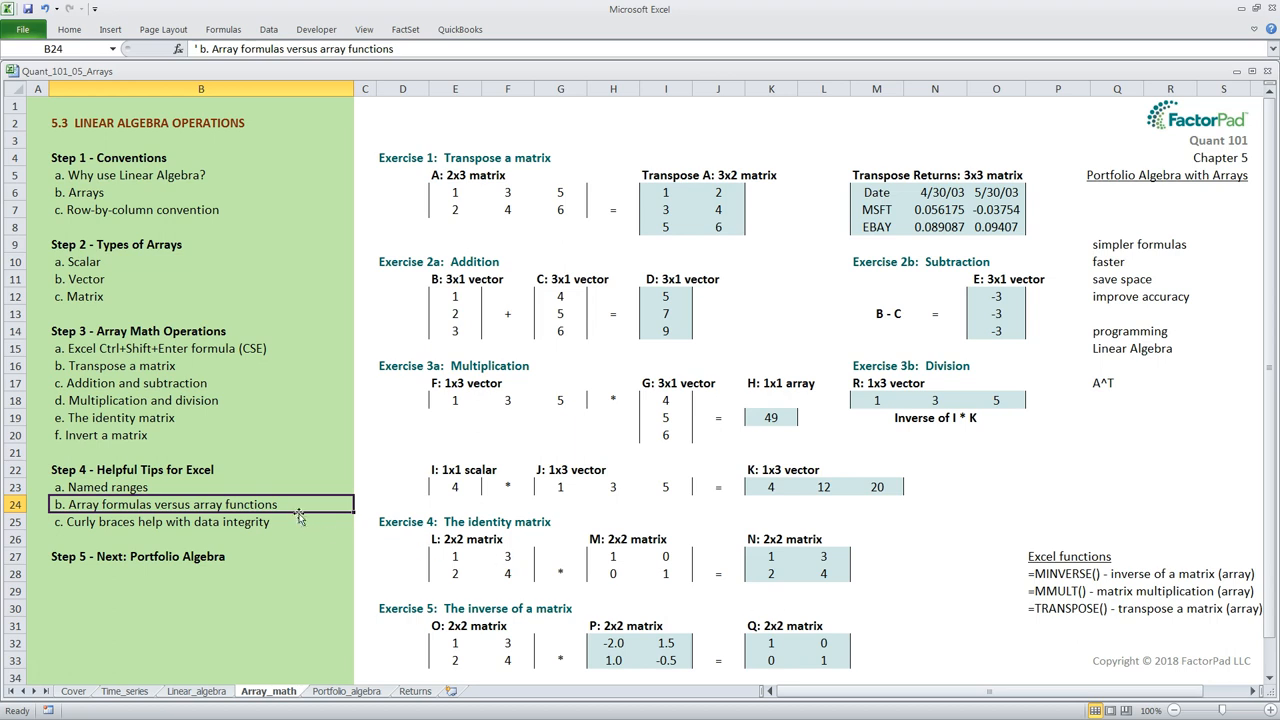
{"action": "mouse_move", "coordinate": [464, 370]}
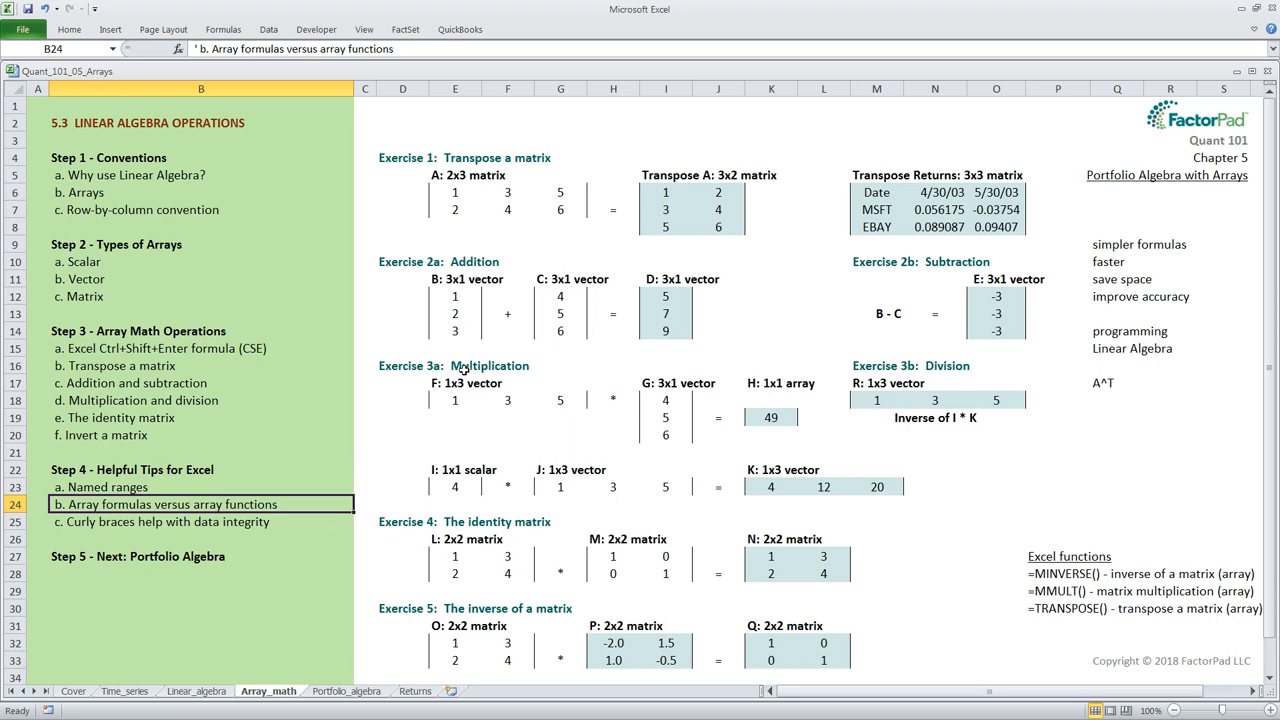
{"action": "mouse_move", "coordinate": [584, 356]}
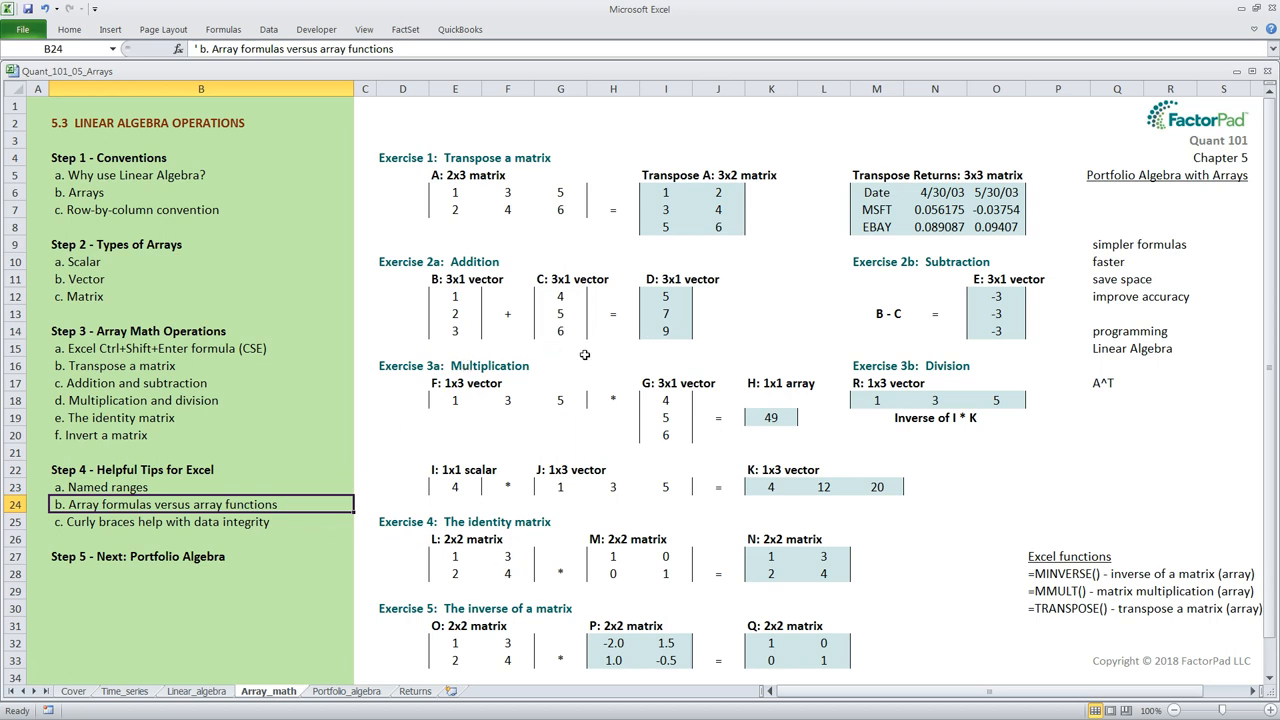
{"action": "mouse_move", "coordinate": [554, 348]}
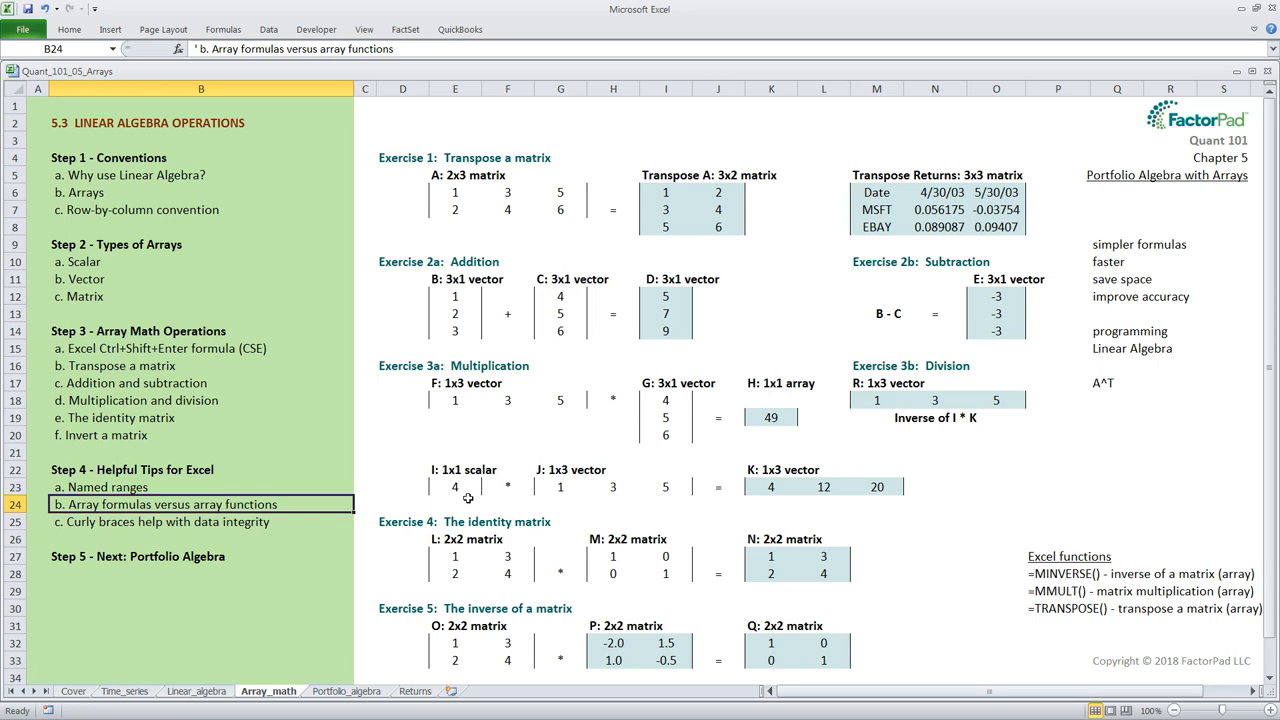
{"action": "mouse_move", "coordinate": [642, 448]}
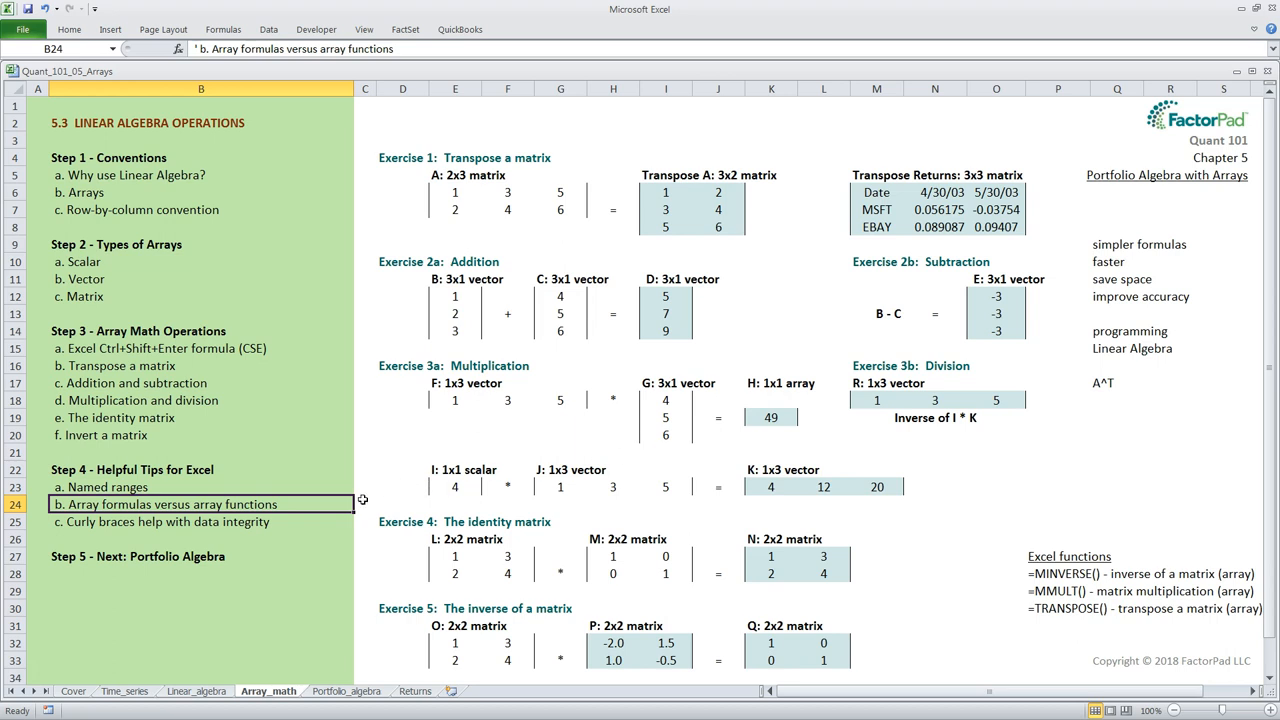
{"action": "mouse_move", "coordinate": [296, 522]}
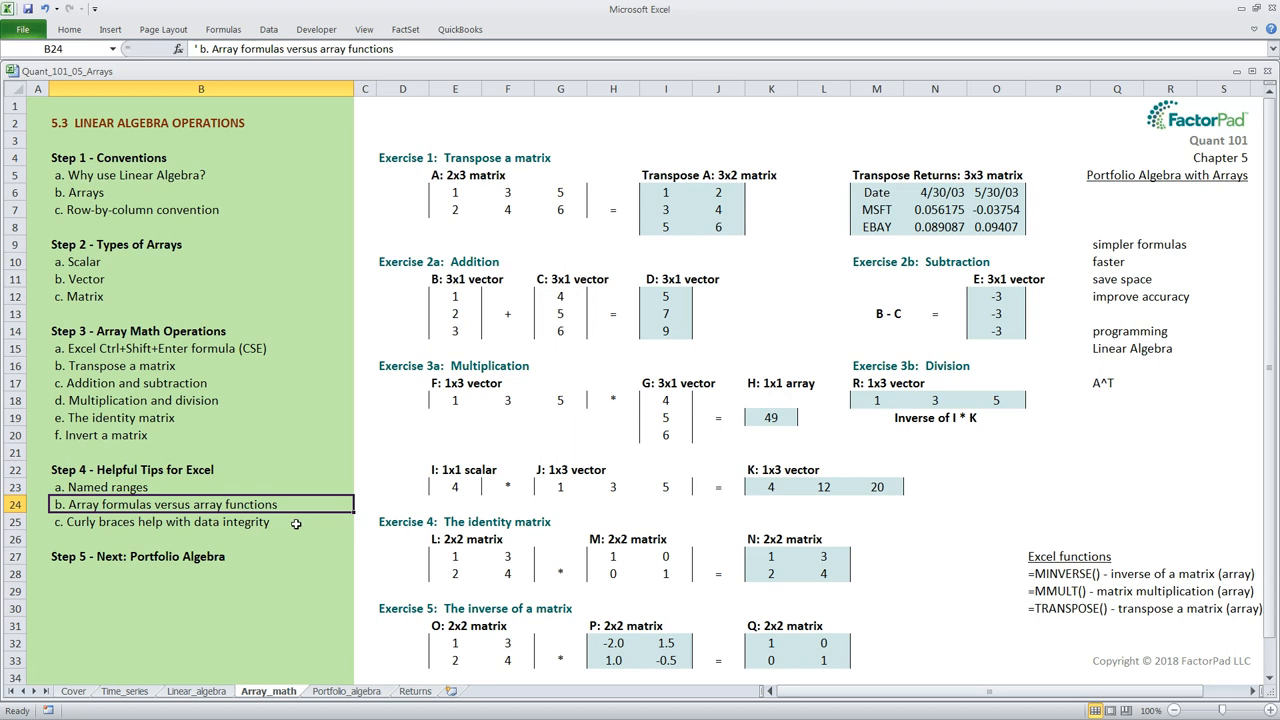
{"action": "left_click", "coordinate": [200, 520]}
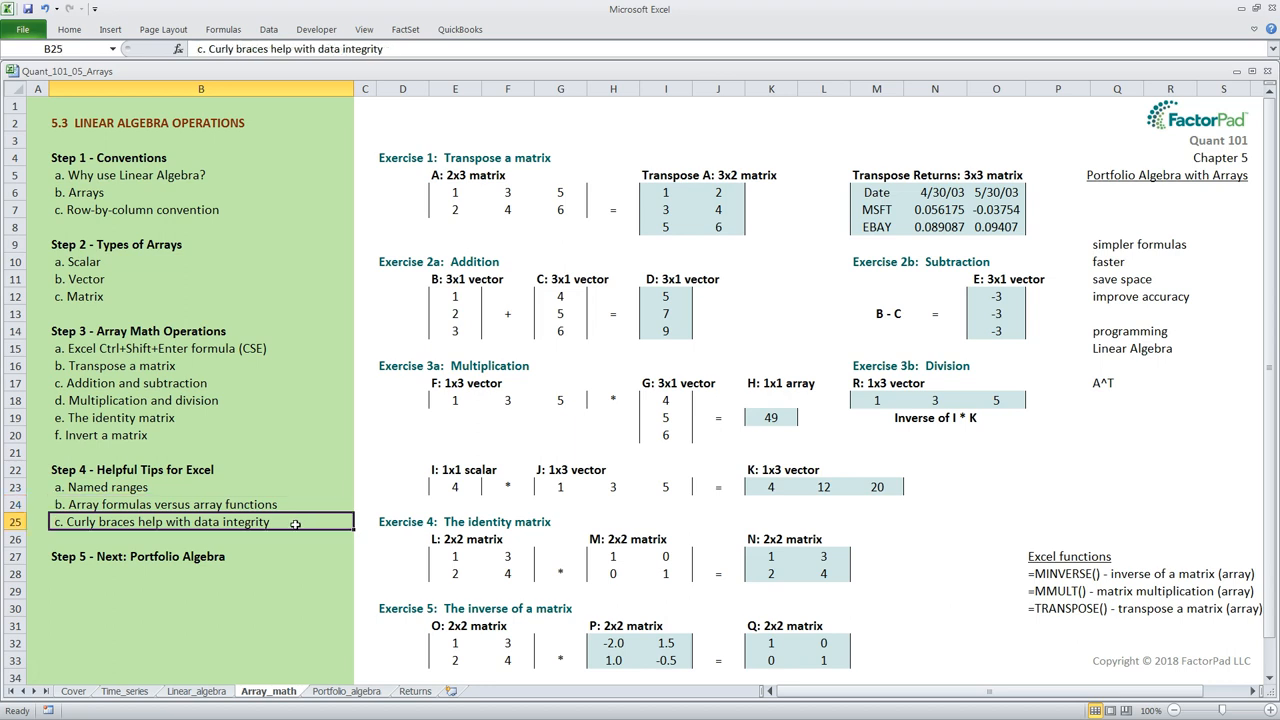
{"action": "mouse_move", "coordinate": [604, 280]}
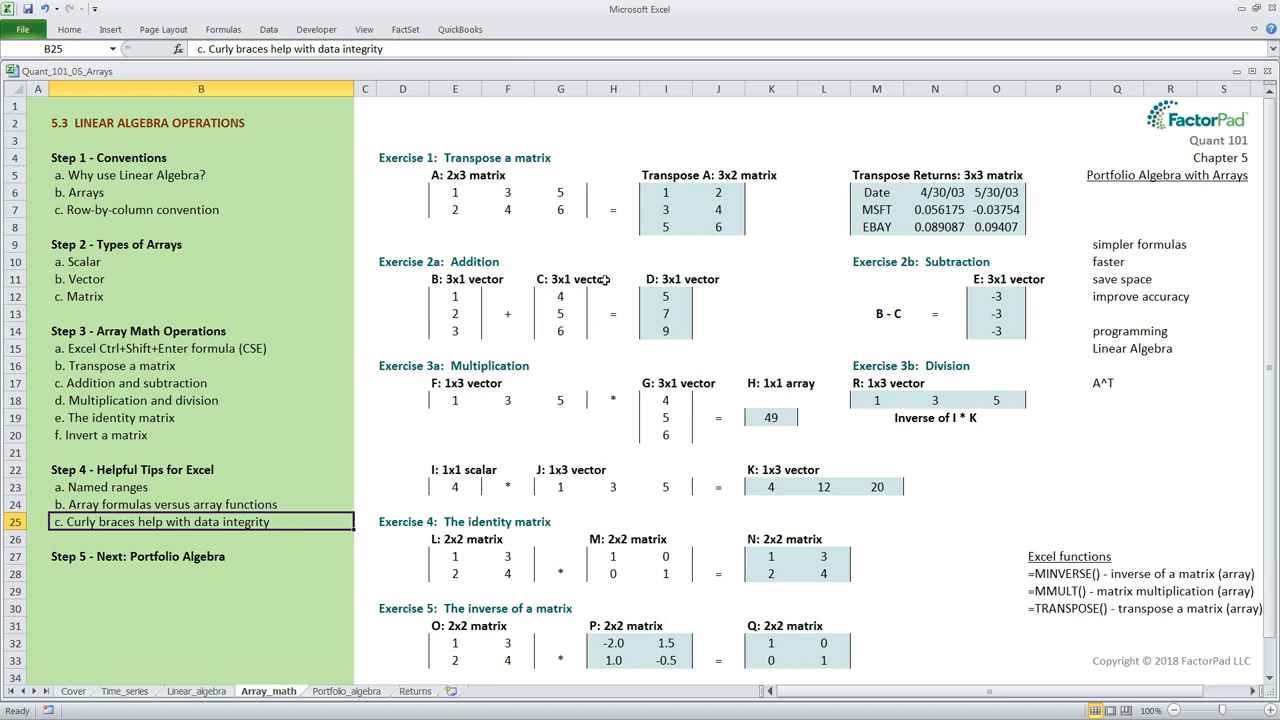
{"action": "mouse_move", "coordinate": [656, 198]}
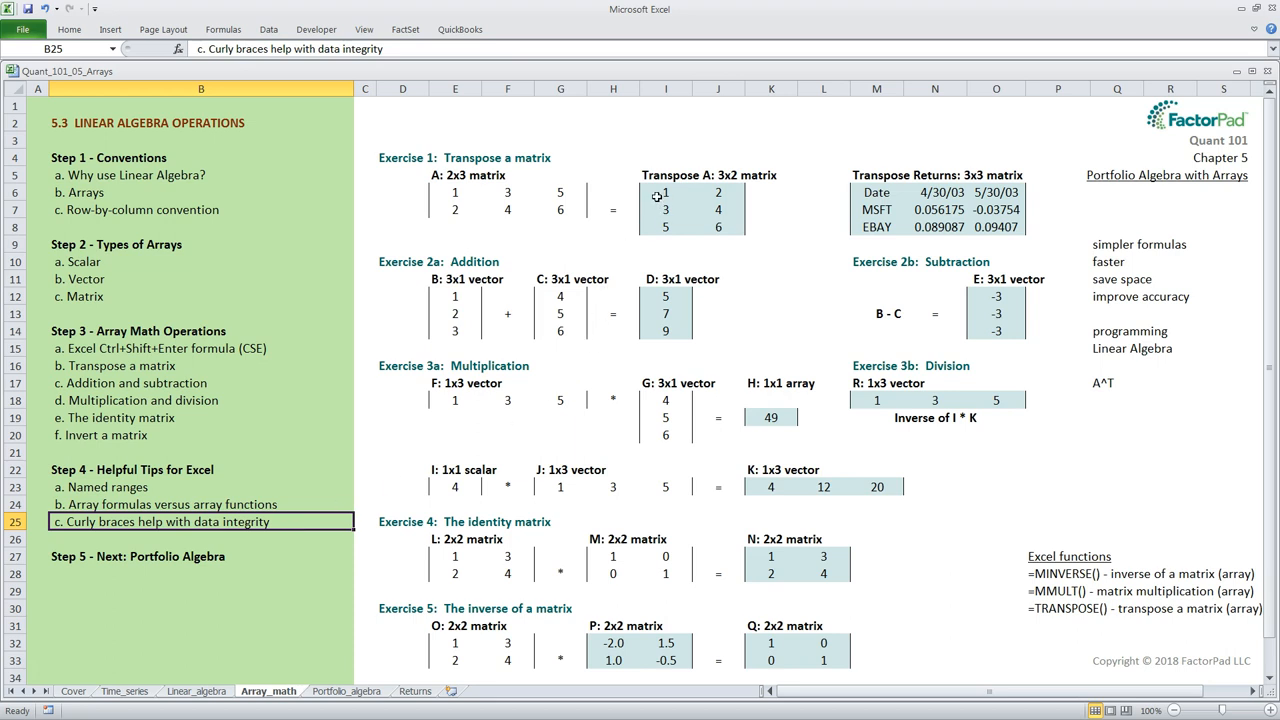
{"action": "left_click", "coordinate": [664, 192]}
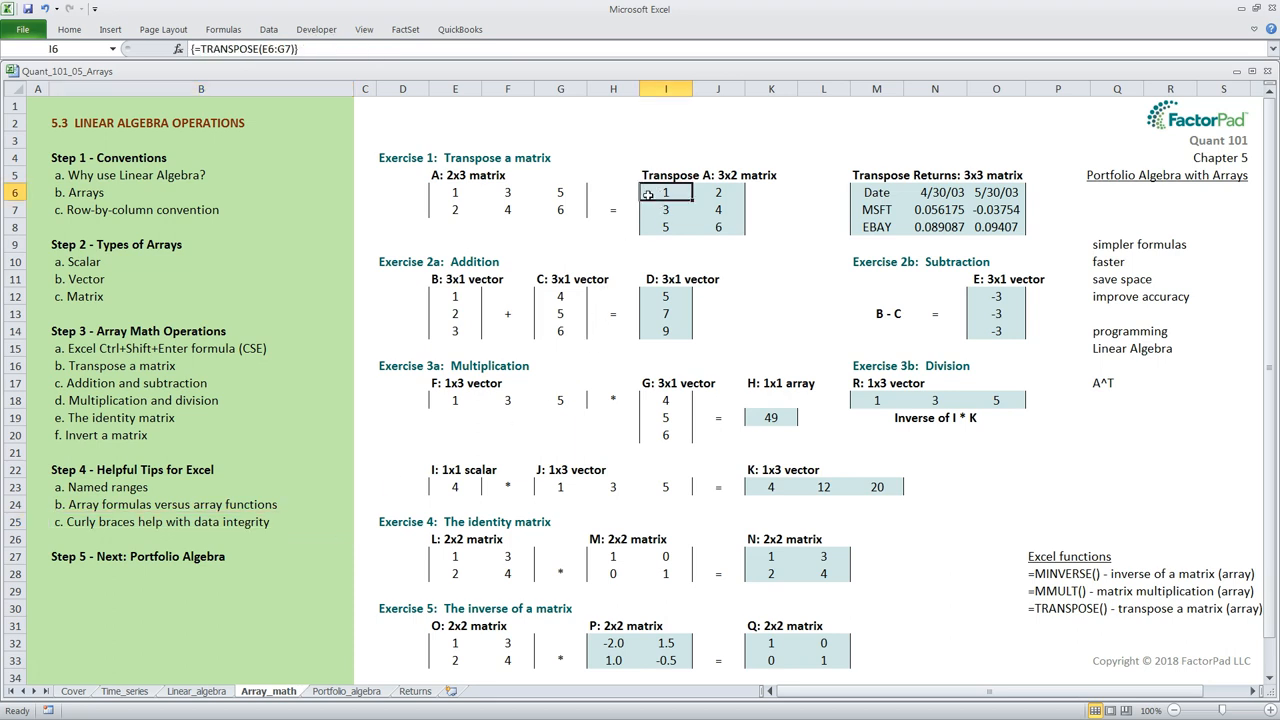
{"action": "mouse_move", "coordinate": [196, 78]}
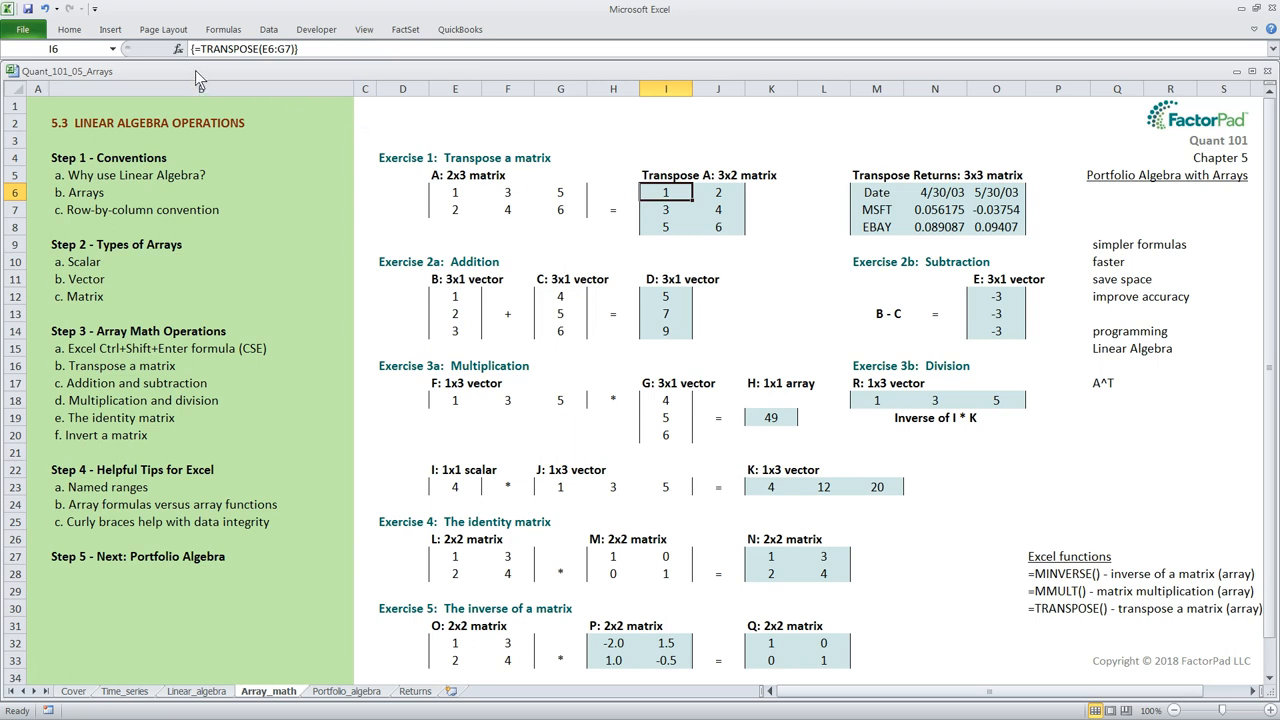
{"action": "mouse_move", "coordinate": [304, 76]}
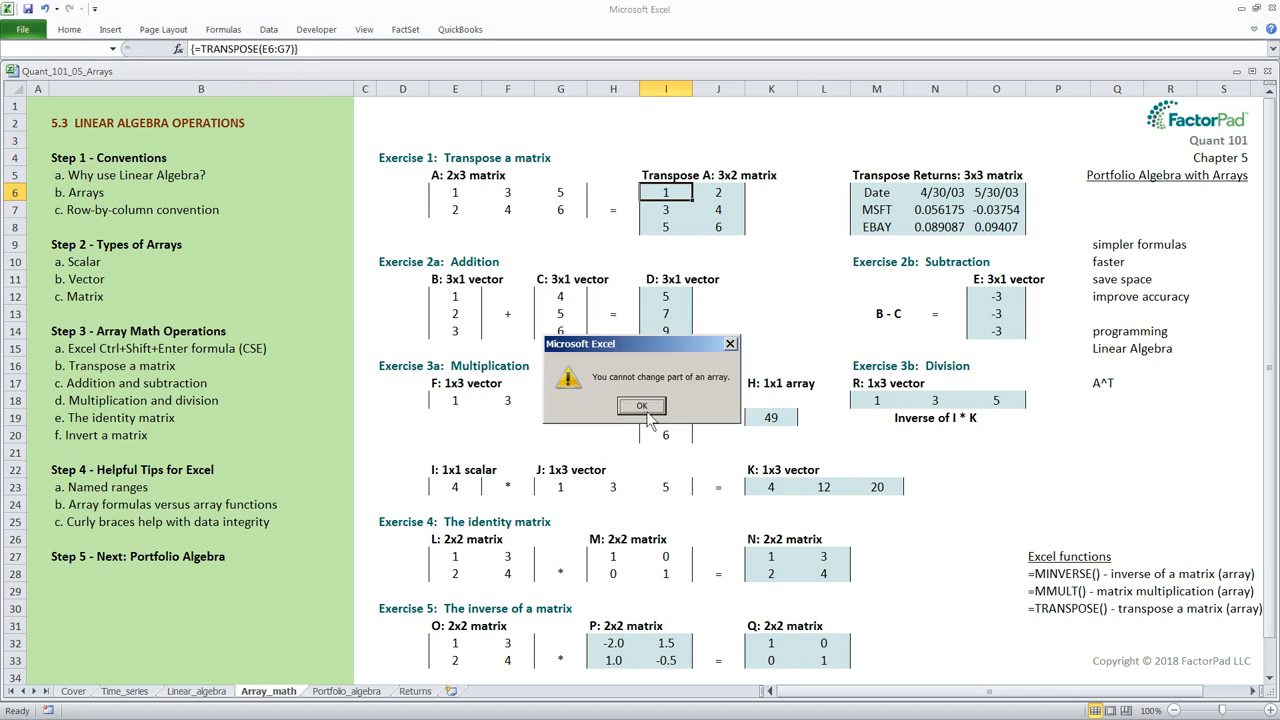
{"action": "left_click", "coordinate": [640, 404]}
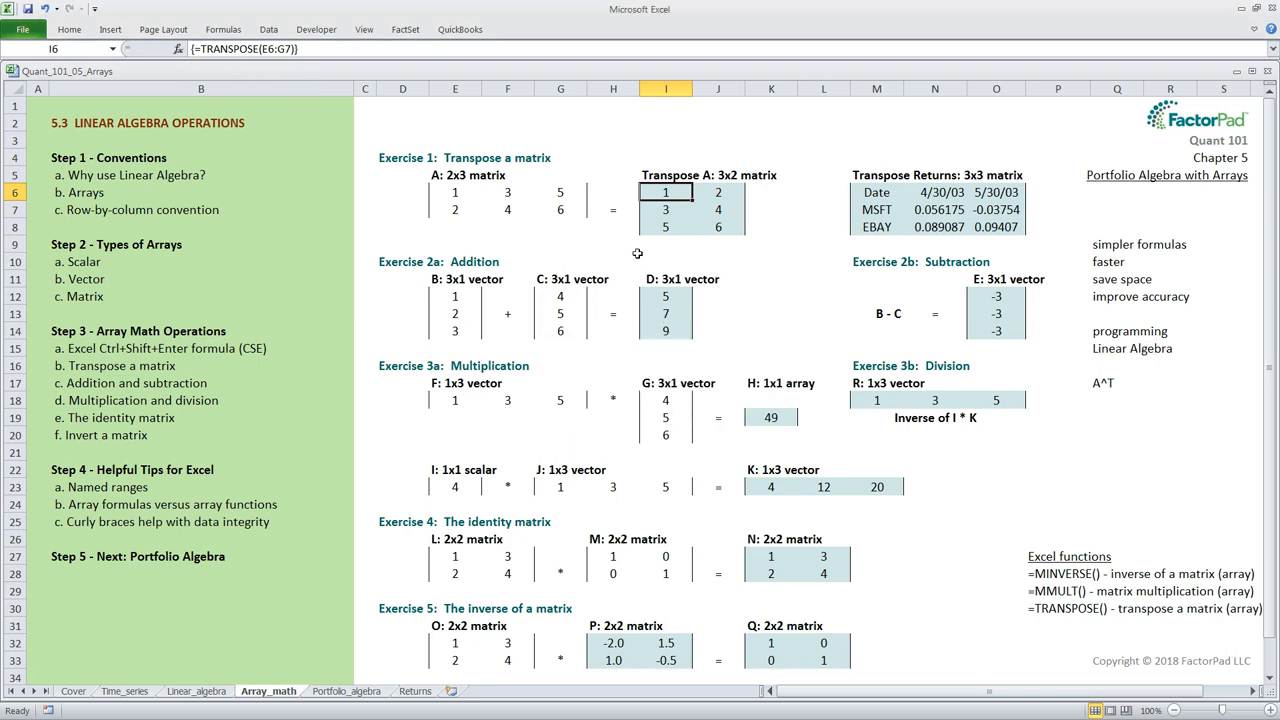
{"action": "left_click", "coordinate": [664, 210]}
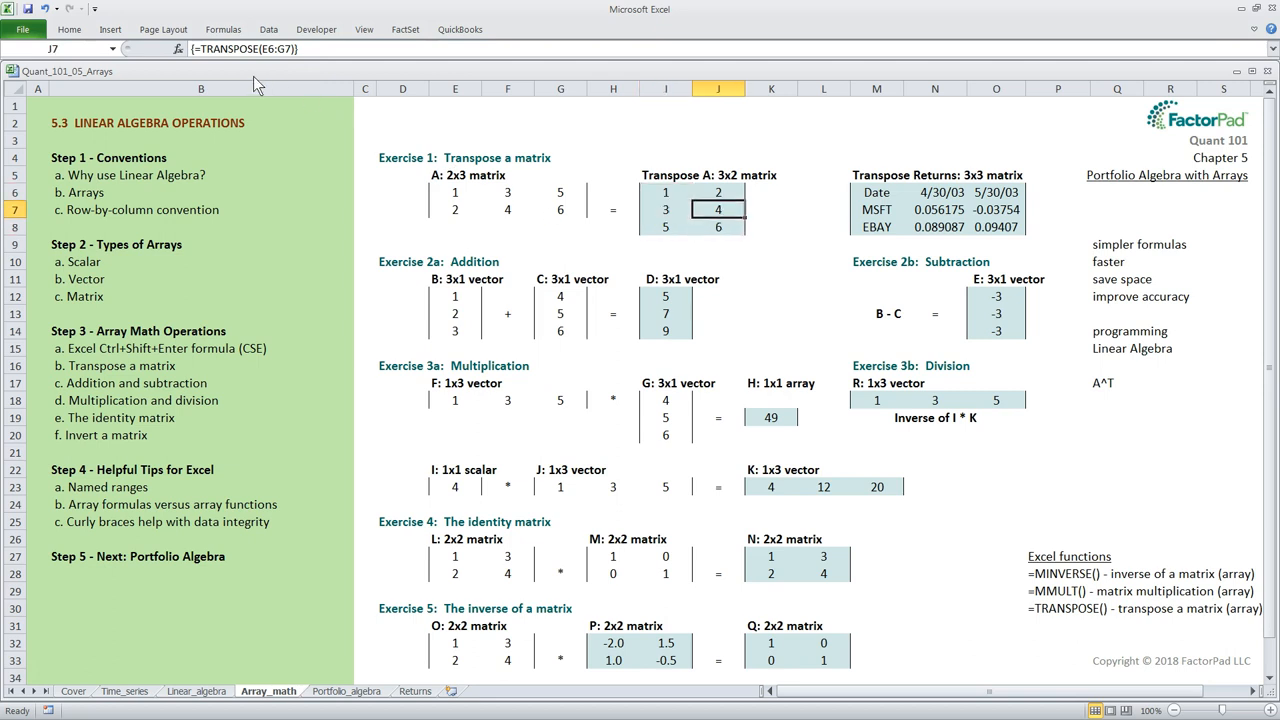
{"action": "left_click", "coordinate": [664, 228]}
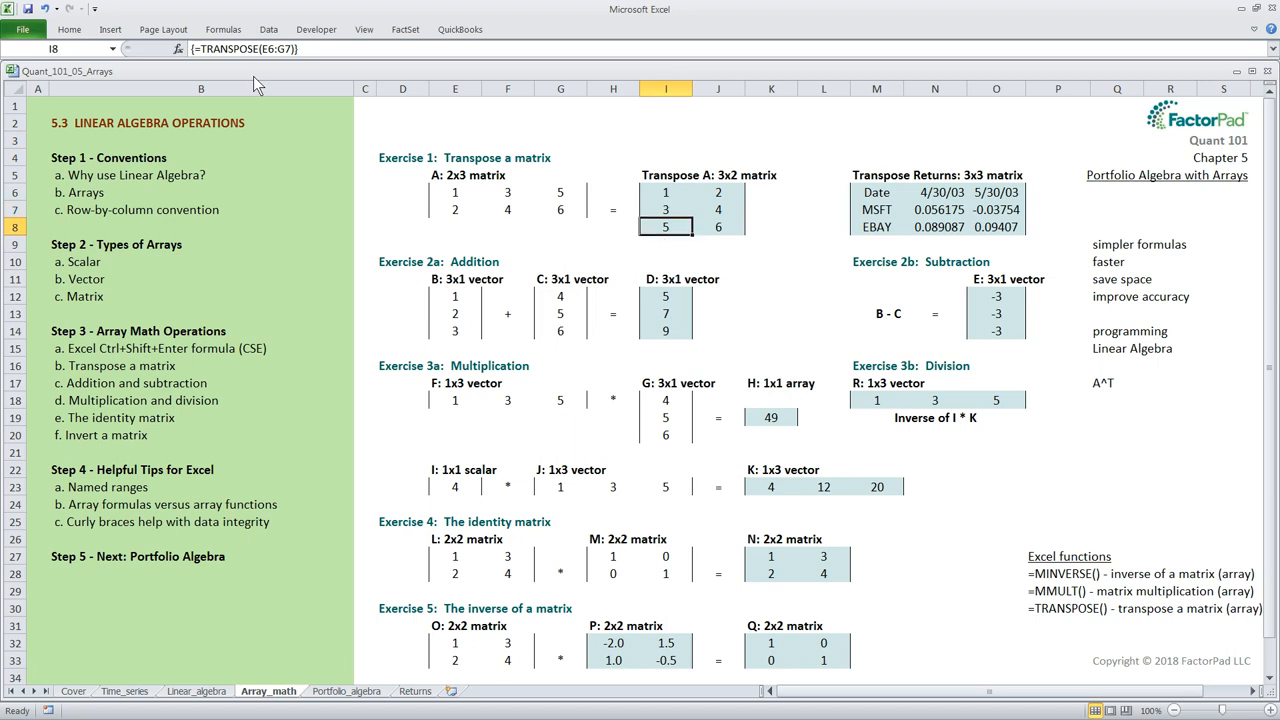
{"action": "left_click", "coordinate": [718, 192]}
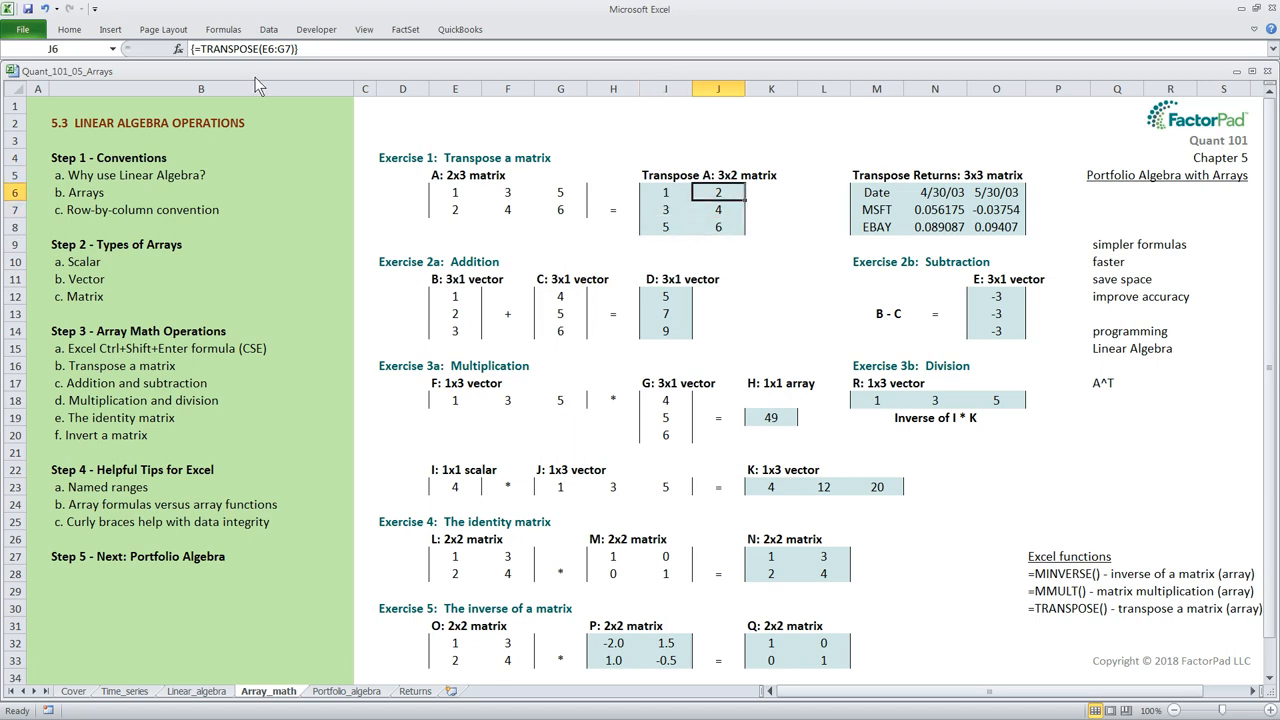
{"action": "mouse_move", "coordinate": [364, 292]}
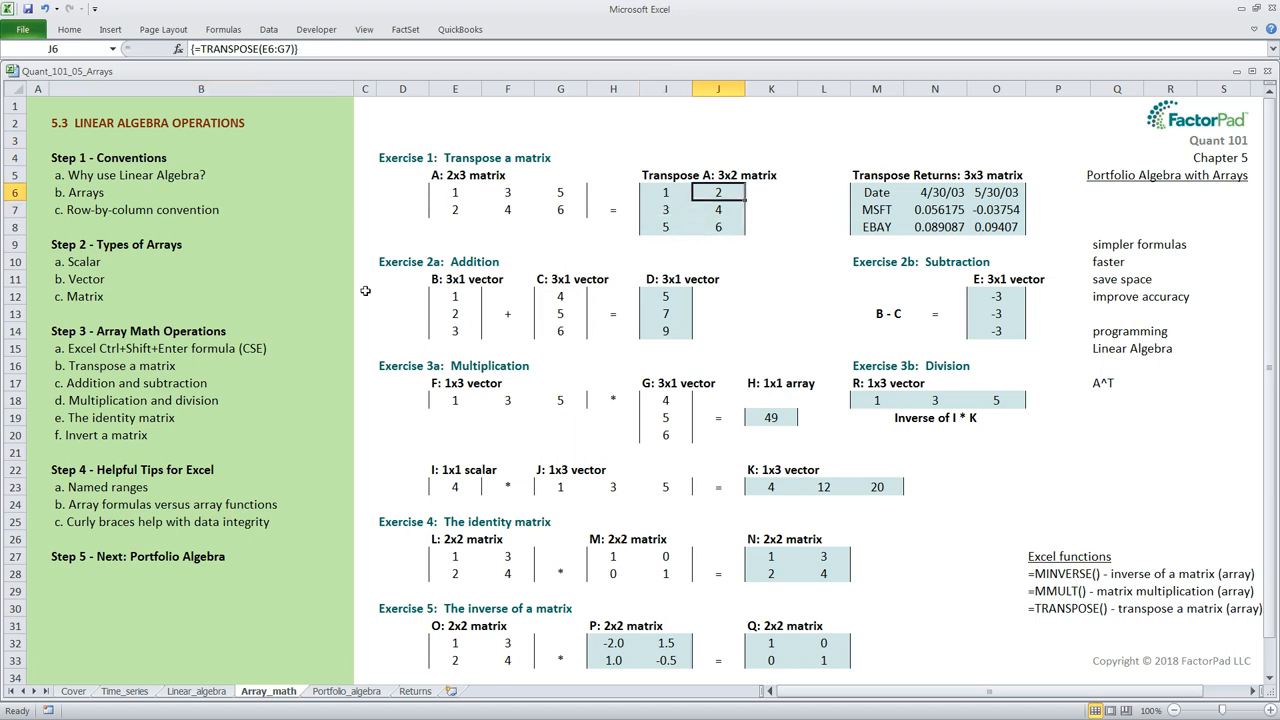
{"action": "left_click", "coordinate": [200, 520]}
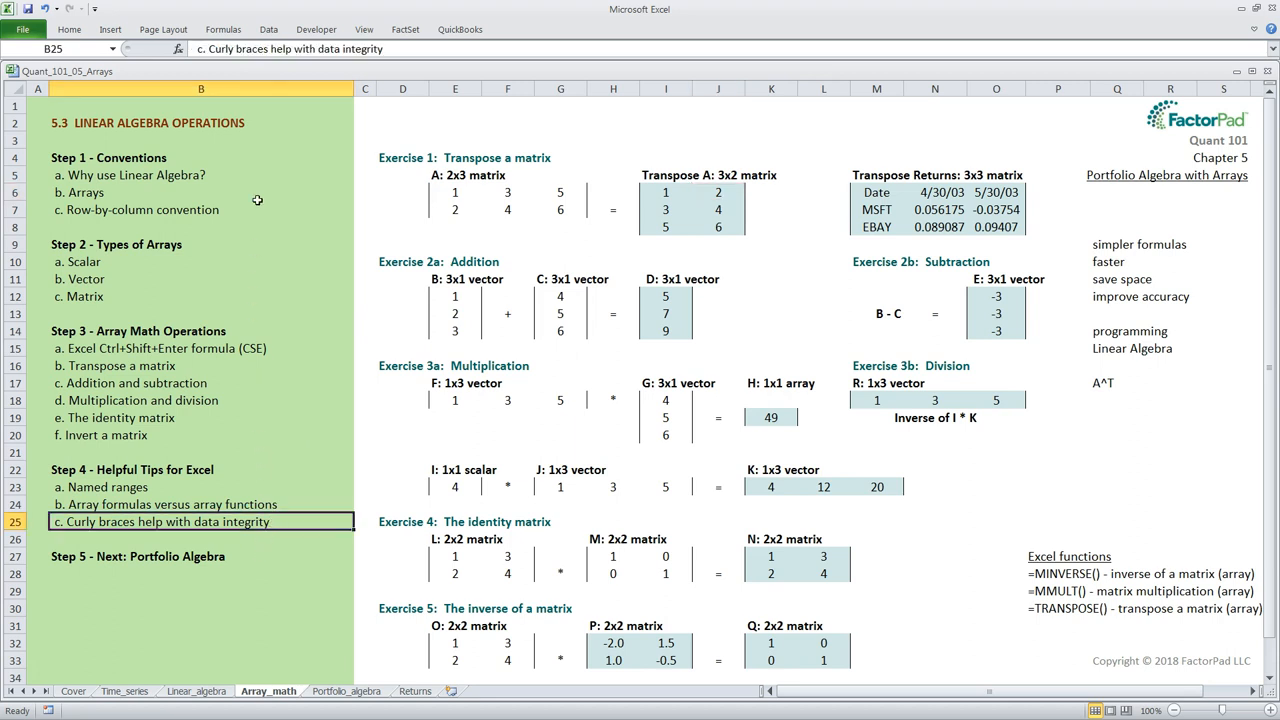
{"action": "mouse_move", "coordinate": [232, 250]}
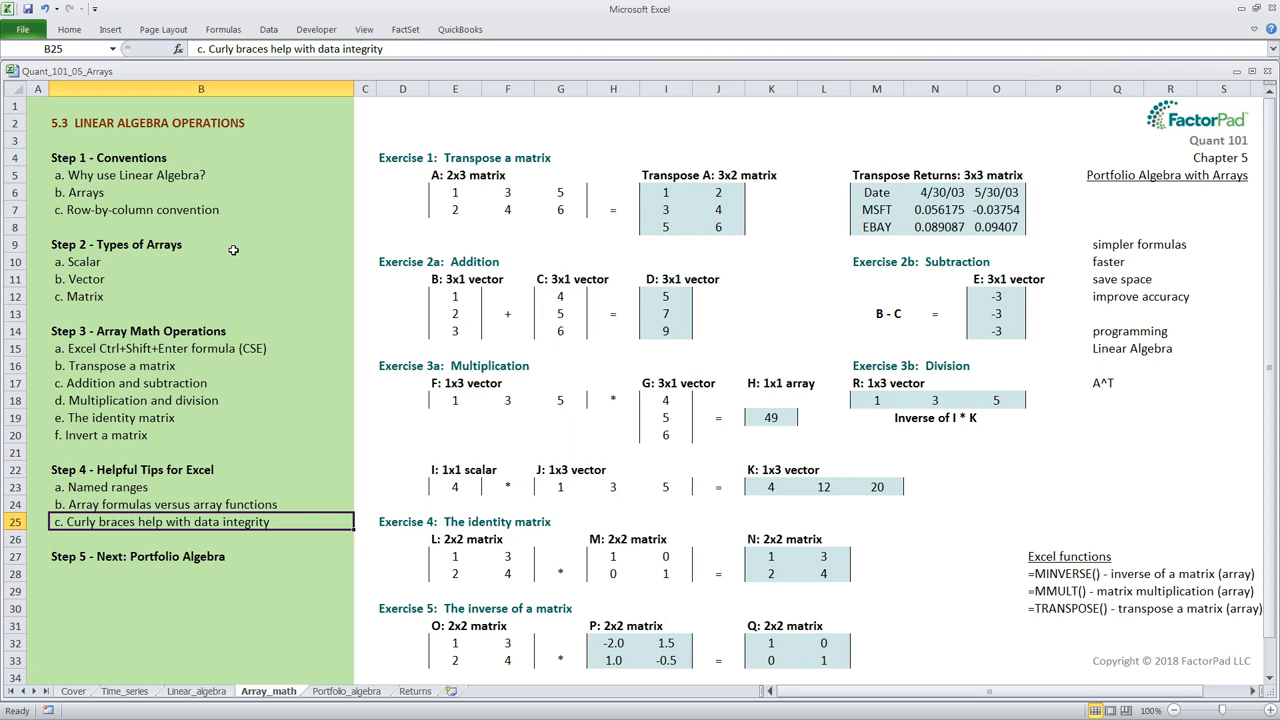
{"action": "mouse_move", "coordinate": [260, 328]}
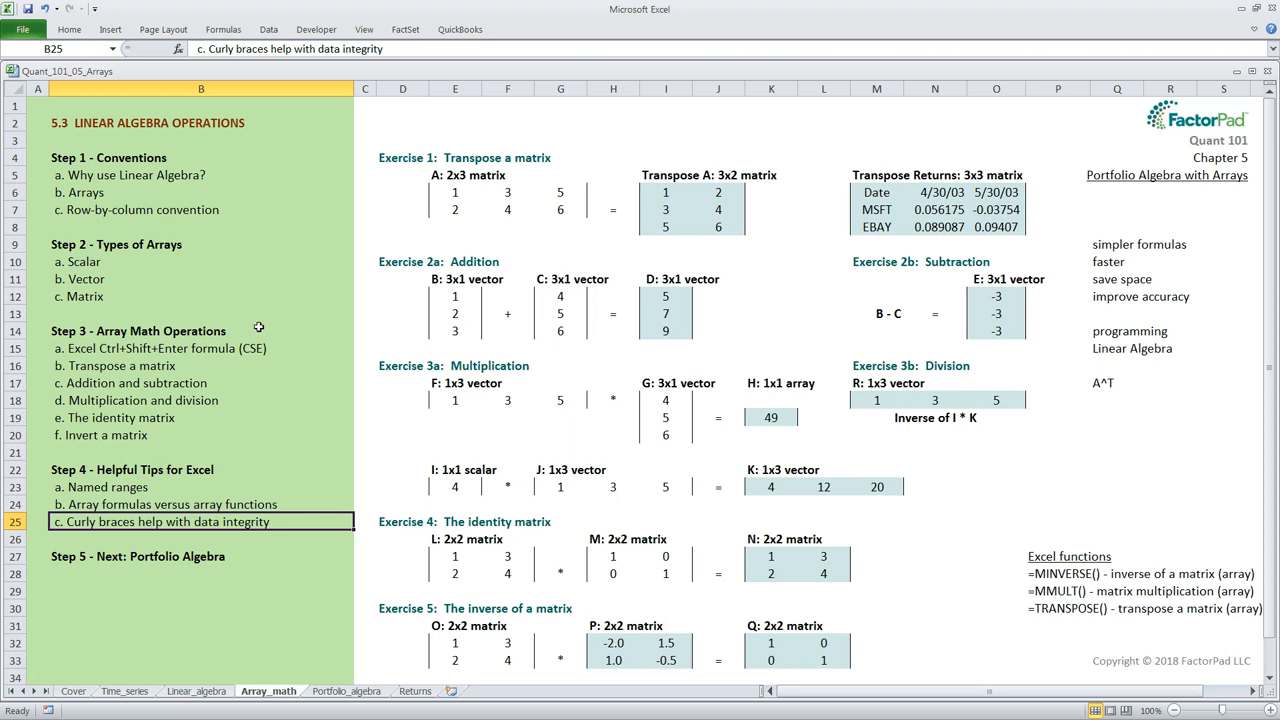
{"action": "mouse_move", "coordinate": [272, 366]}
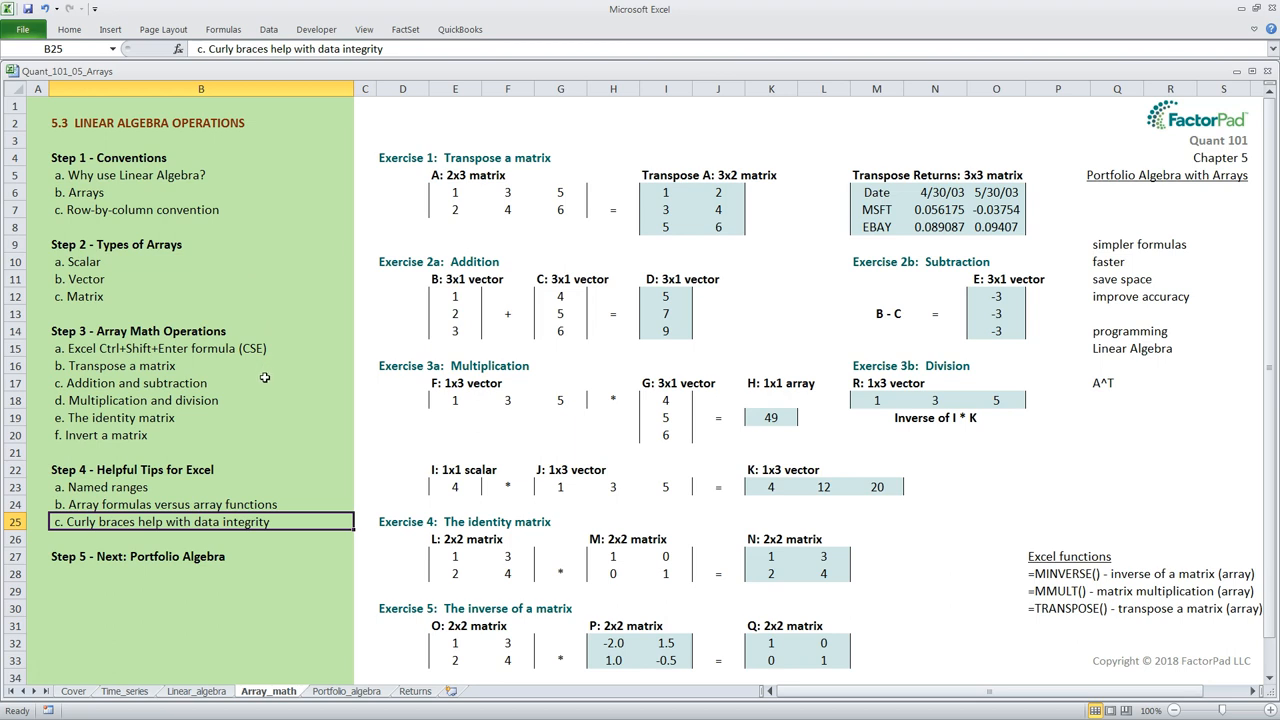
{"action": "mouse_move", "coordinate": [262, 390]}
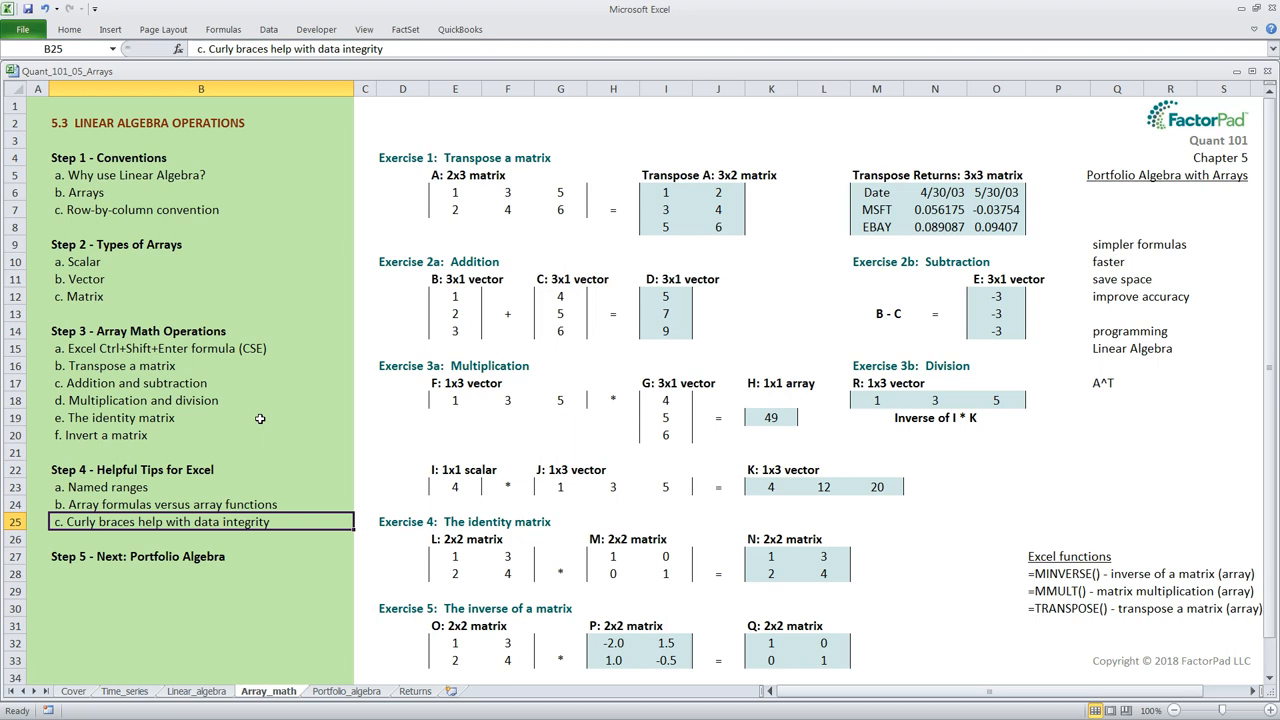
{"action": "mouse_move", "coordinate": [256, 400]}
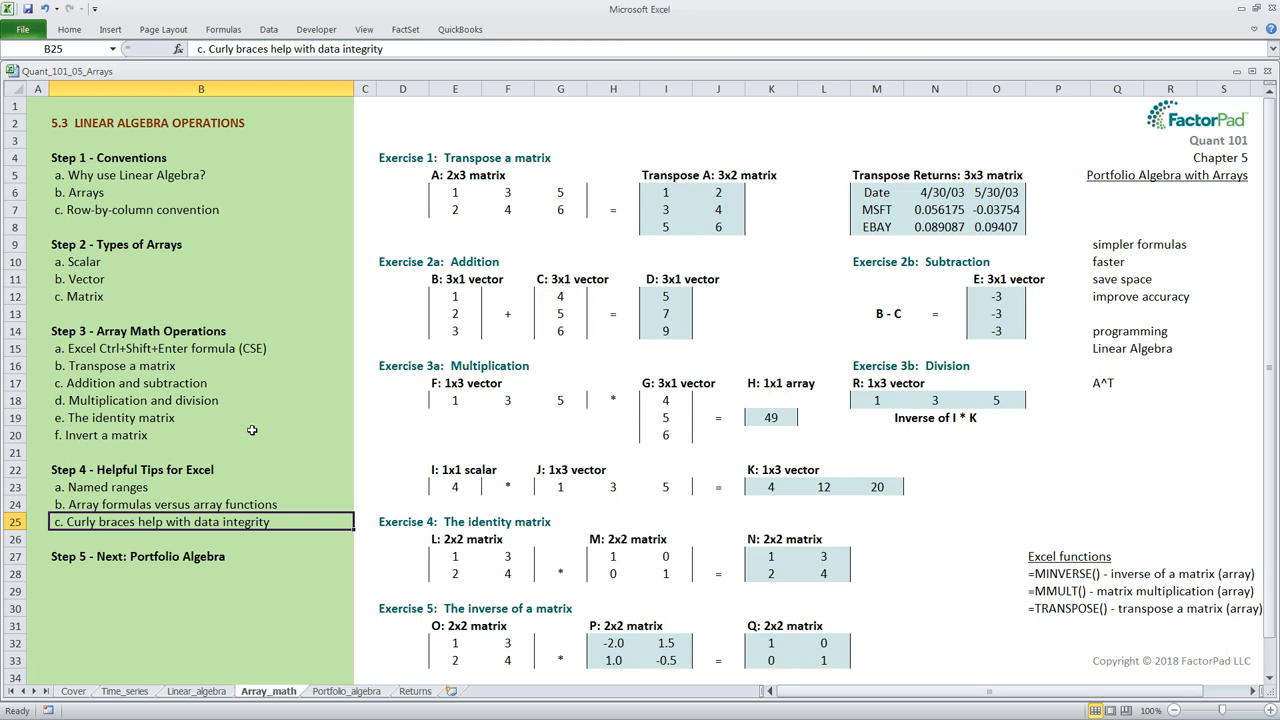
{"action": "left_click", "coordinate": [364, 520]}
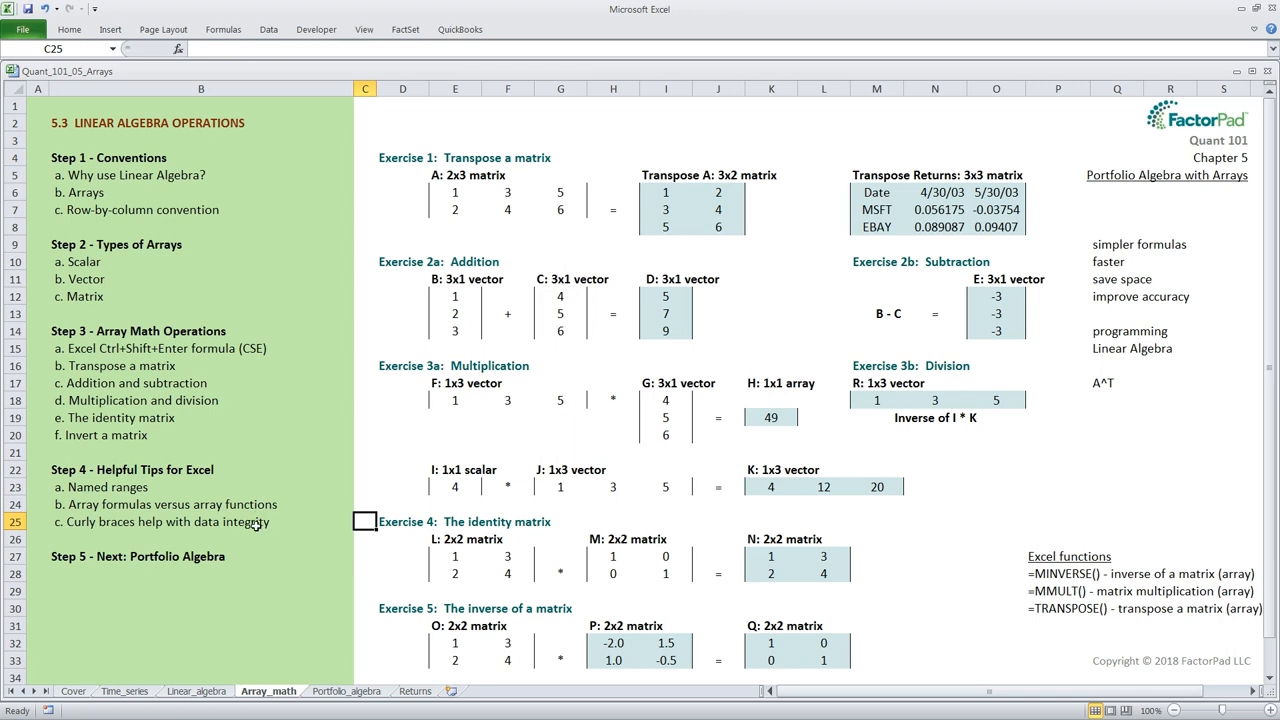
{"action": "mouse_move", "coordinate": [256, 540]}
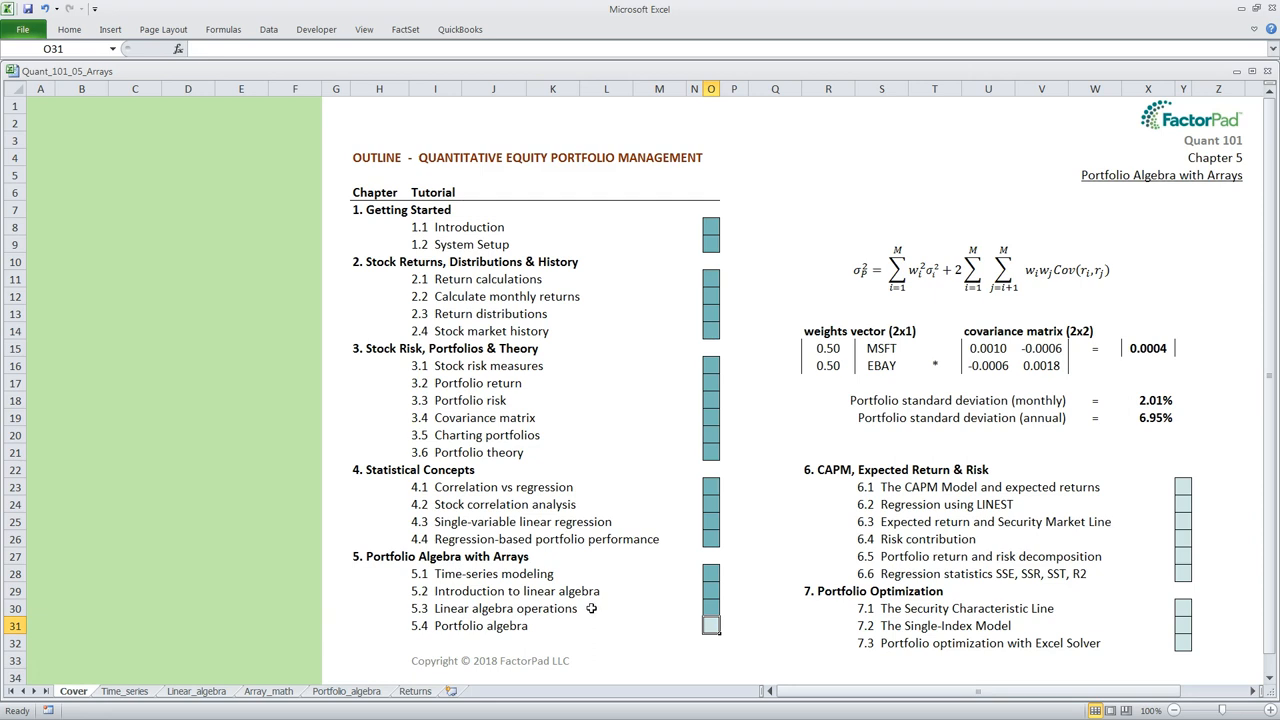
{"action": "mouse_move", "coordinate": [592, 626]}
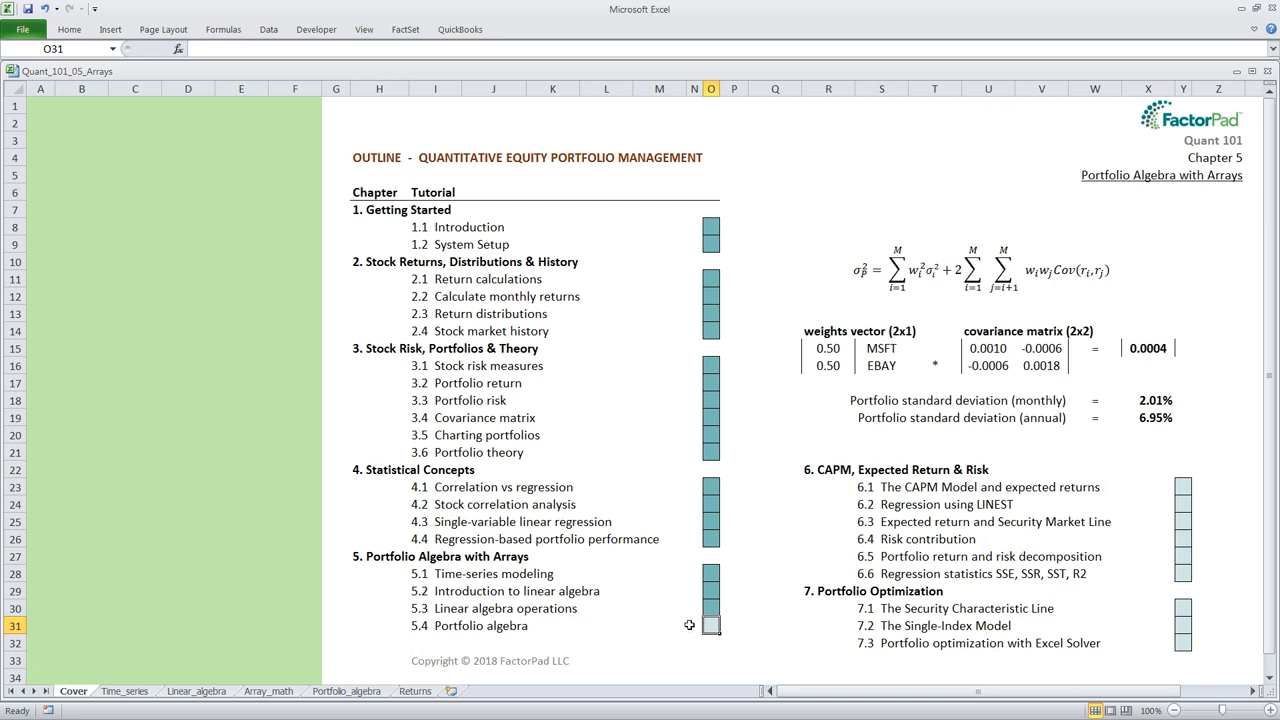
{"action": "mouse_move", "coordinate": [1004, 452]}
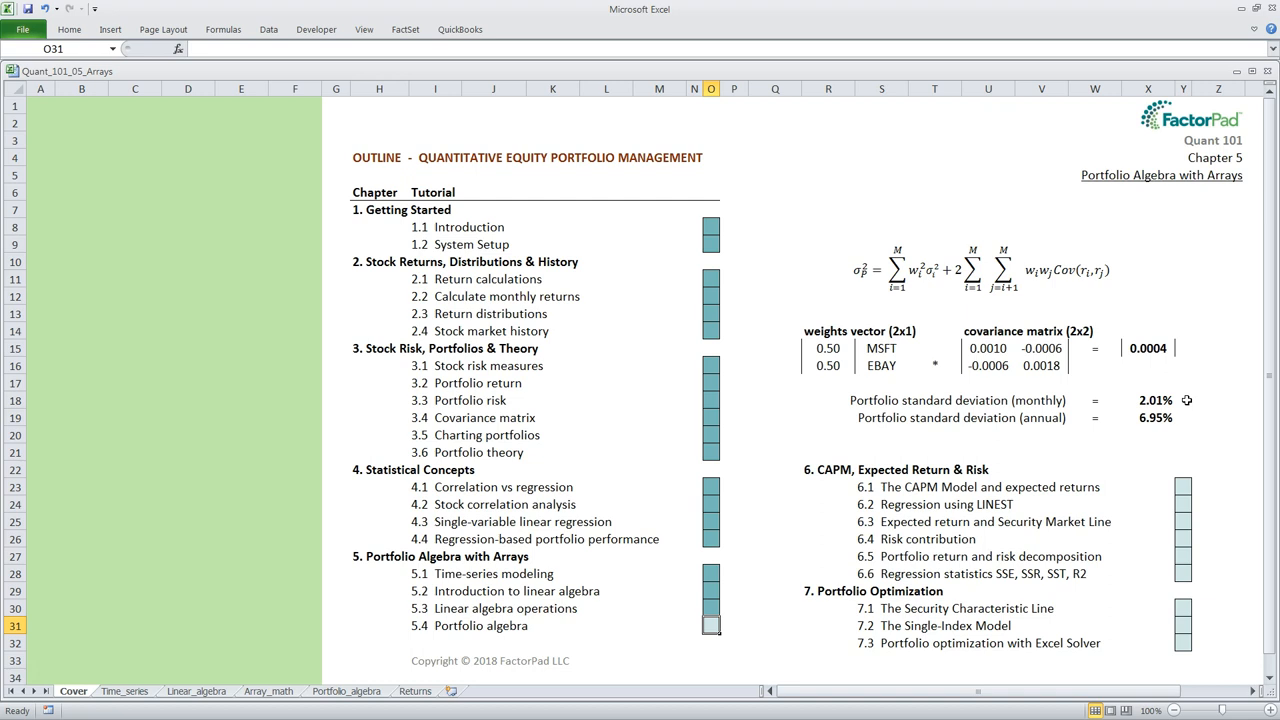
{"action": "mouse_move", "coordinate": [864, 308]}
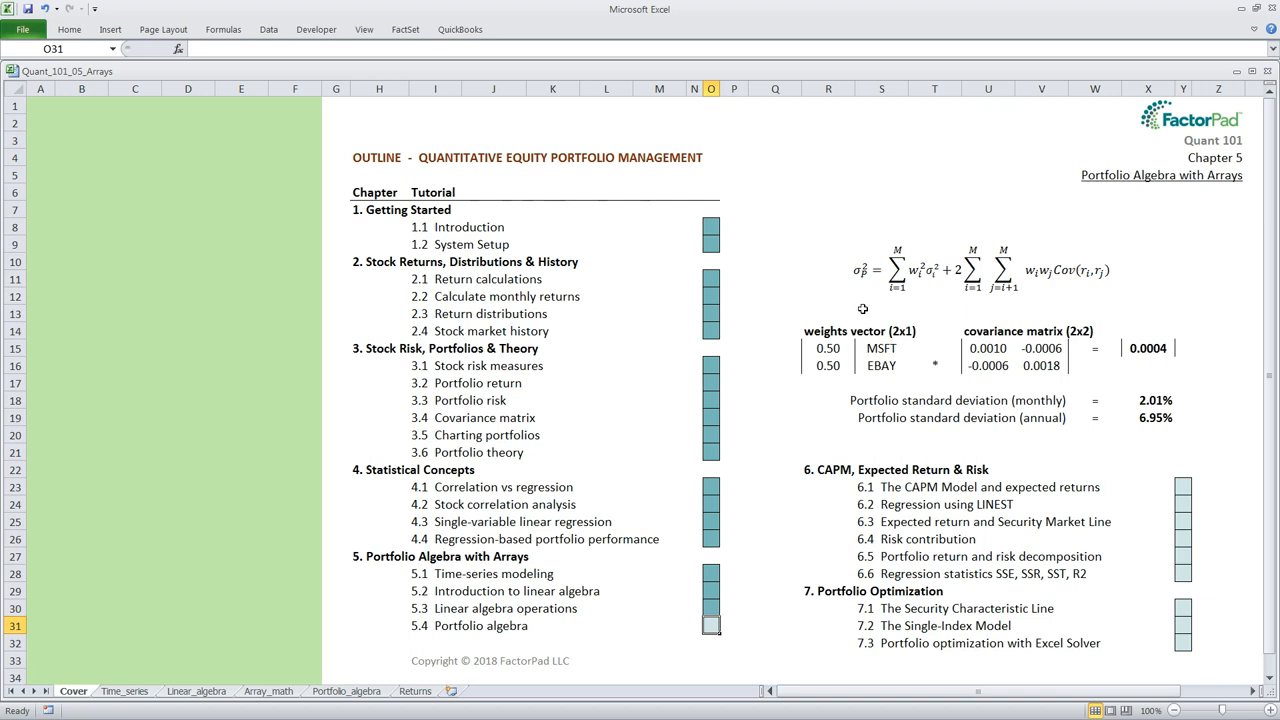
{"action": "mouse_move", "coordinate": [1022, 304]}
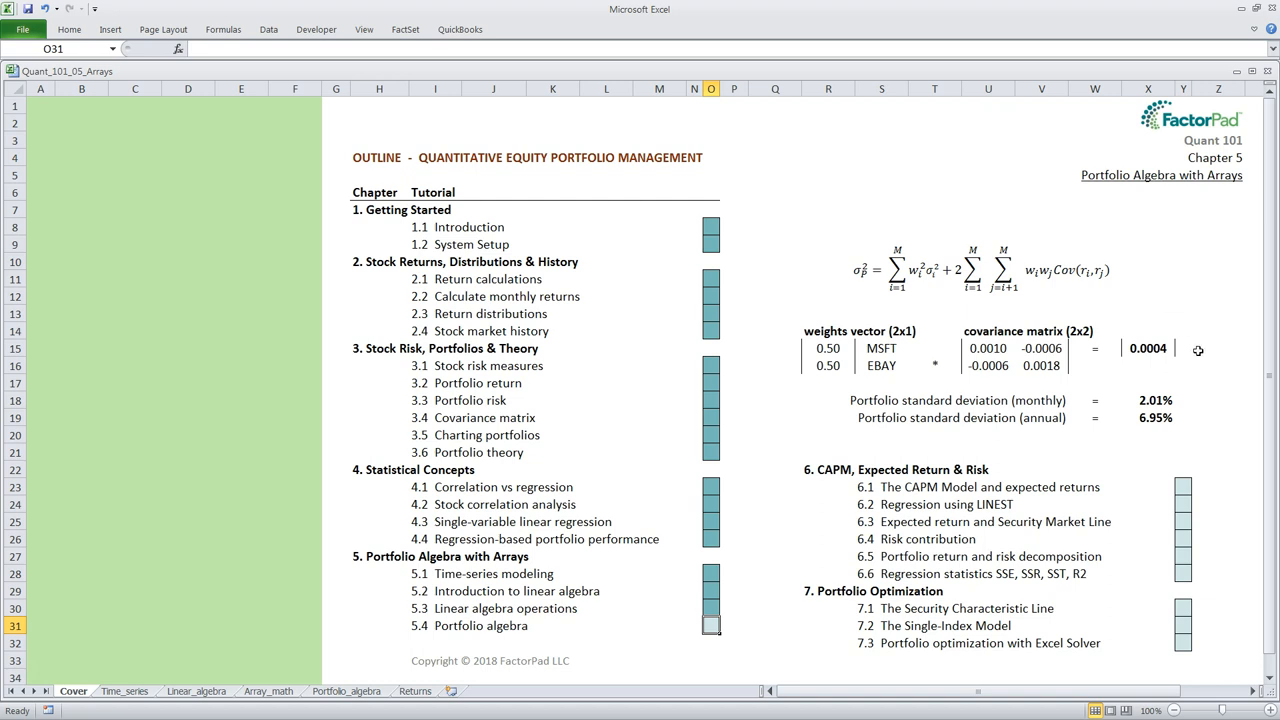
{"action": "mouse_move", "coordinate": [912, 388]}
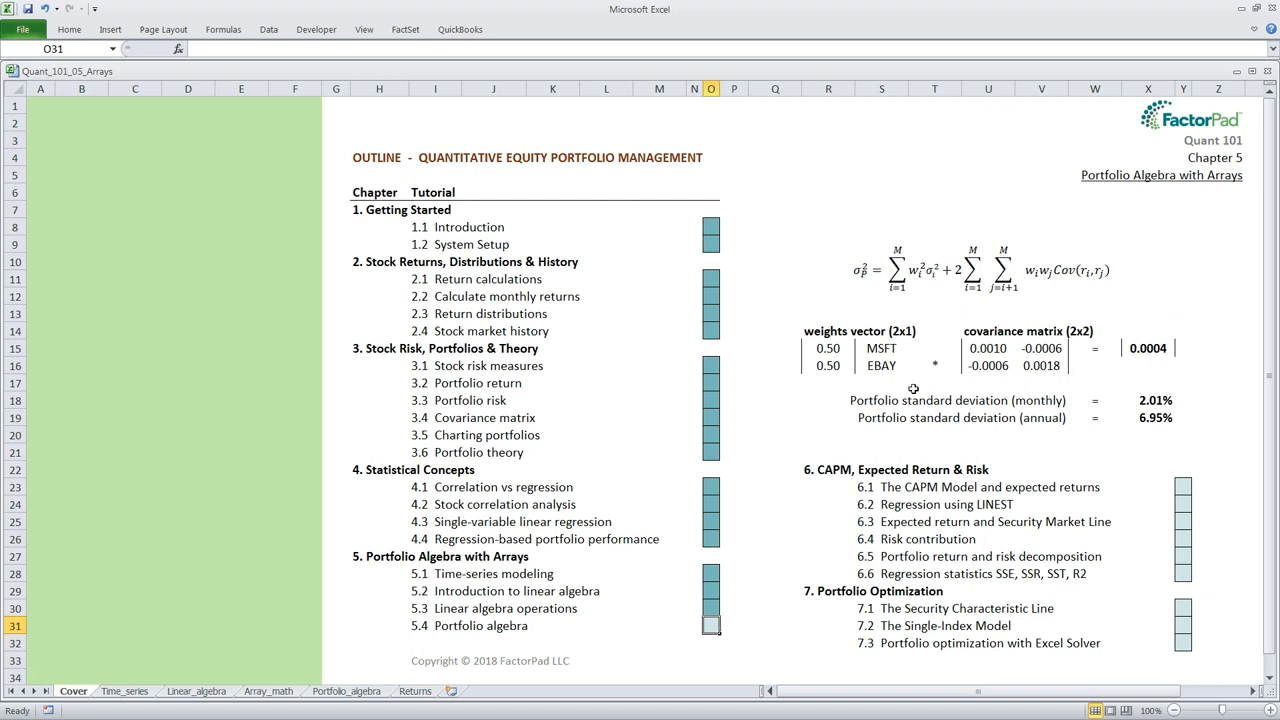
{"action": "mouse_move", "coordinate": [824, 420]}
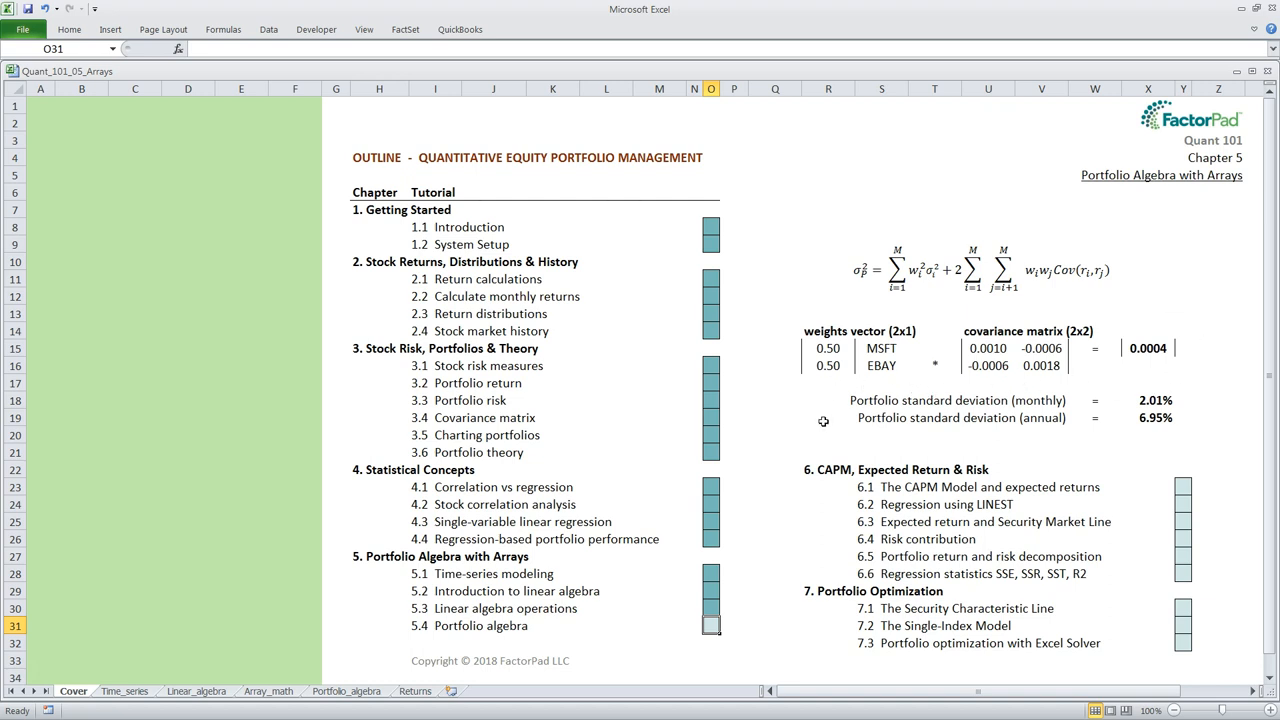